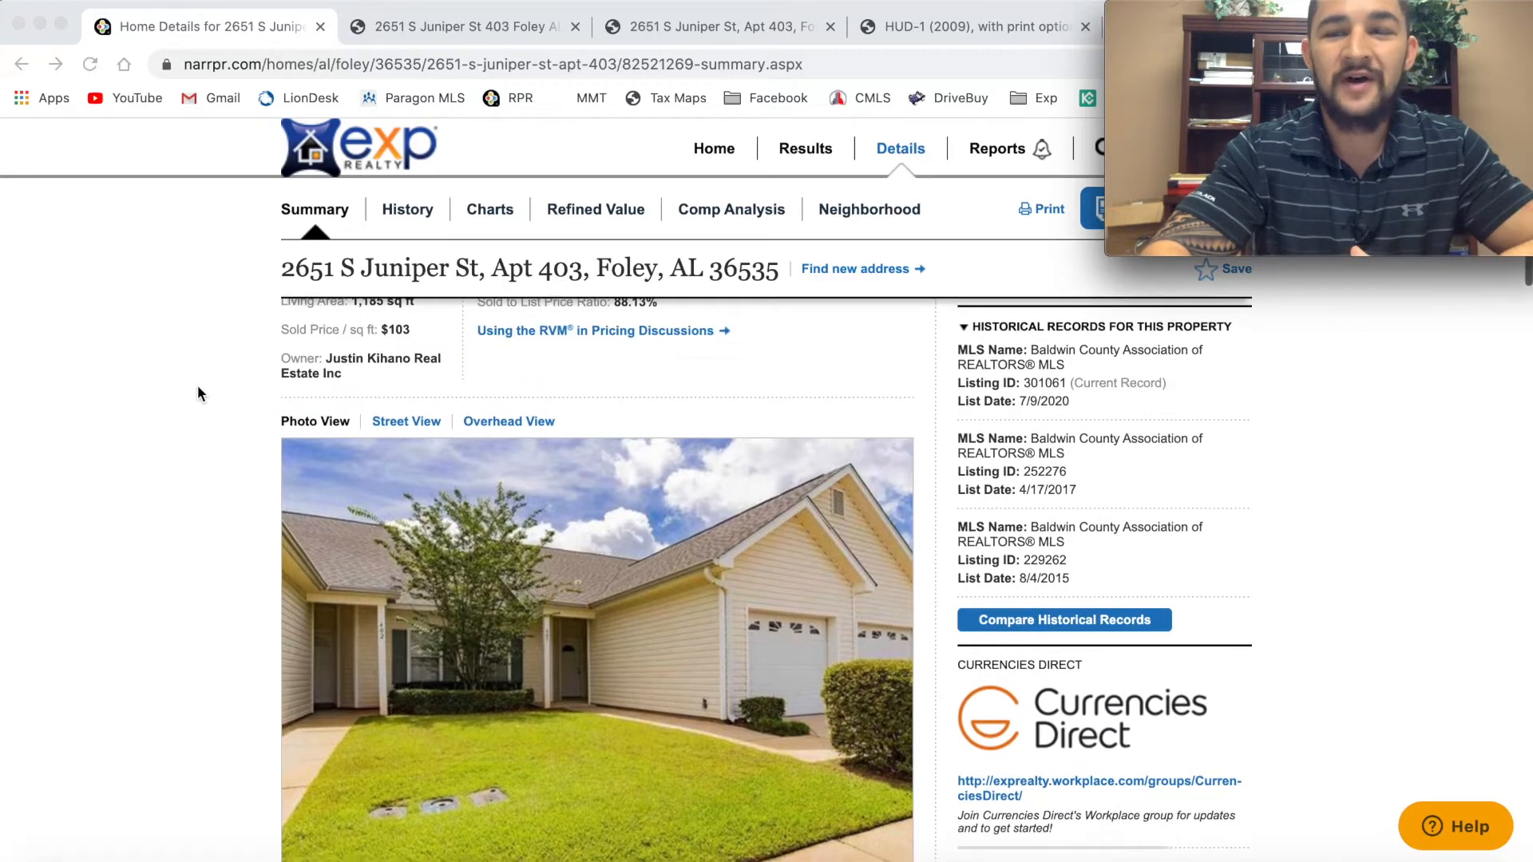
Step: Scroll through the RPR property summary down to the listing photo gallery
{"action": "scroll", "scroll_direction": "down", "scroll_amount": 3}
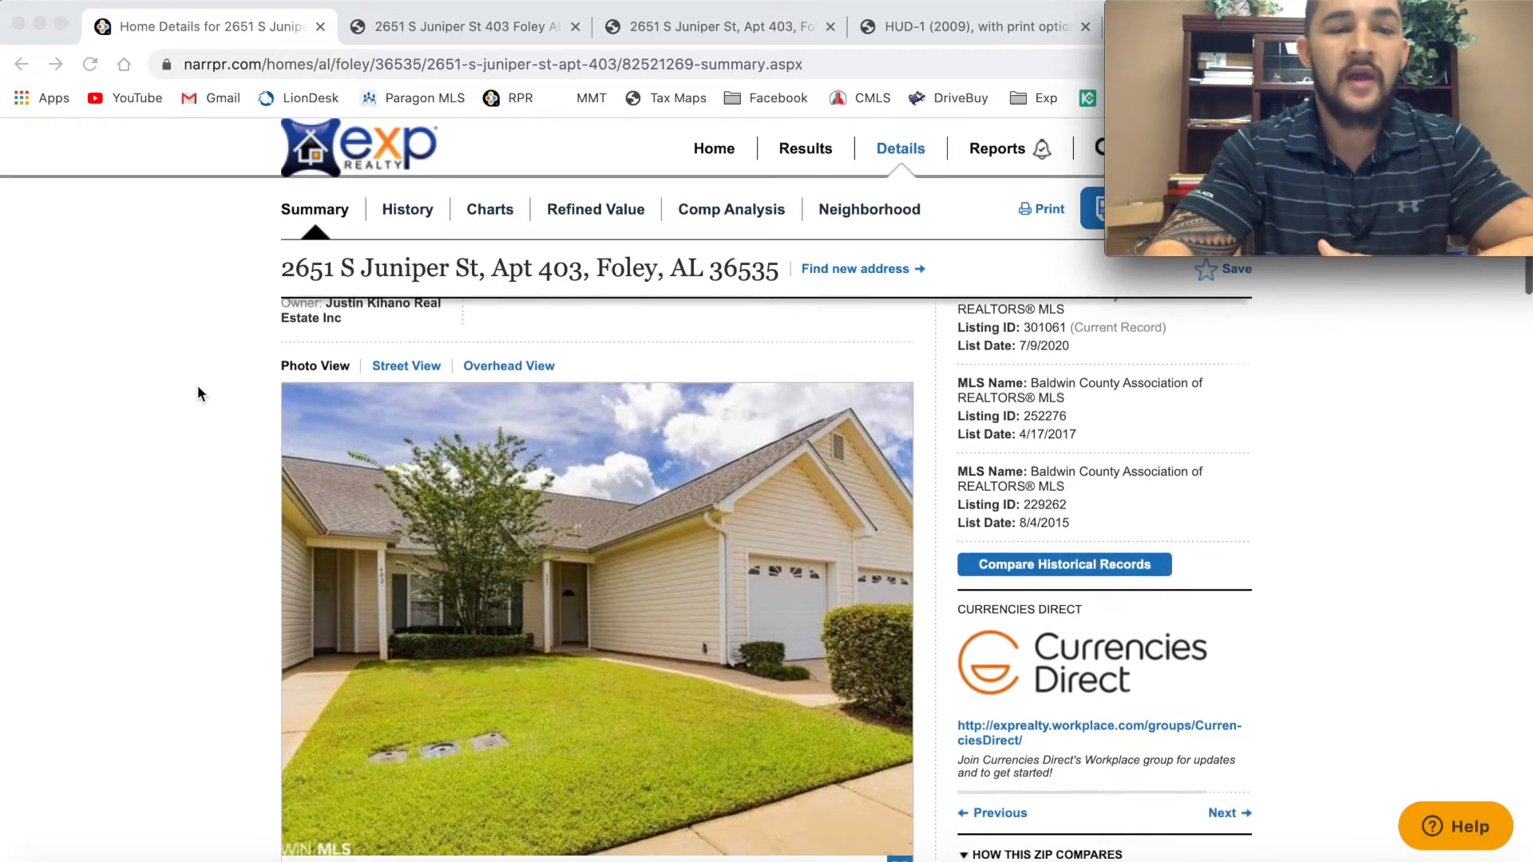
{"action": "scroll", "scroll_direction": "up", "scroll_amount": 3}
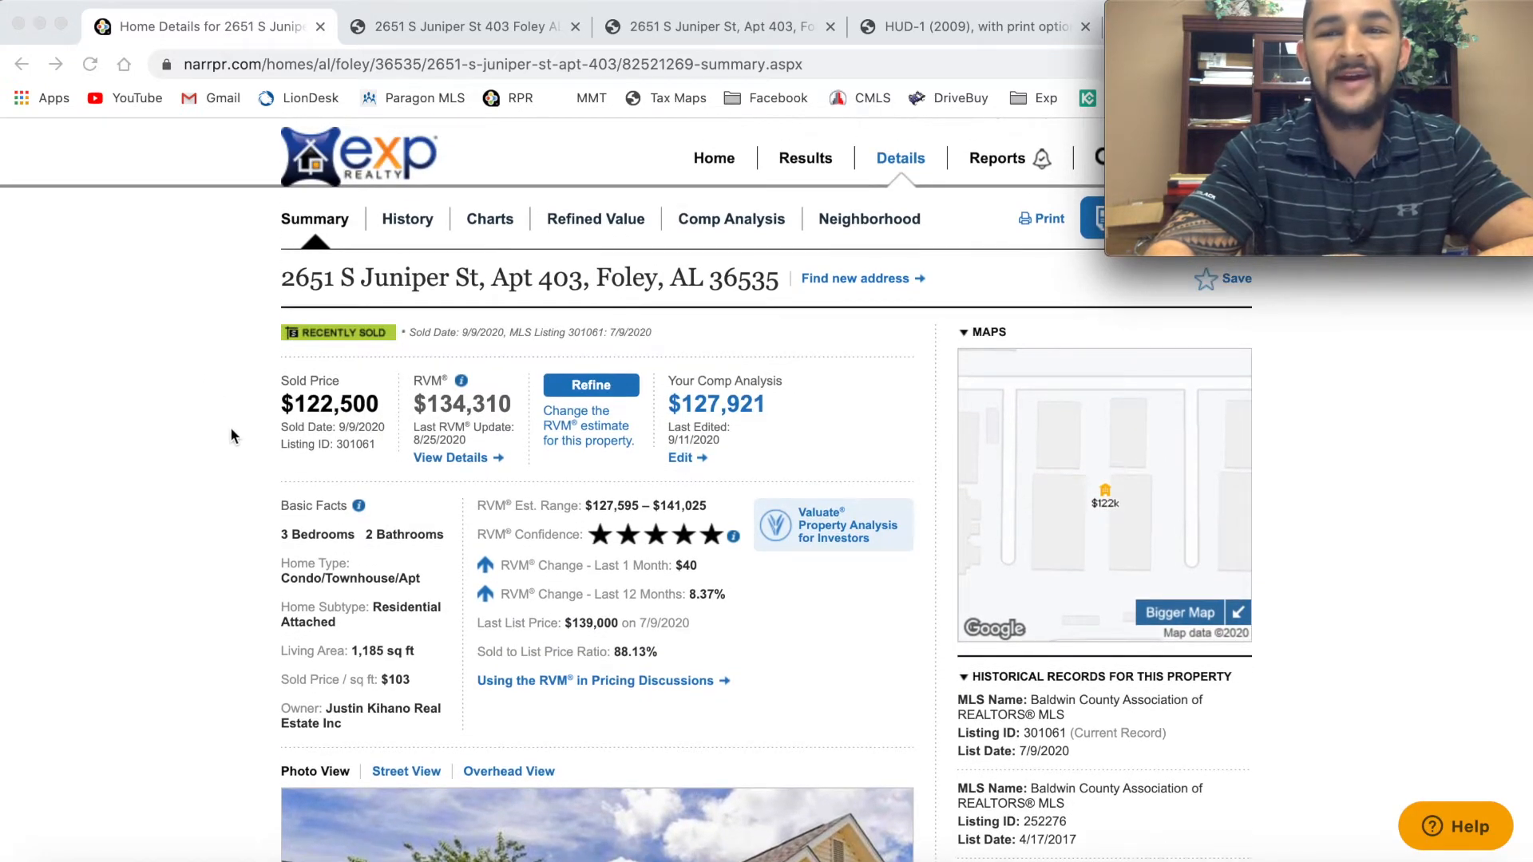
{"action": "scroll", "scroll_direction": "up", "scroll_amount": 3}
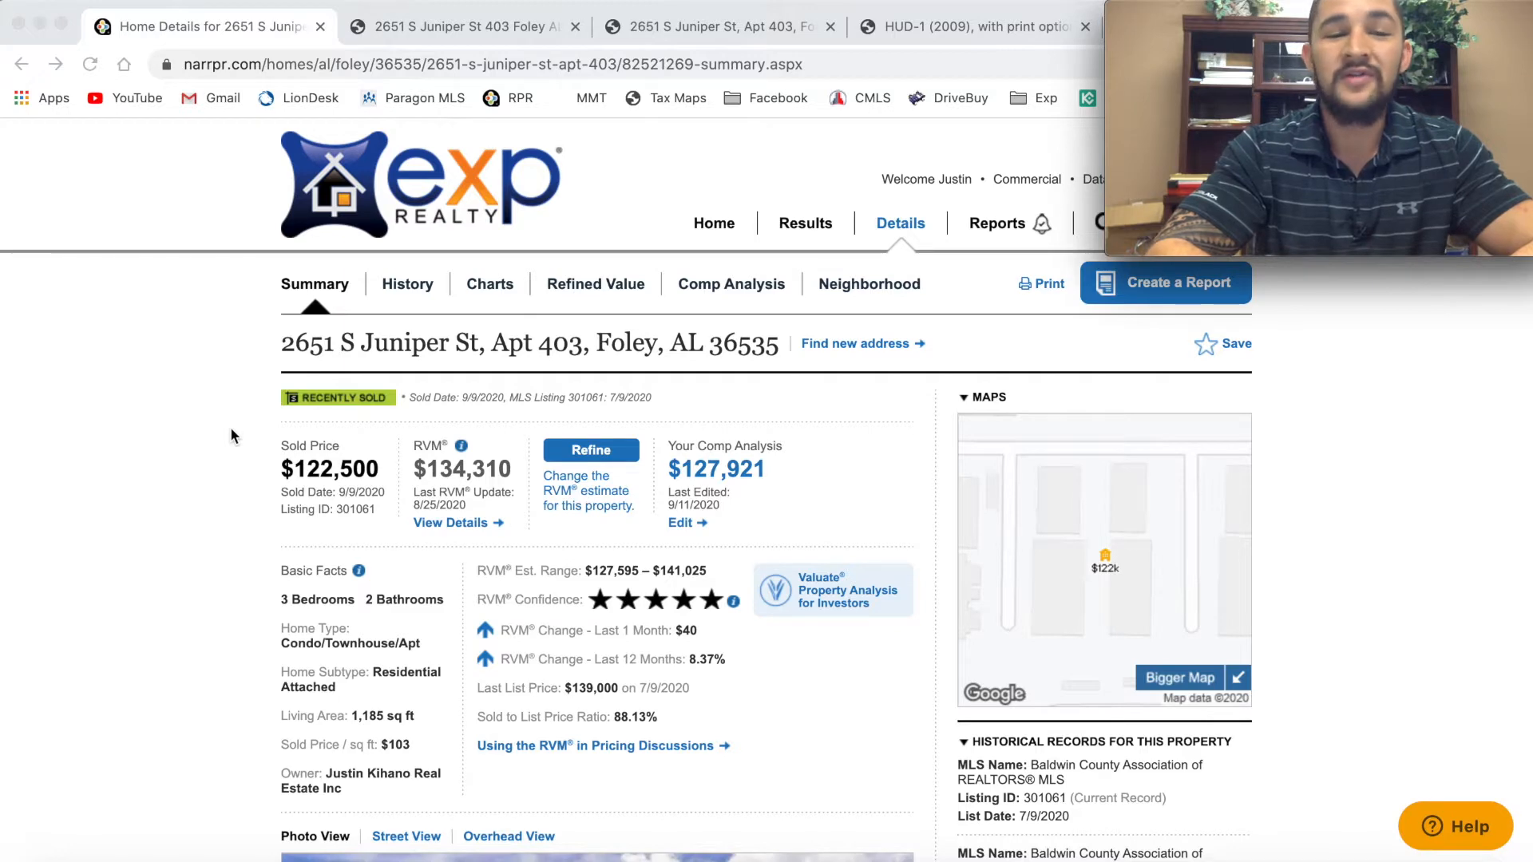
{"action": "mouse_move", "coordinate": [503, 521]}
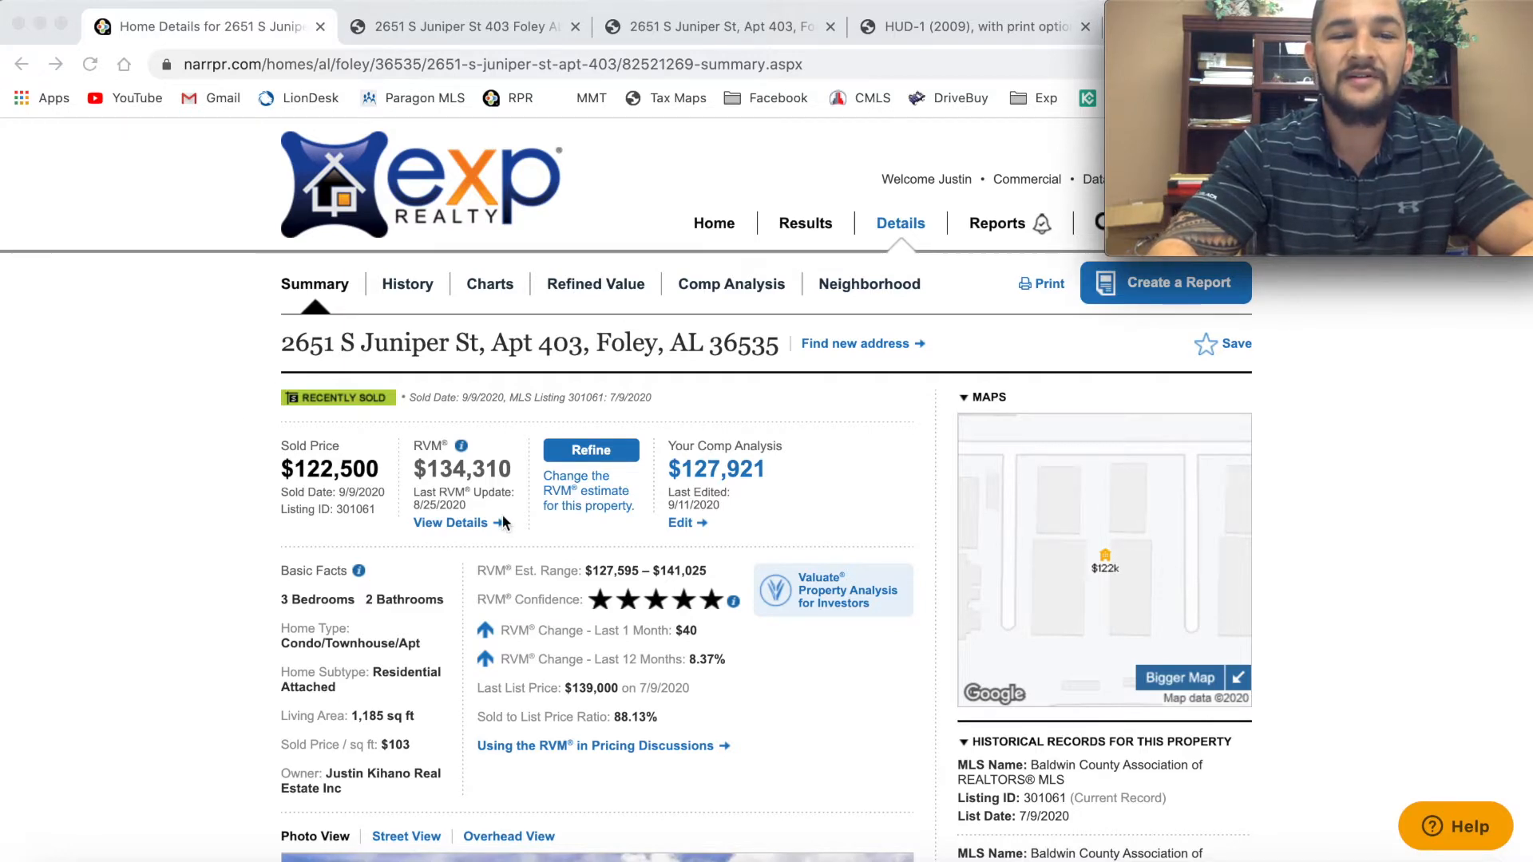
{"action": "scroll", "scroll_direction": "down", "scroll_amount": 3}
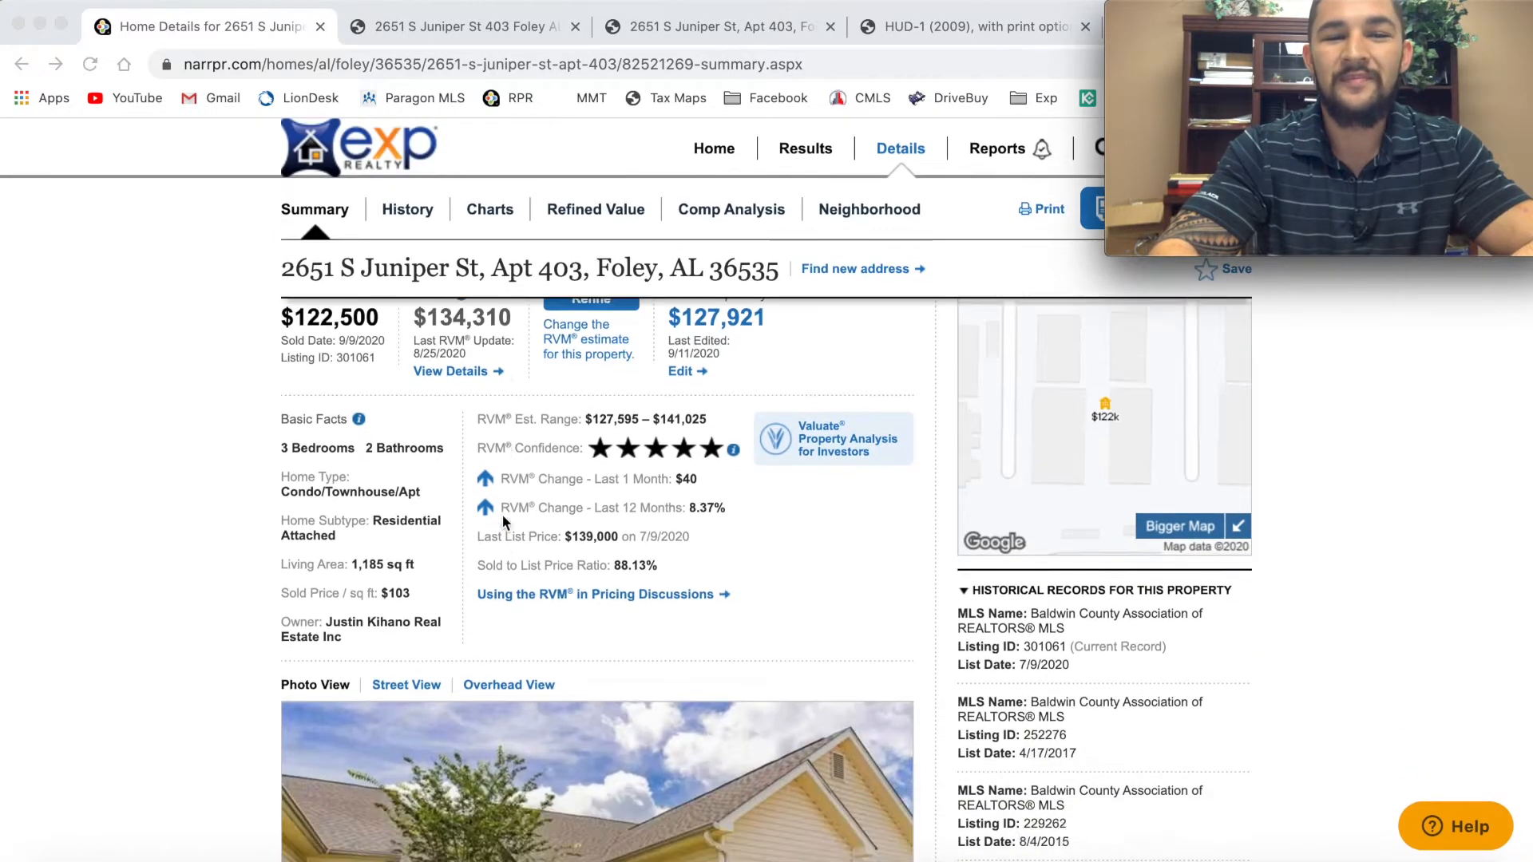
{"action": "scroll", "scroll_direction": "down", "scroll_amount": 3}
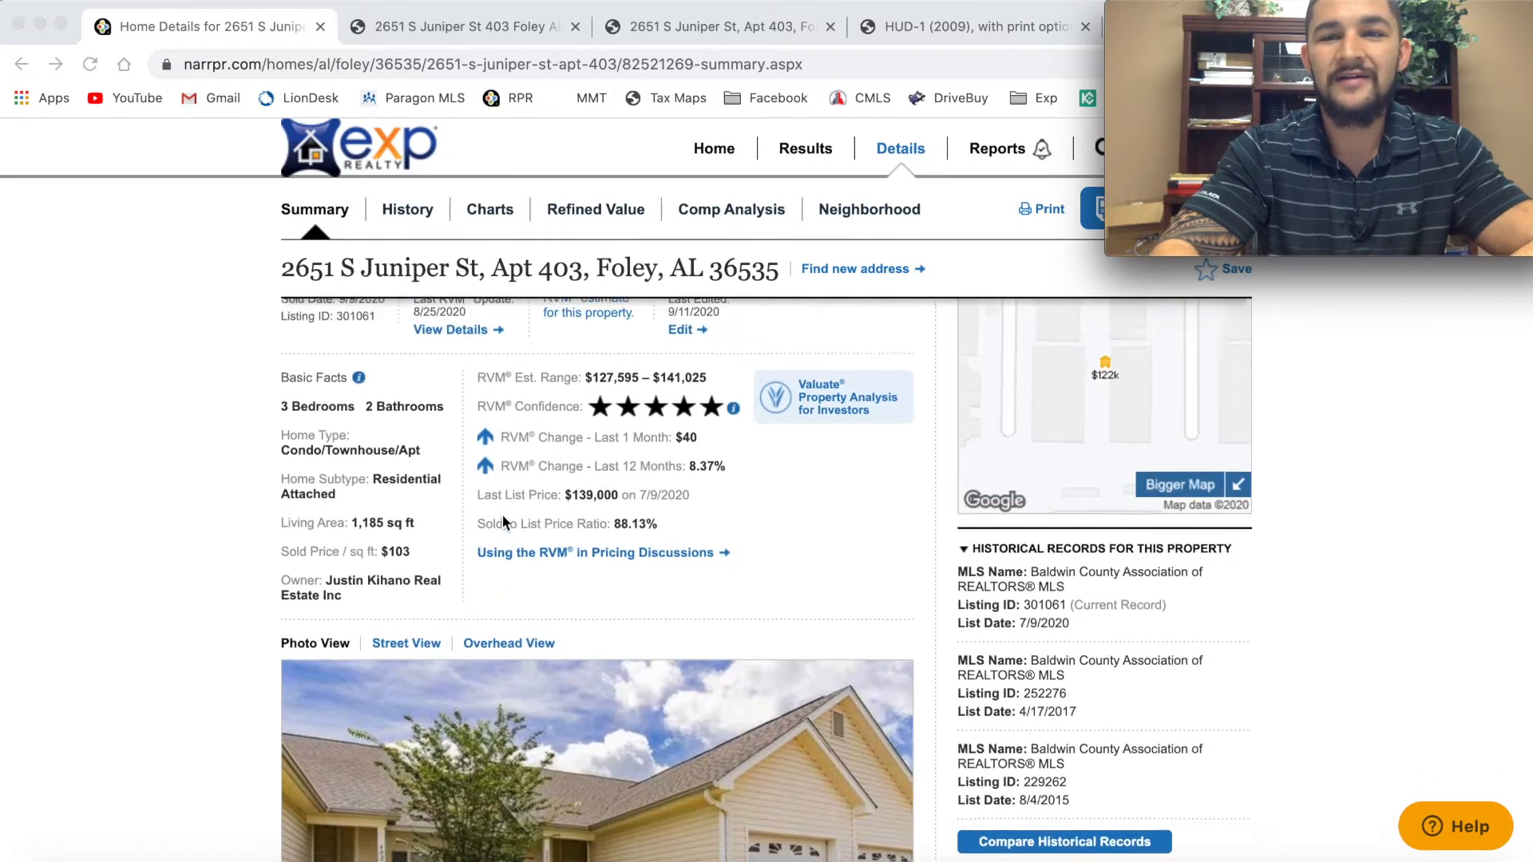
{"action": "scroll", "scroll_direction": "up", "scroll_amount": 3}
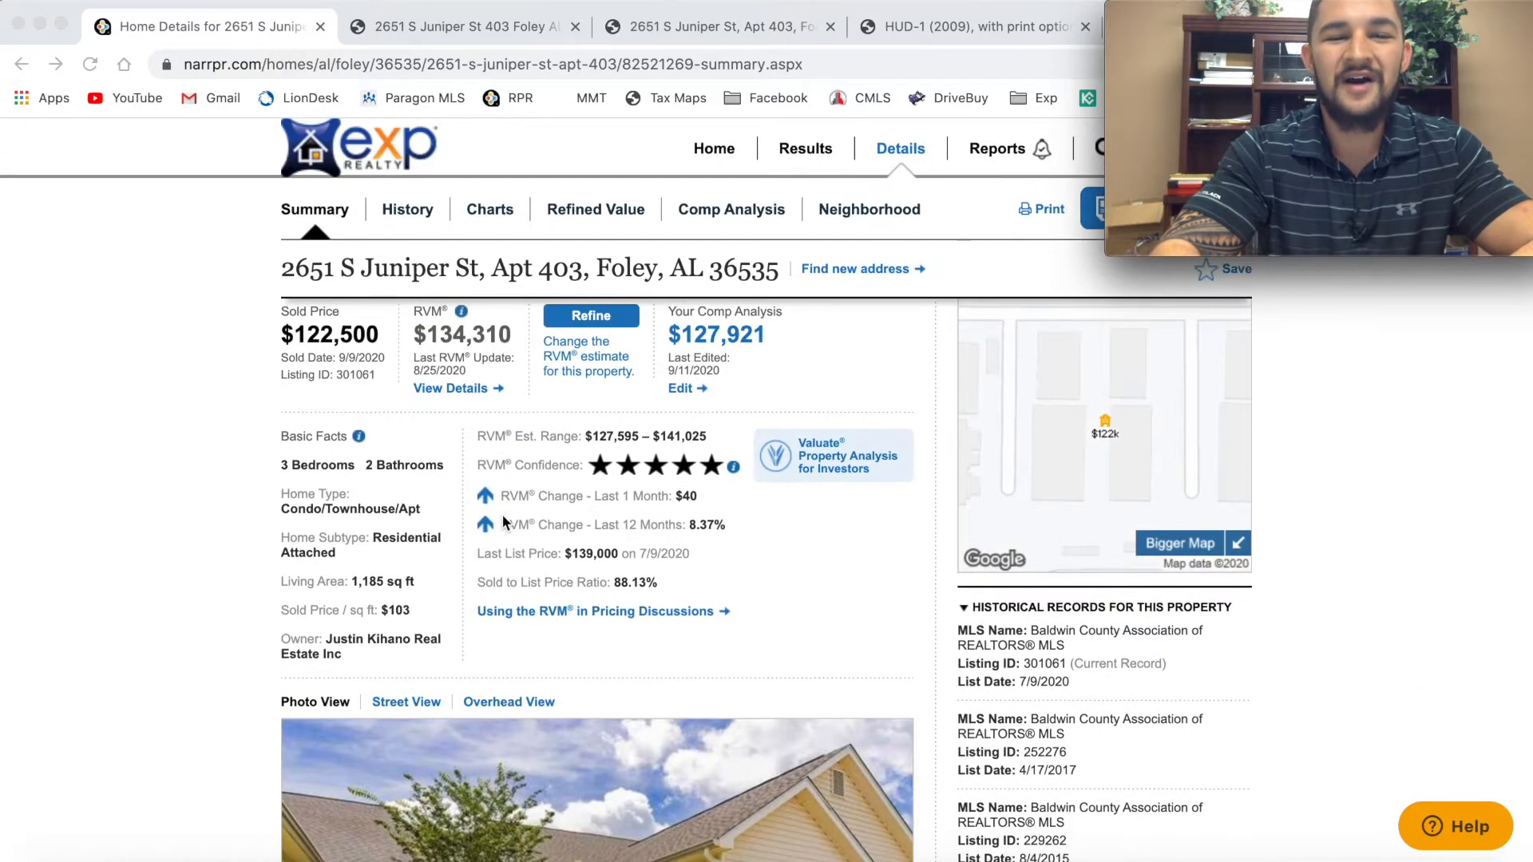
{"action": "scroll", "scroll_direction": "down", "scroll_amount": 3}
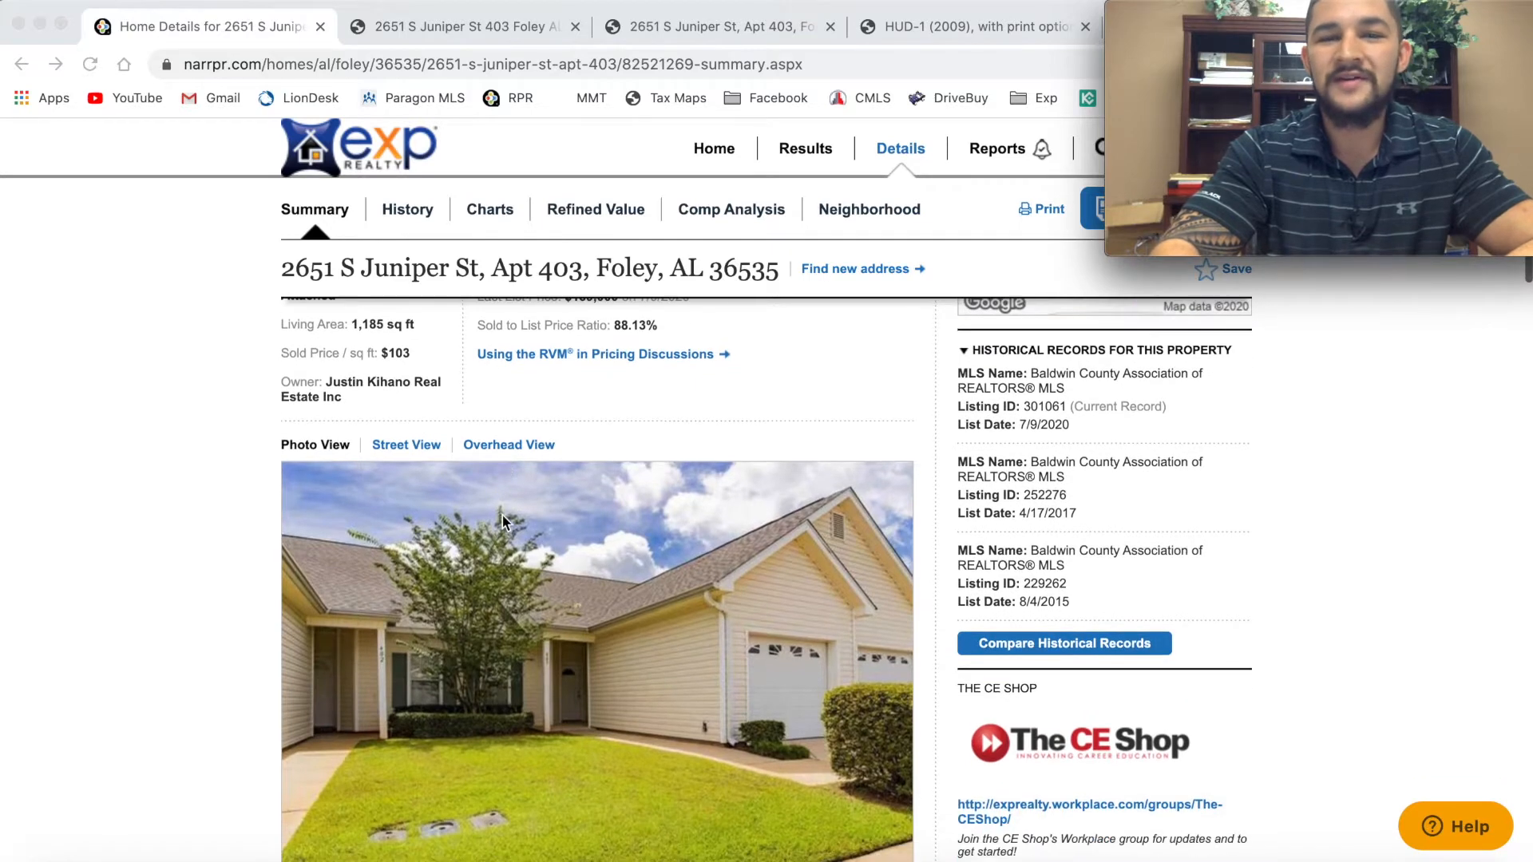
{"action": "scroll", "scroll_direction": "down", "scroll_amount": 3}
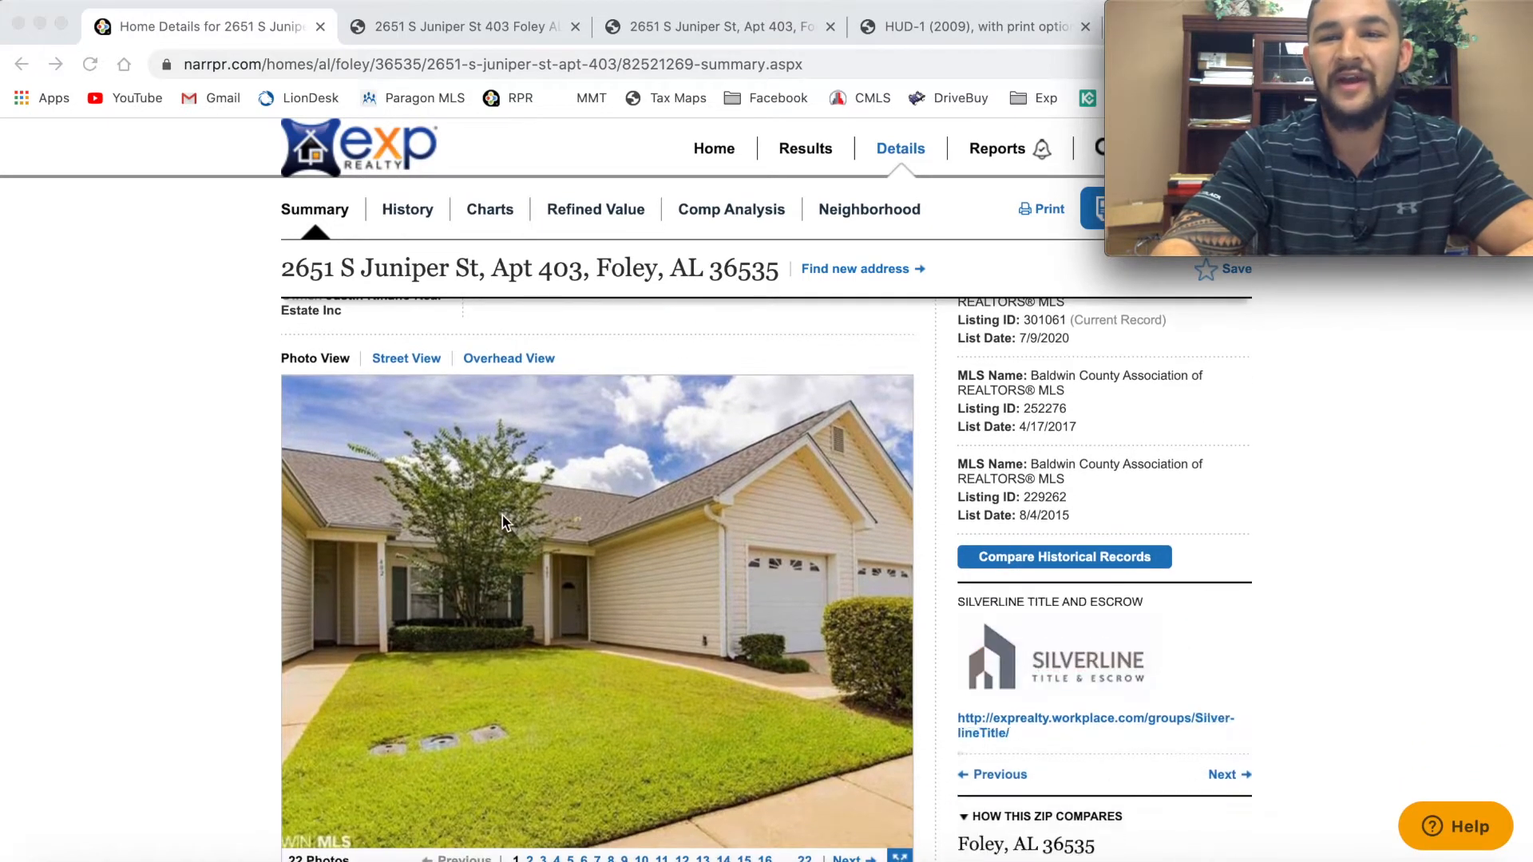
{"action": "scroll", "scroll_direction": "up", "scroll_amount": 3}
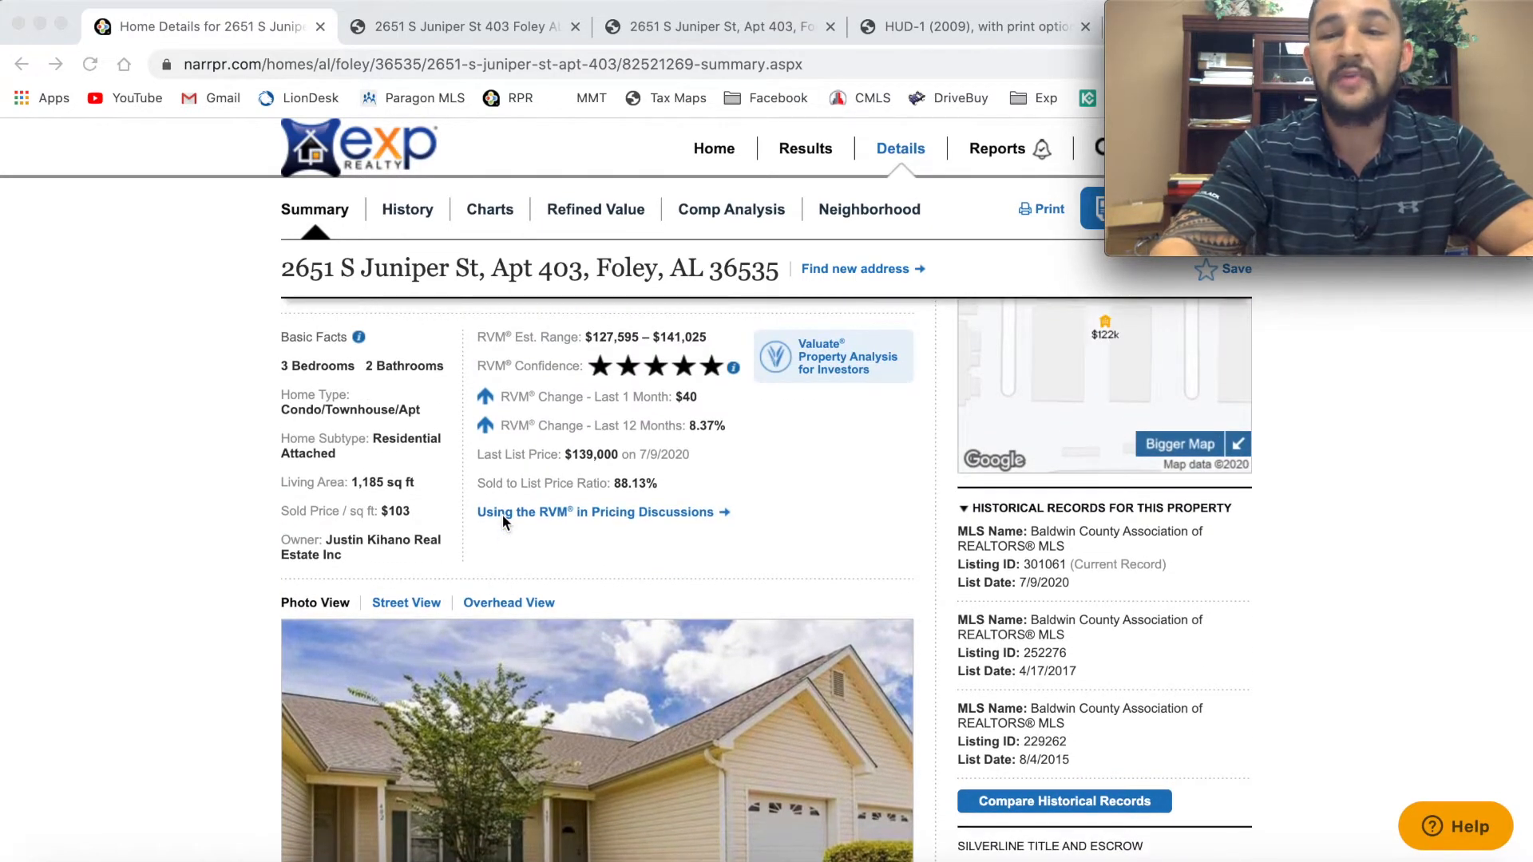
{"action": "scroll", "scroll_direction": "down", "scroll_amount": 3}
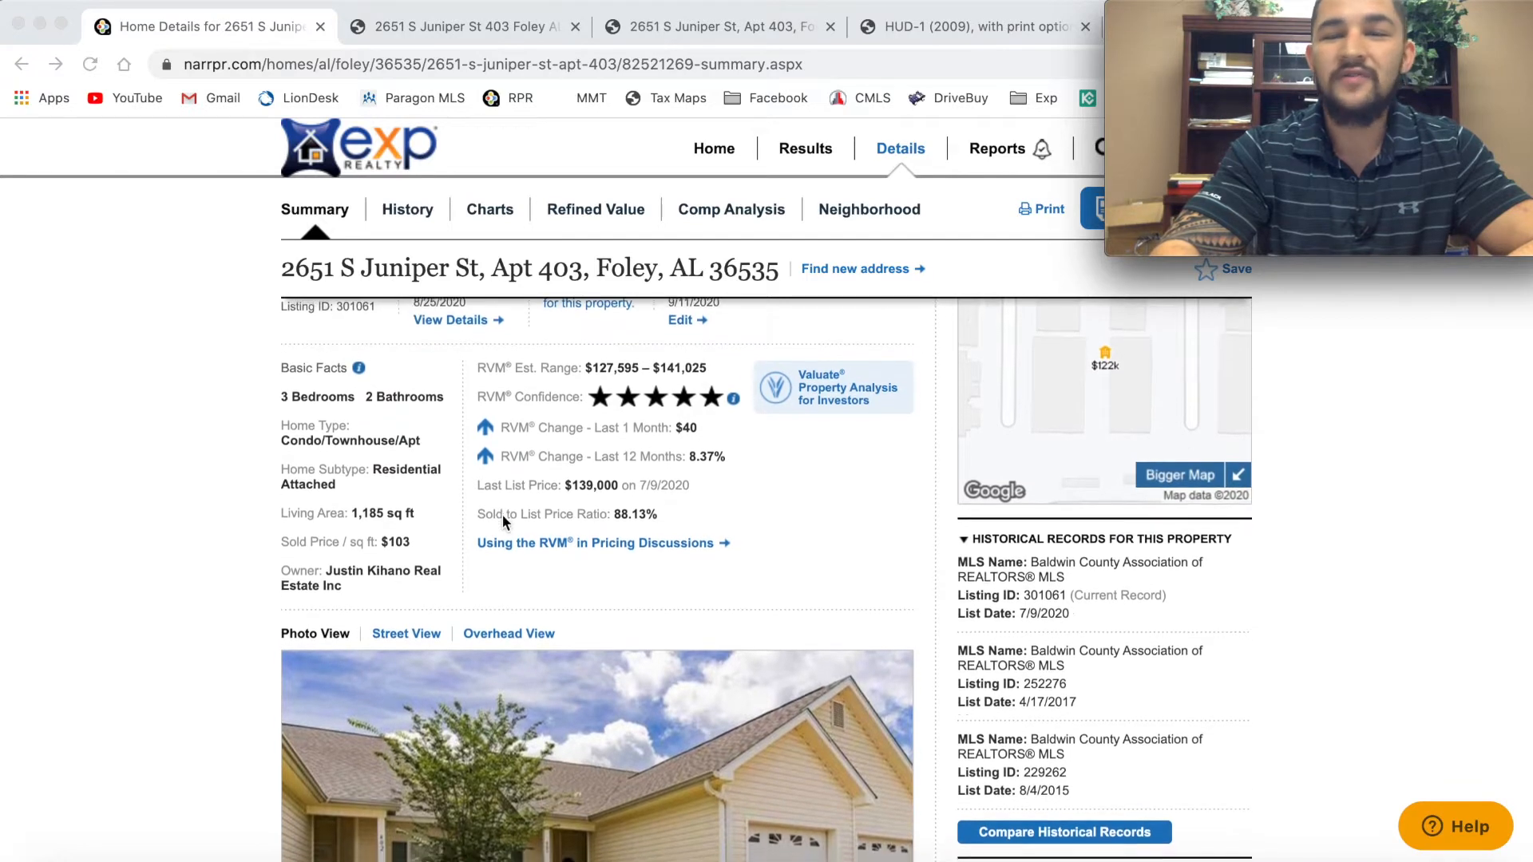
{"action": "scroll", "scroll_direction": "down", "scroll_amount": 3}
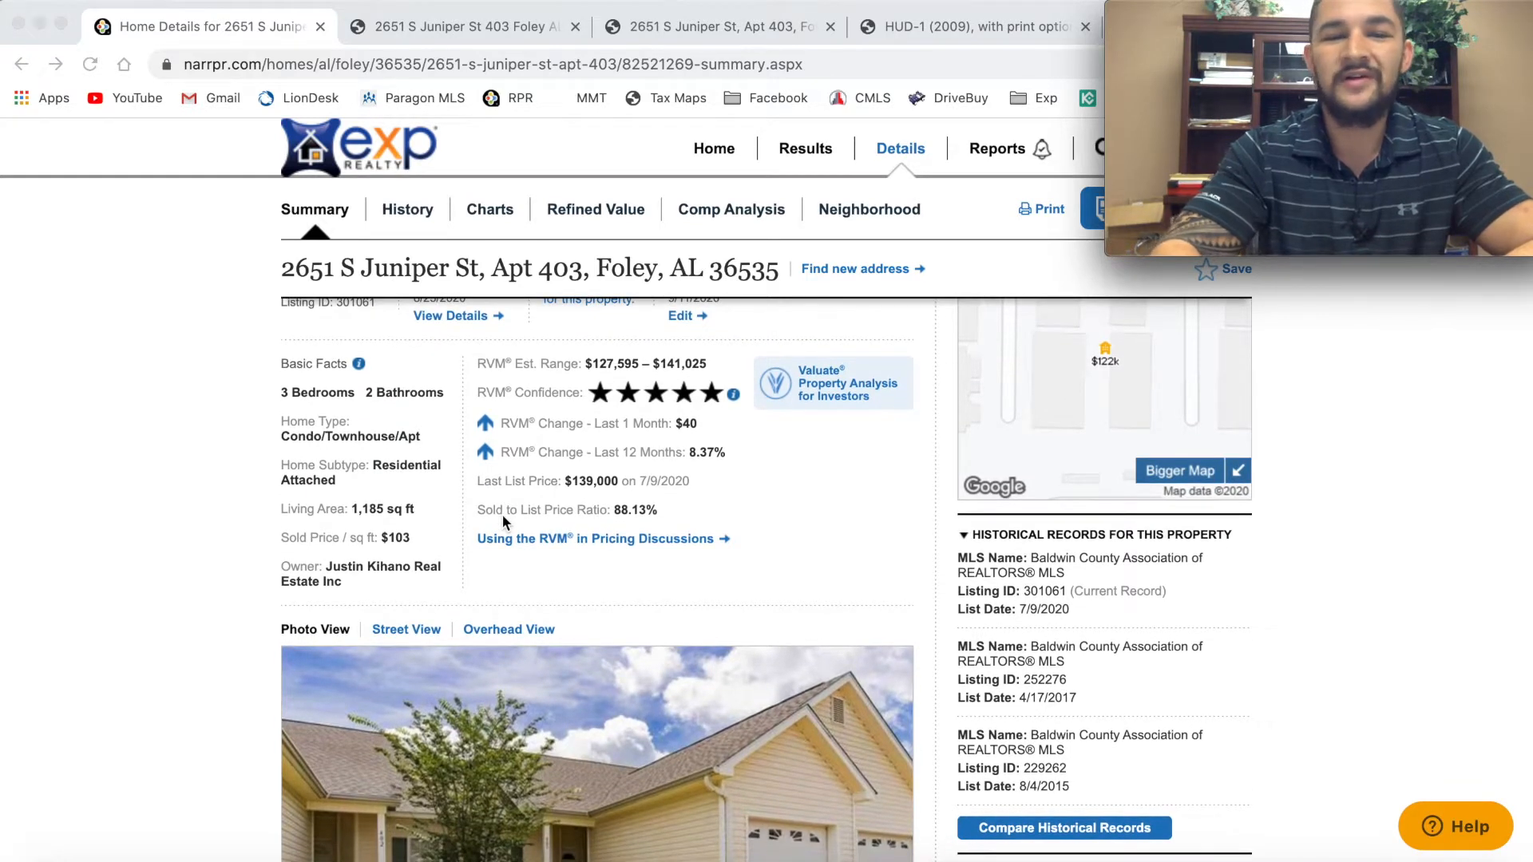
{"action": "scroll", "scroll_direction": "down", "scroll_amount": 3}
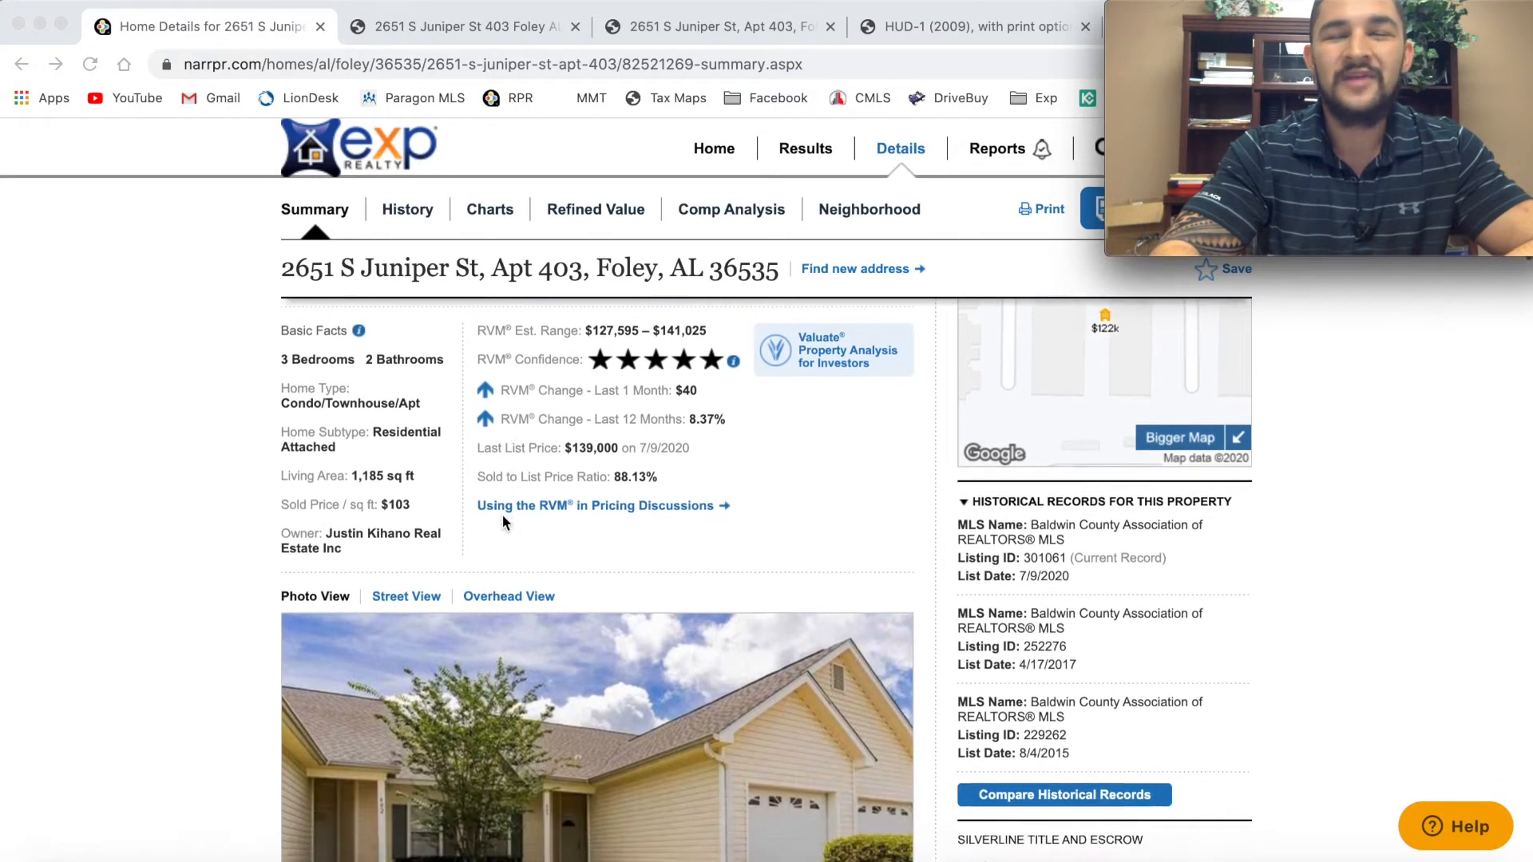
{"action": "scroll", "scroll_direction": "down", "scroll_amount": 3}
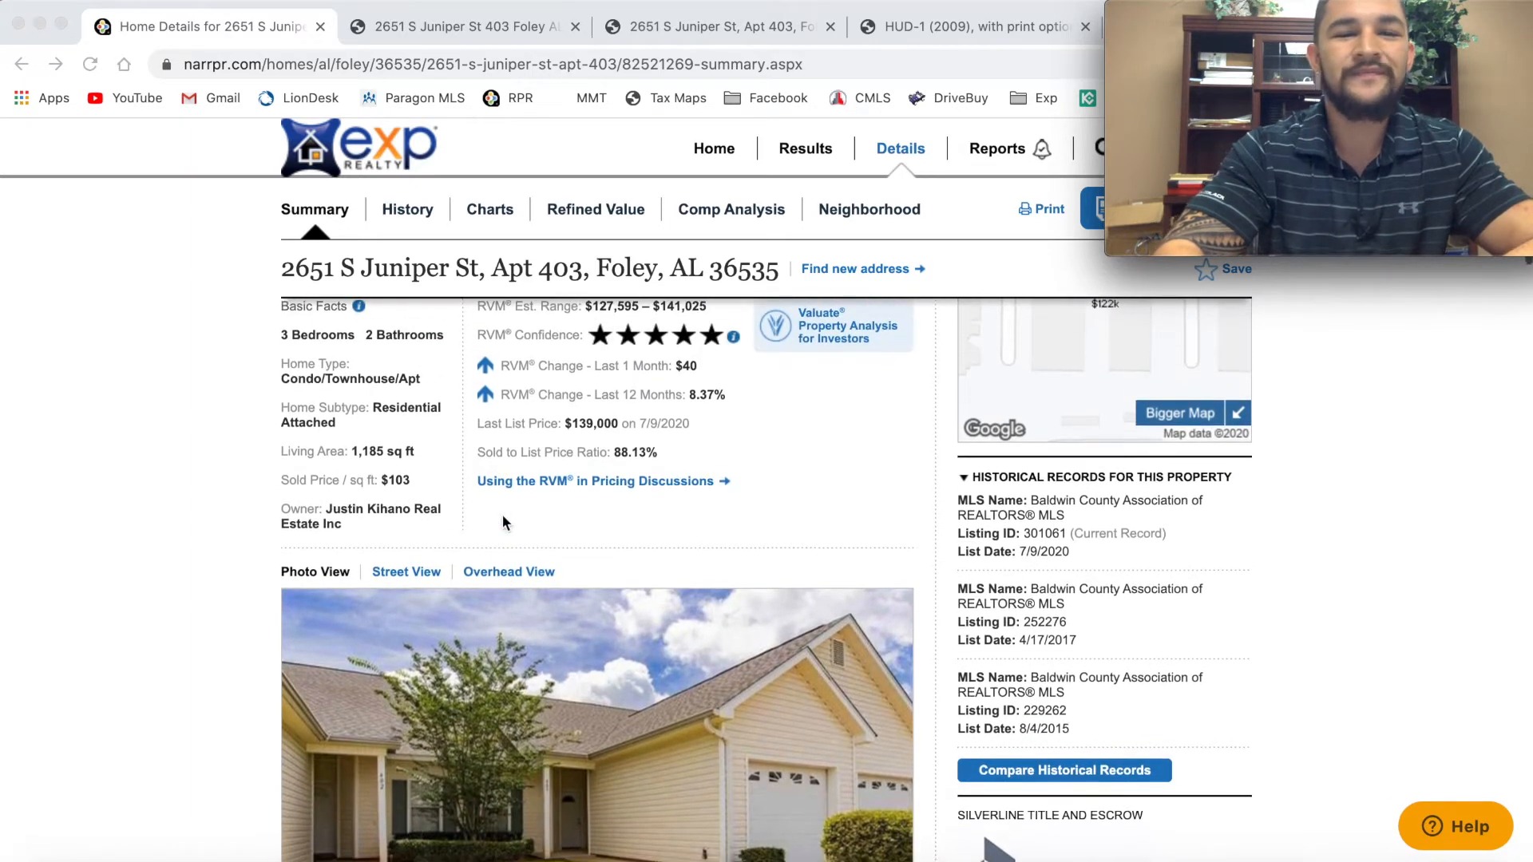
{"action": "scroll", "scroll_direction": "up", "scroll_amount": 3}
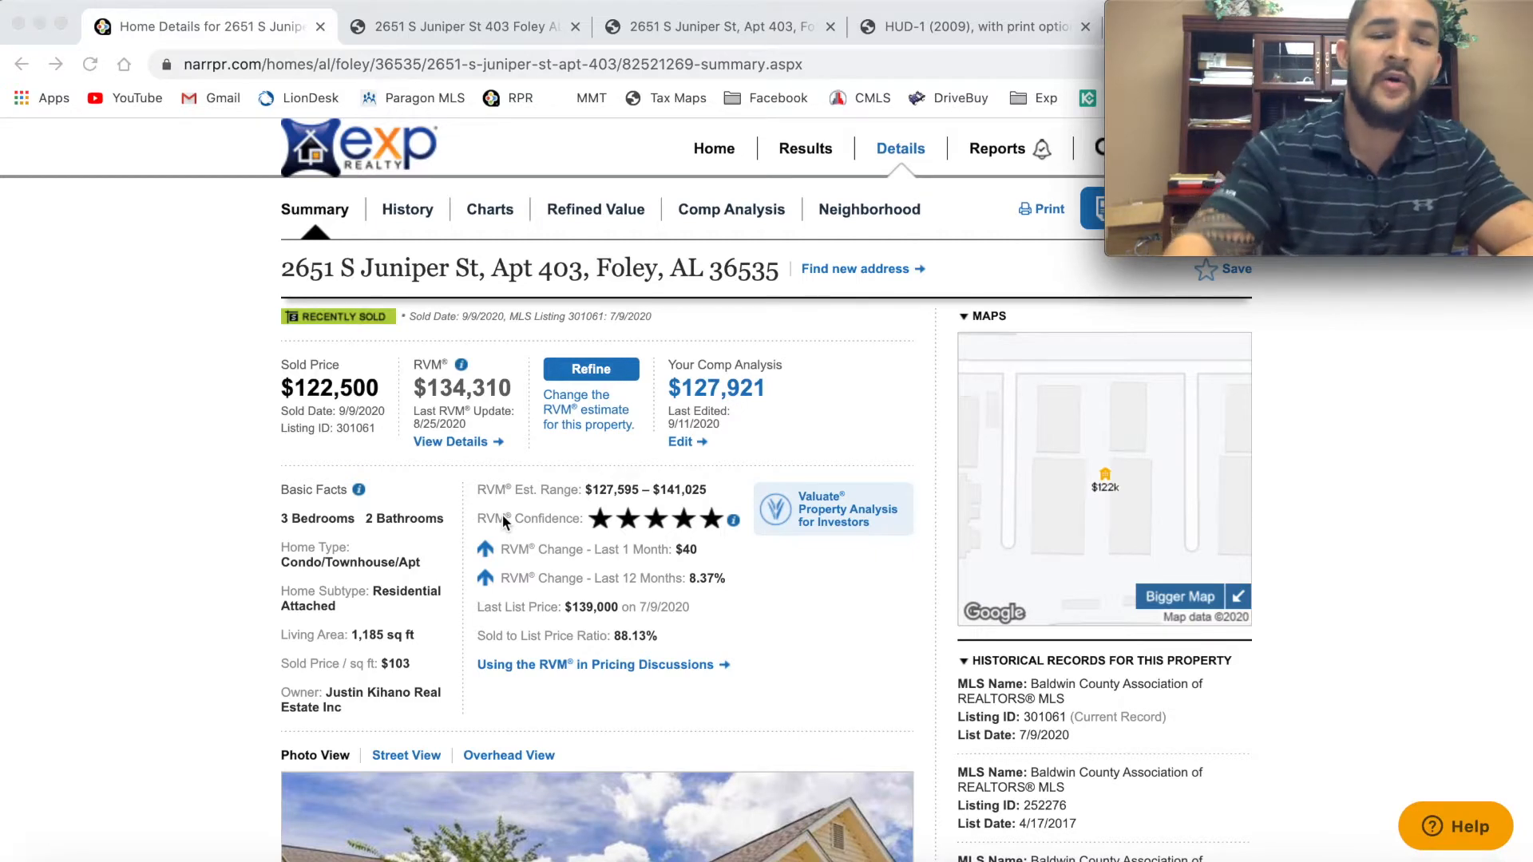
{"action": "scroll", "scroll_direction": "down", "scroll_amount": 3}
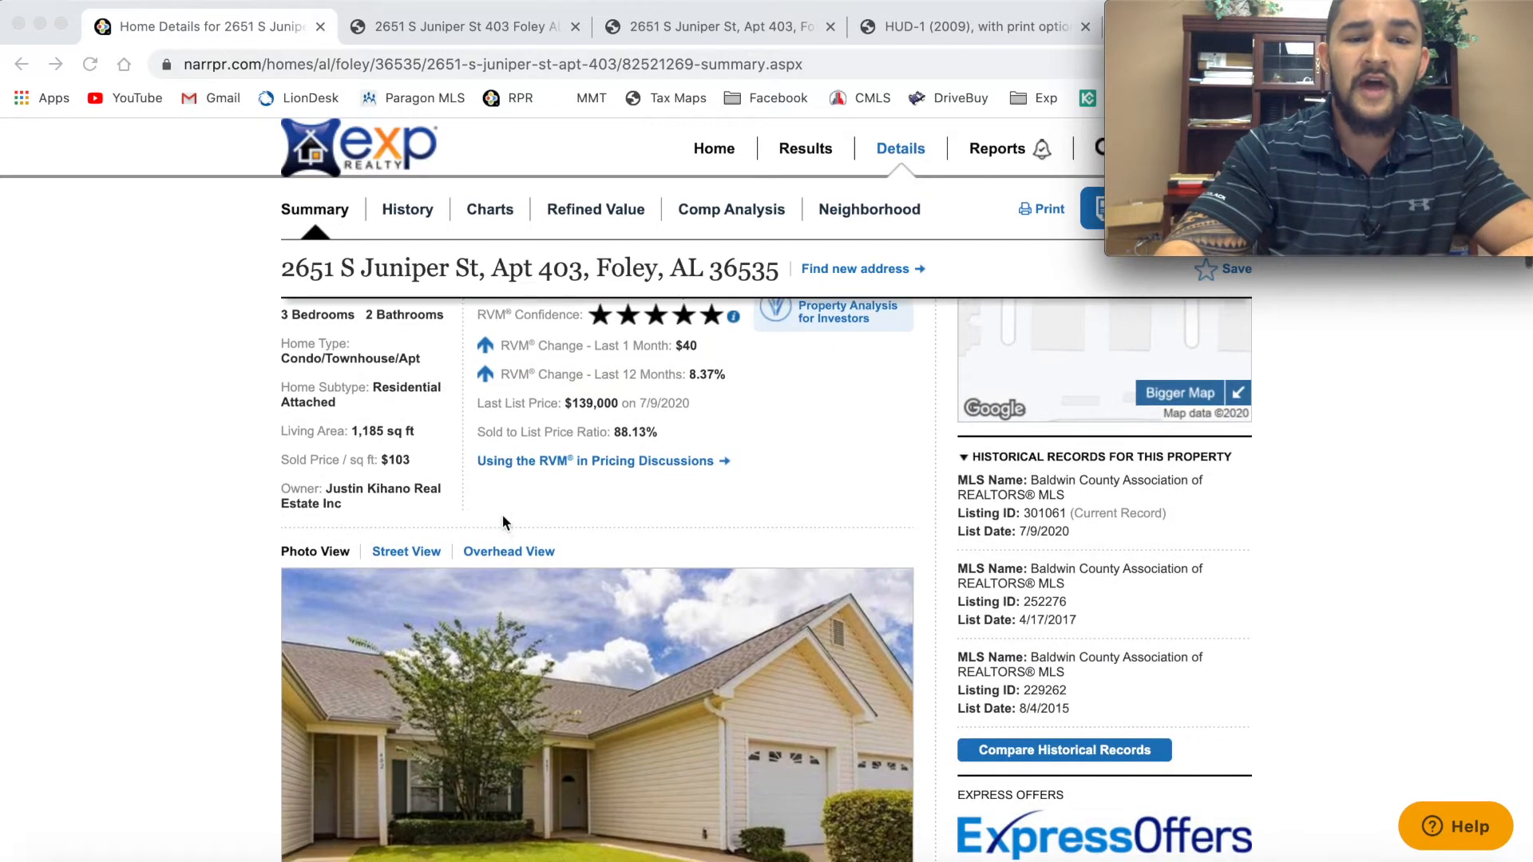
{"action": "scroll", "scroll_direction": "down", "scroll_amount": 3}
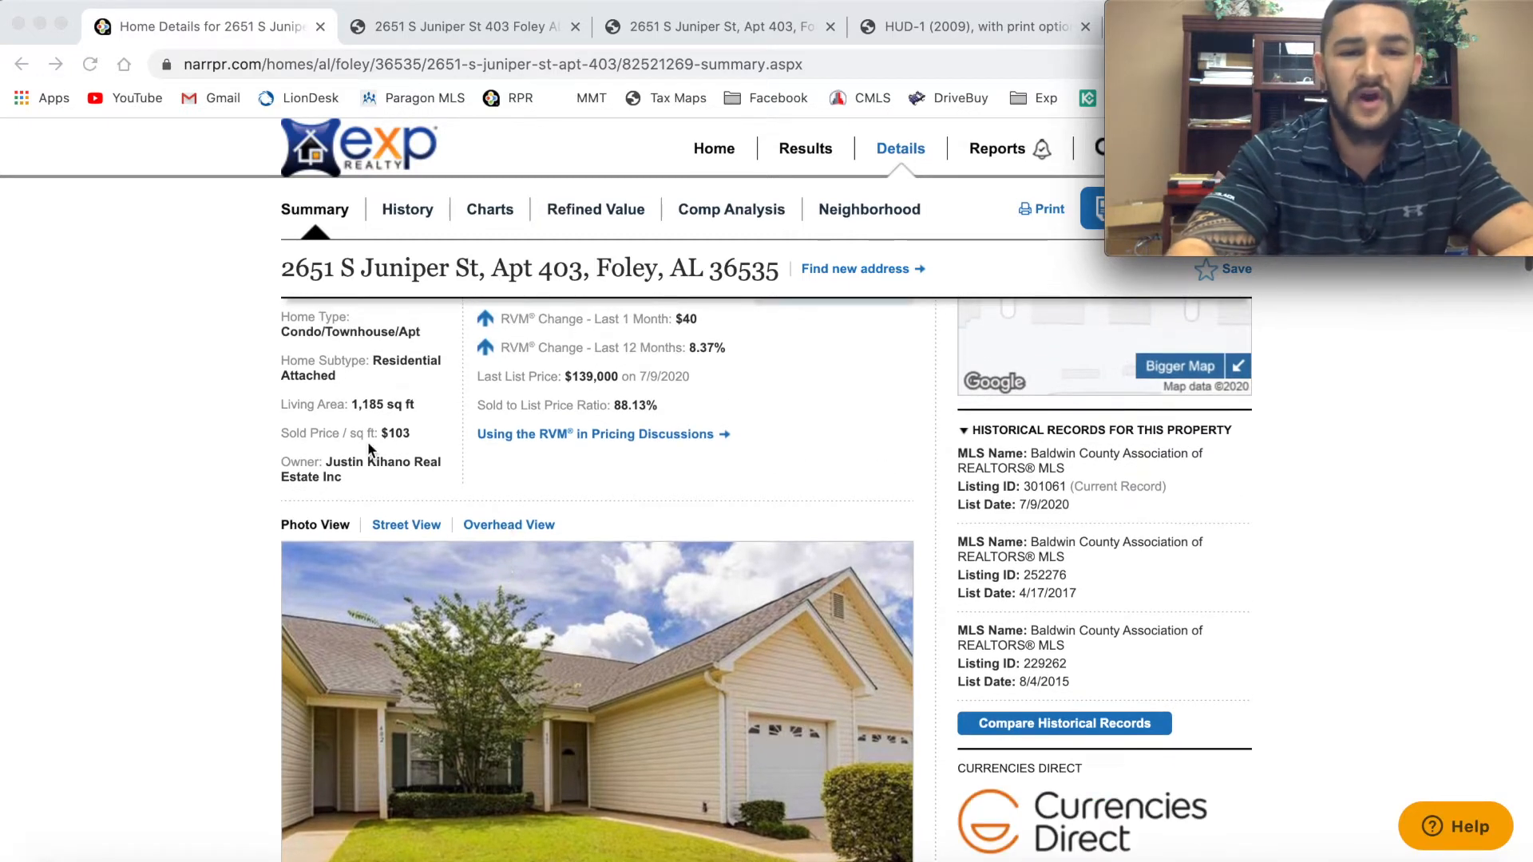
{"action": "scroll", "scroll_direction": "down", "scroll_amount": 3}
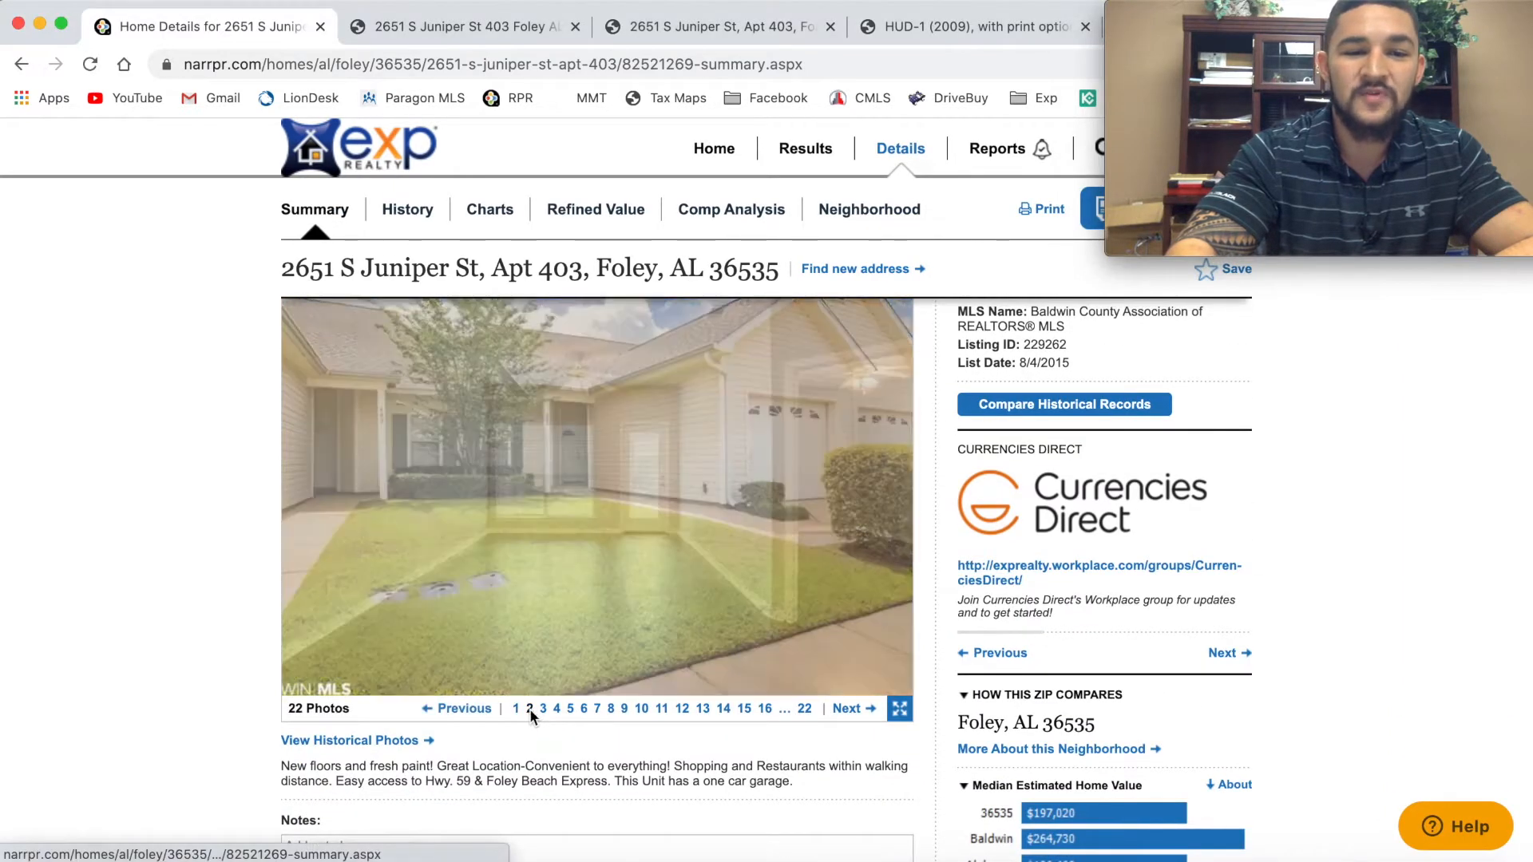
Step: Page through listing photos 2, 3 and 6 until the interior kitchen shot is displayed
{"action": "left_click", "coordinate": [543, 709]}
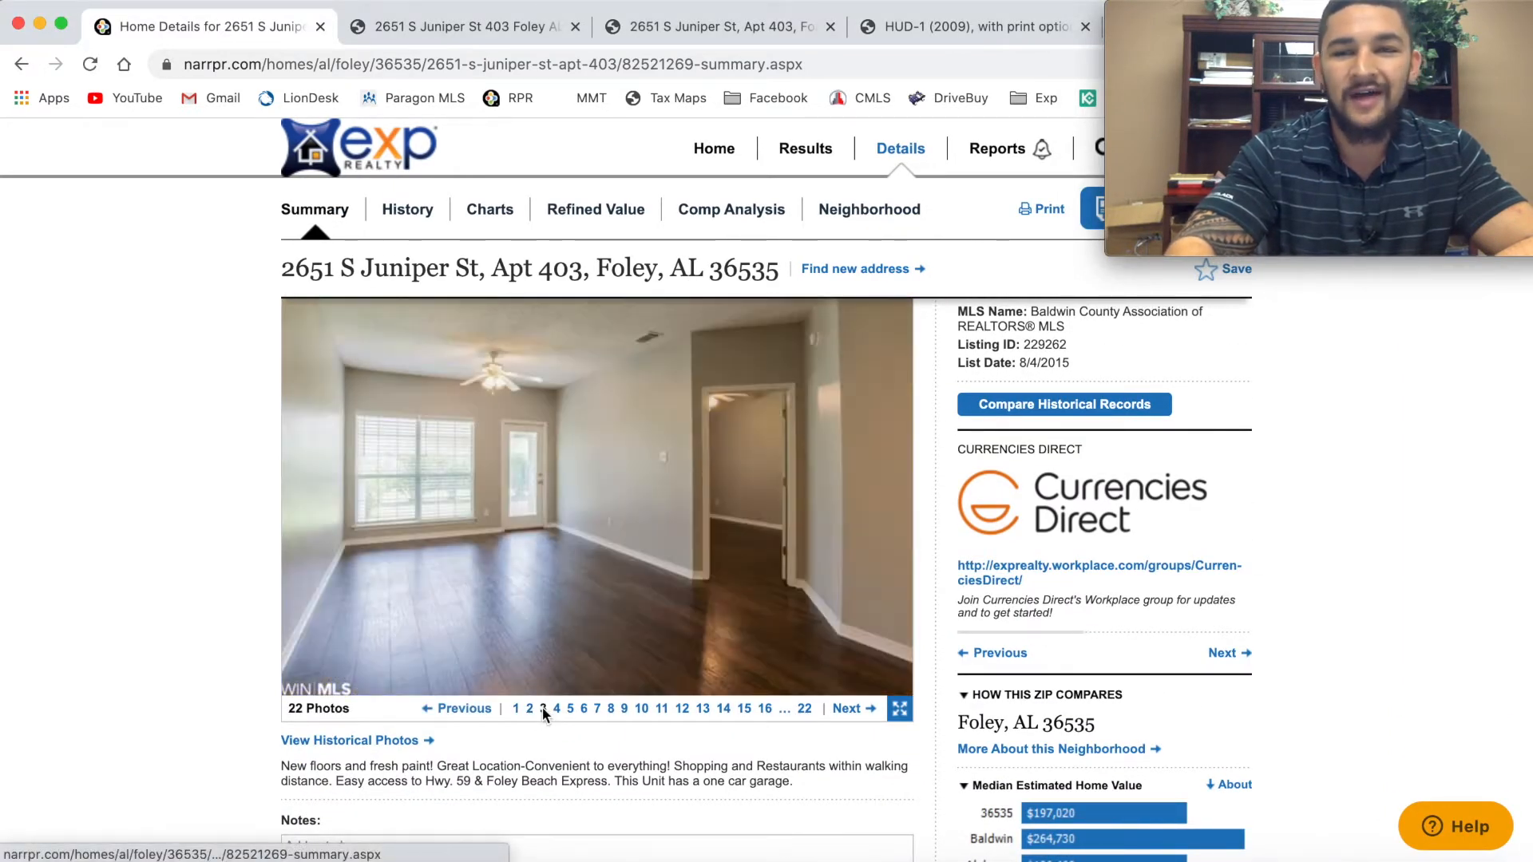
{"action": "left_click", "coordinate": [583, 709]}
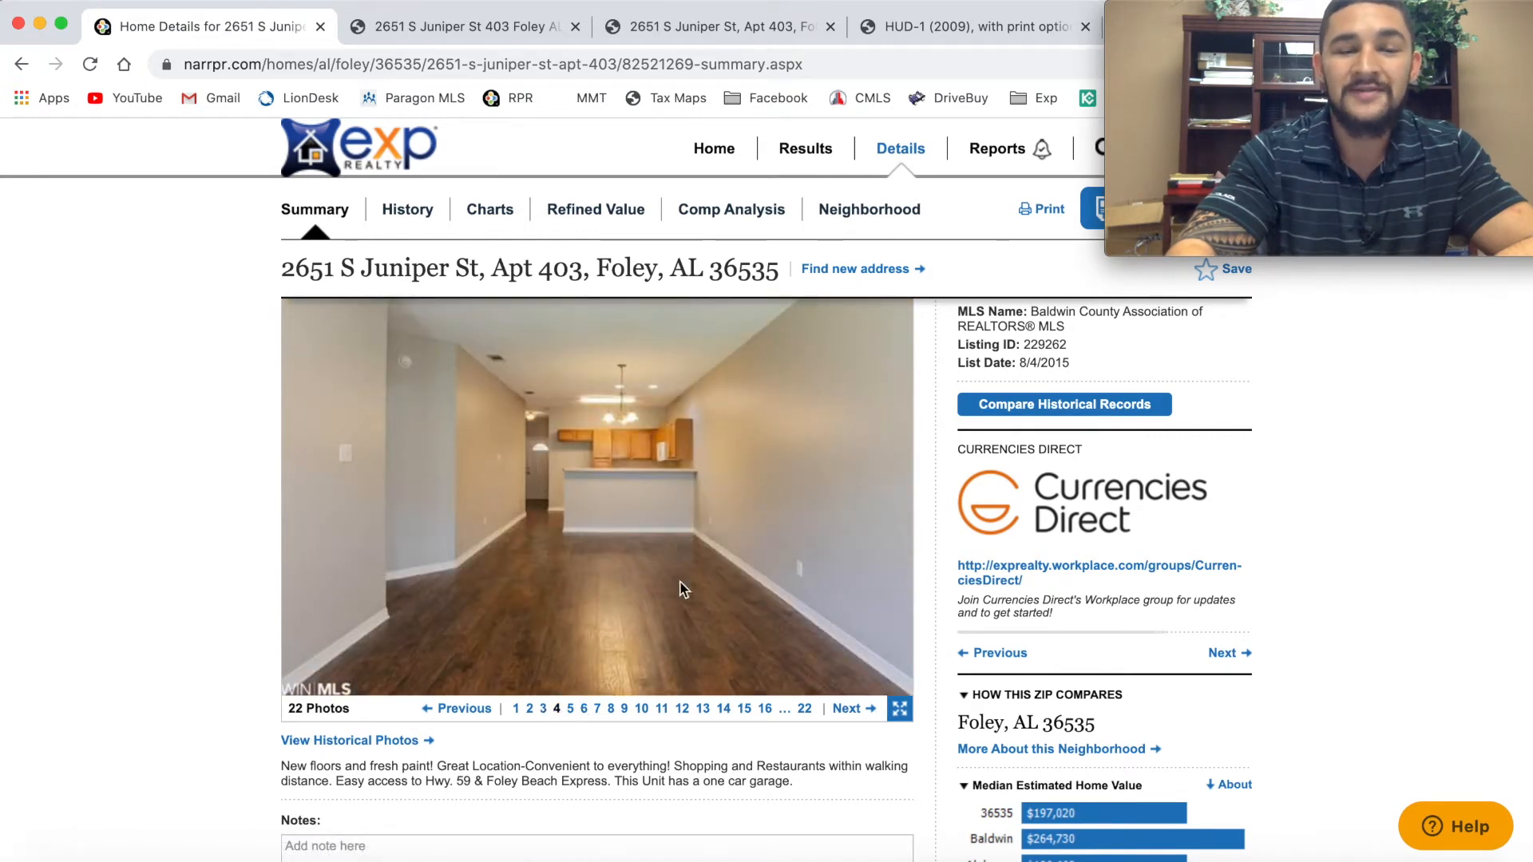
{"action": "left_click", "coordinate": [585, 708]}
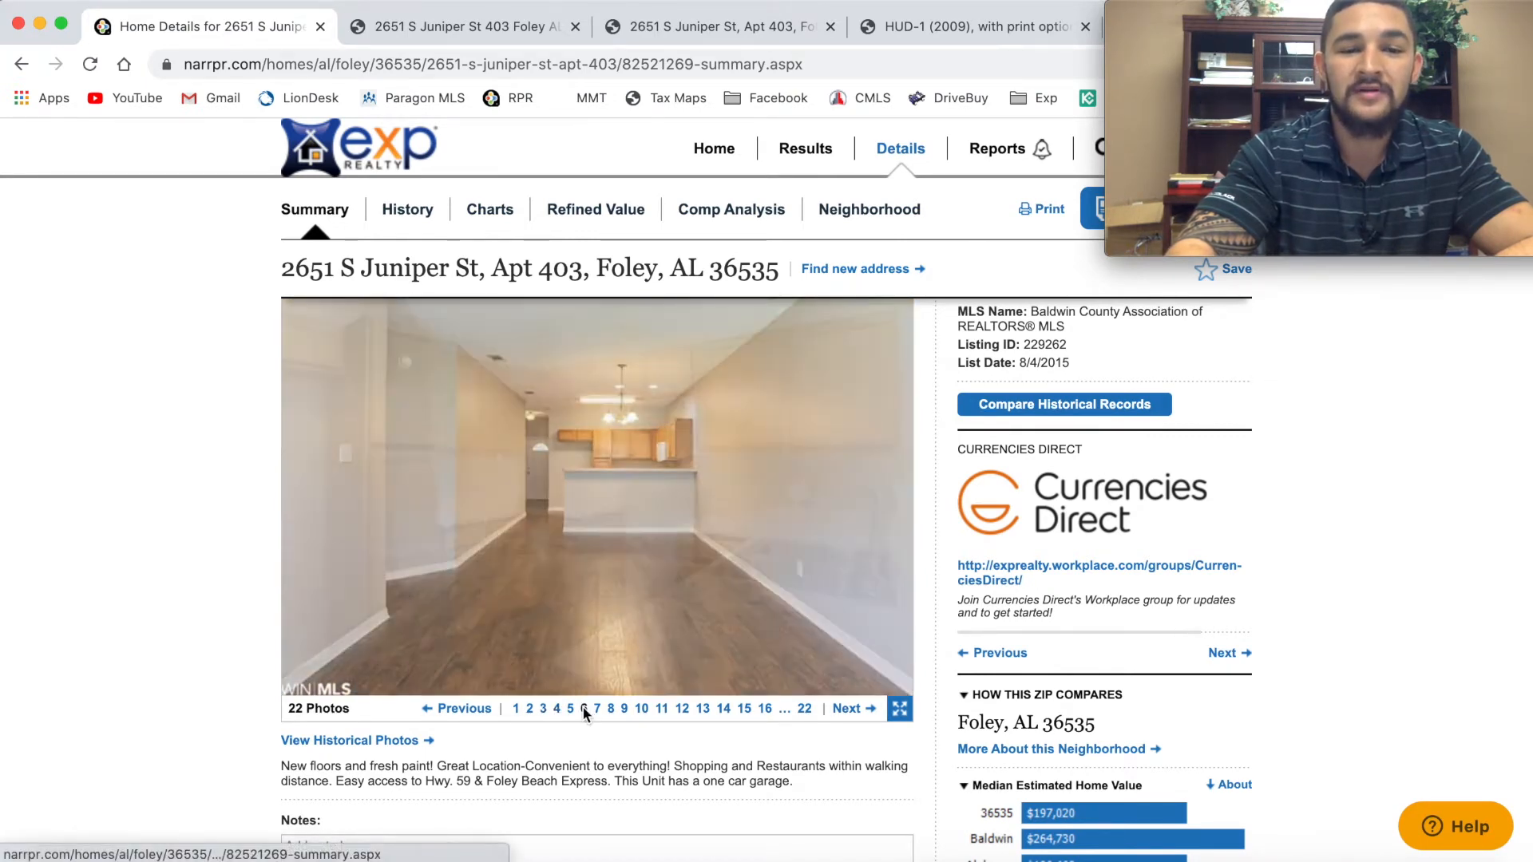
{"action": "left_click", "coordinate": [584, 707]}
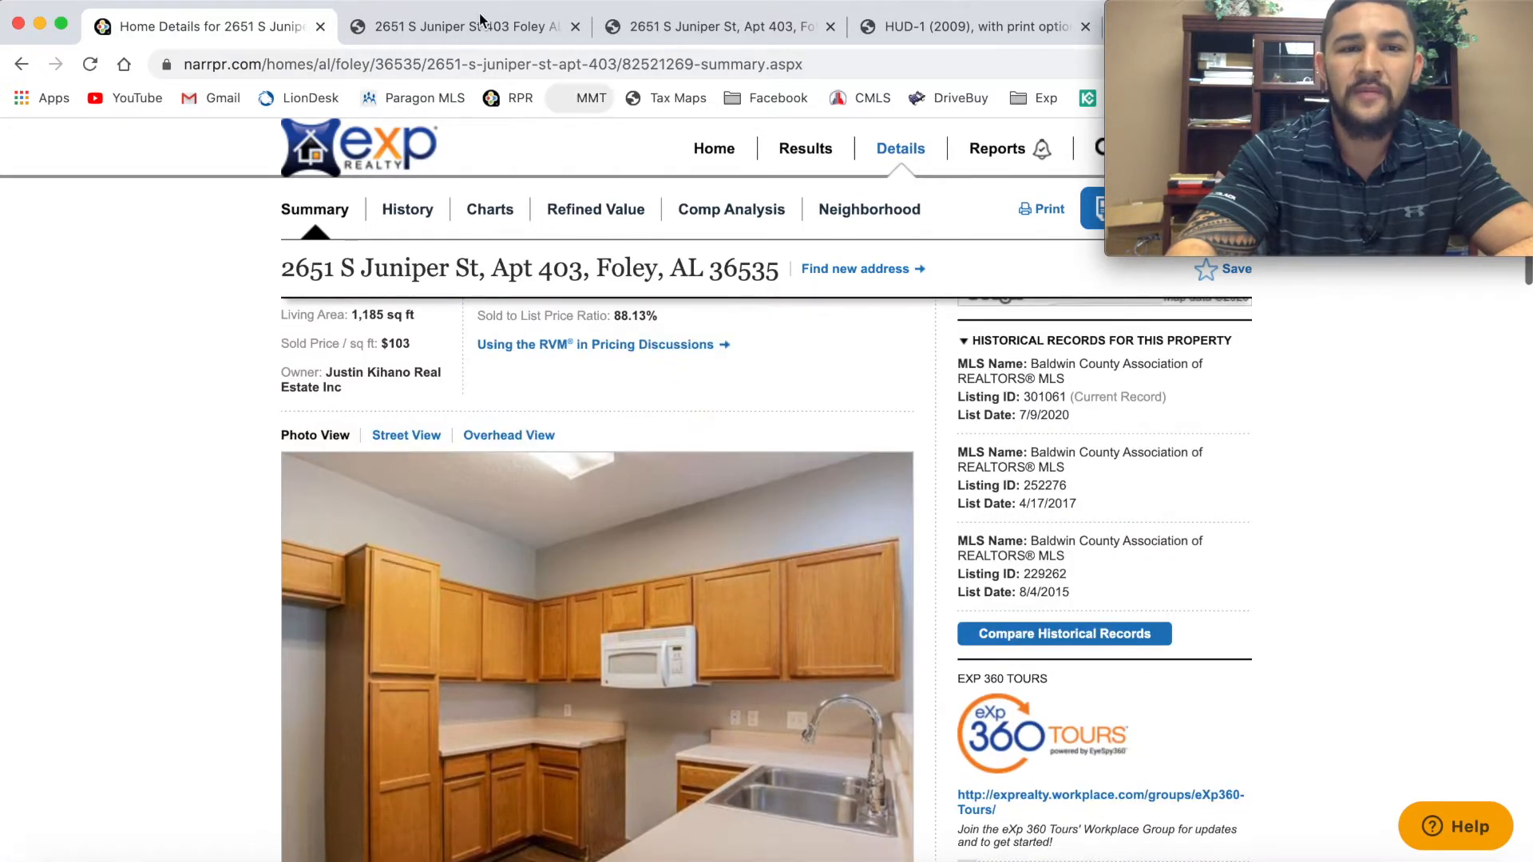
Step: Switch to the Analysis PDF and show its Unlevered Summary table
{"action": "left_click", "coordinate": [460, 27]}
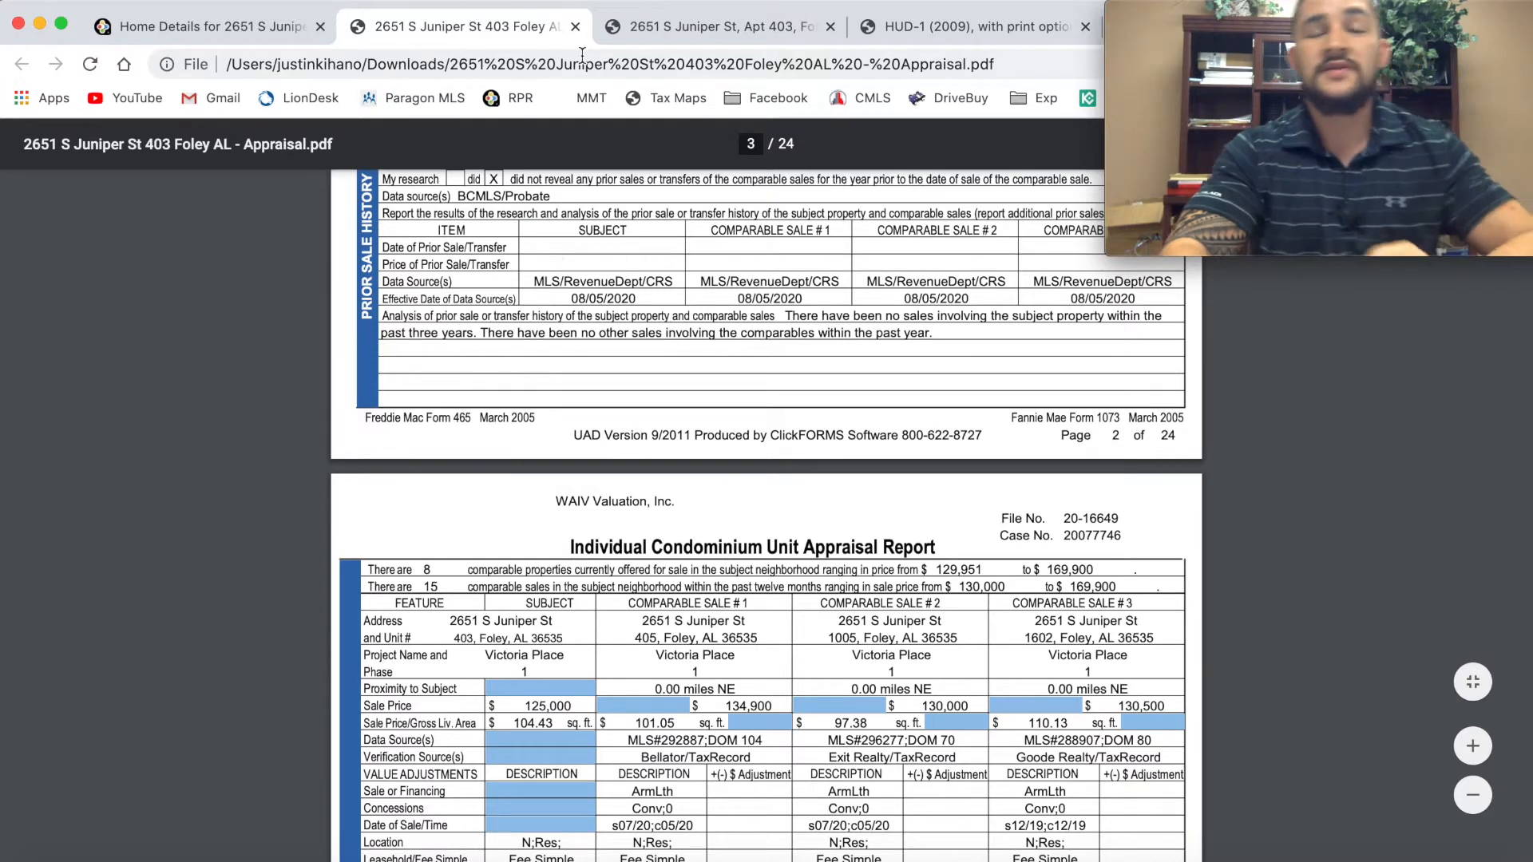
{"action": "left_click", "coordinate": [714, 27]}
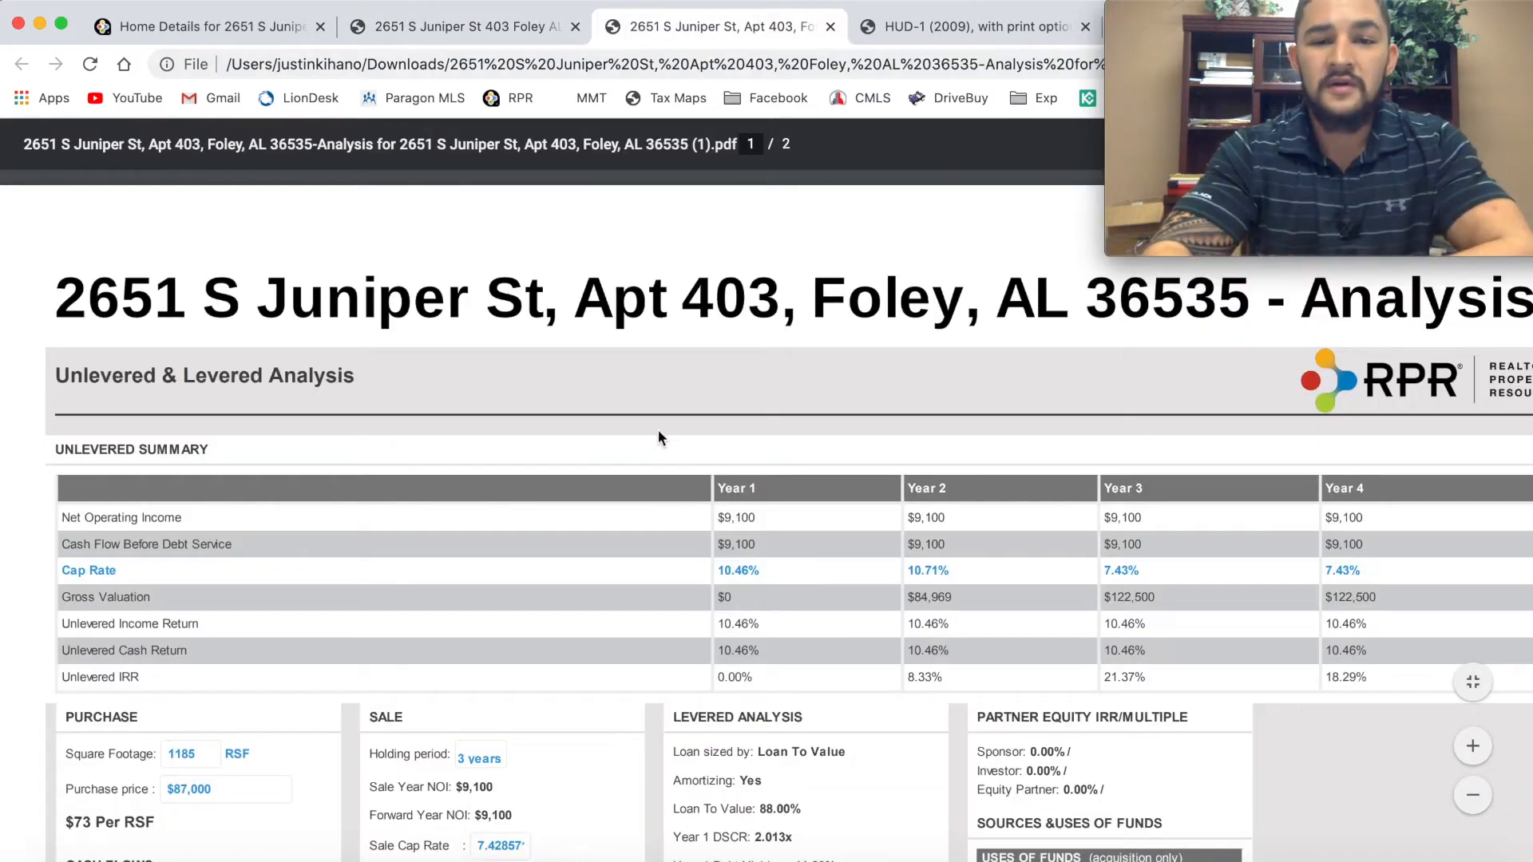
{"action": "scroll", "scroll_direction": "down", "scroll_amount": 3}
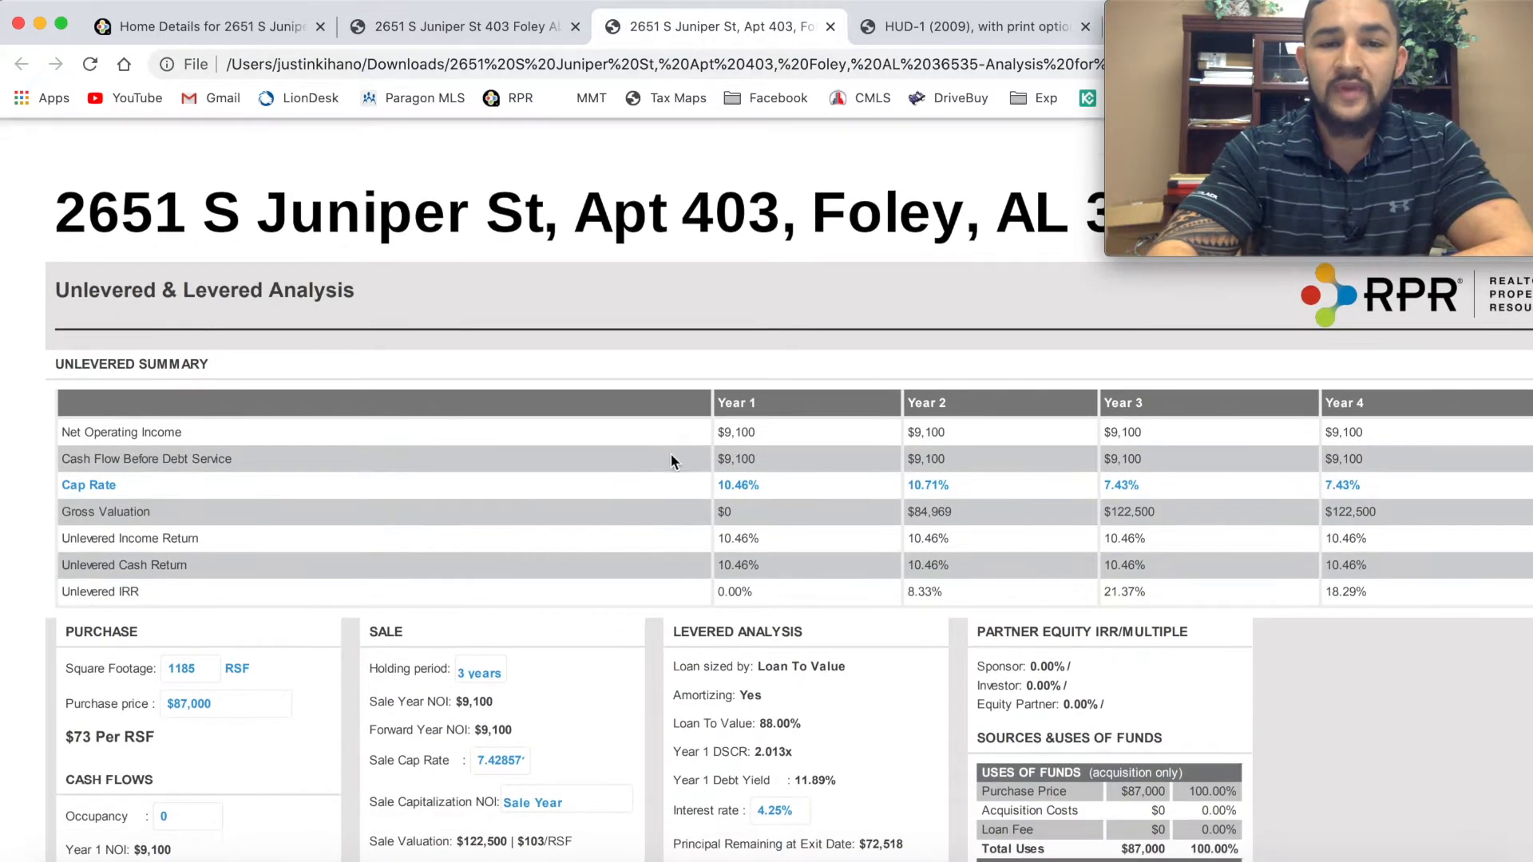
{"action": "mouse_move", "coordinate": [764, 434]}
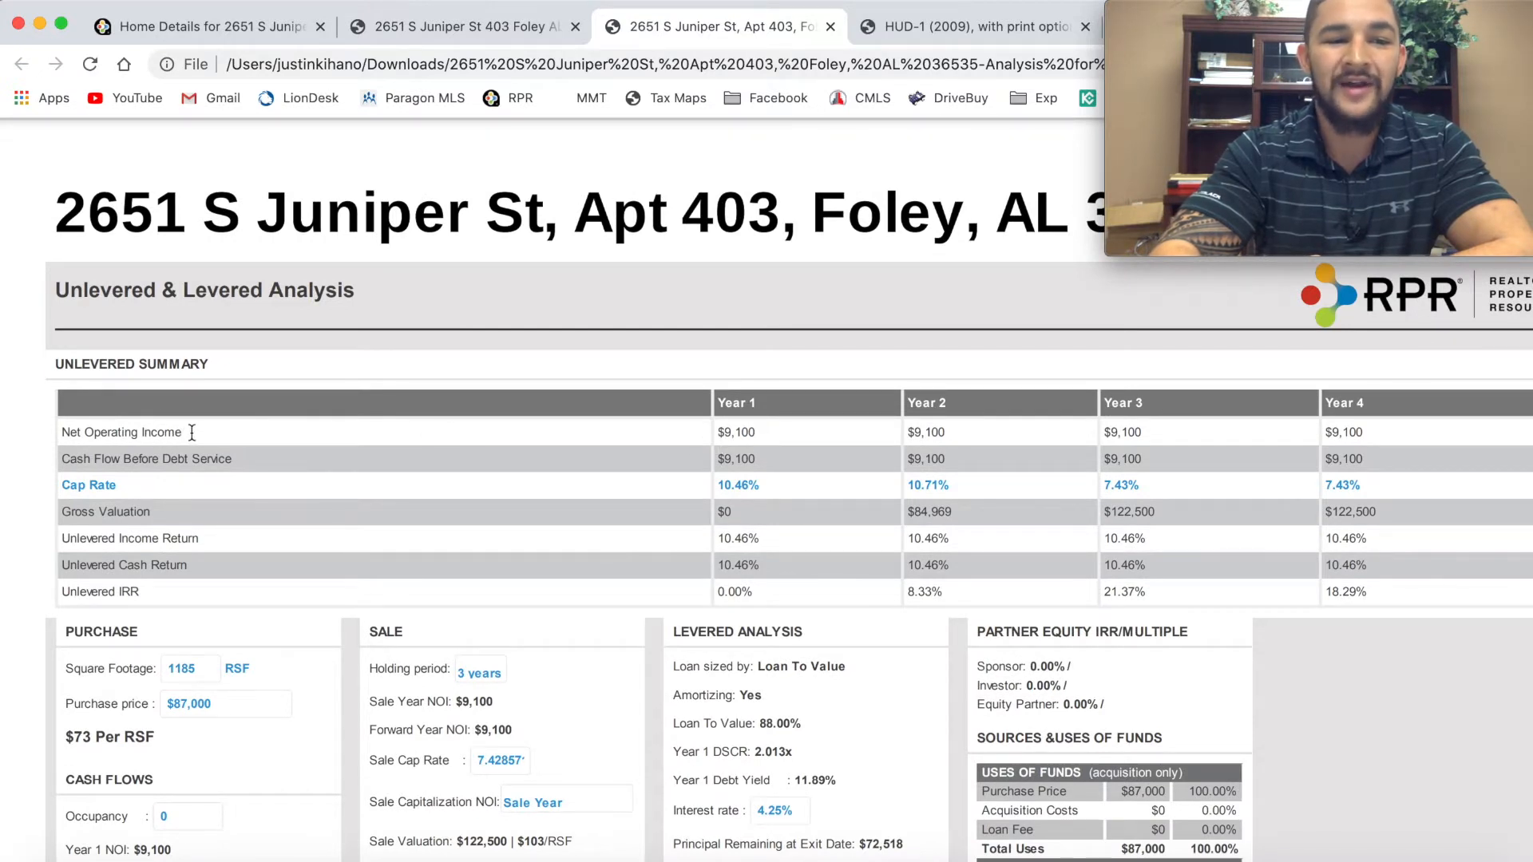
{"action": "mouse_move", "coordinate": [293, 433]}
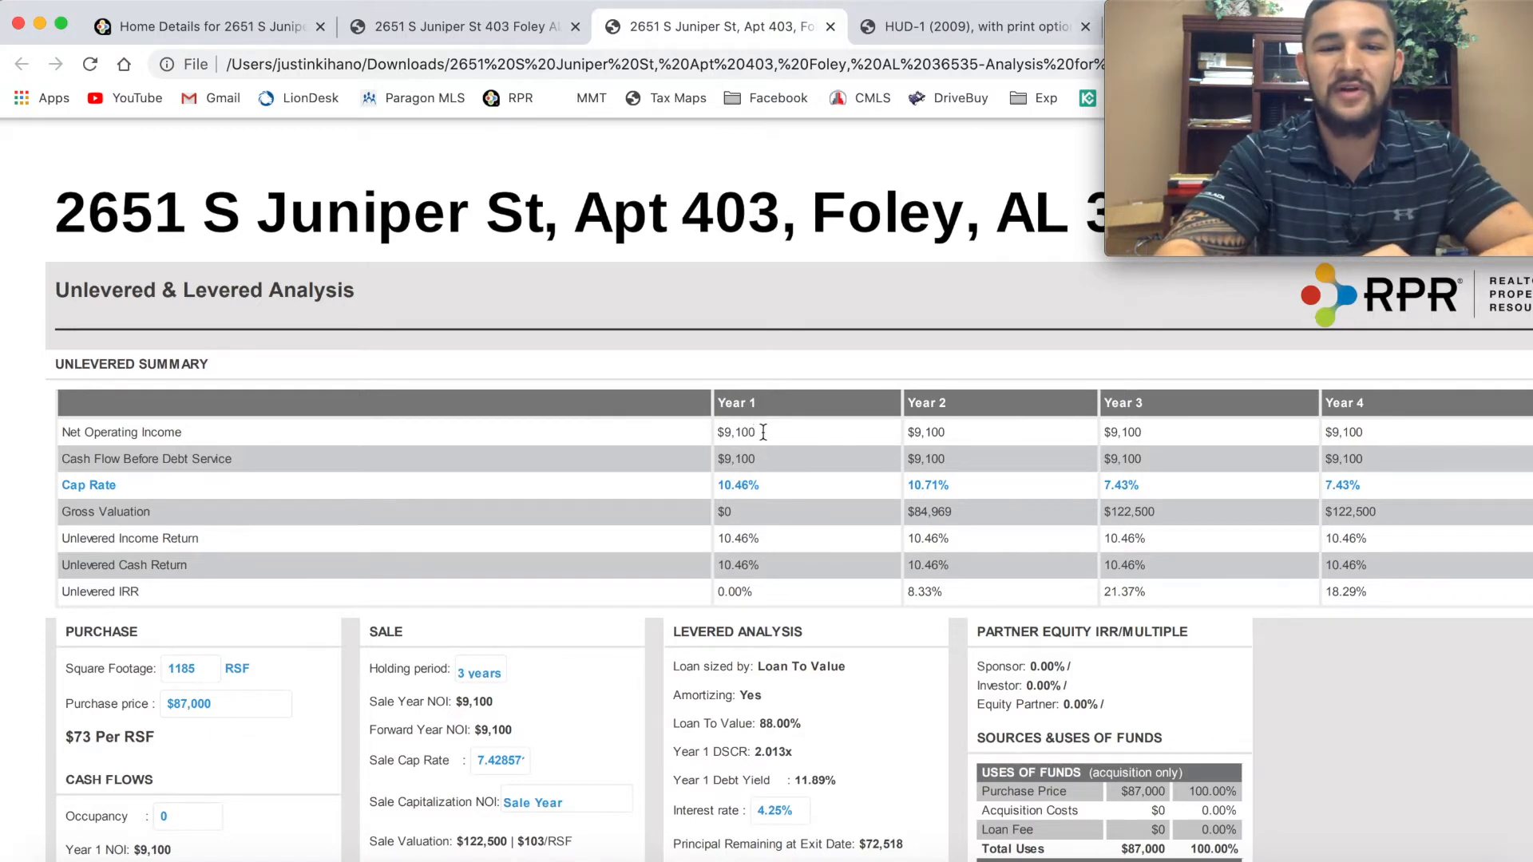
{"action": "mouse_move", "coordinate": [799, 499]}
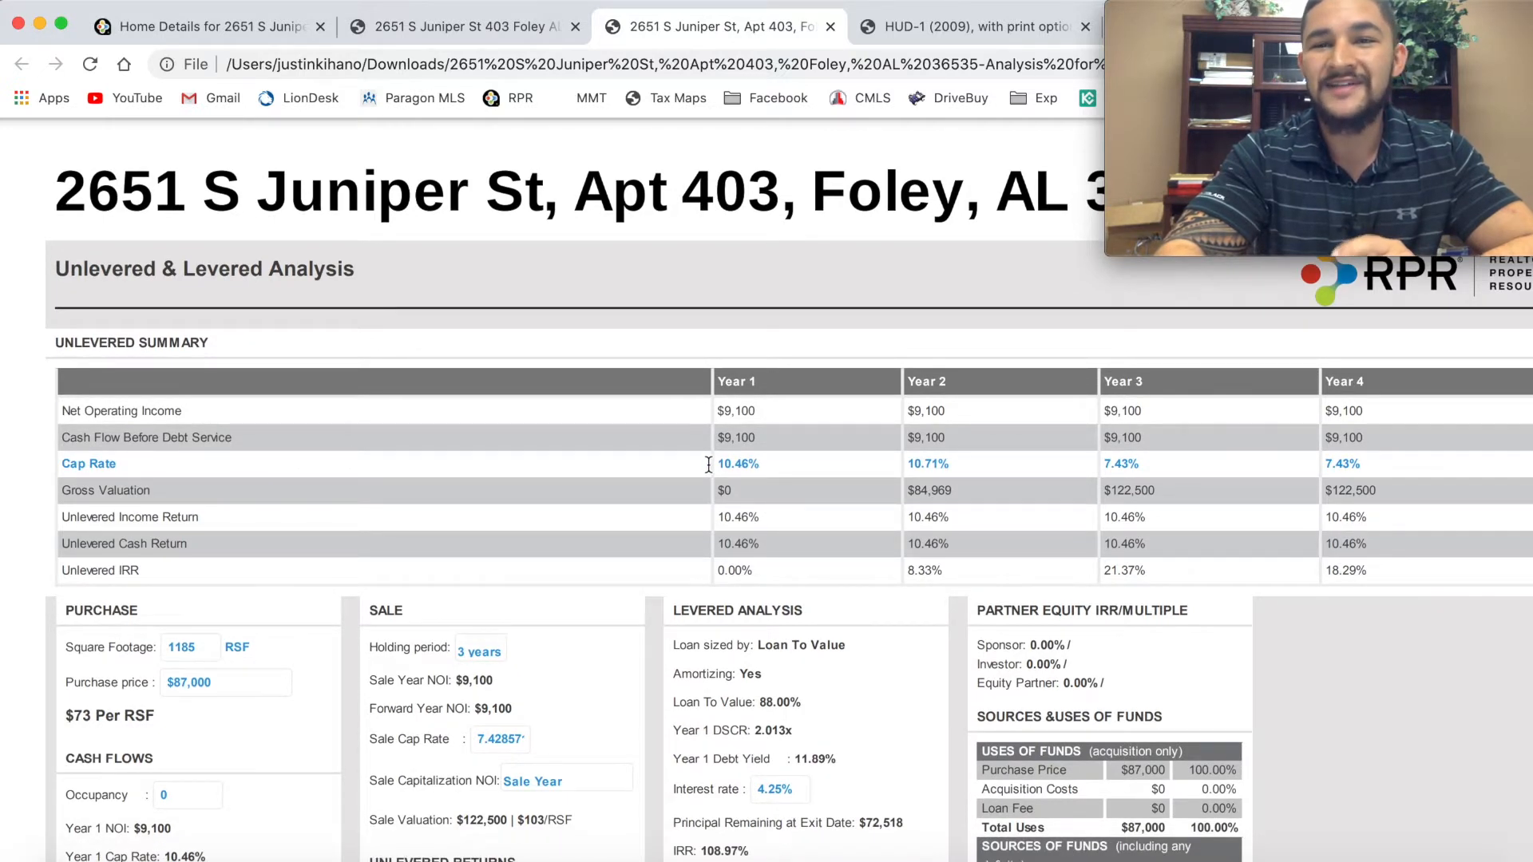
{"action": "mouse_move", "coordinate": [724, 487]}
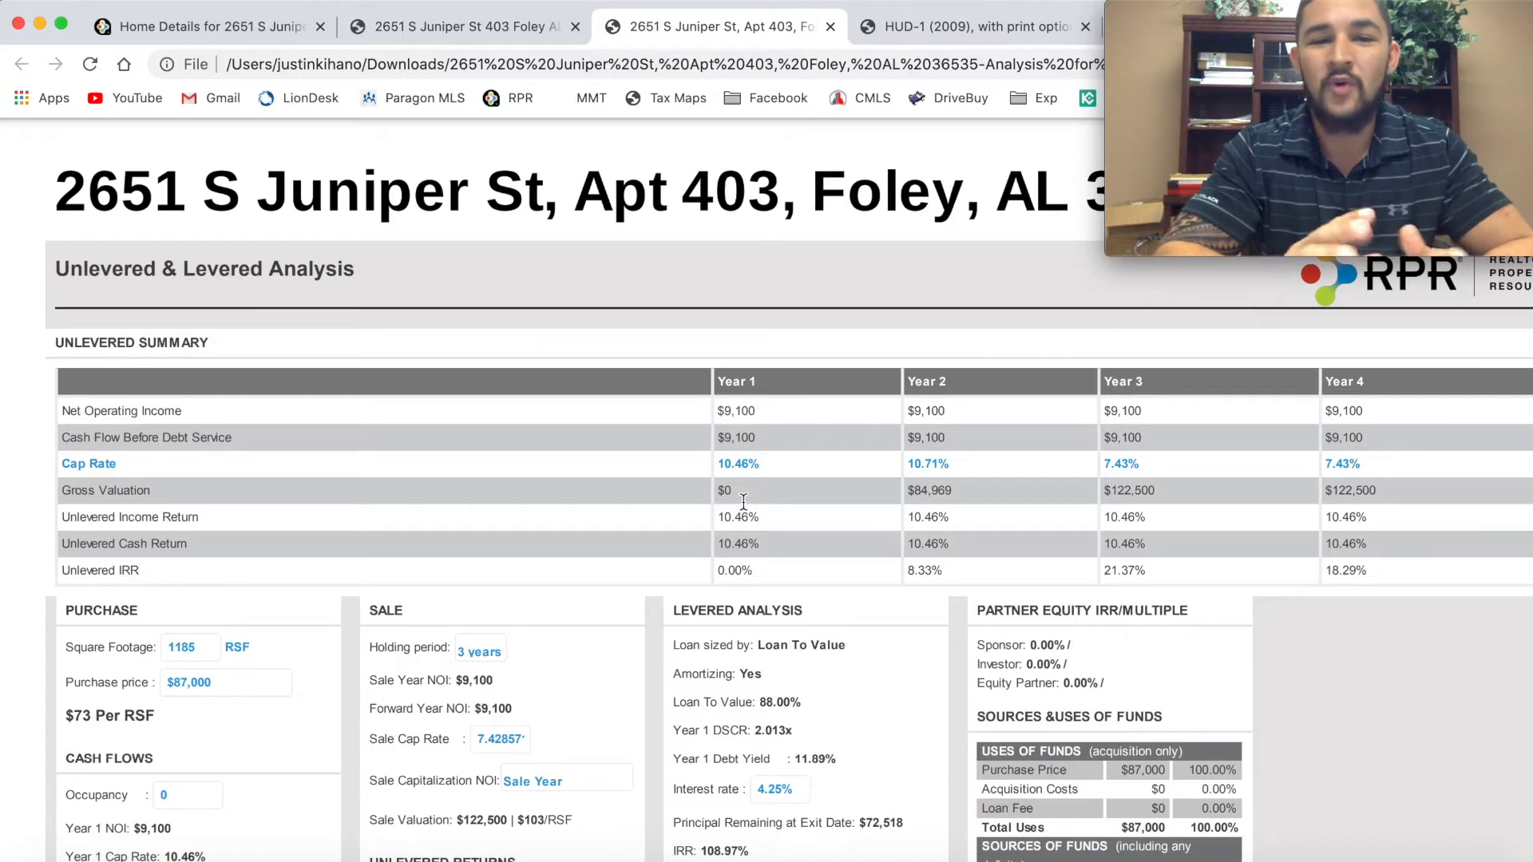
{"action": "mouse_move", "coordinate": [773, 484]}
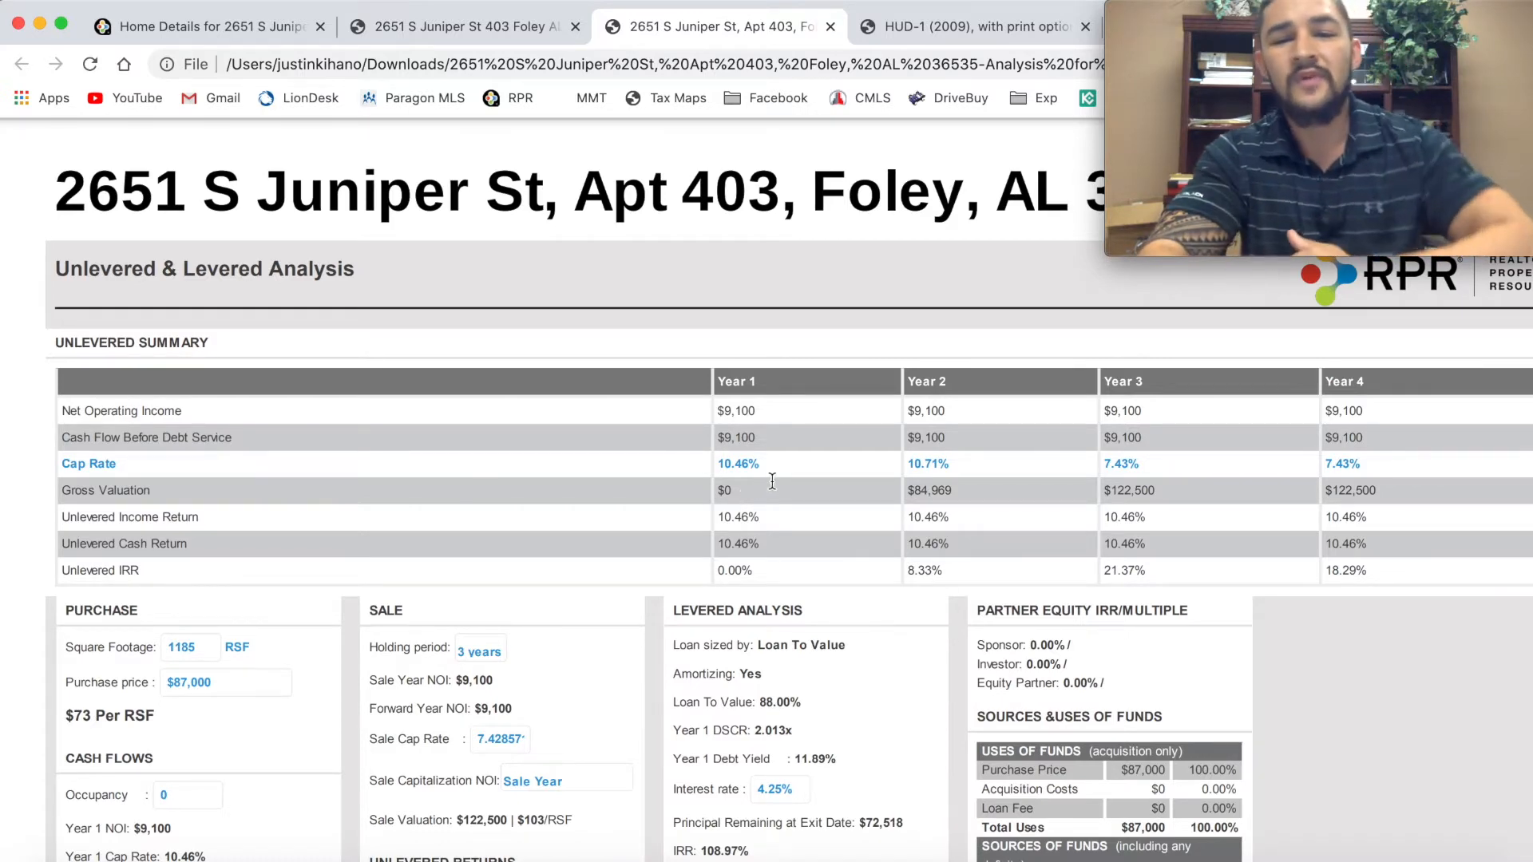
Step: Scroll past the Unlevered & Levered Analysis section of the analysis PDF
{"action": "scroll", "scroll_direction": "down", "scroll_amount": 3}
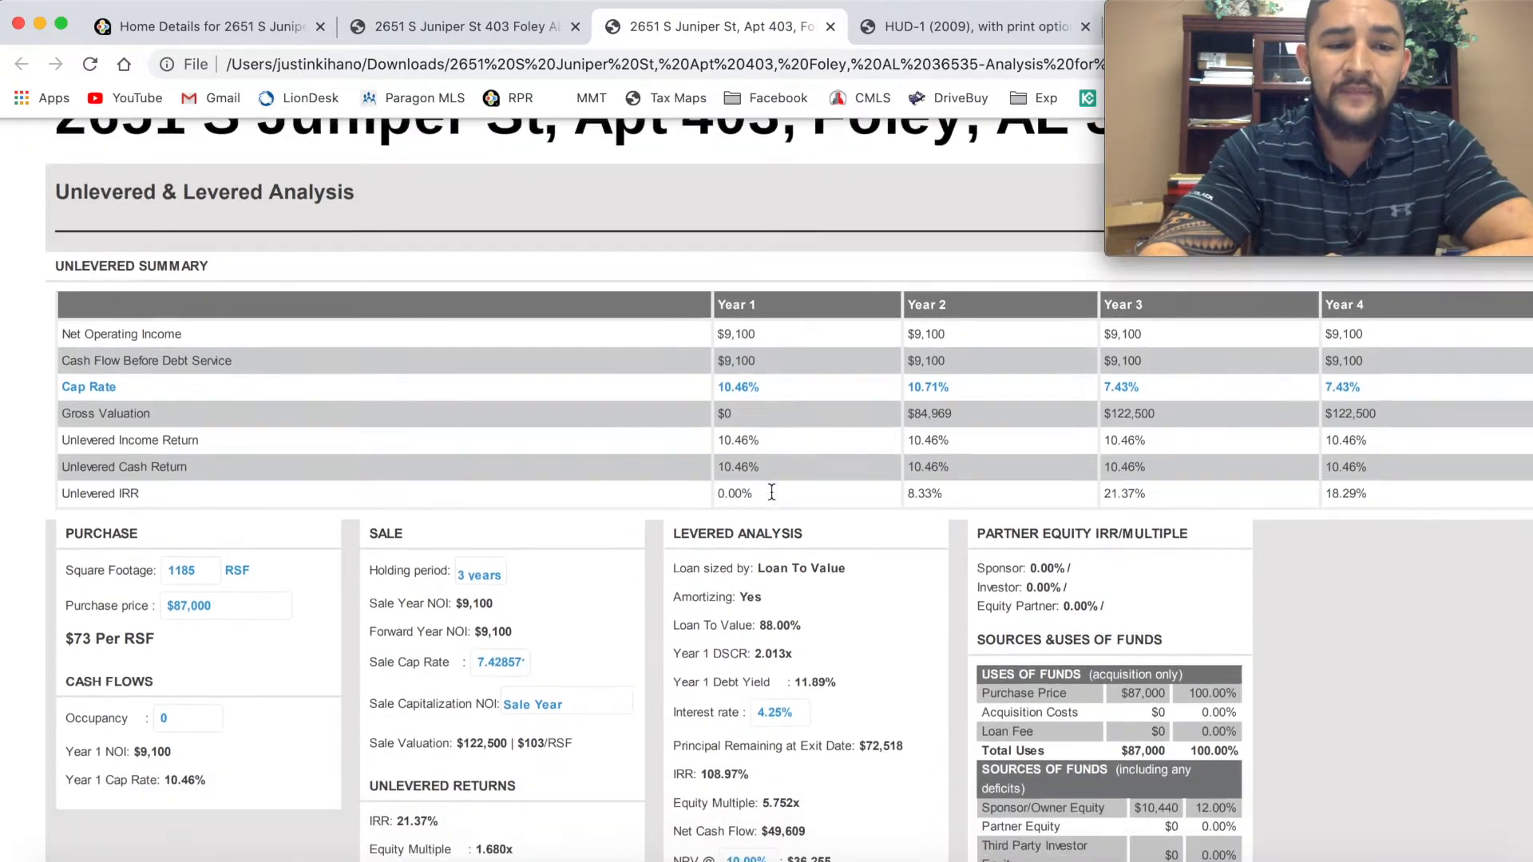
{"action": "scroll", "scroll_direction": "down", "scroll_amount": 3}
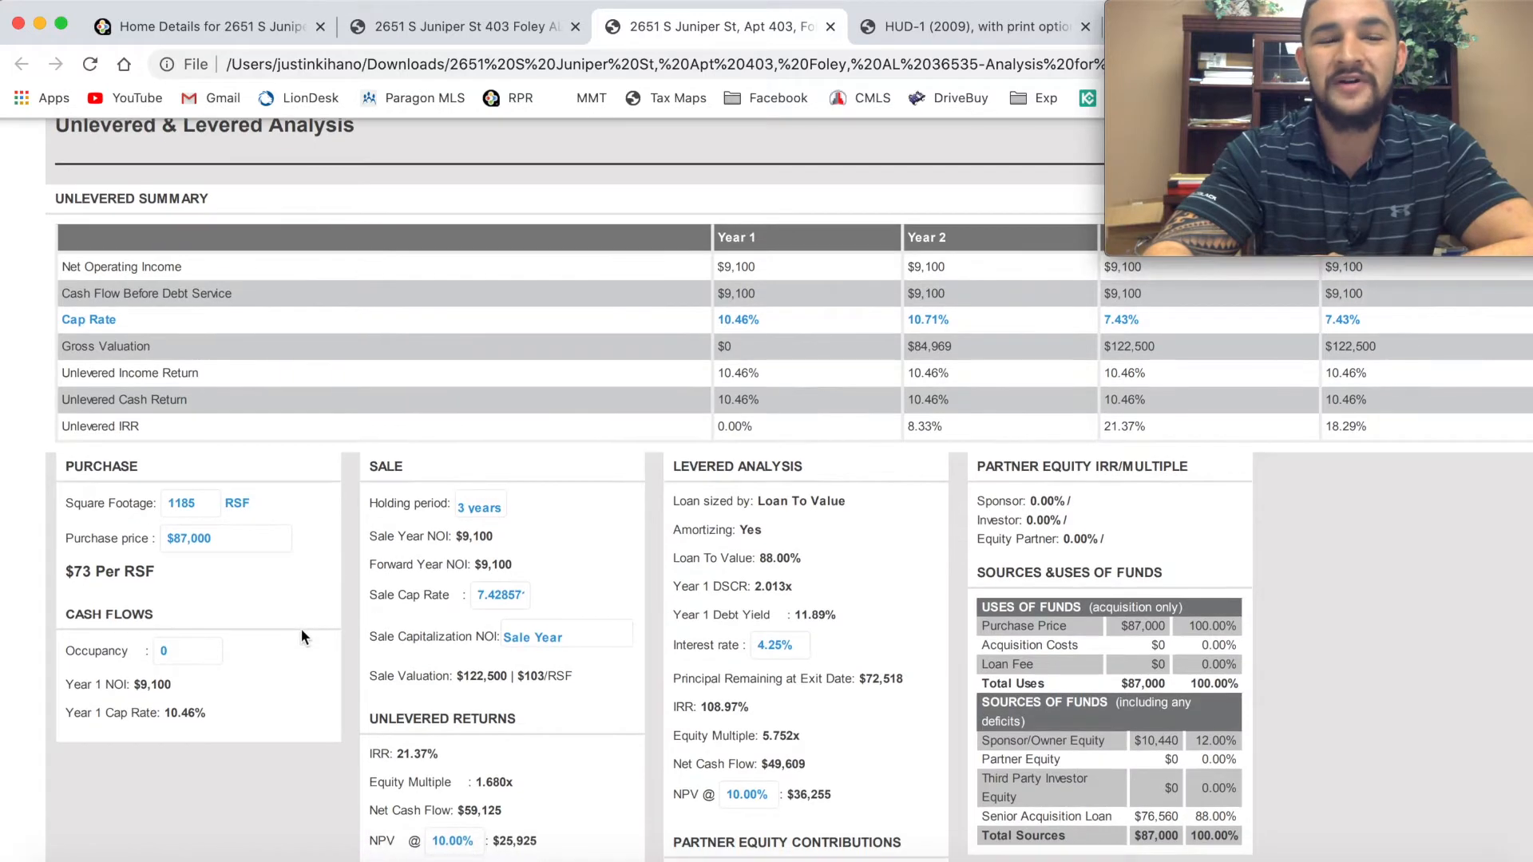
{"action": "scroll", "scroll_direction": "down", "scroll_amount": 3}
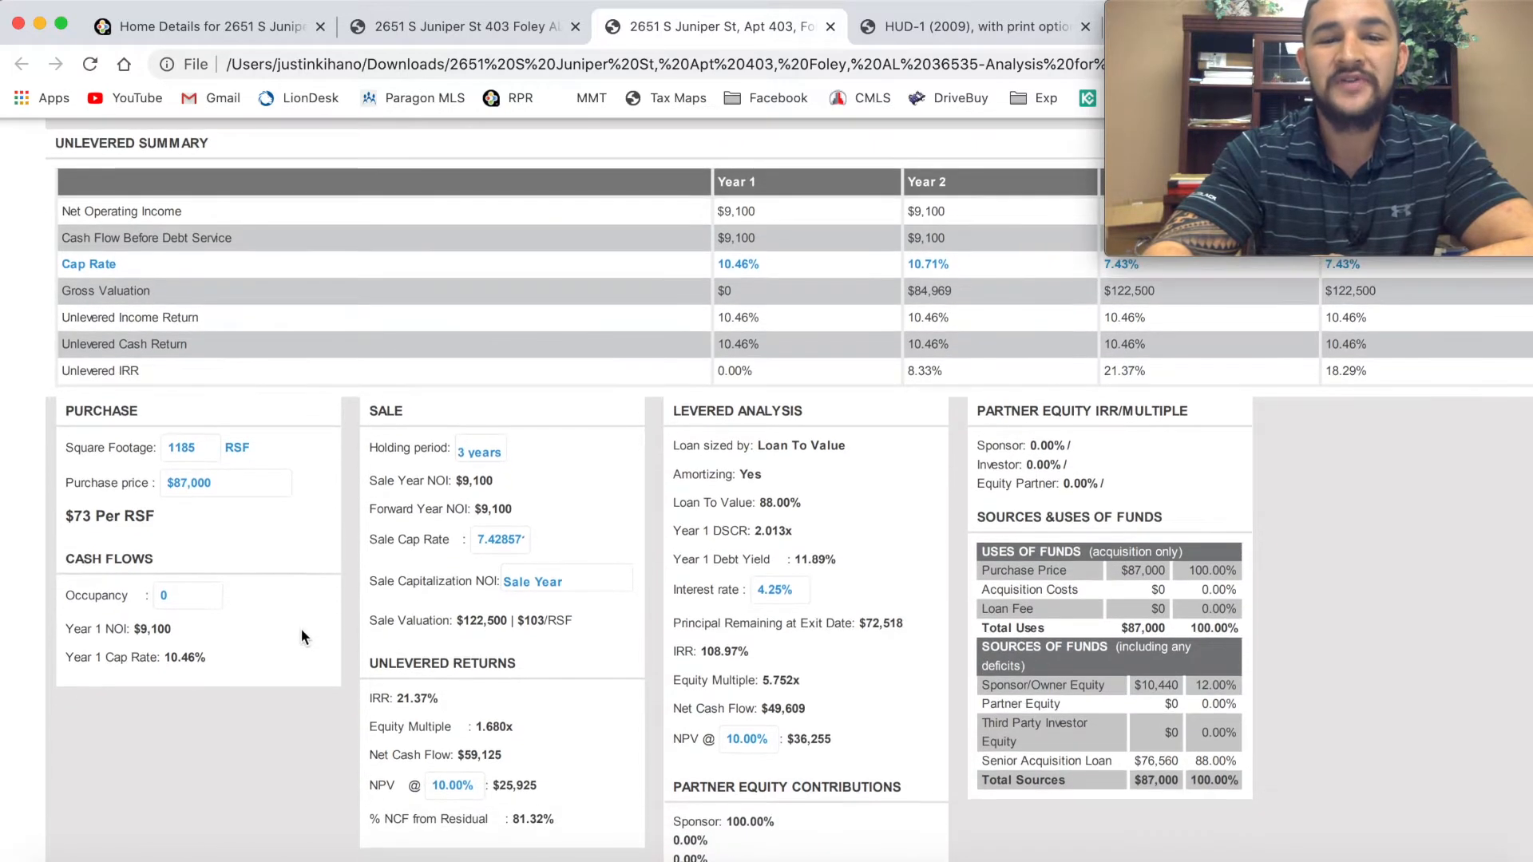
{"action": "scroll", "scroll_direction": "up", "scroll_amount": 3}
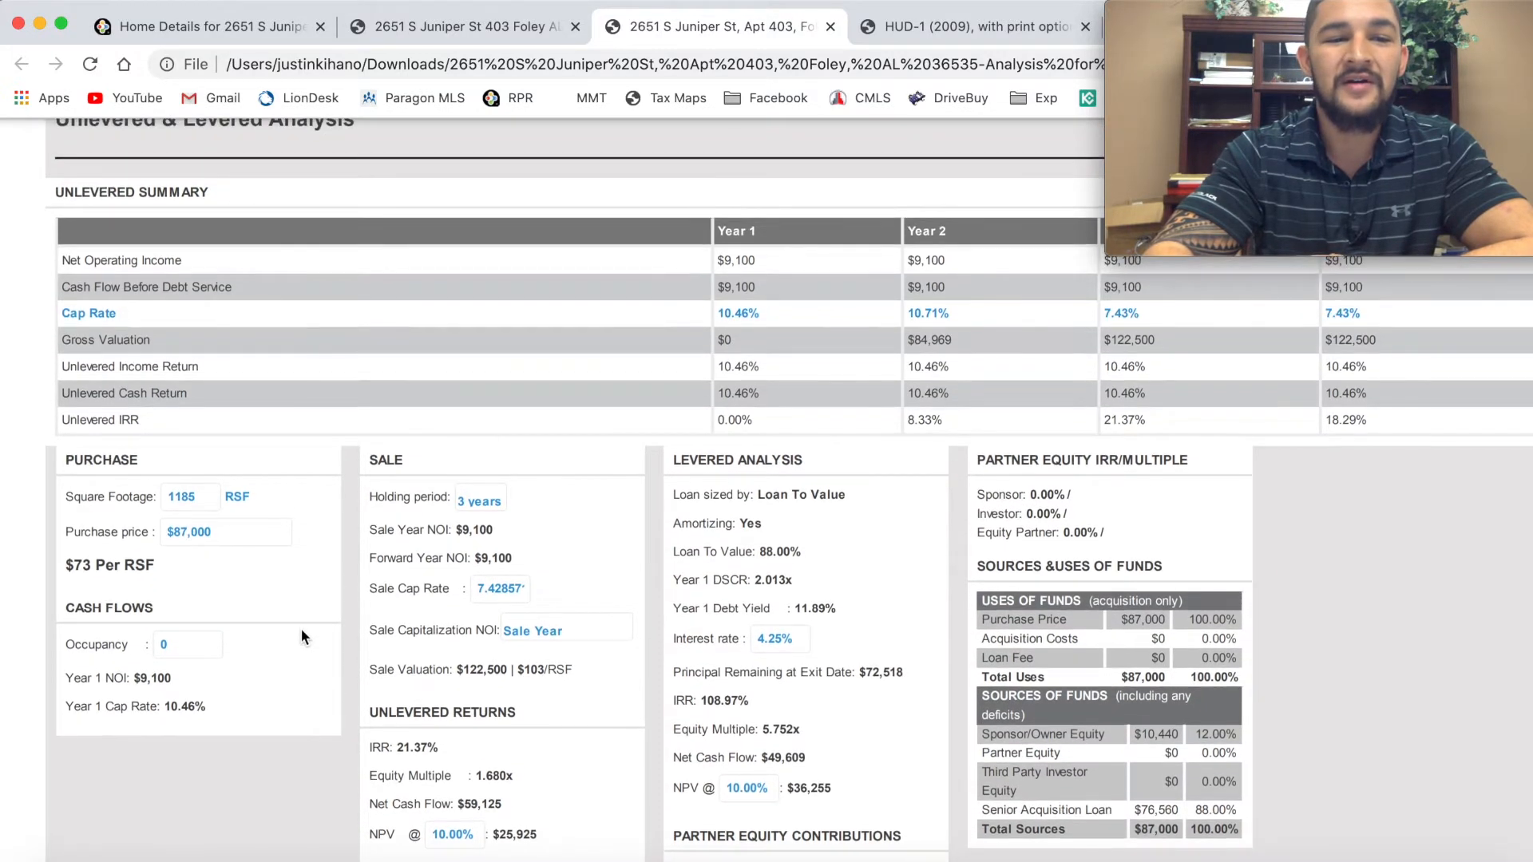
{"action": "mouse_move", "coordinate": [252, 630]}
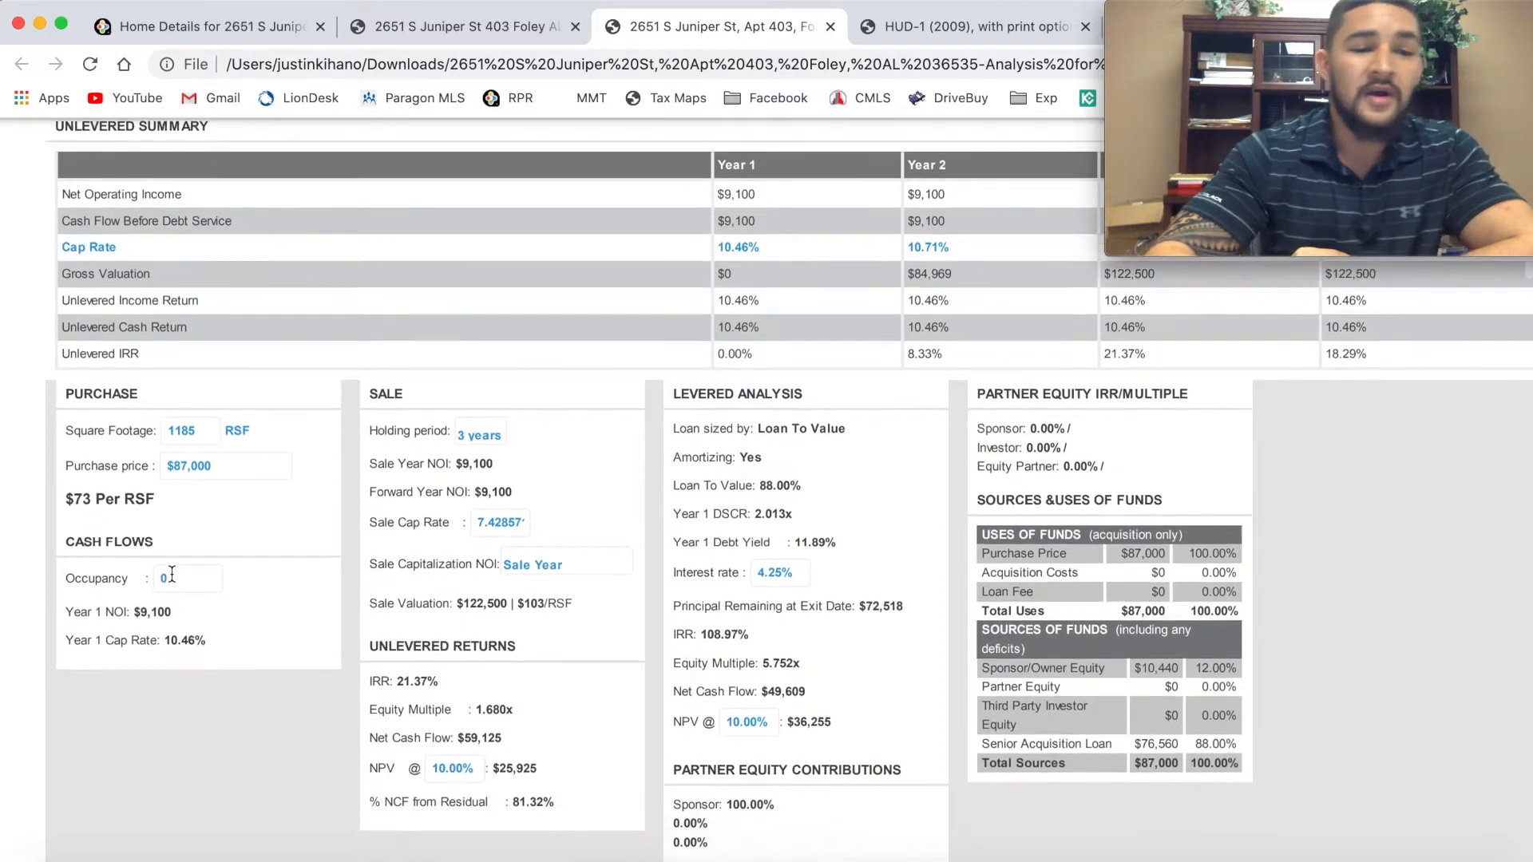
{"action": "scroll", "scroll_direction": "down", "scroll_amount": 3}
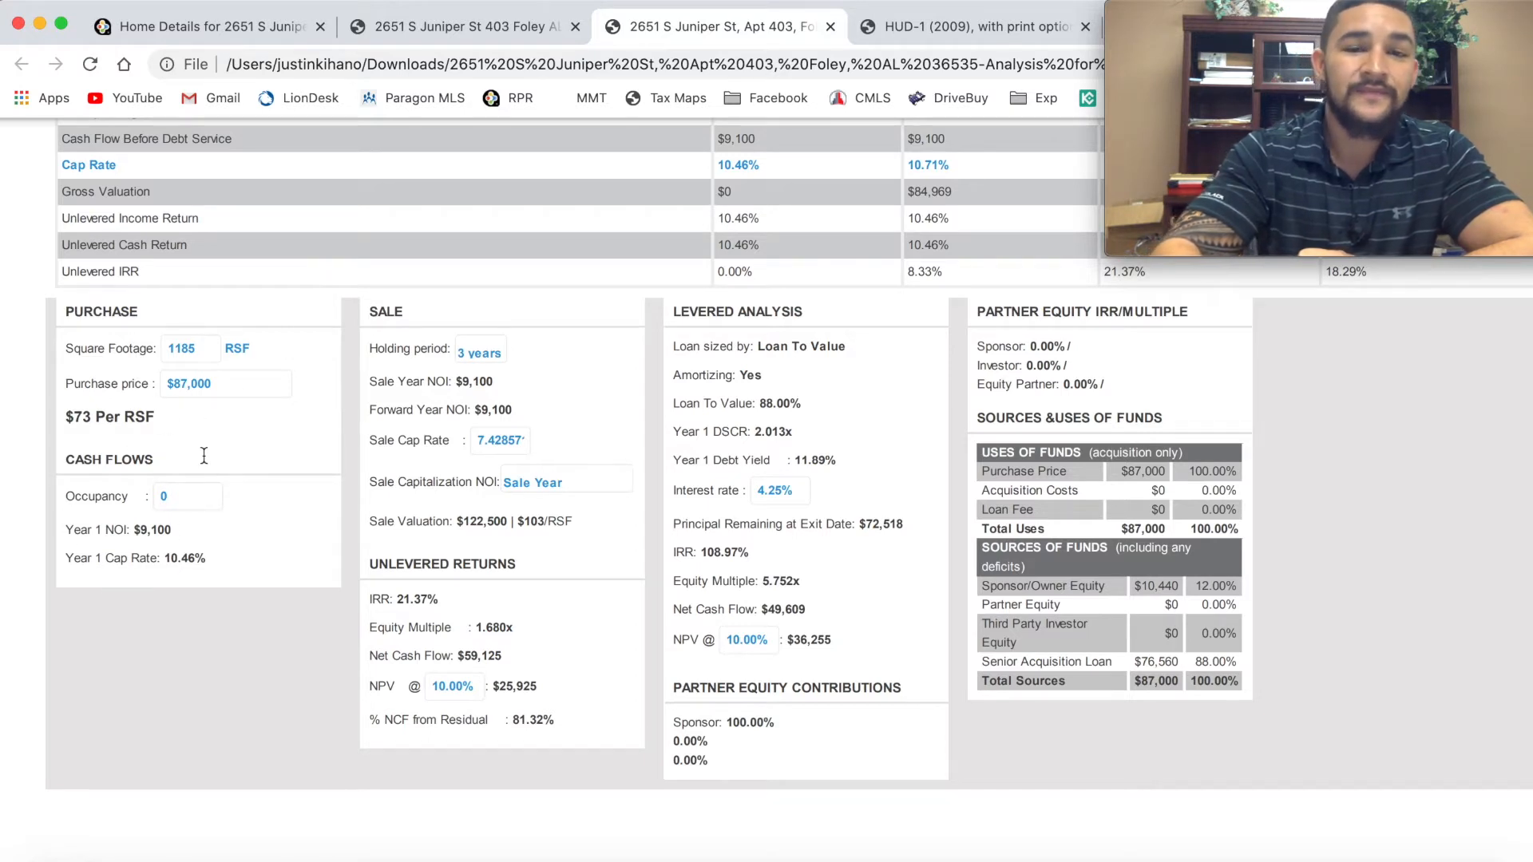
{"action": "scroll", "scroll_direction": "down", "scroll_amount": 3}
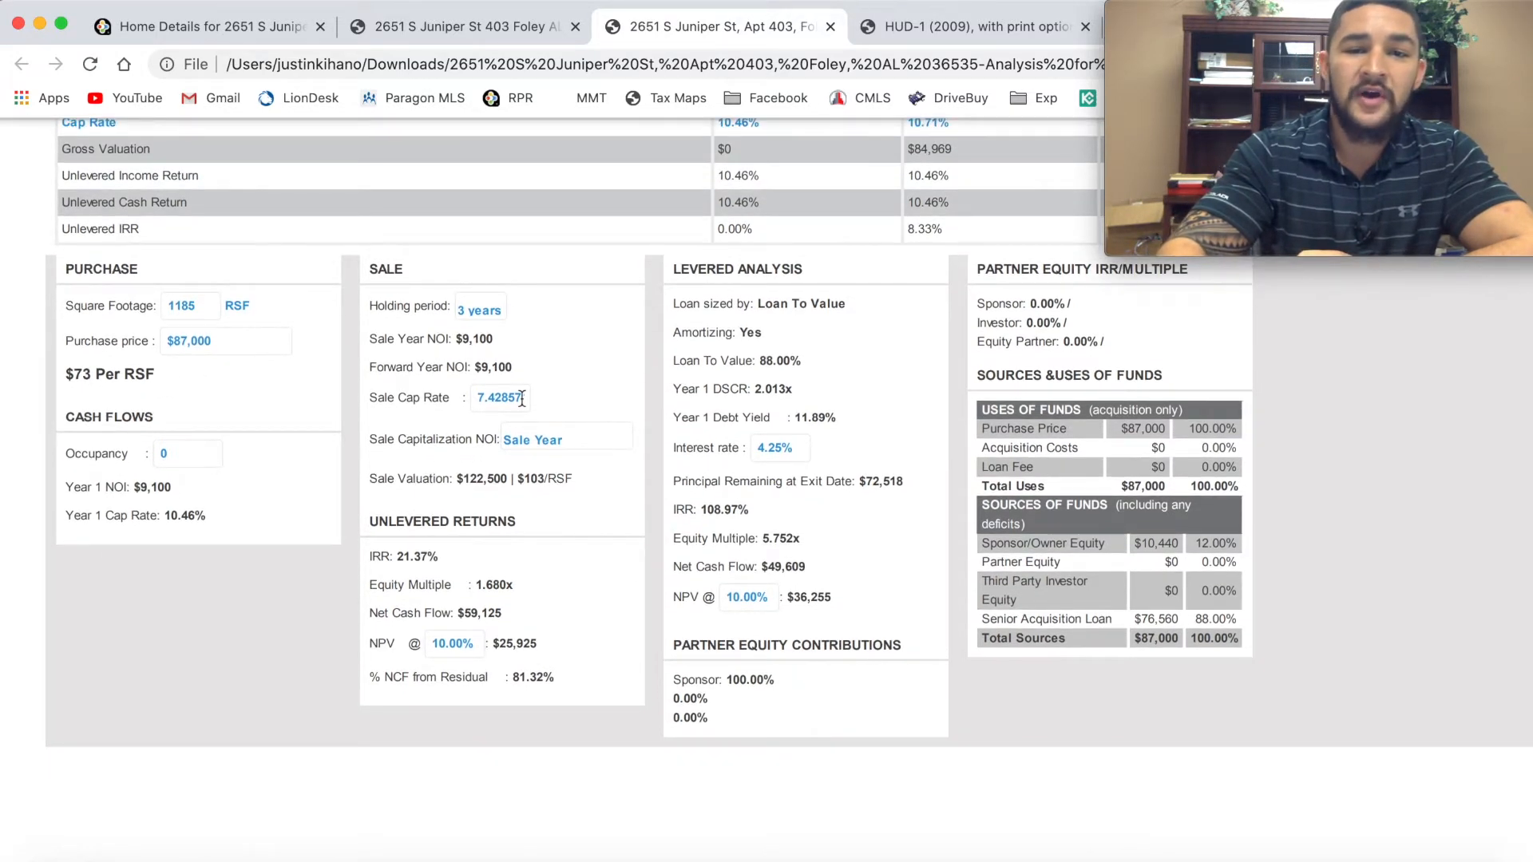
Step: Bring the Annual Cash Flow table with per-year revenue, expenses and unlevered totals into view
{"action": "scroll", "scroll_direction": "down", "scroll_amount": 3}
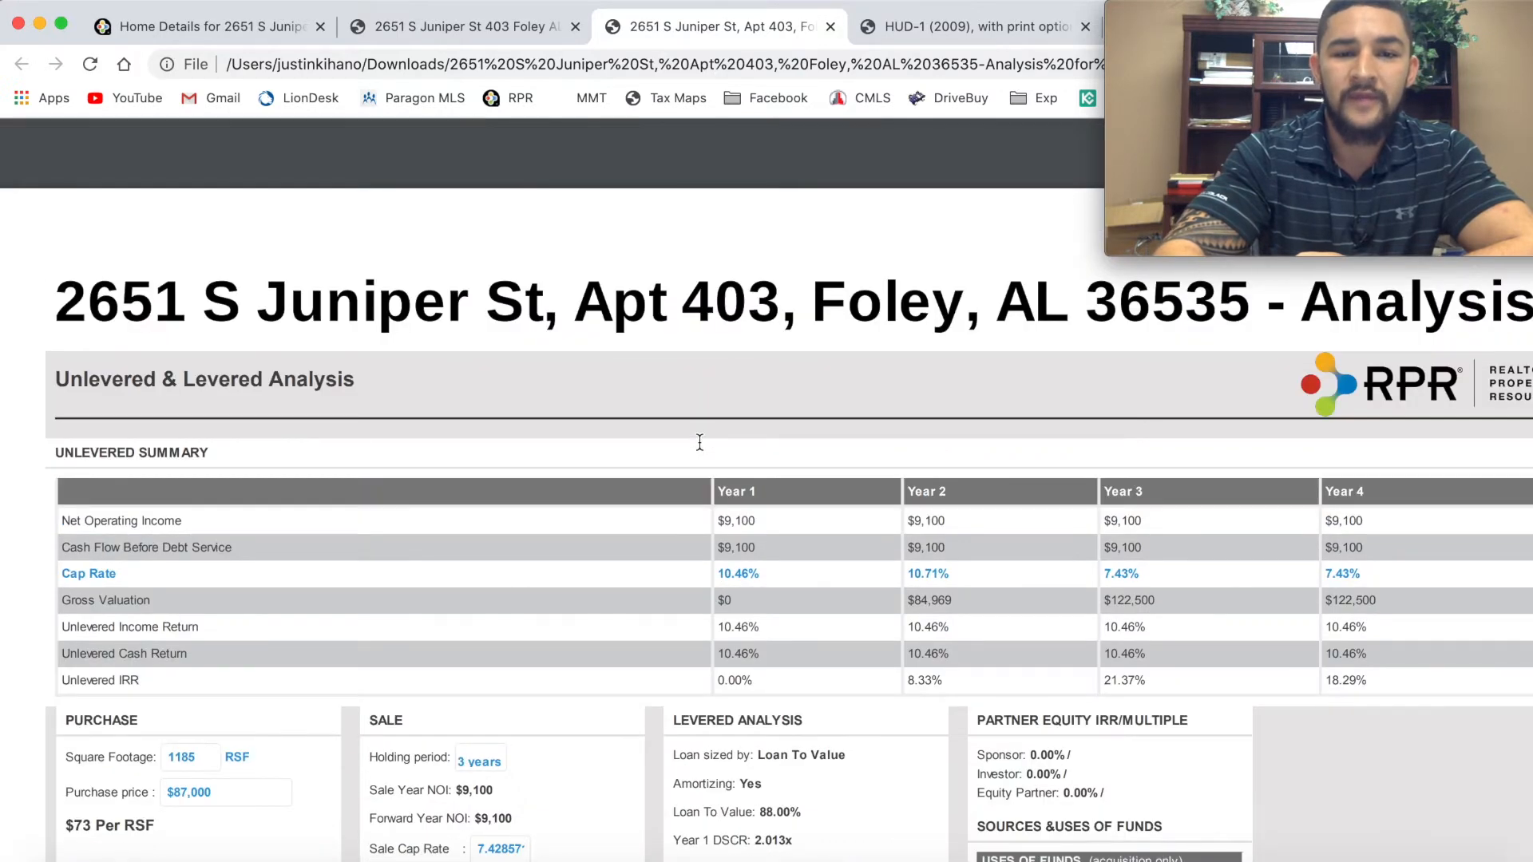
{"action": "scroll", "scroll_direction": "down", "scroll_amount": 3}
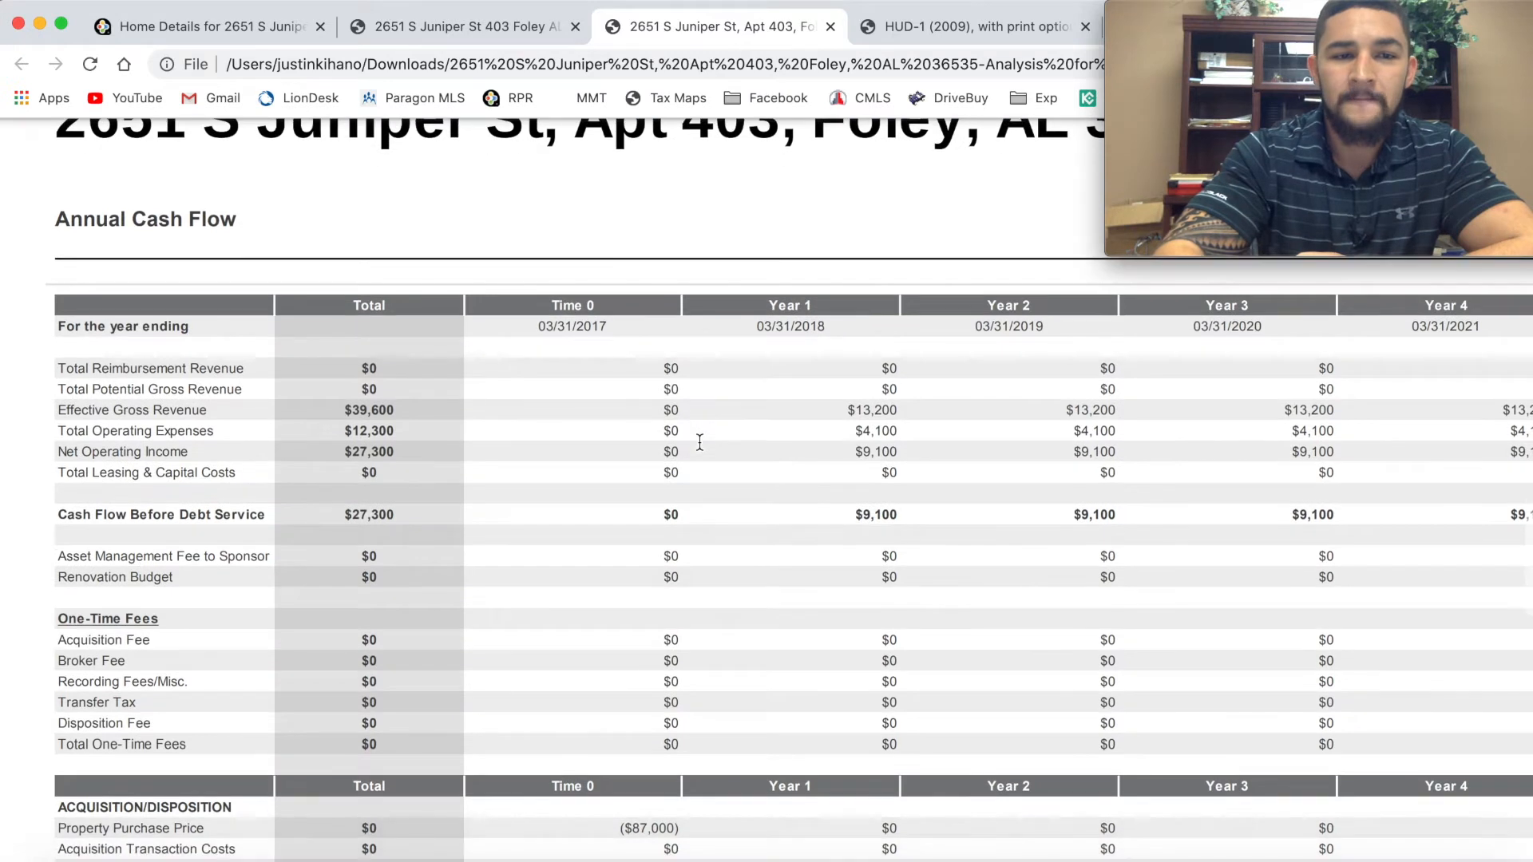
{"action": "mouse_move", "coordinate": [318, 412]}
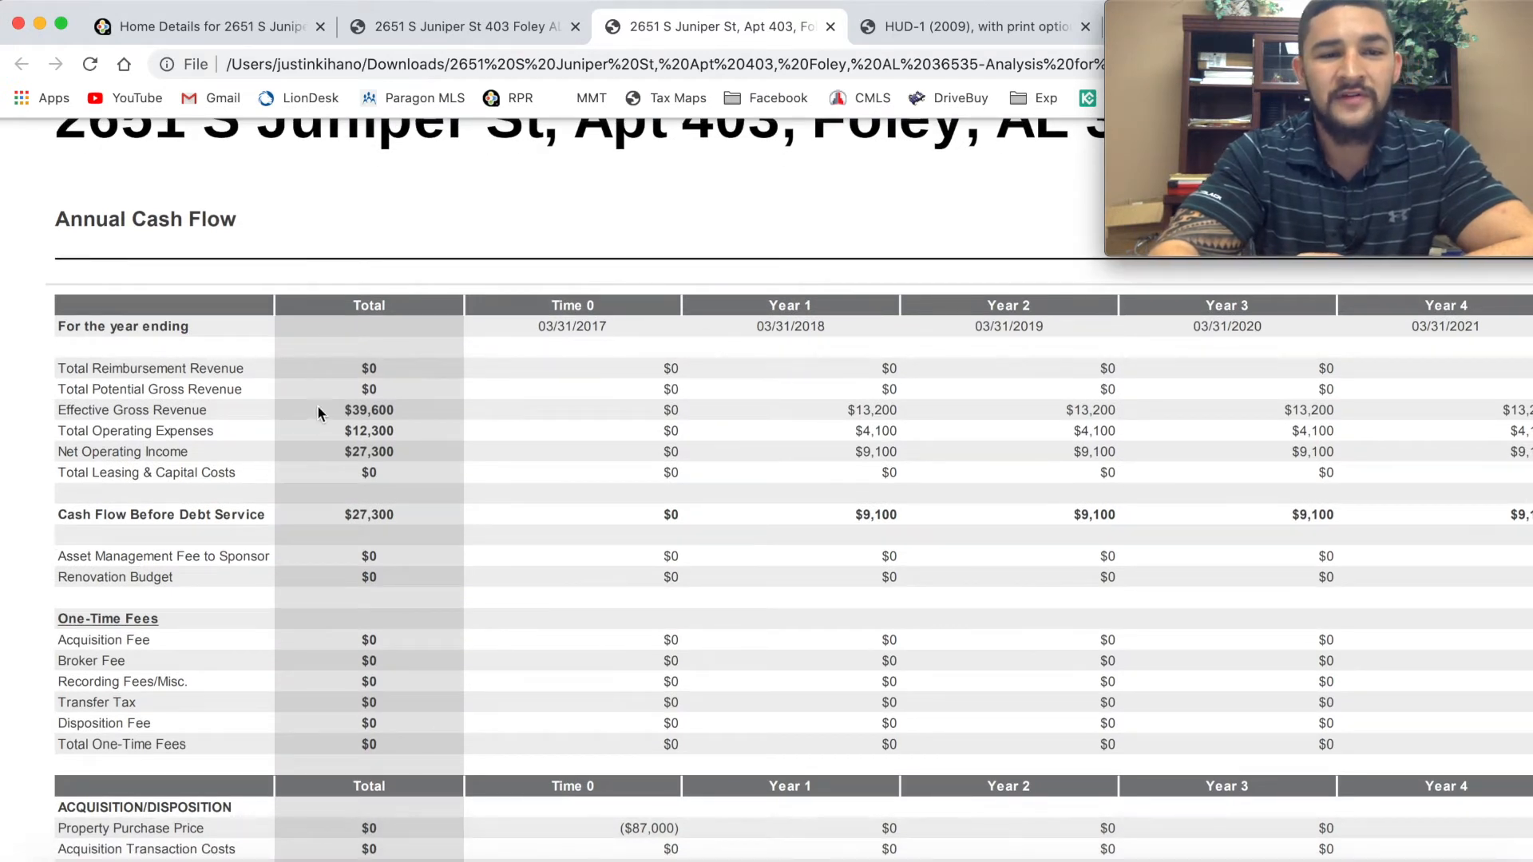
{"action": "mouse_move", "coordinate": [420, 420]}
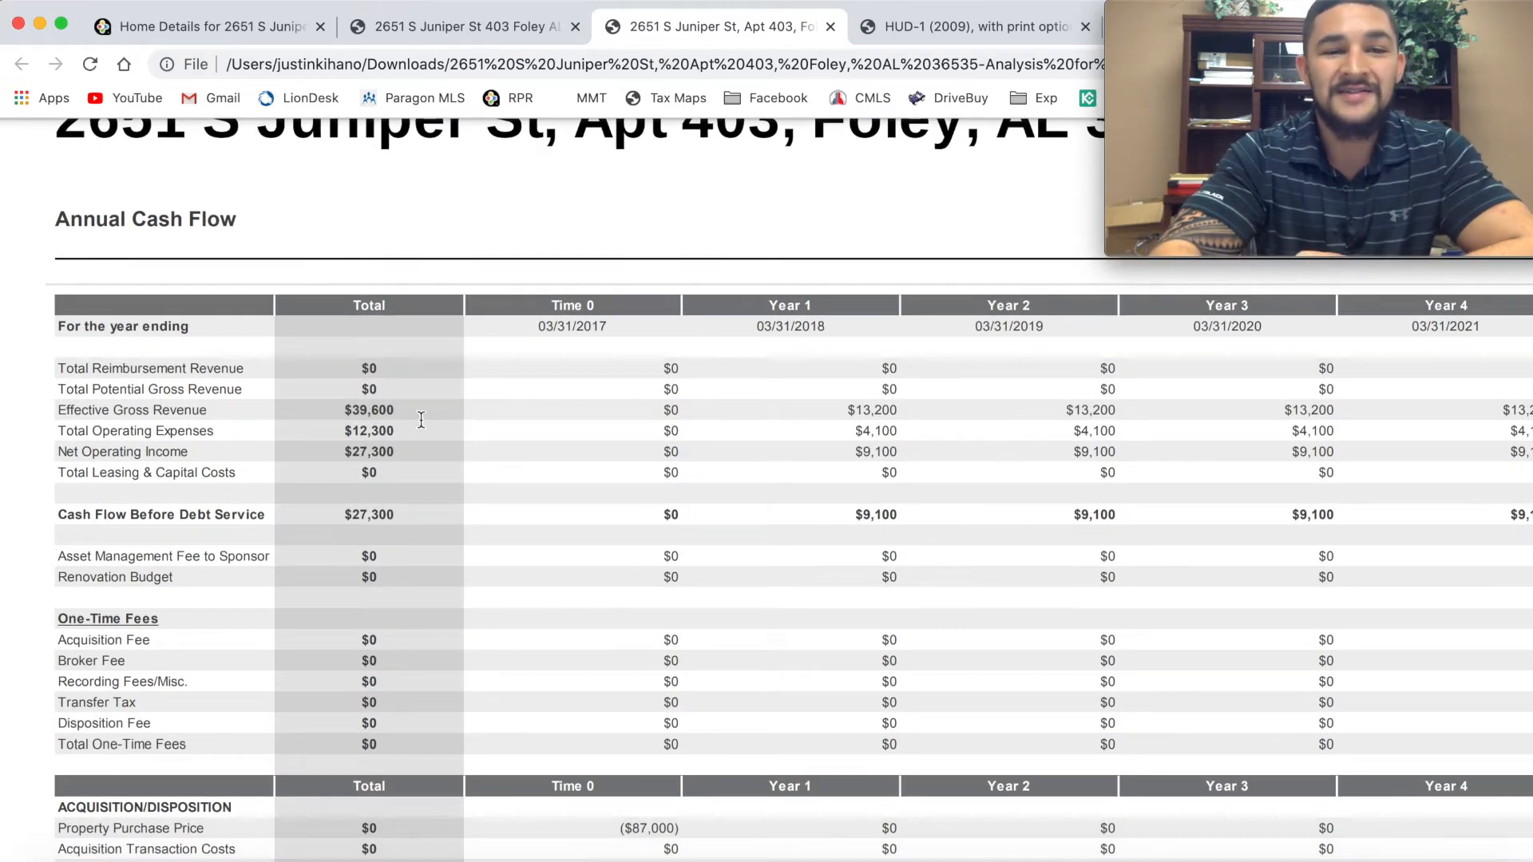
{"action": "scroll", "scroll_direction": "down", "scroll_amount": 3}
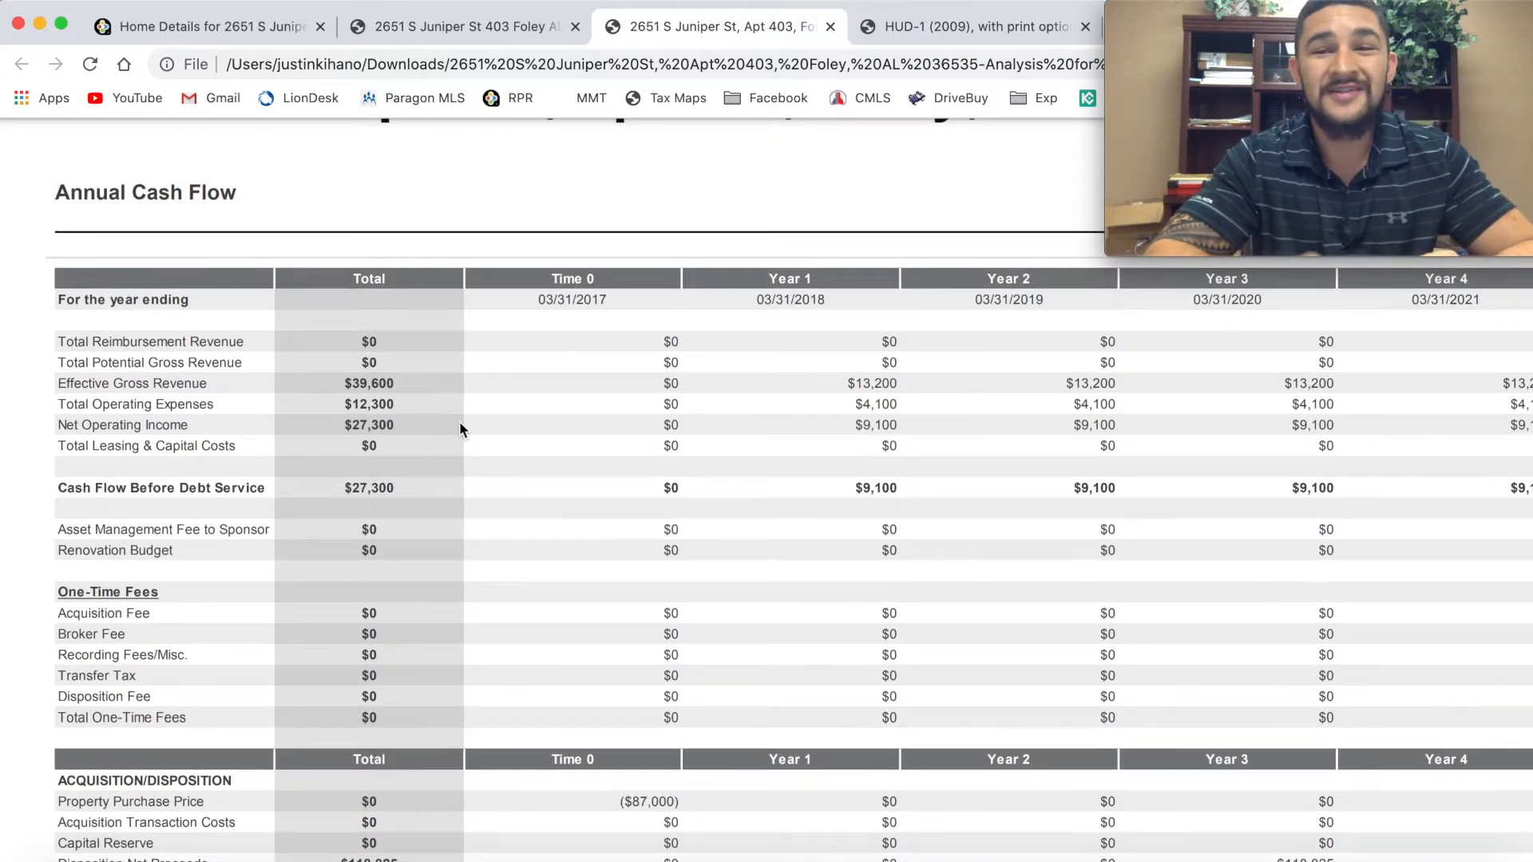
{"action": "scroll", "scroll_direction": "up", "scroll_amount": 3}
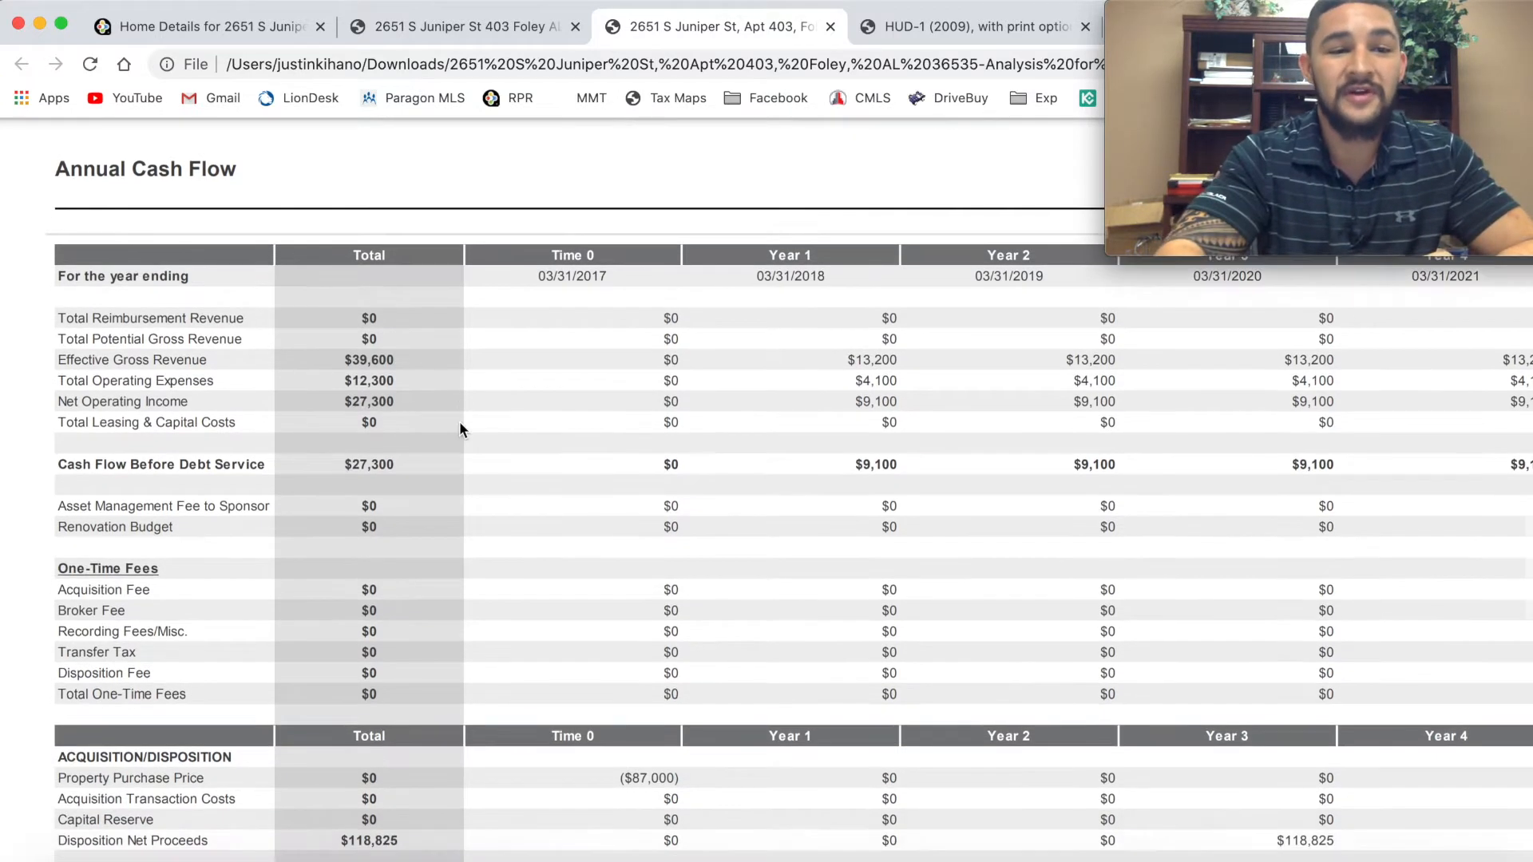
{"action": "mouse_move", "coordinate": [398, 385]}
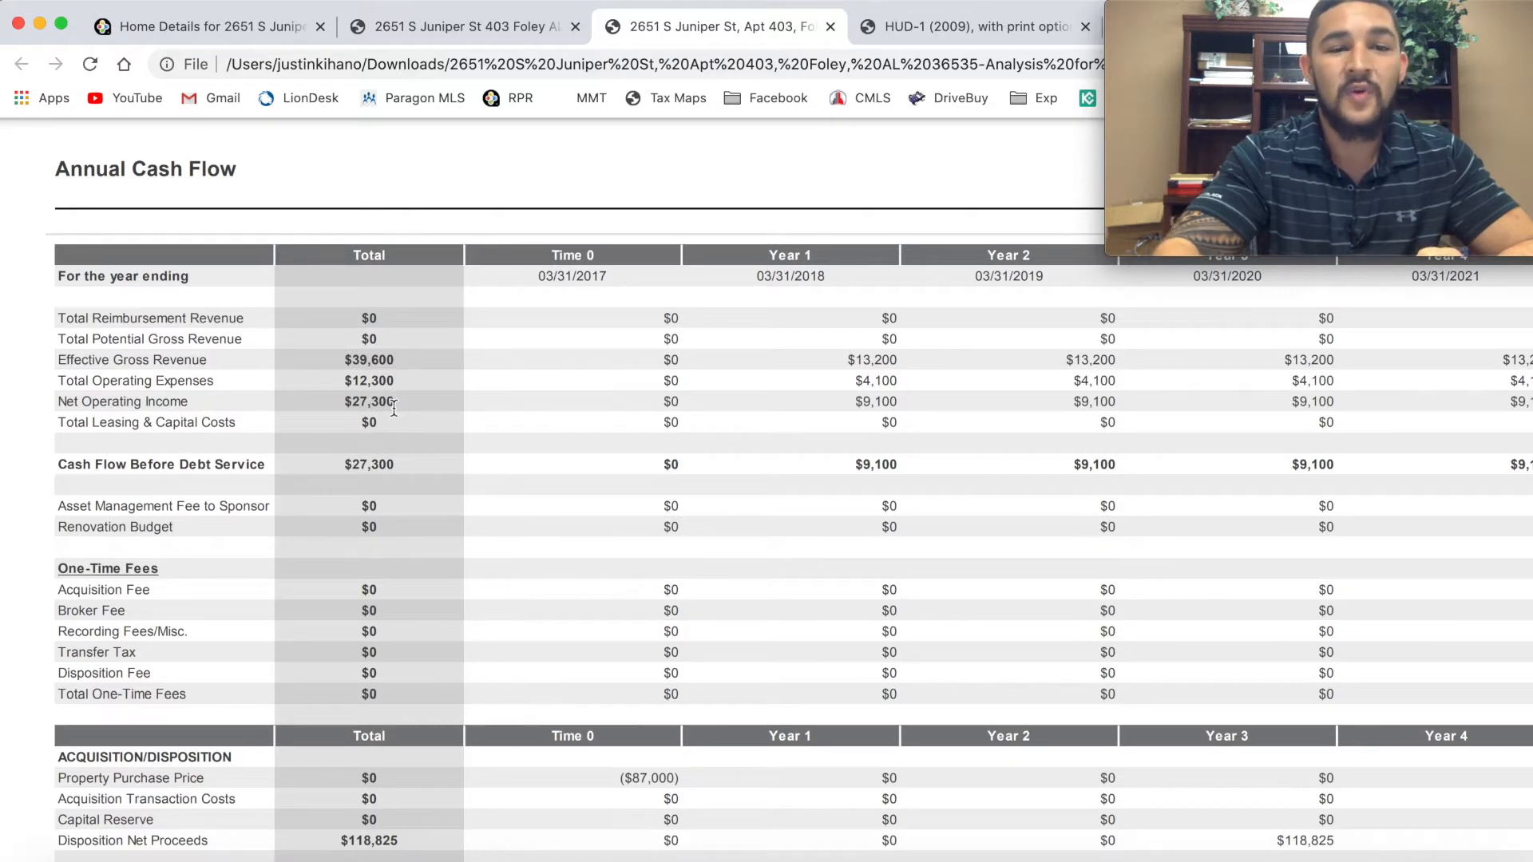
{"action": "mouse_move", "coordinate": [452, 479]}
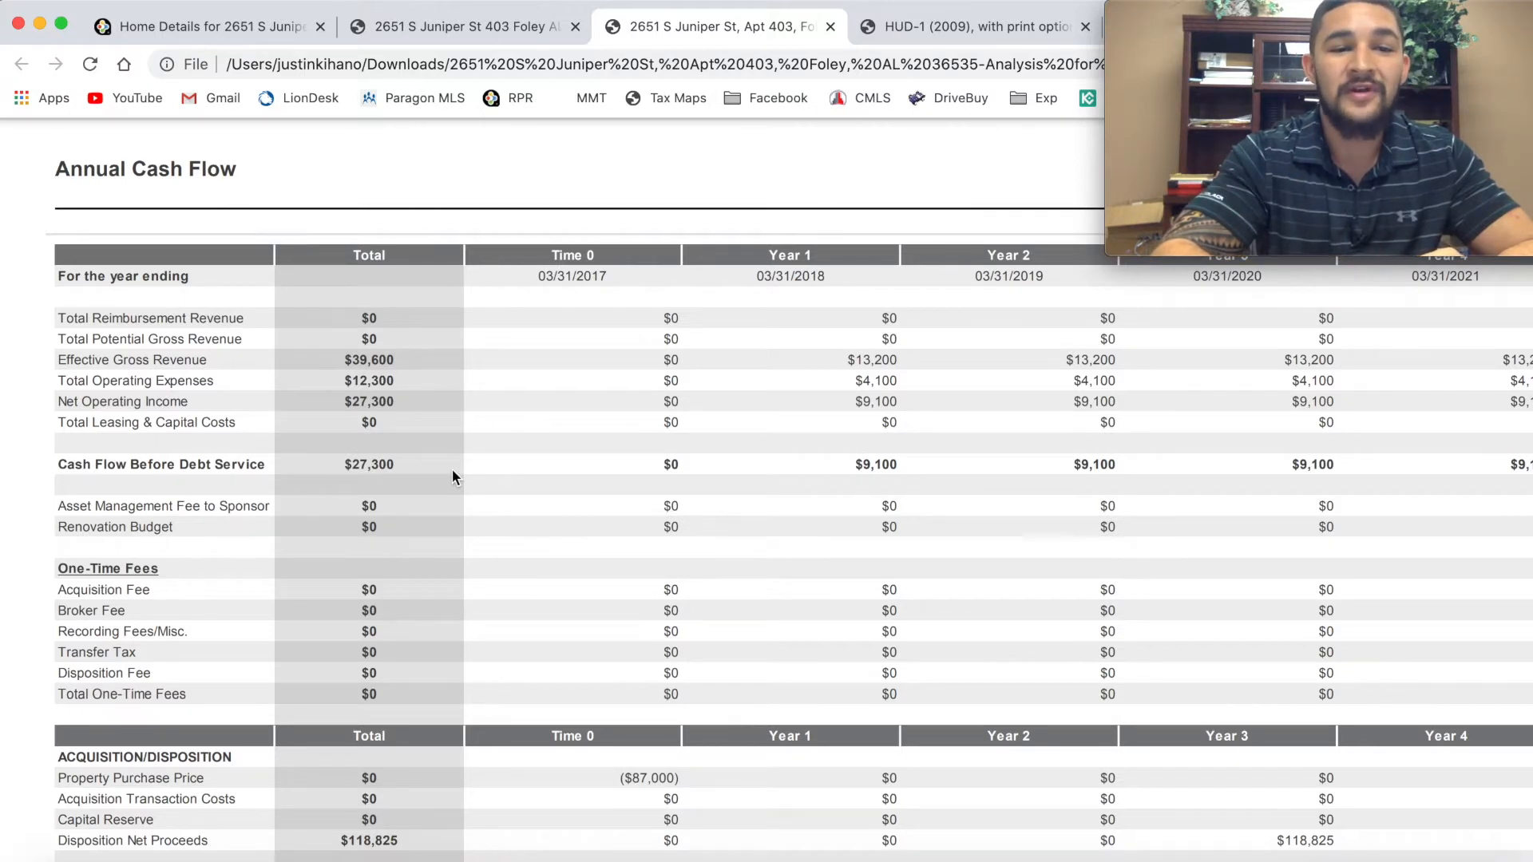
{"action": "mouse_move", "coordinate": [393, 423]}
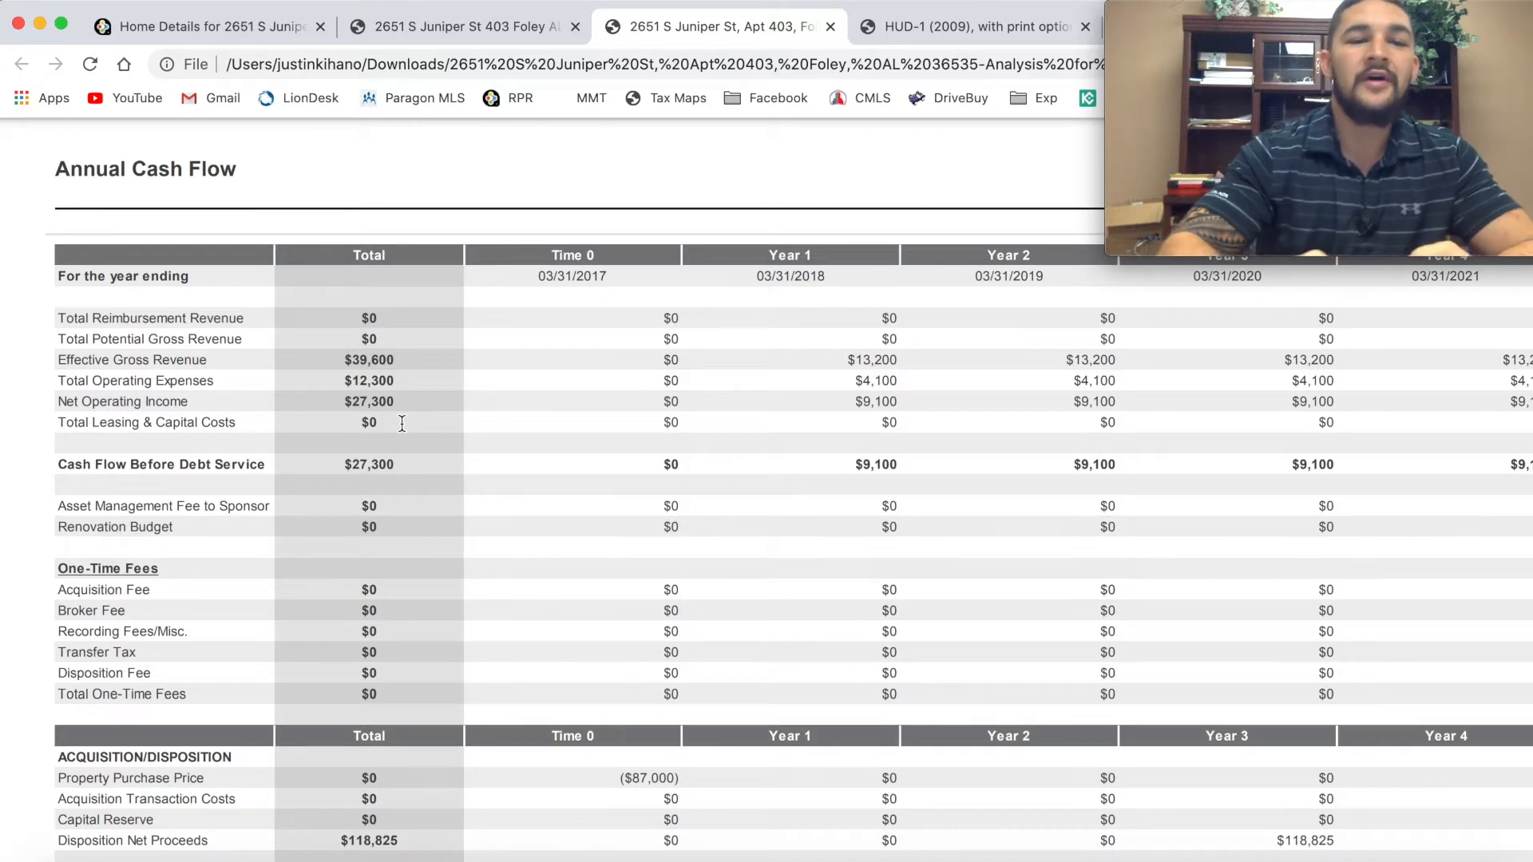
{"action": "scroll", "scroll_direction": "up", "scroll_amount": 3}
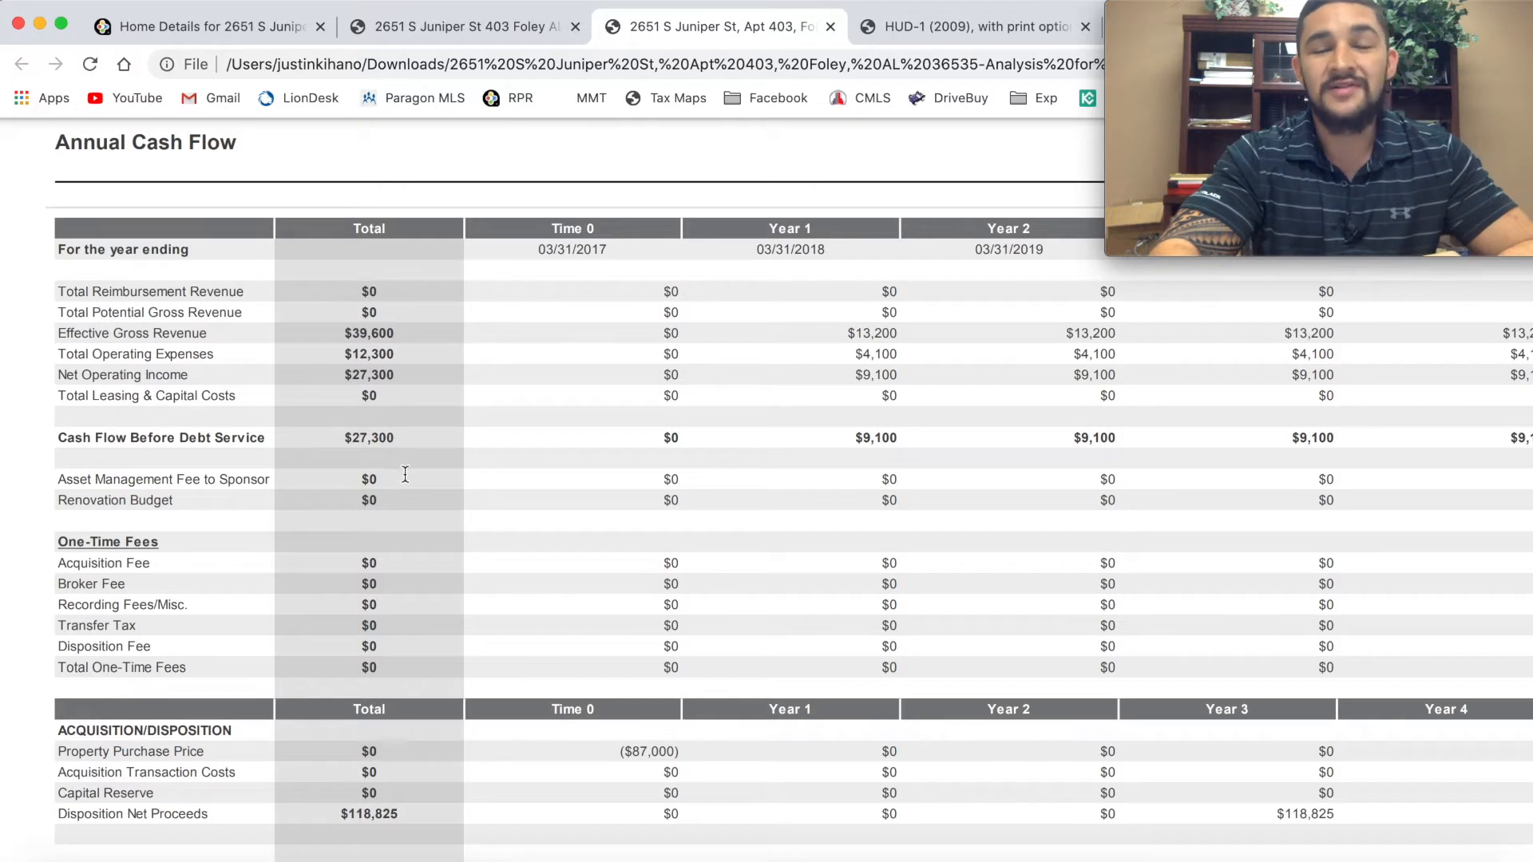
{"action": "scroll", "scroll_direction": "down", "scroll_amount": 3}
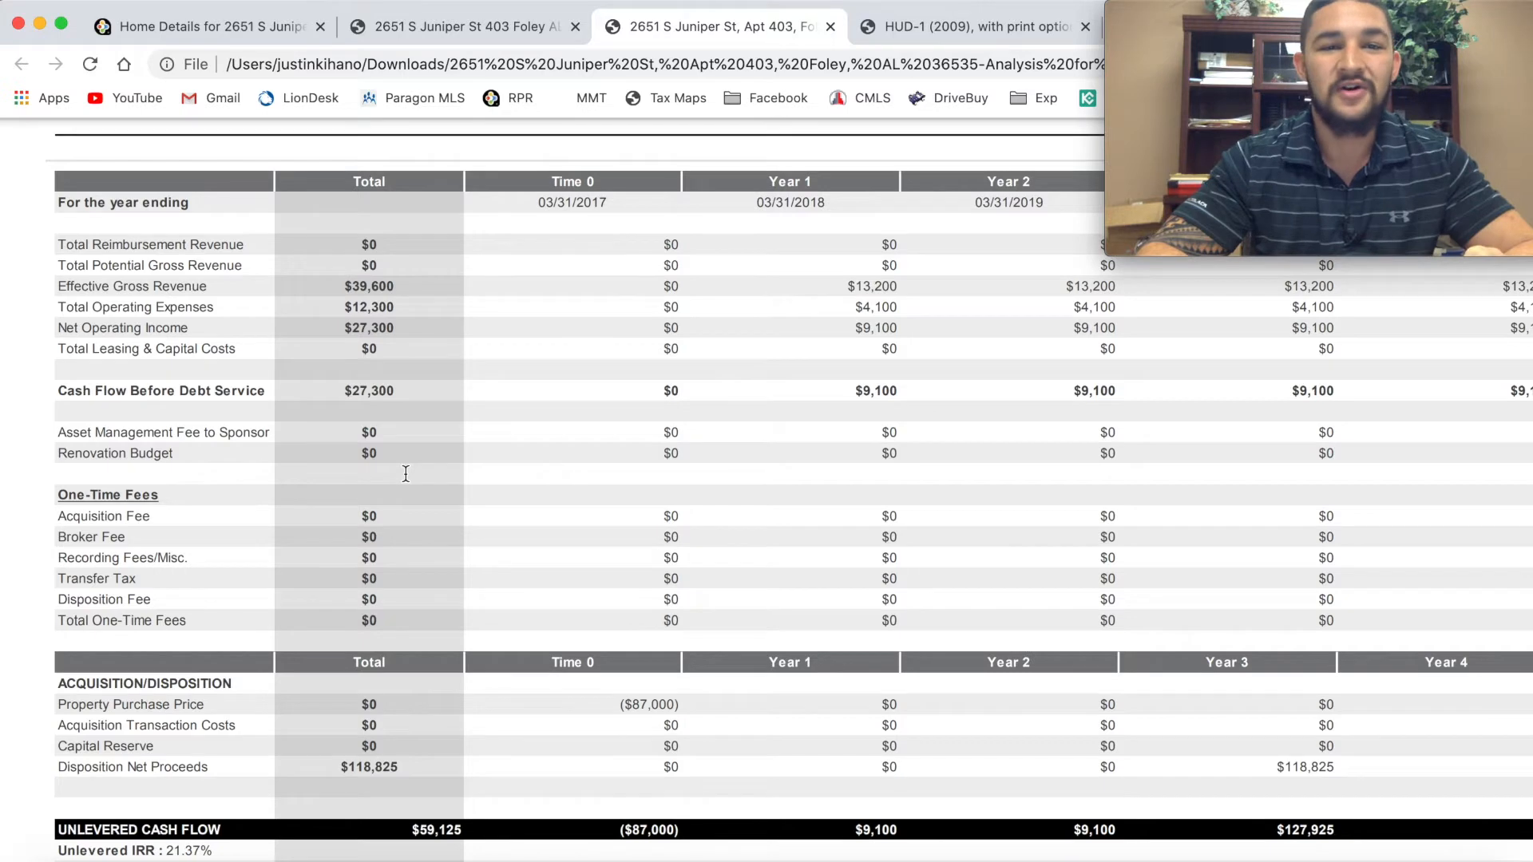
Step: Scroll down the analysis to the financing cash flows and levered cash flow rows
{"action": "scroll", "scroll_direction": "down", "scroll_amount": 3}
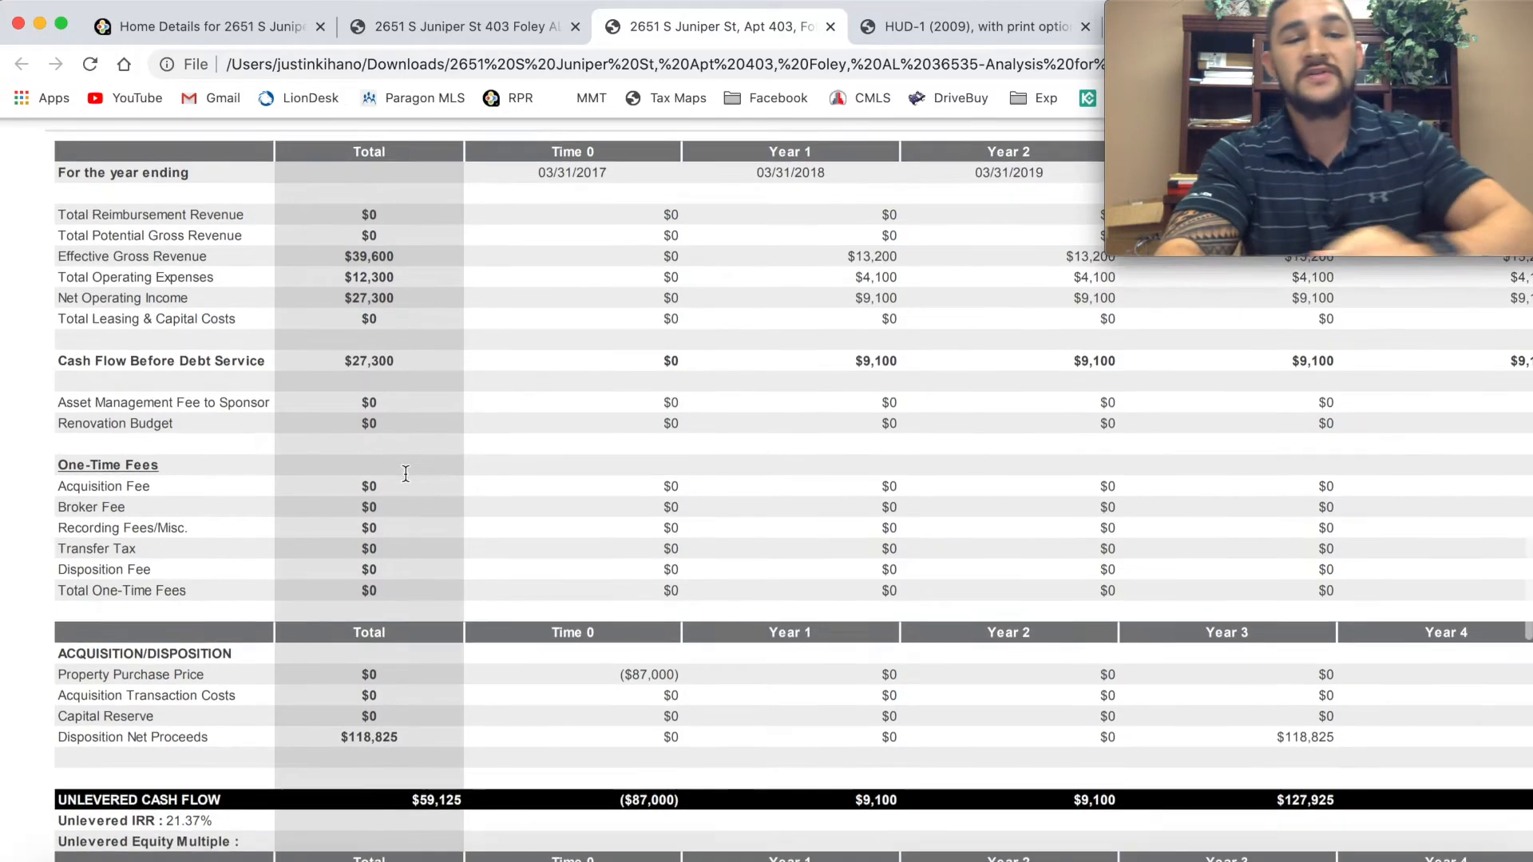
{"action": "scroll", "scroll_direction": "down", "scroll_amount": 3}
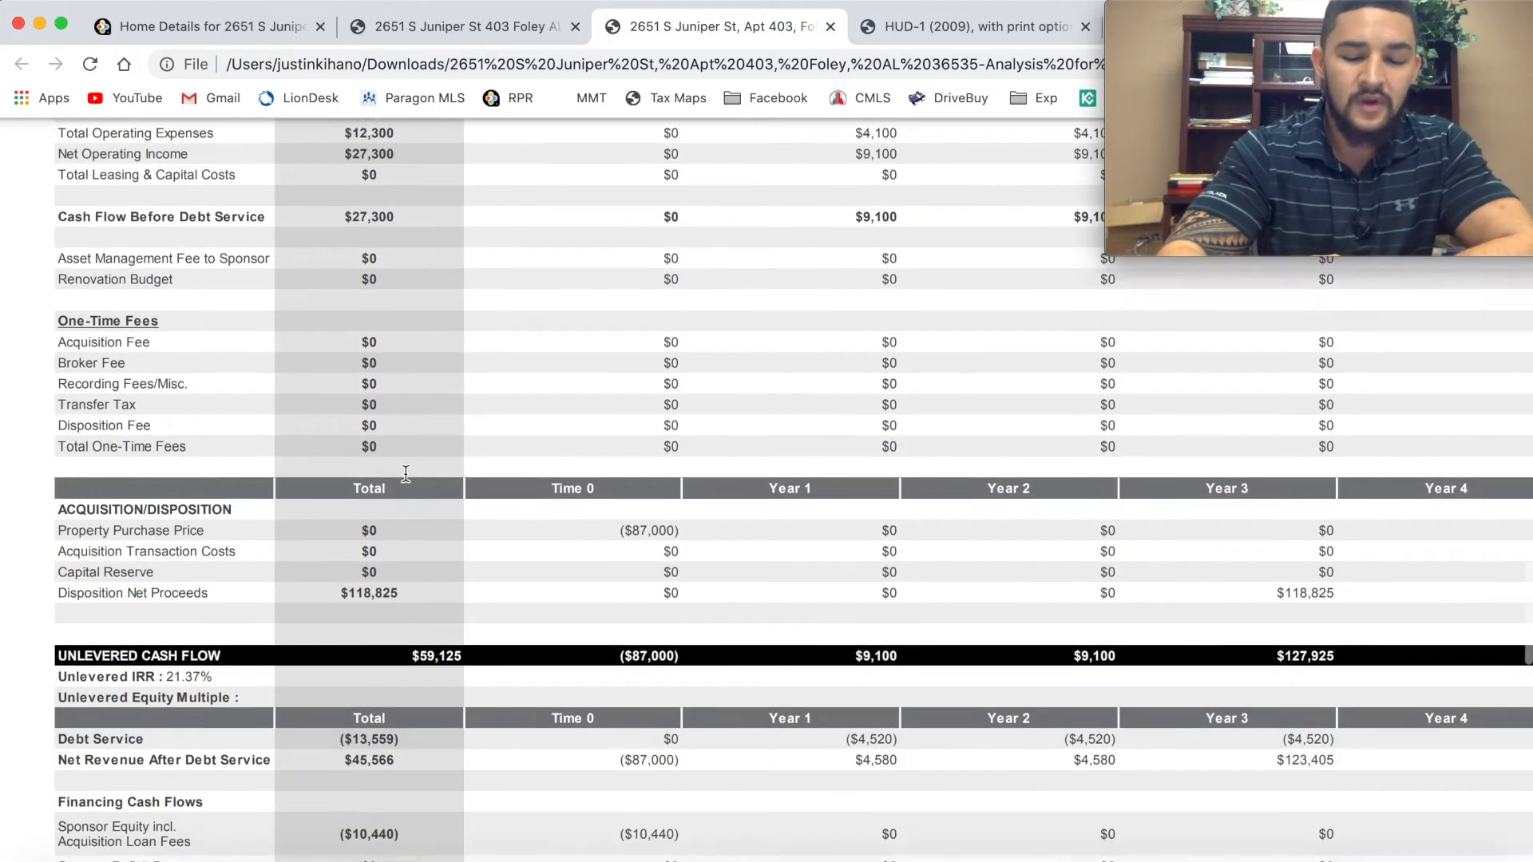
{"action": "scroll", "scroll_direction": "down", "scroll_amount": 3}
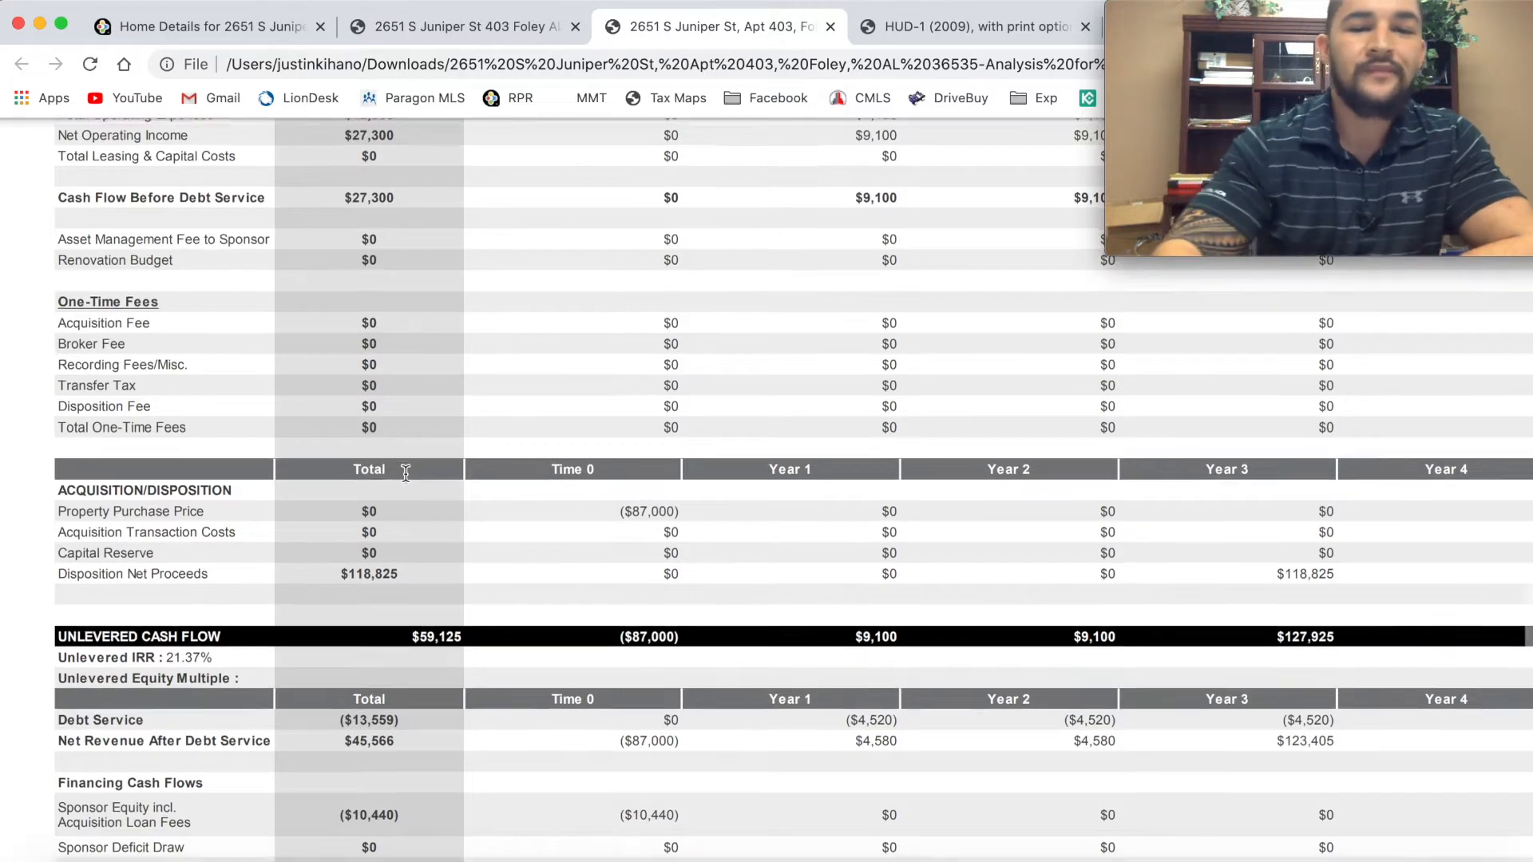
{"action": "scroll", "scroll_direction": "down", "scroll_amount": 3}
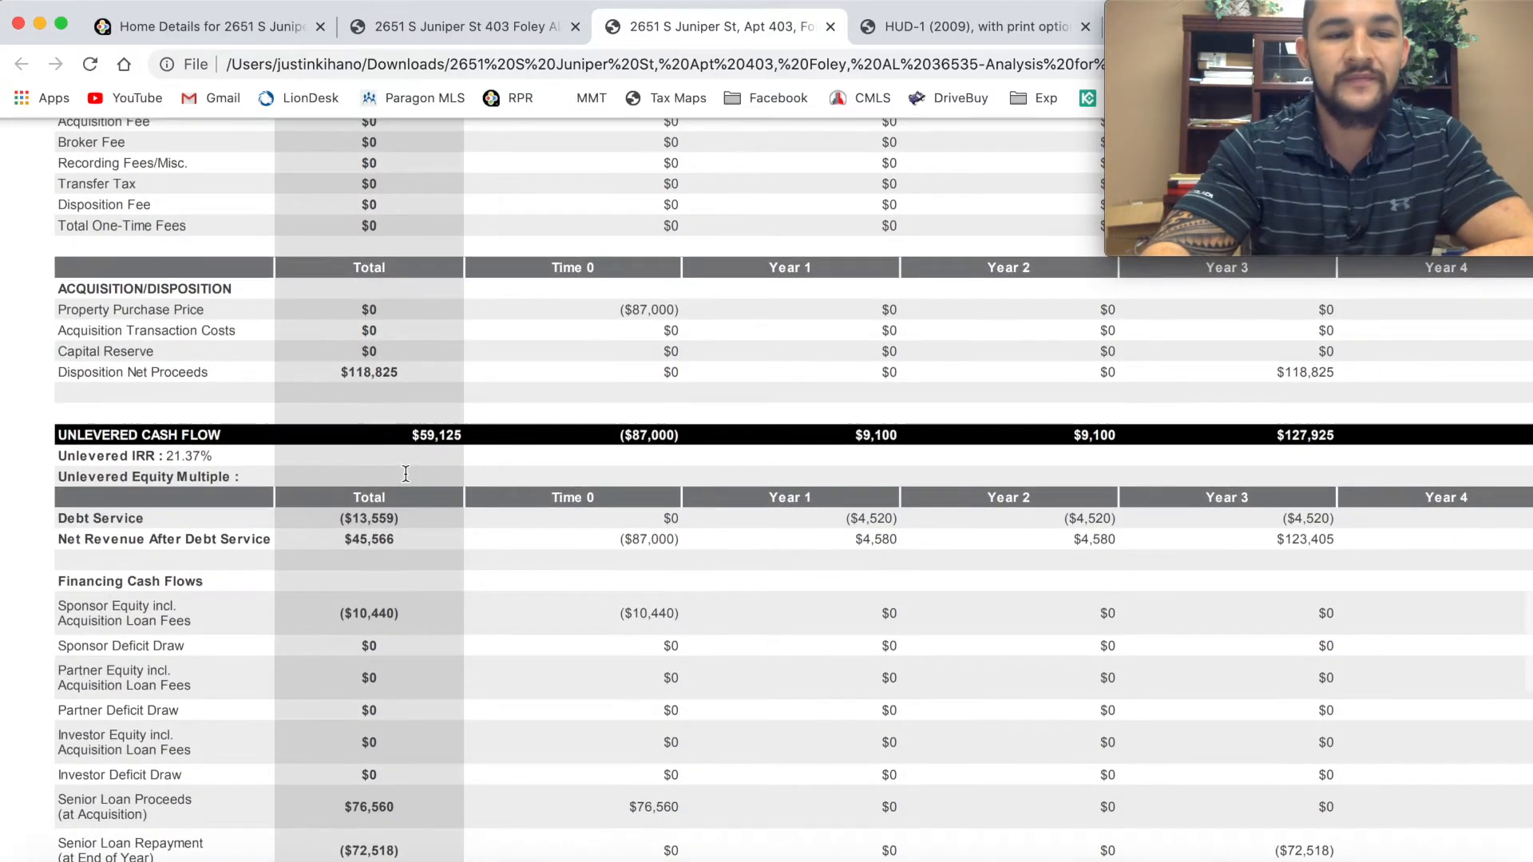
{"action": "scroll", "scroll_direction": "down", "scroll_amount": 3}
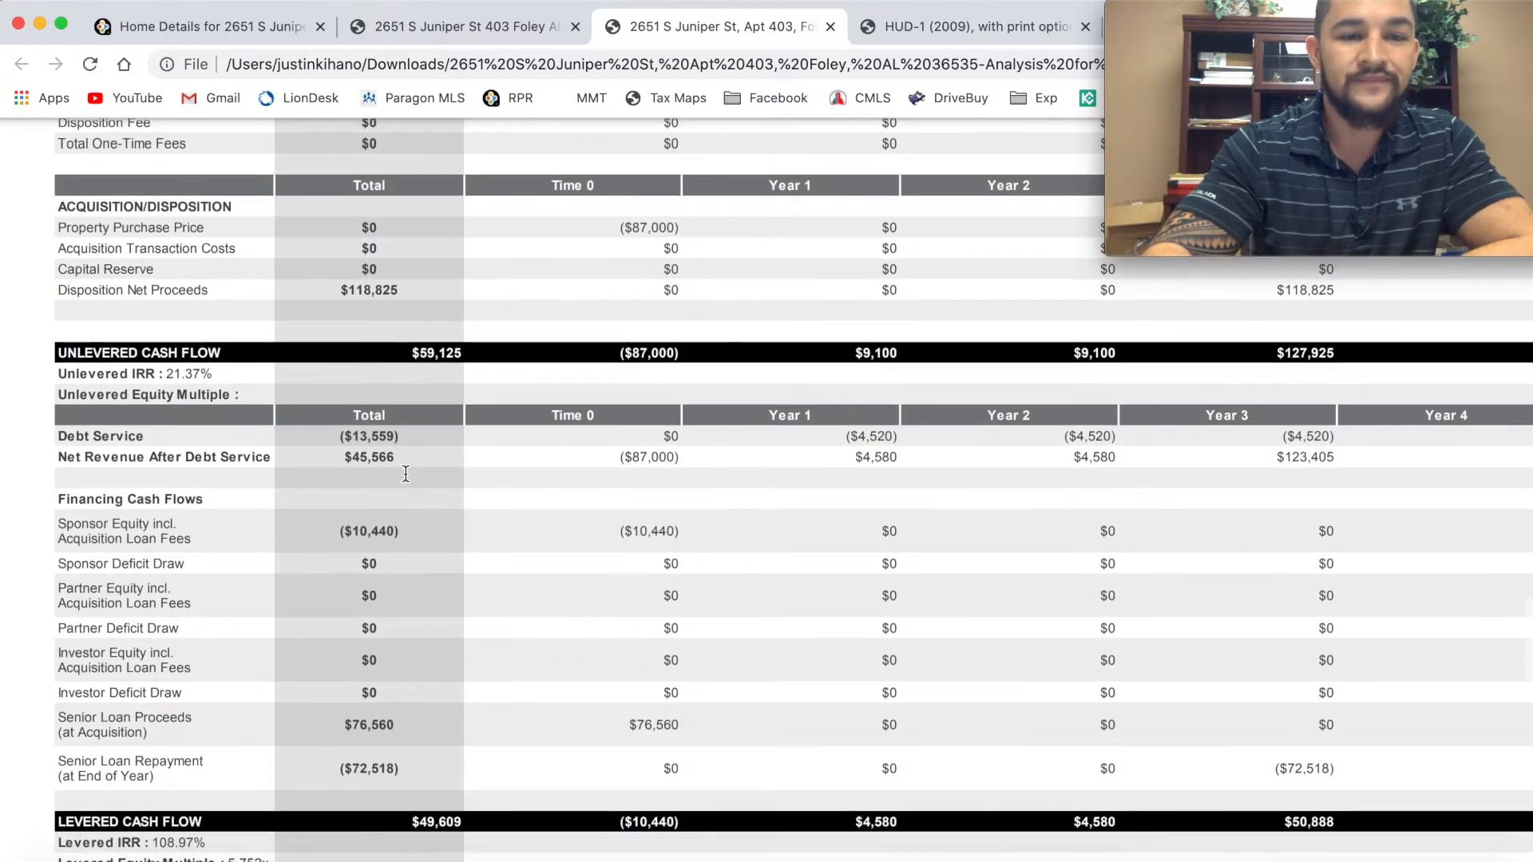
{"action": "scroll", "scroll_direction": "down", "scroll_amount": 3}
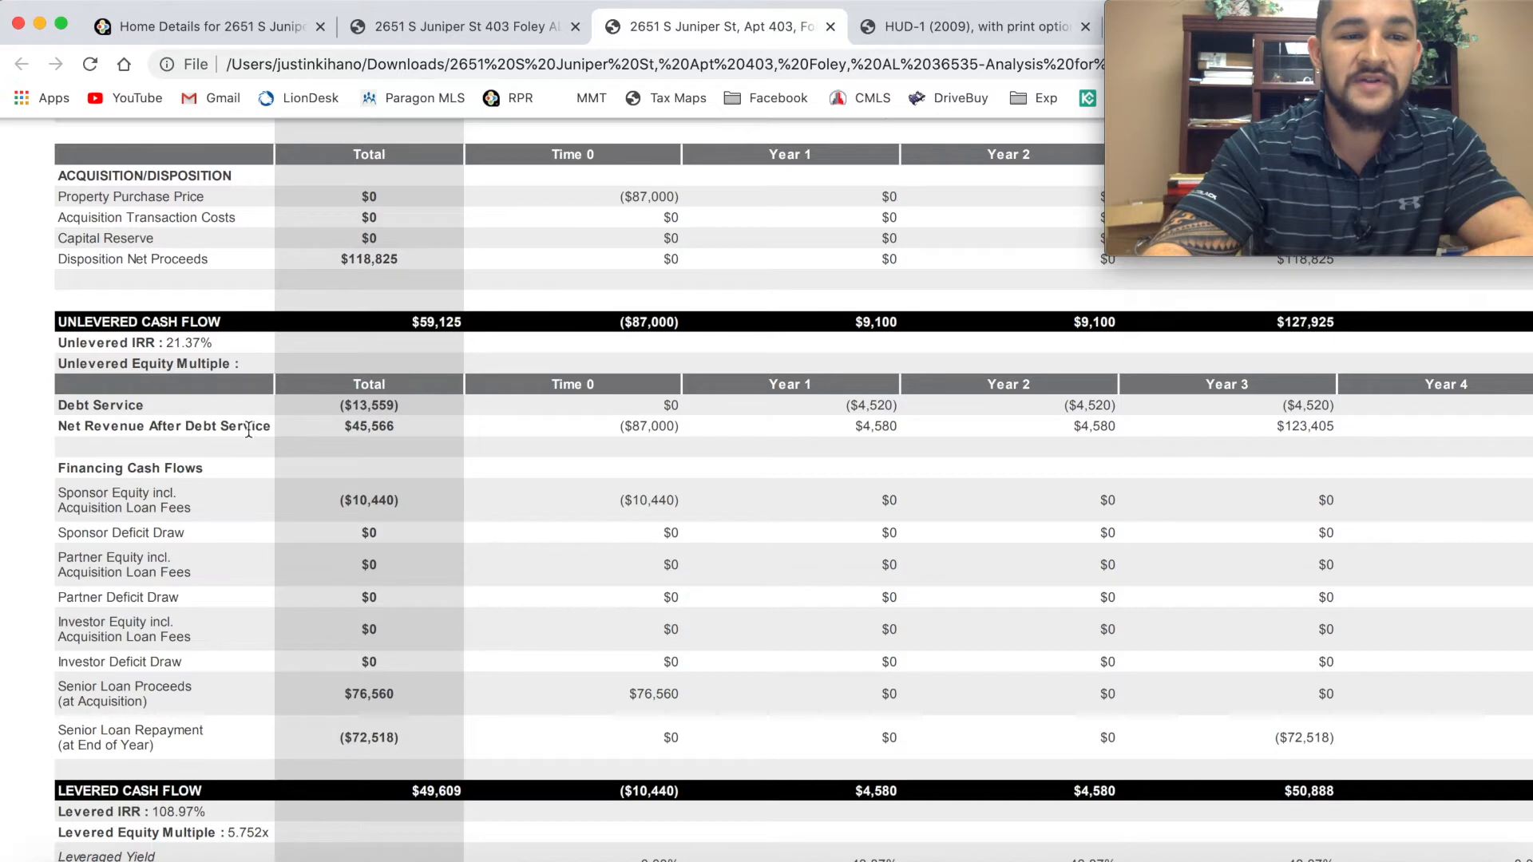
{"action": "scroll", "scroll_direction": "down", "scroll_amount": 3}
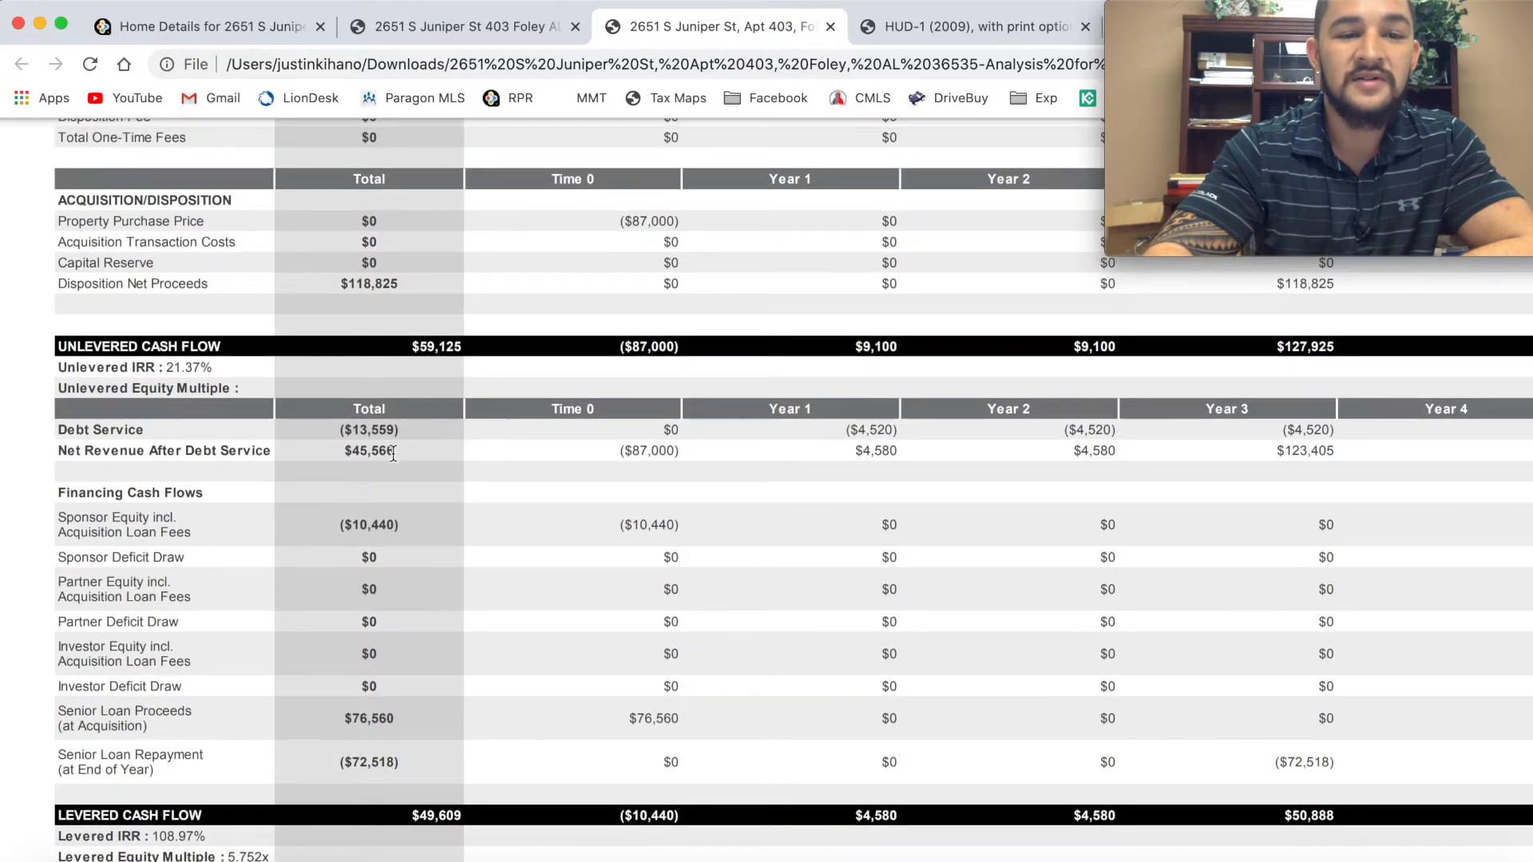
Step: Reach the levered totals with IRR, yield and debt coverage ratio and the closing disclaimer
{"action": "scroll", "scroll_direction": "down", "scroll_amount": 3}
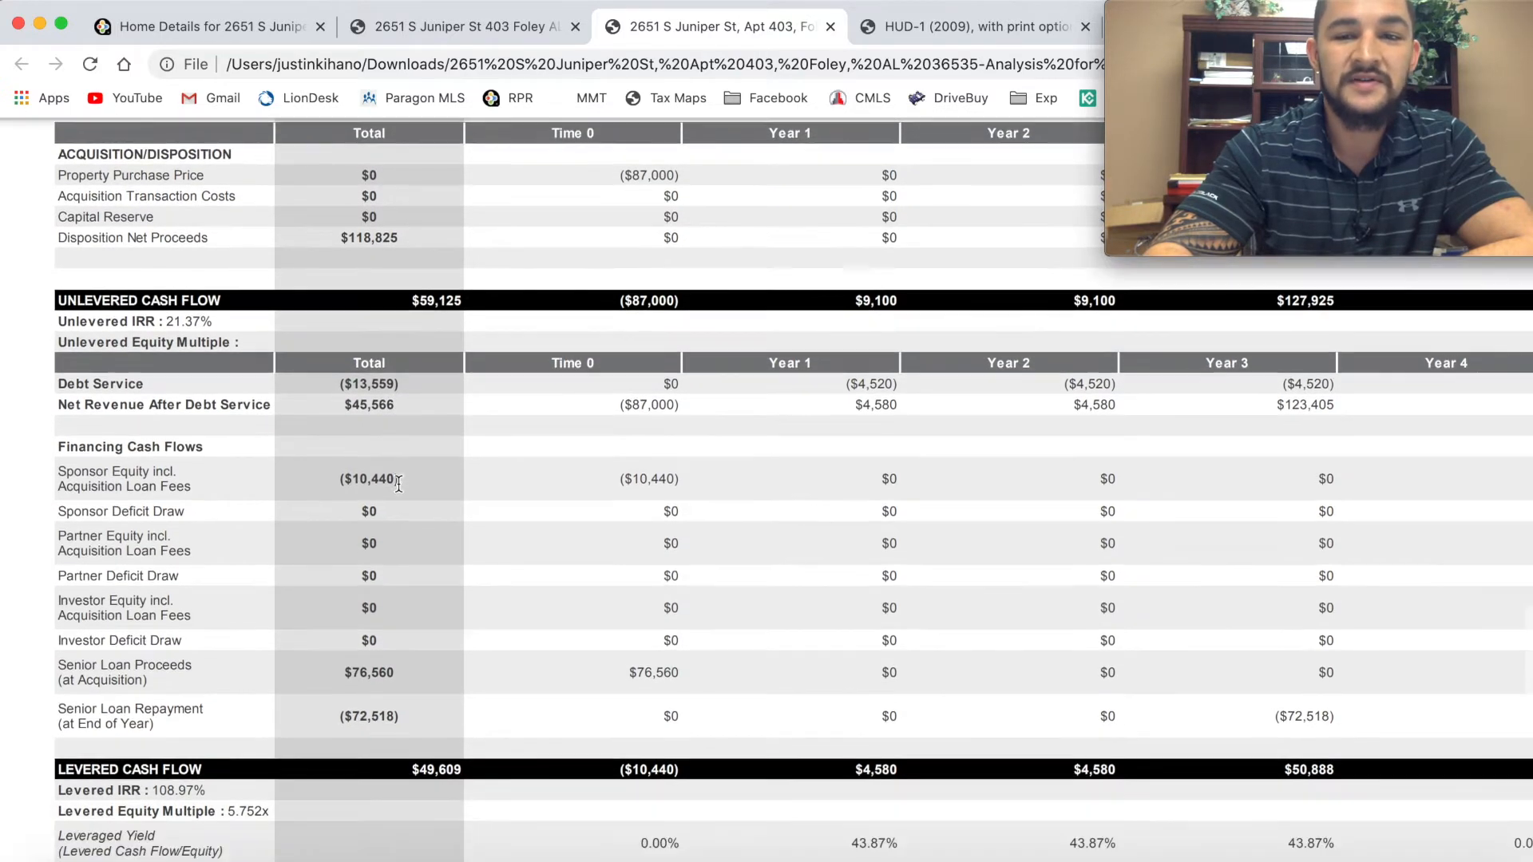
{"action": "scroll", "scroll_direction": "down", "scroll_amount": 3}
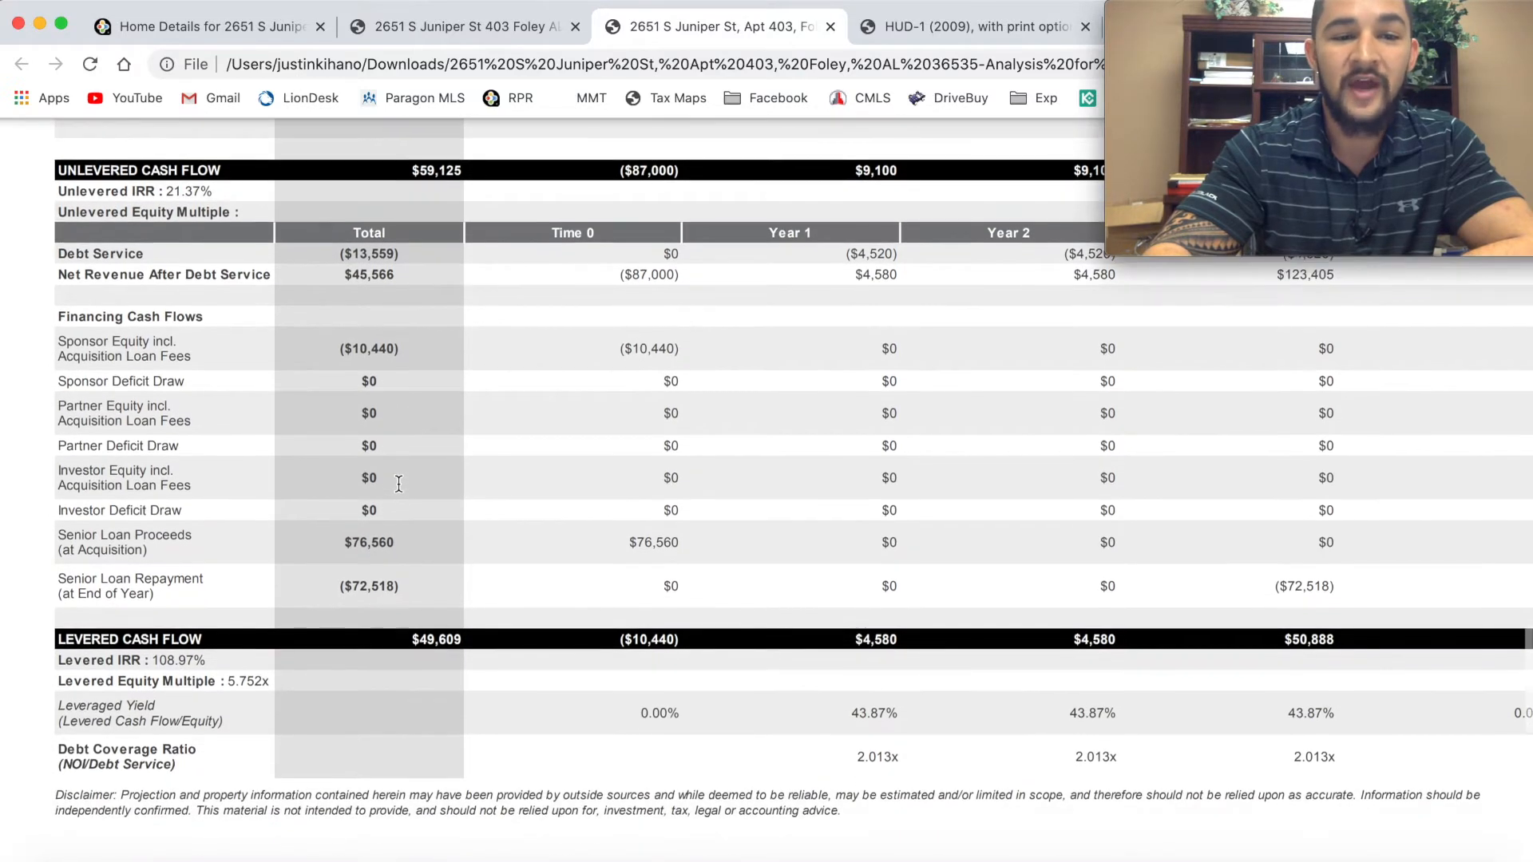
{"action": "scroll", "scroll_direction": "down", "scroll_amount": 3}
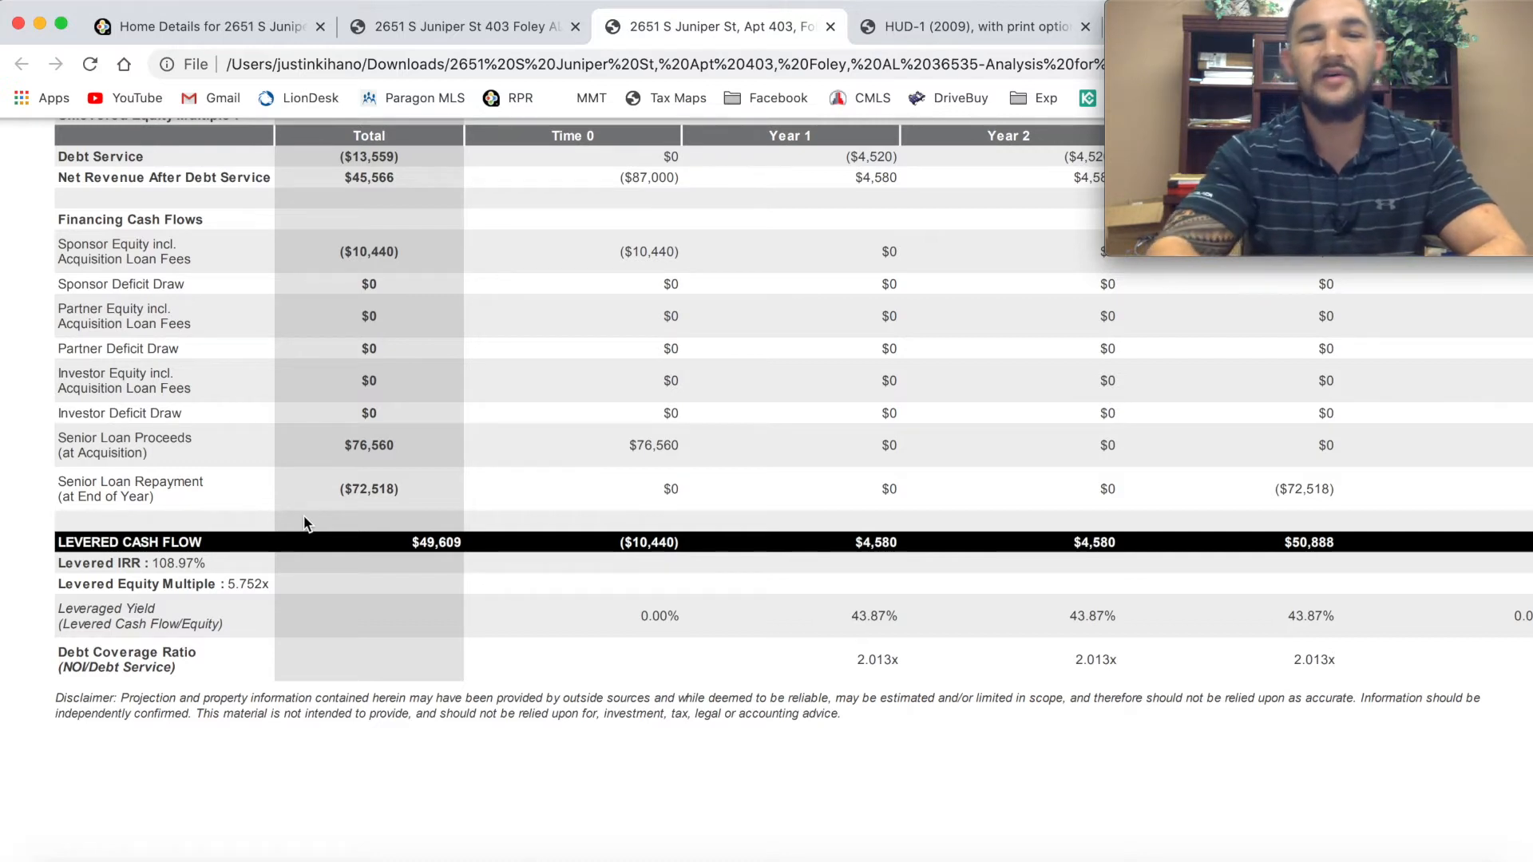
{"action": "scroll", "scroll_direction": "down", "scroll_amount": 3}
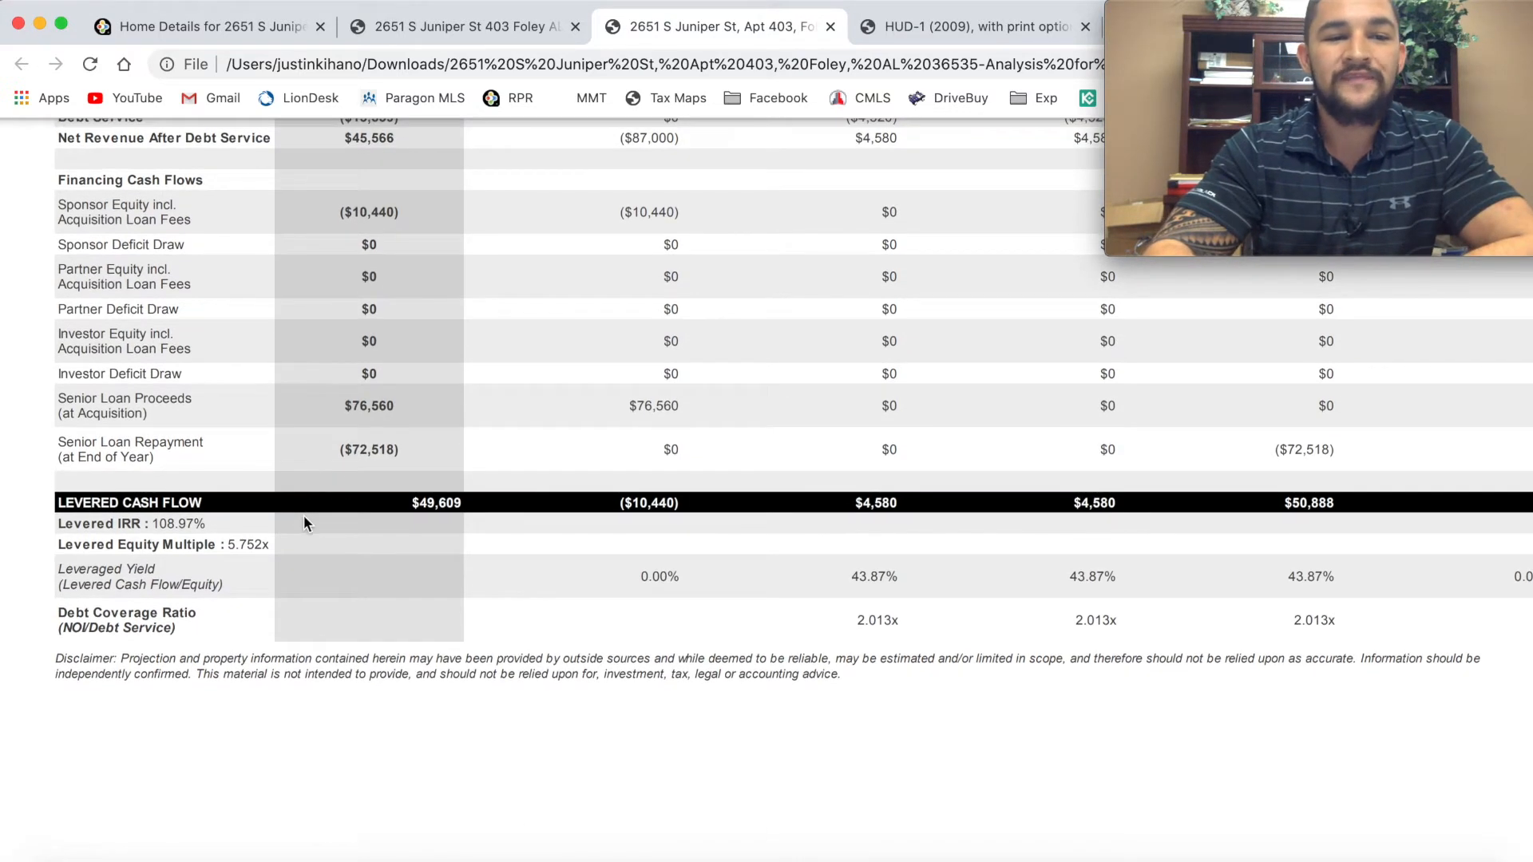
{"action": "mouse_move", "coordinate": [386, 468]}
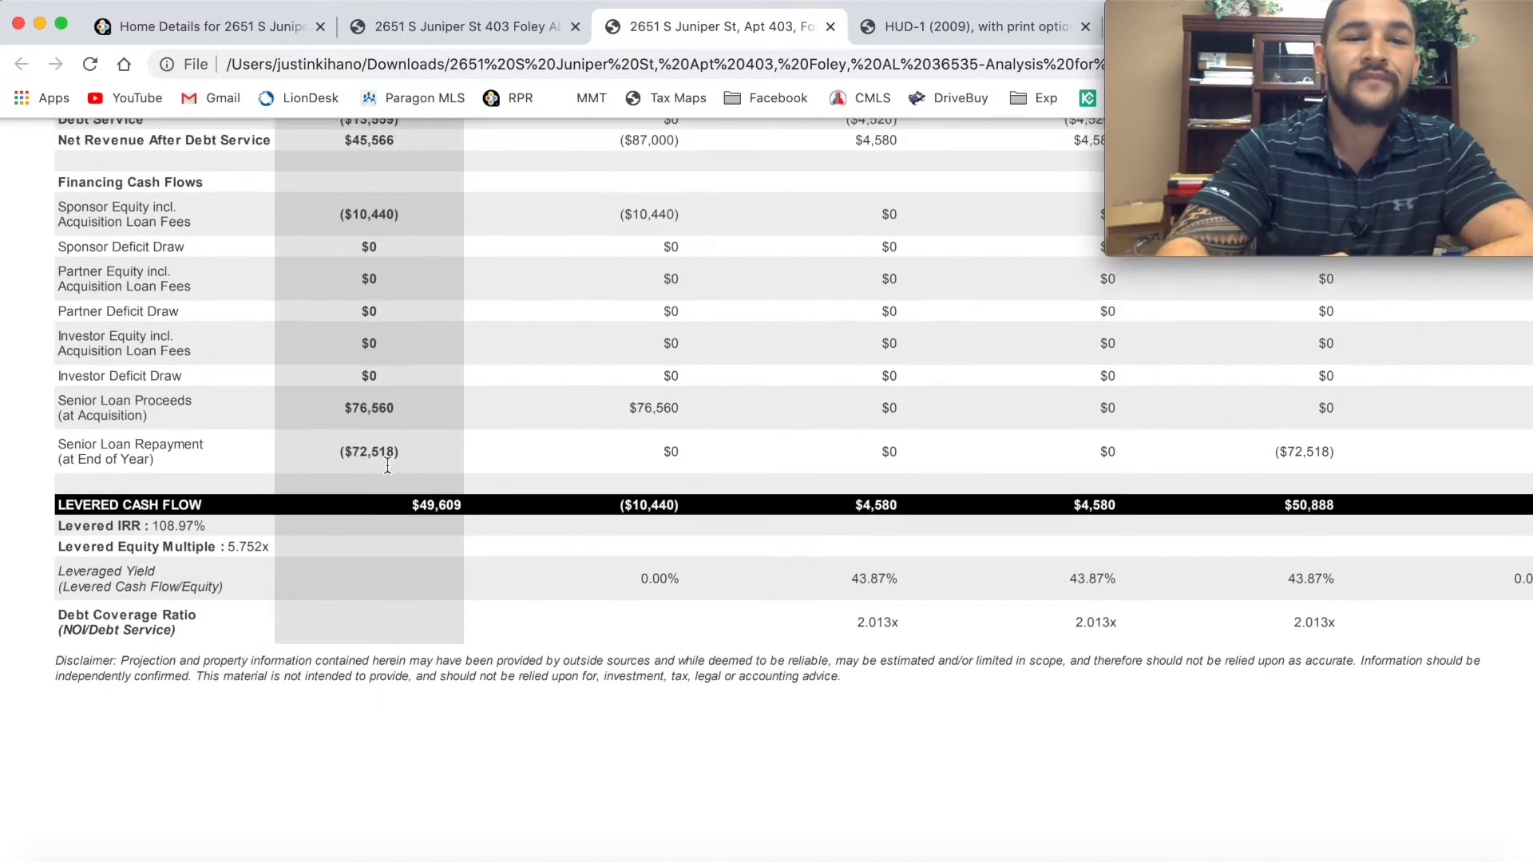
{"action": "scroll", "scroll_direction": "up", "scroll_amount": 3}
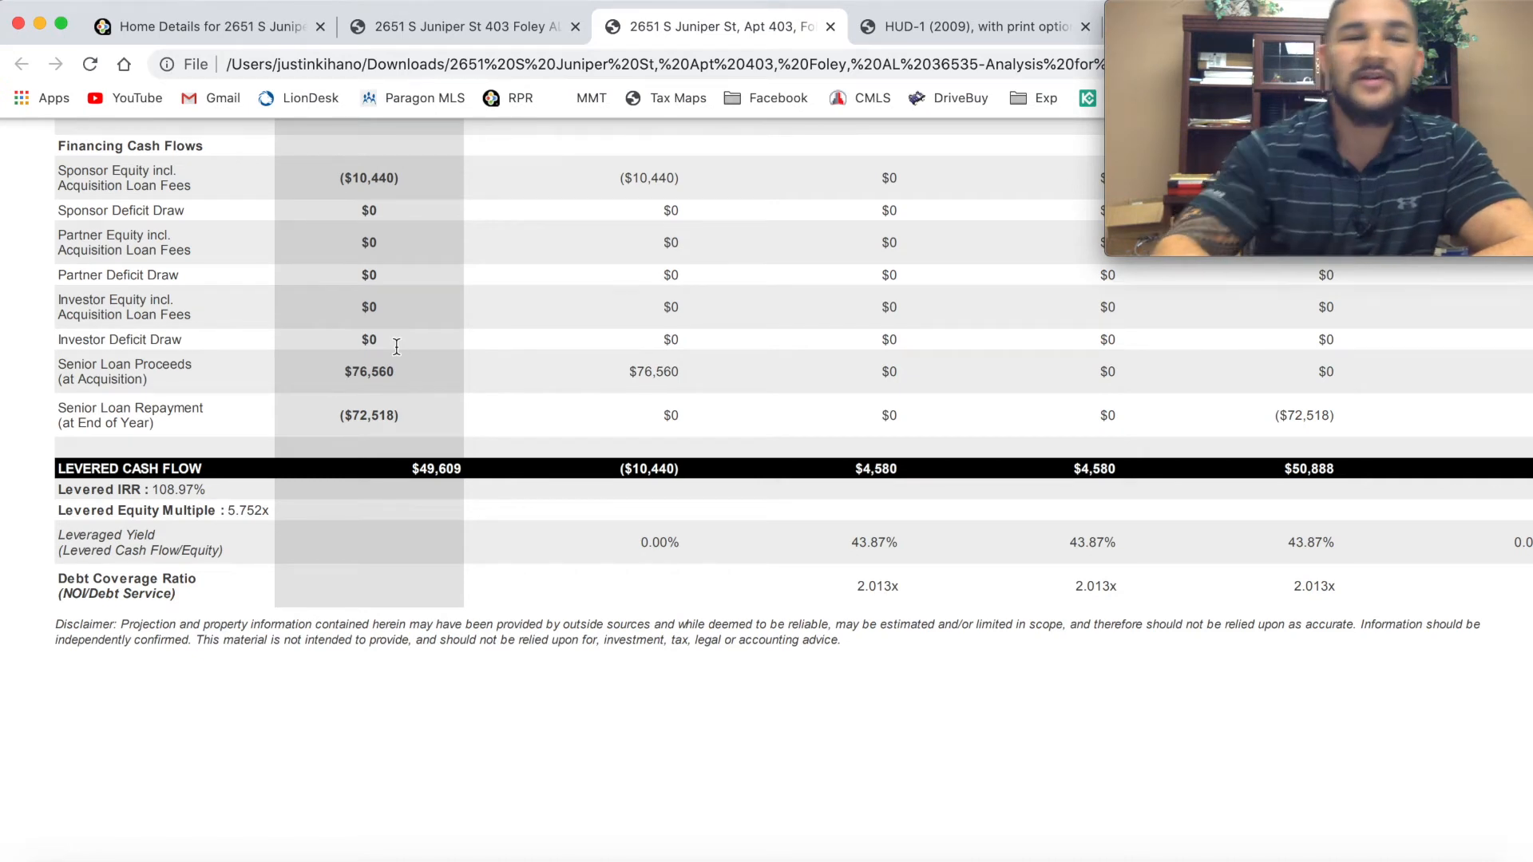
{"action": "scroll", "scroll_direction": "up", "scroll_amount": 3}
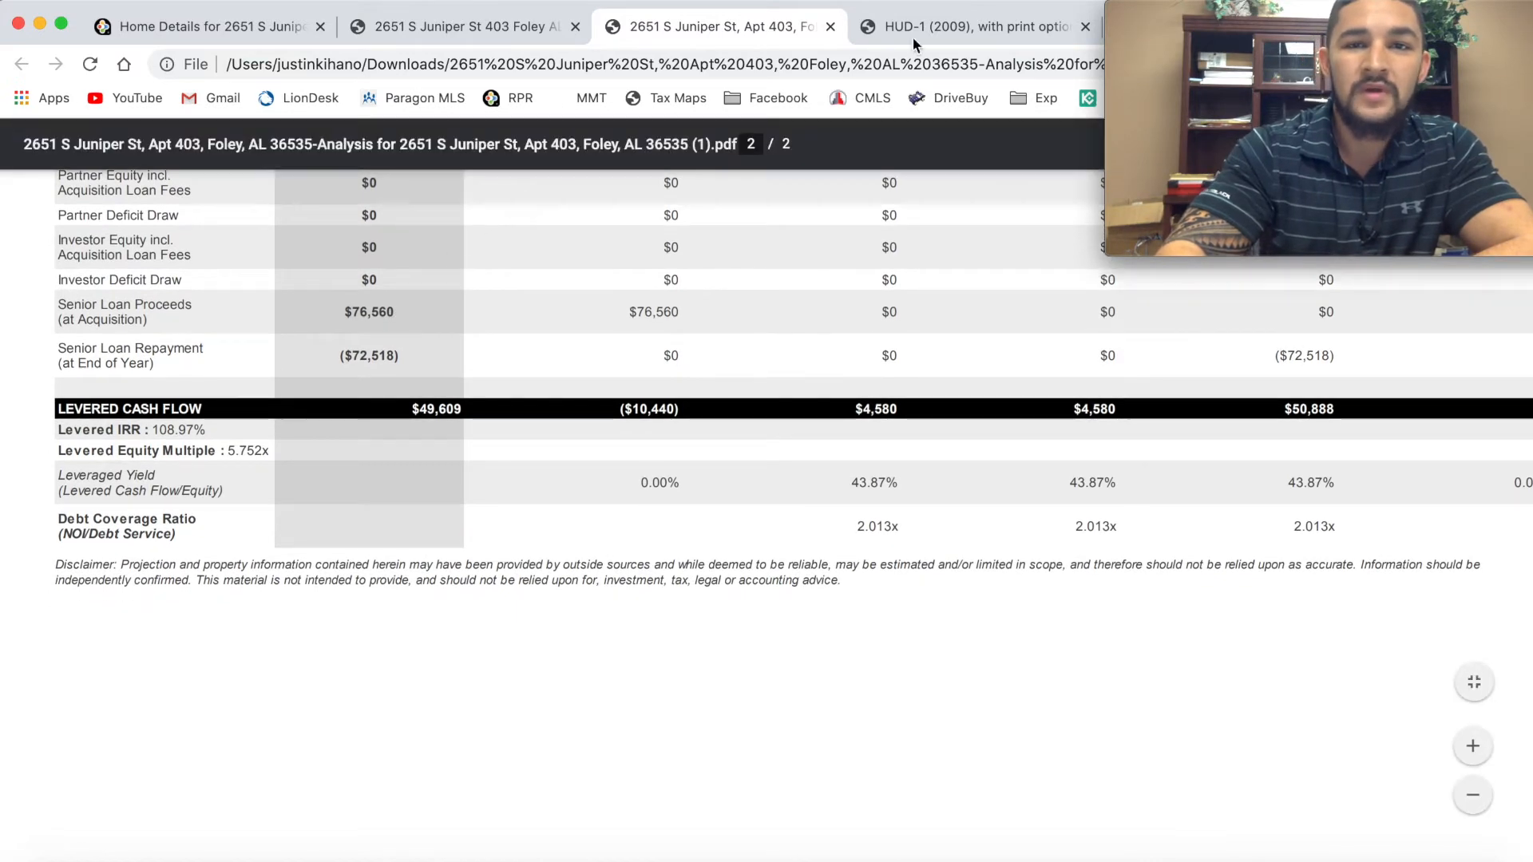
Step: Glance at the HUD-1 statement, then switch to the Appraisal.pdf report
{"action": "left_click", "coordinate": [973, 28]}
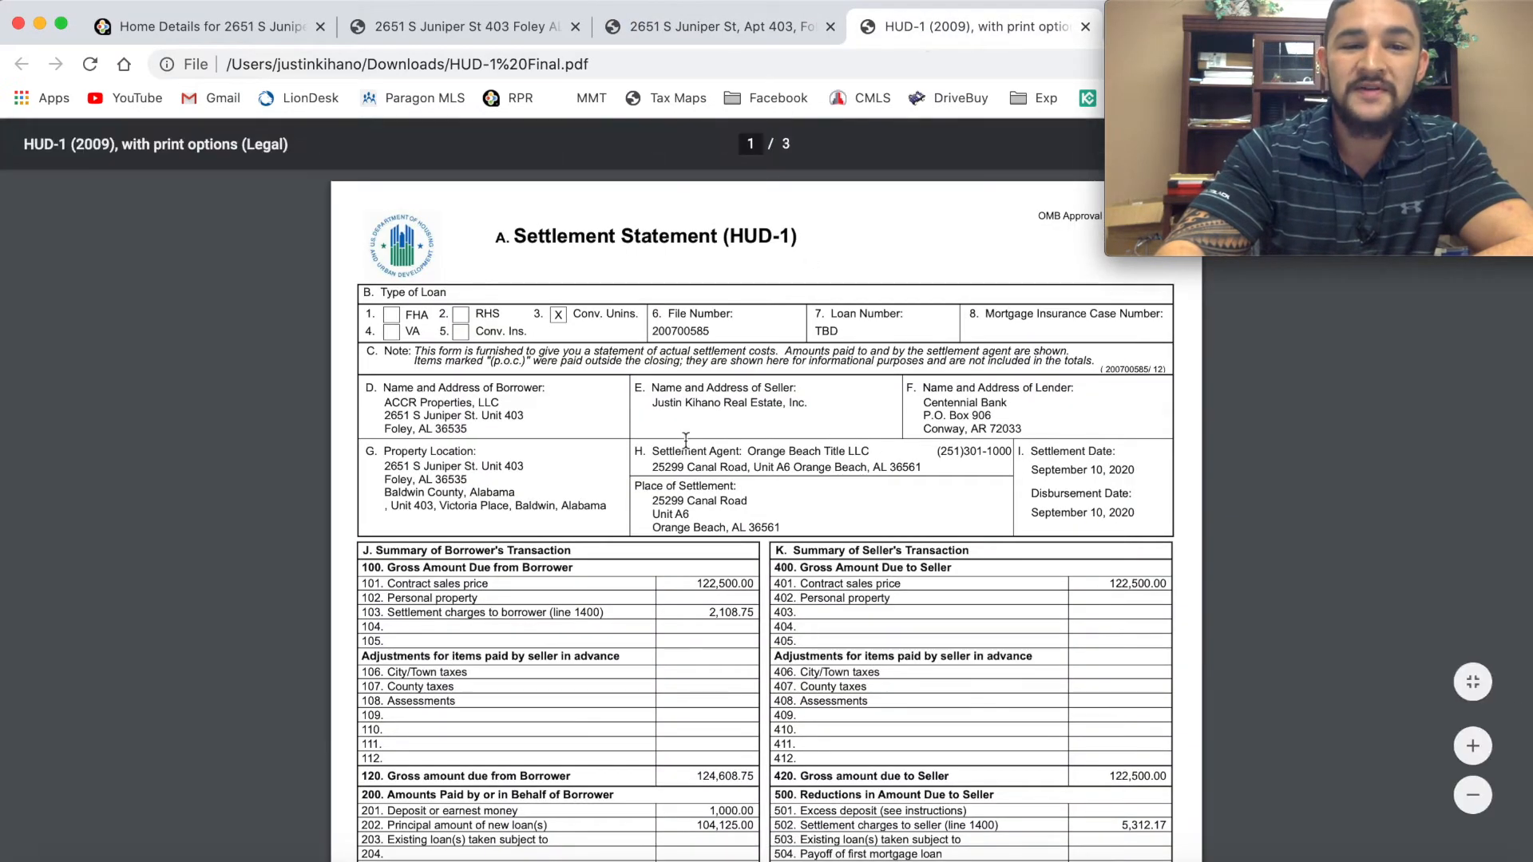
{"action": "scroll", "scroll_direction": "down", "scroll_amount": 3}
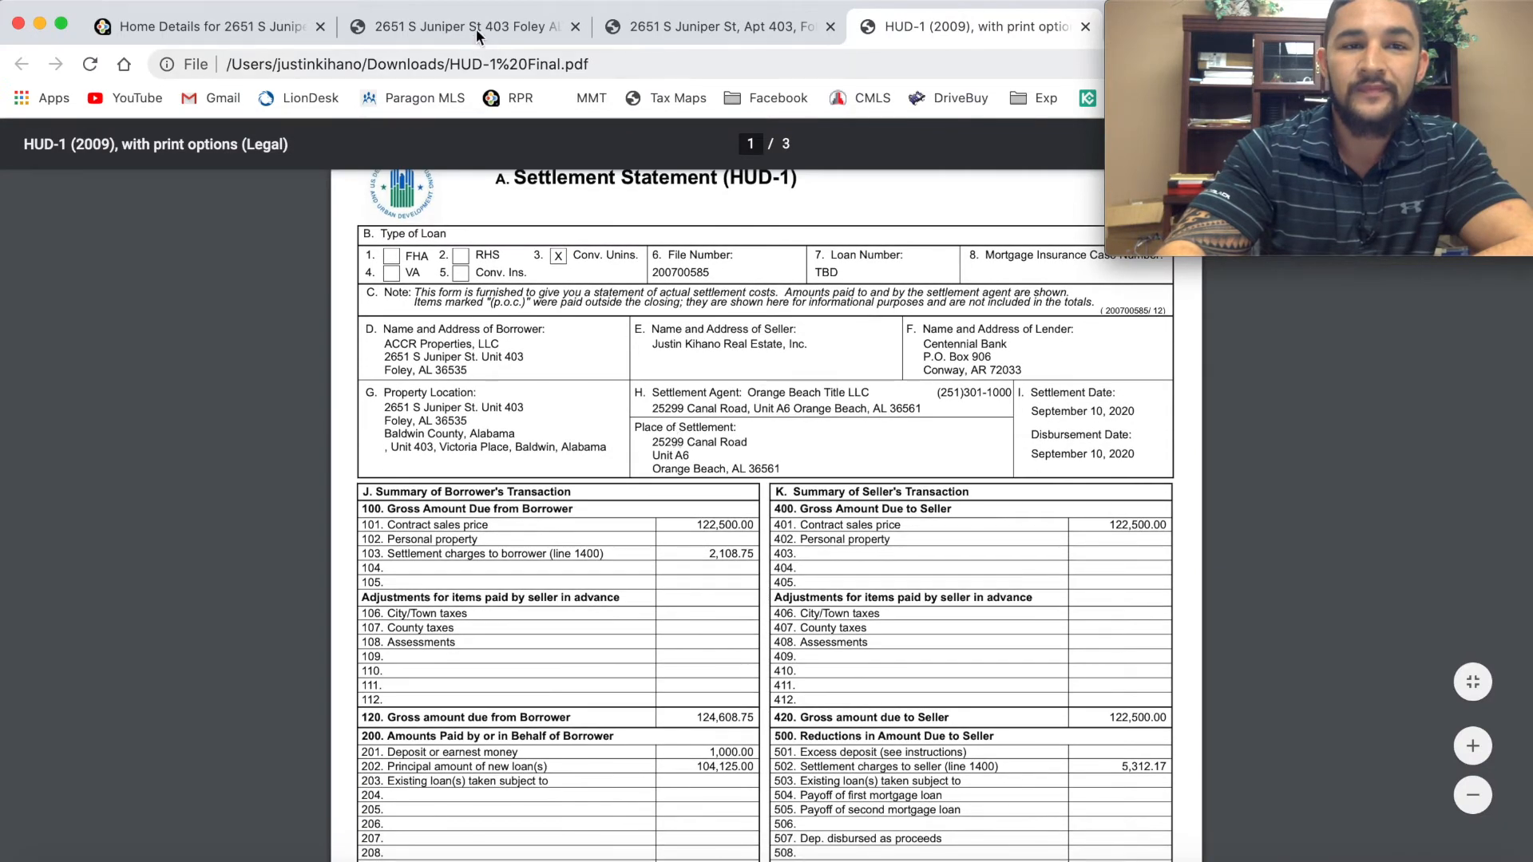
{"action": "left_click", "coordinate": [460, 27]}
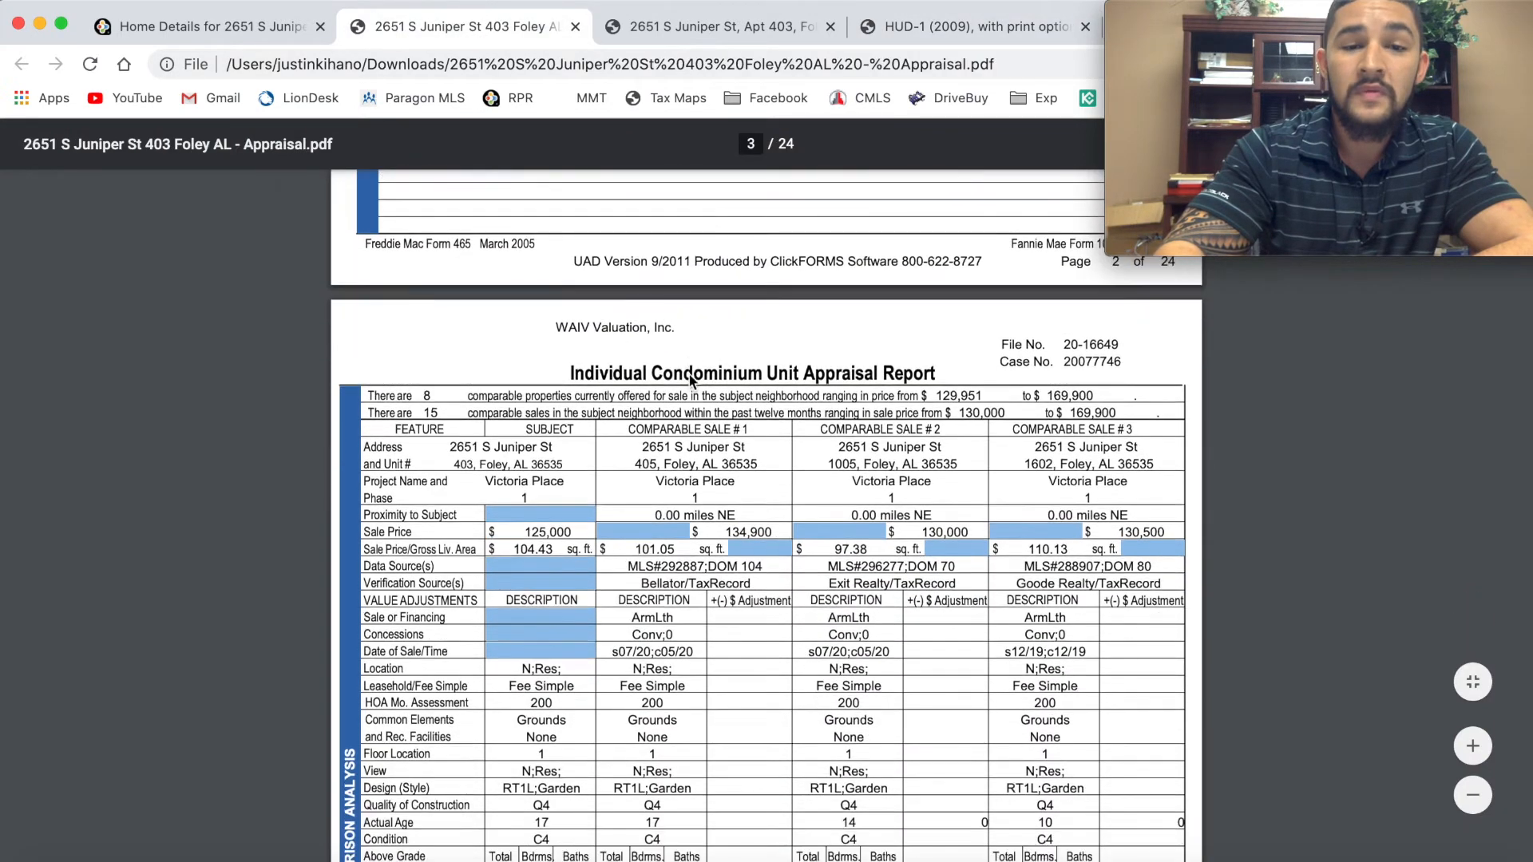
Step: Scroll the appraisal to the page 3 Sales Comparison Analysis grid with the subject and three comparables
{"action": "scroll", "scroll_direction": "down", "scroll_amount": 3}
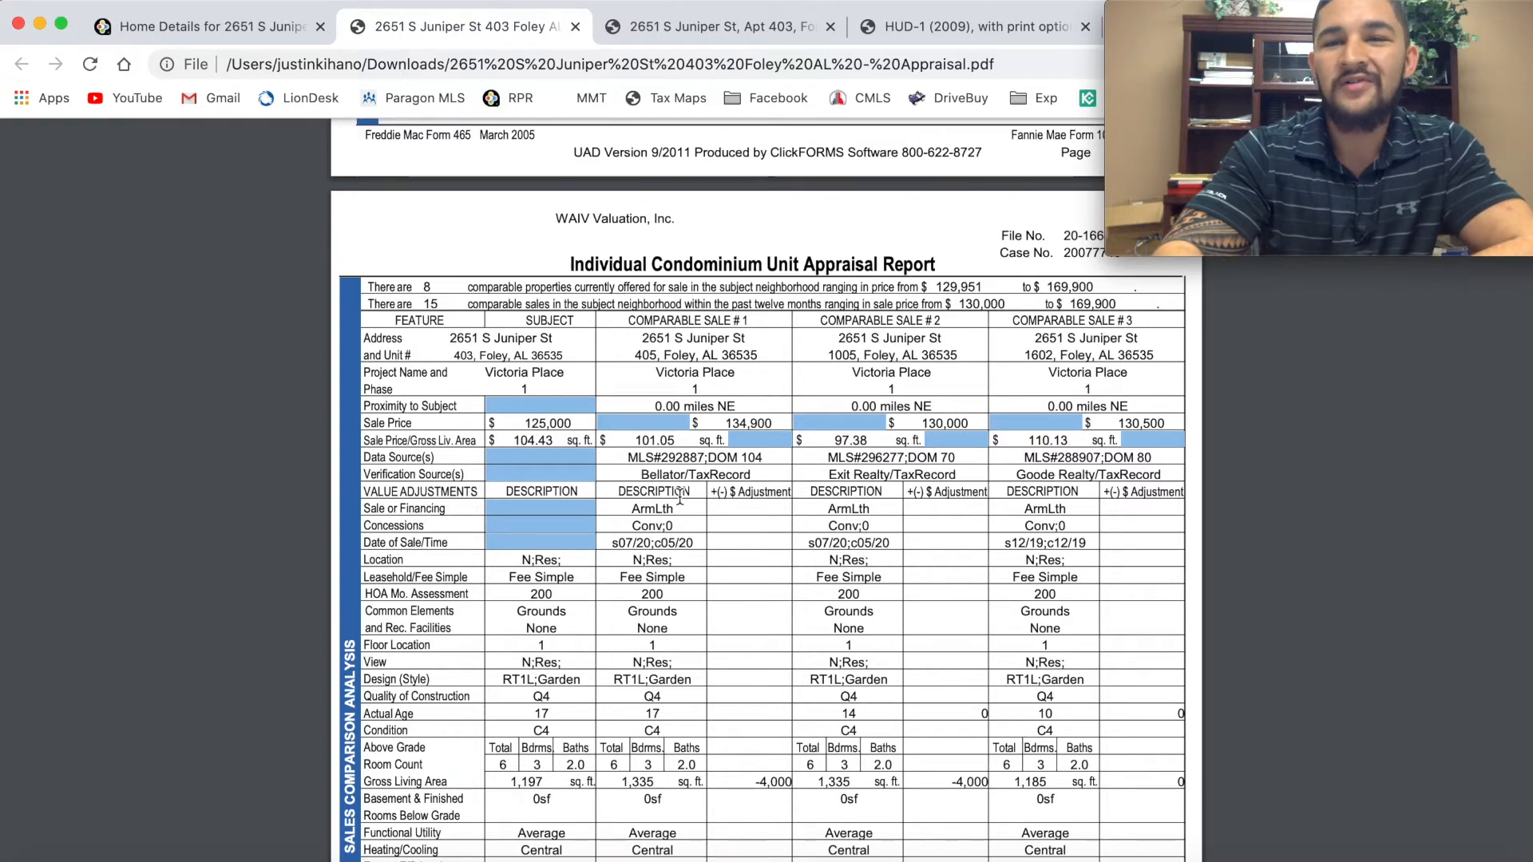
{"action": "scroll", "scroll_direction": "down", "scroll_amount": 3}
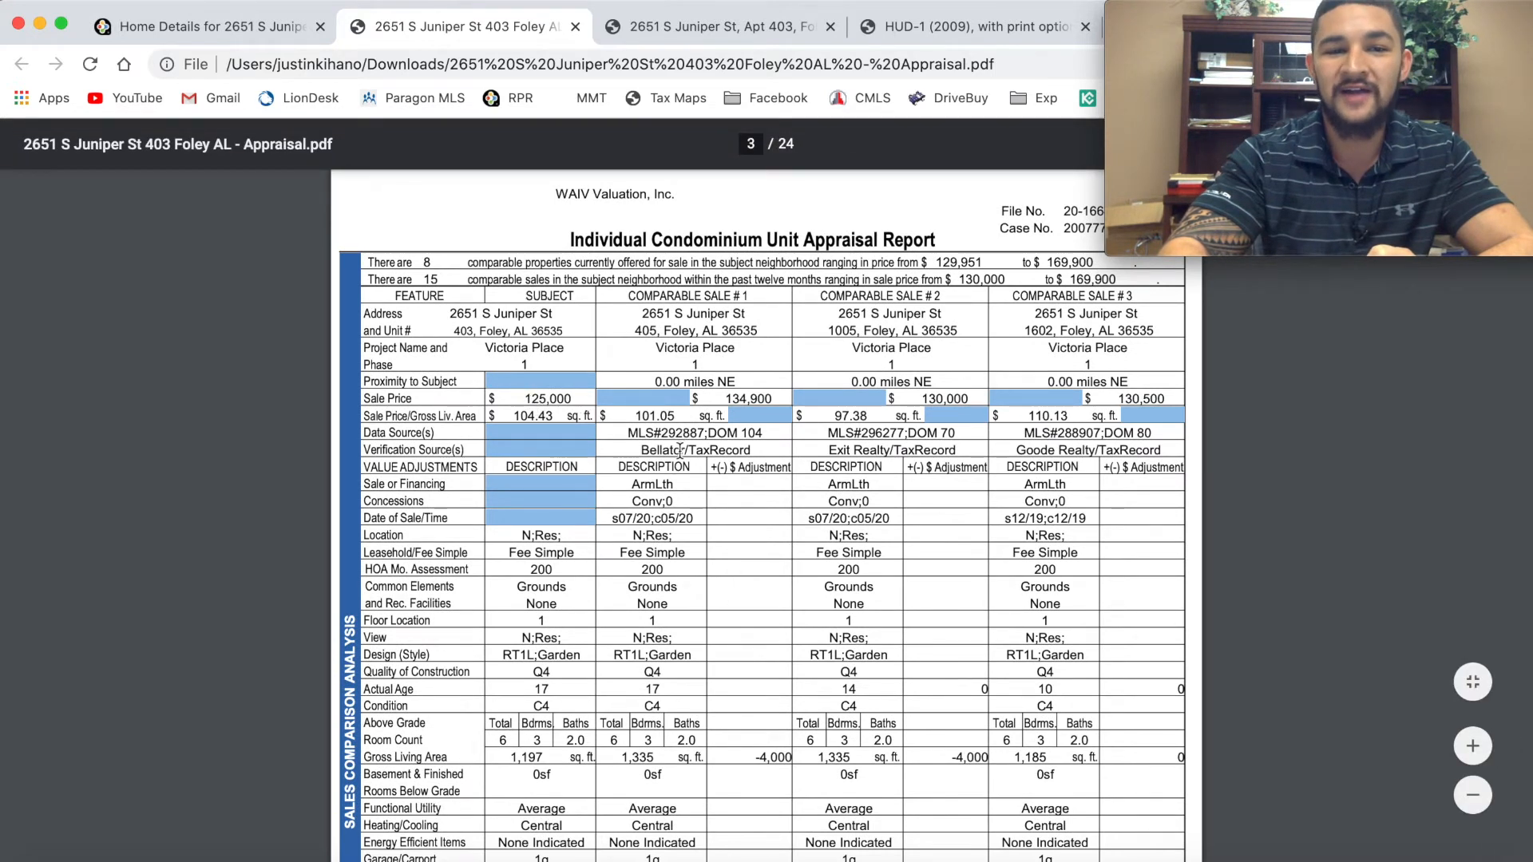
{"action": "mouse_move", "coordinate": [595, 529]}
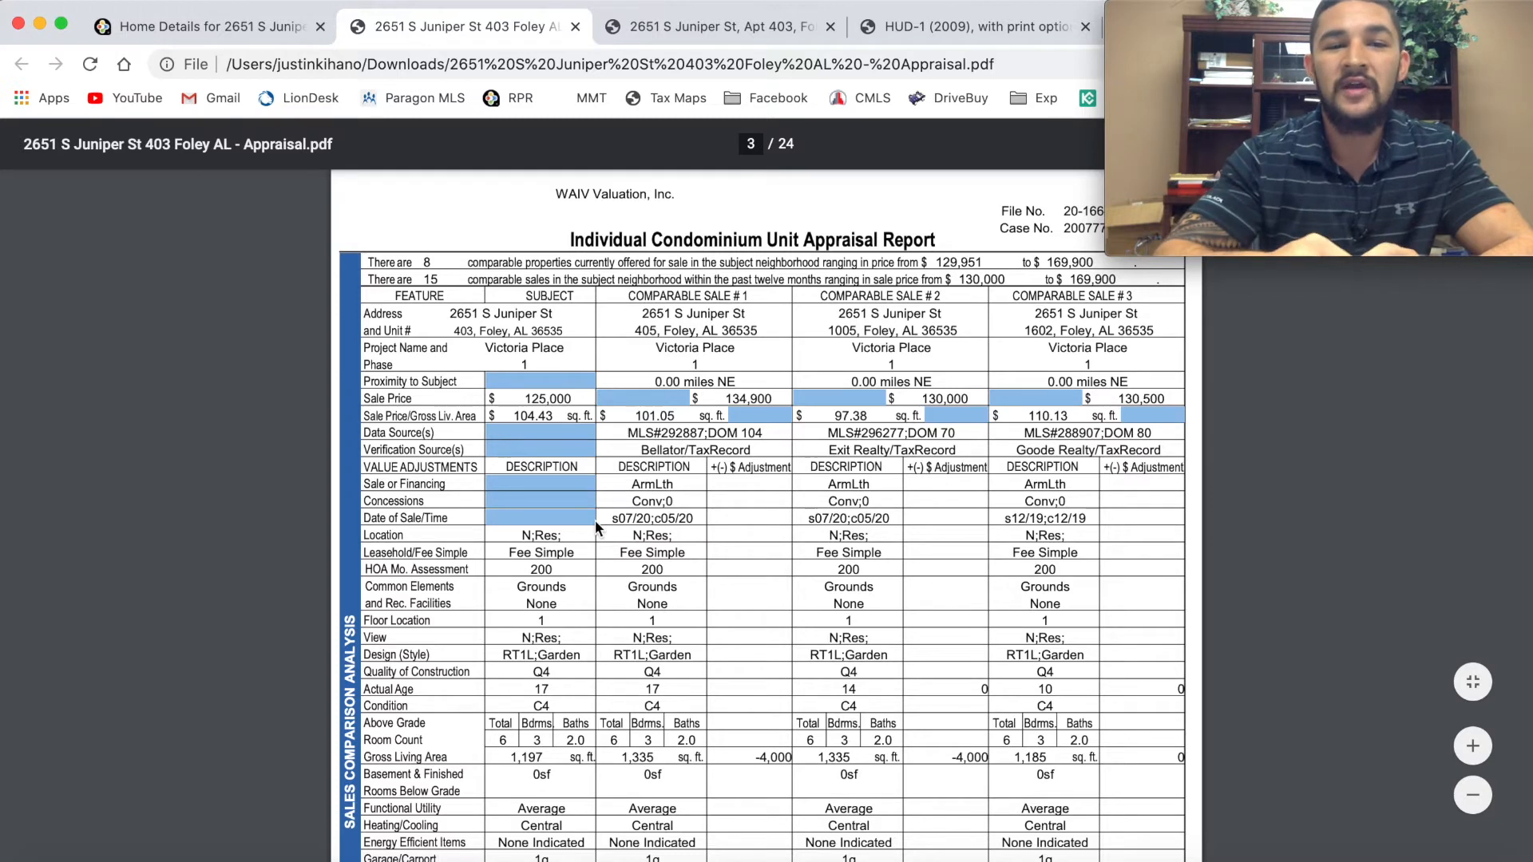
{"action": "scroll", "scroll_direction": "up", "scroll_amount": 3}
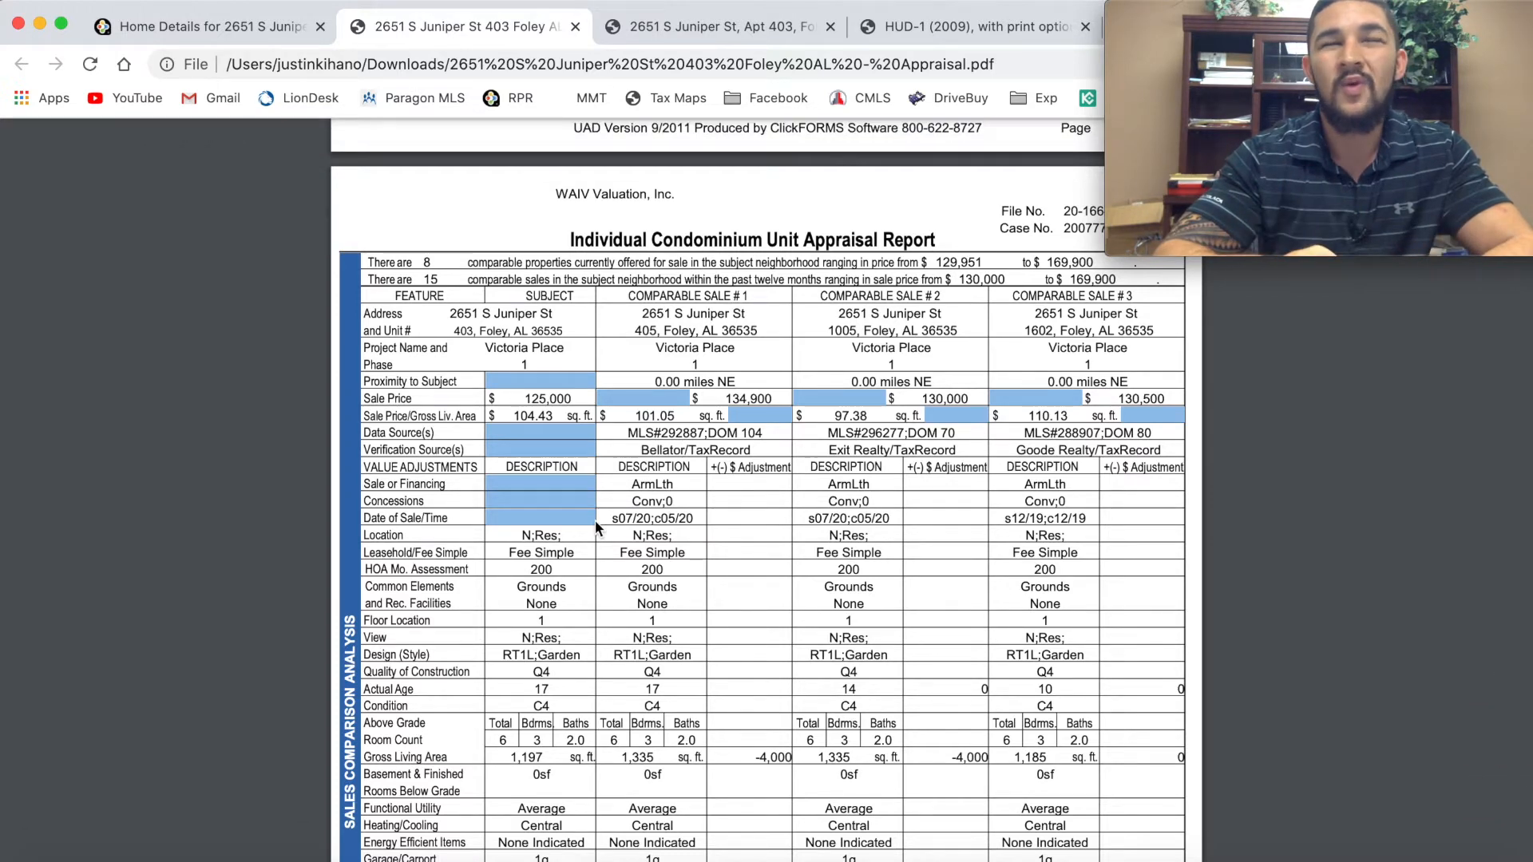
{"action": "scroll", "scroll_direction": "down", "scroll_amount": 3}
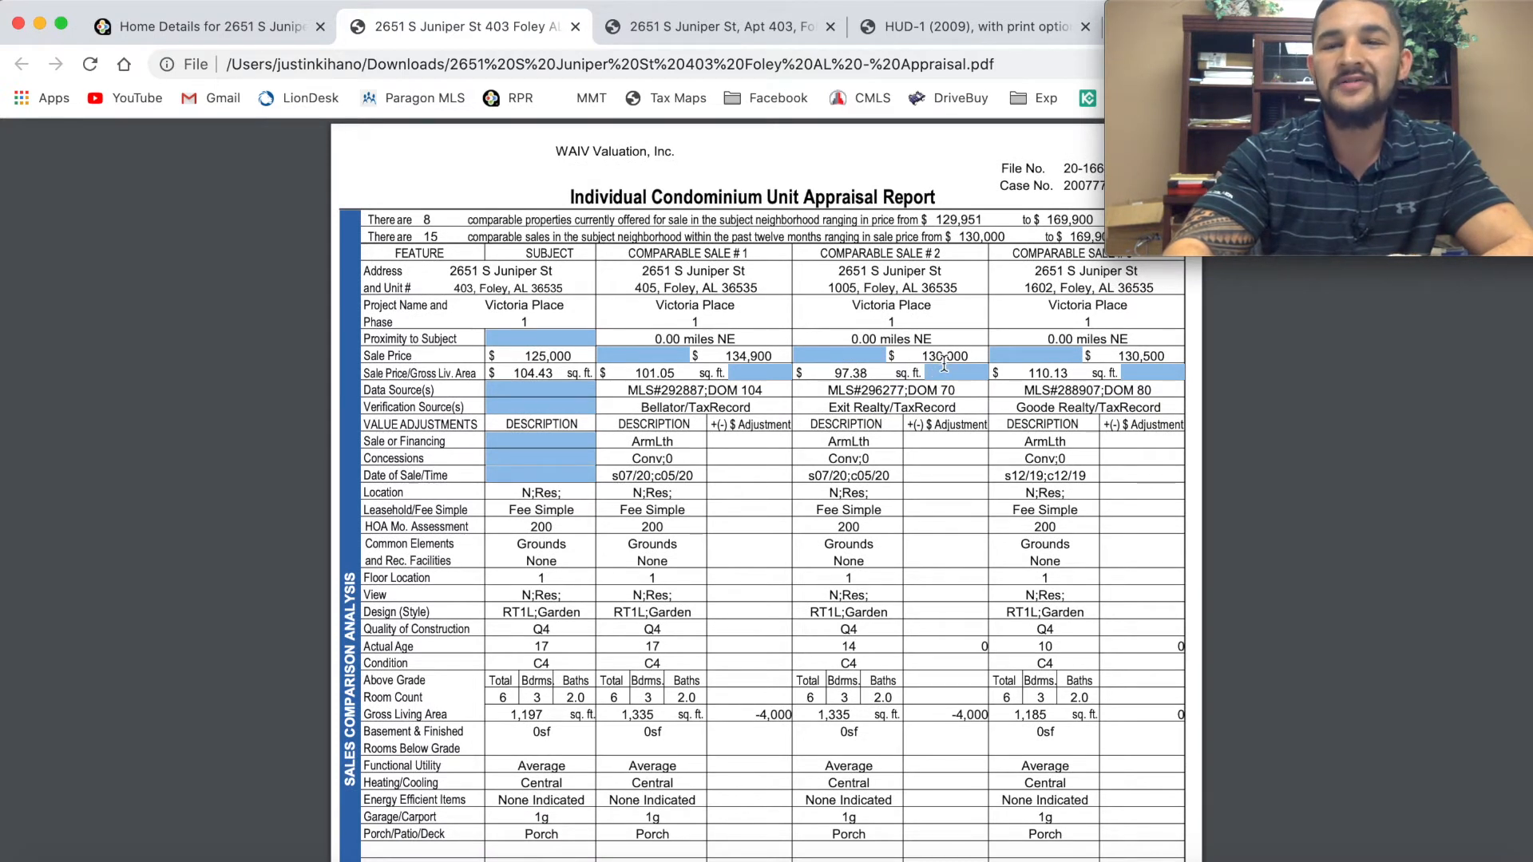
{"action": "mouse_move", "coordinate": [939, 359]}
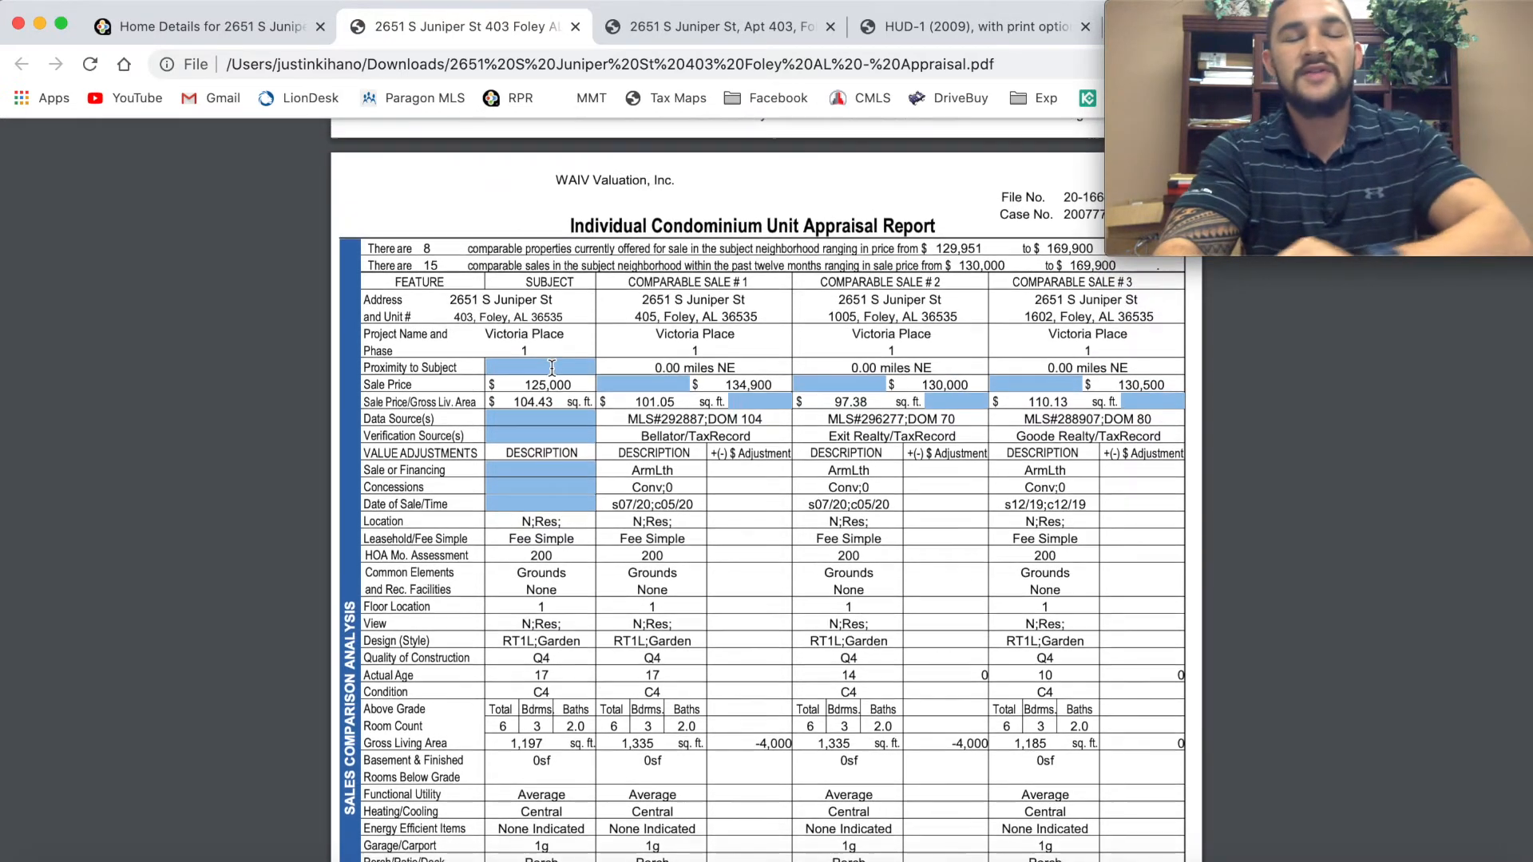
Step: Review the comparables grid, then switch to the HUD-1 (2009) settlement statement
{"action": "scroll", "scroll_direction": "up", "scroll_amount": 3}
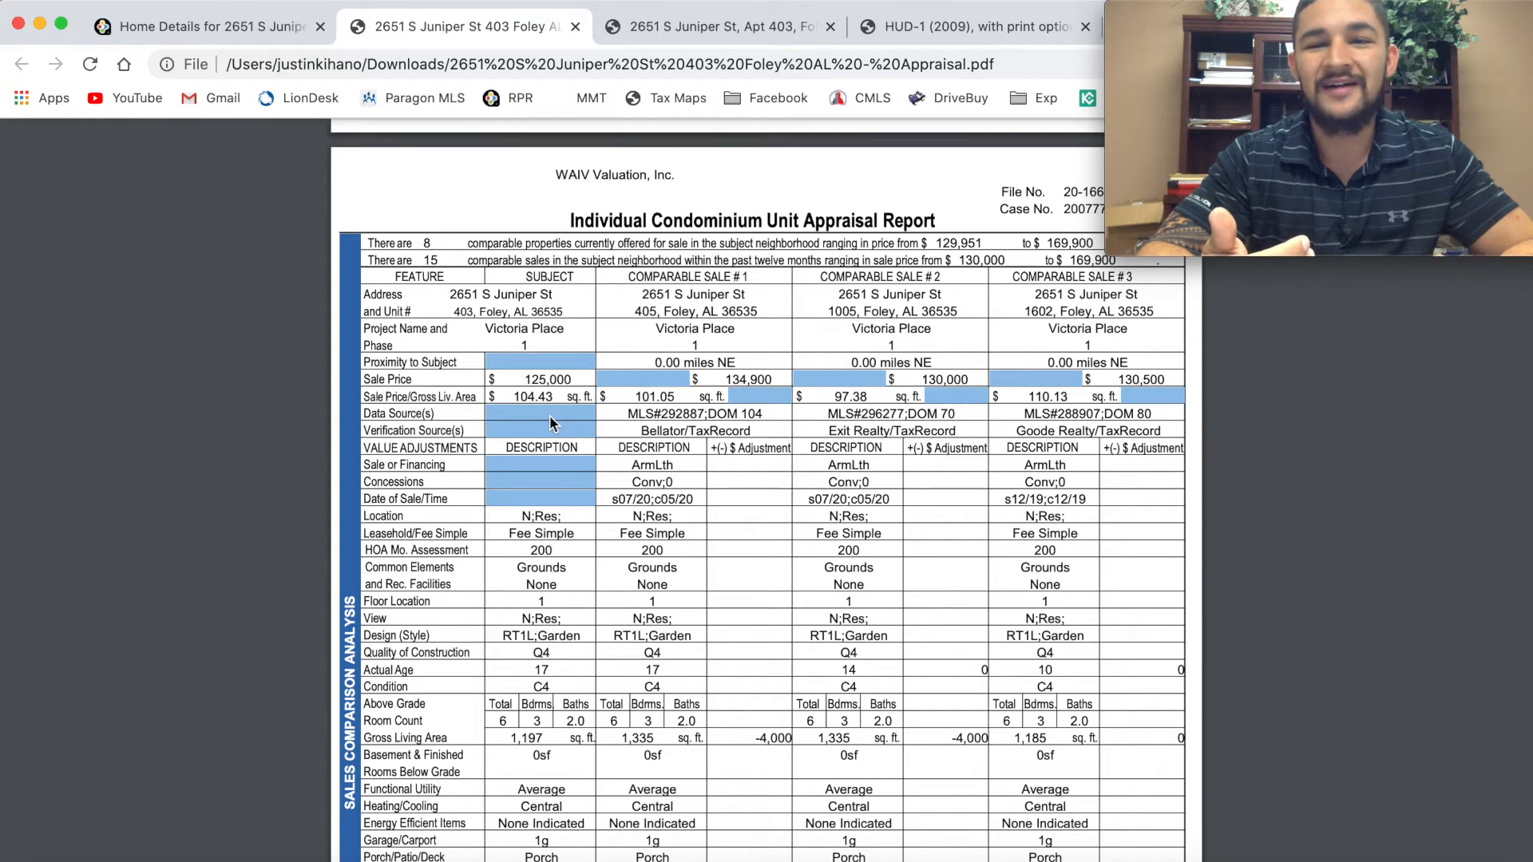
{"action": "scroll", "scroll_direction": "down", "scroll_amount": 3}
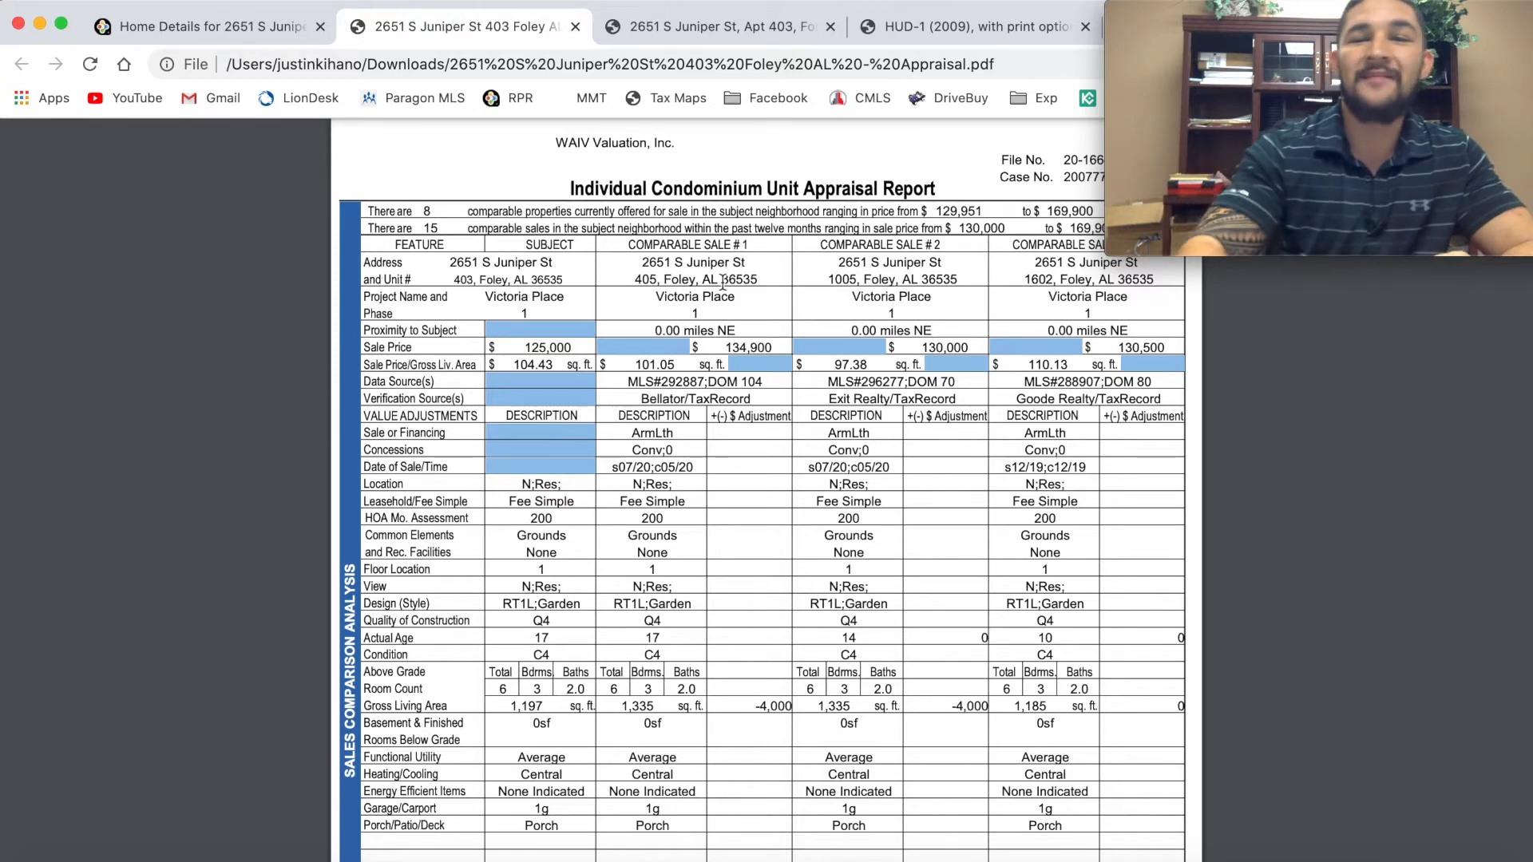
{"action": "scroll", "scroll_direction": "down", "scroll_amount": 3}
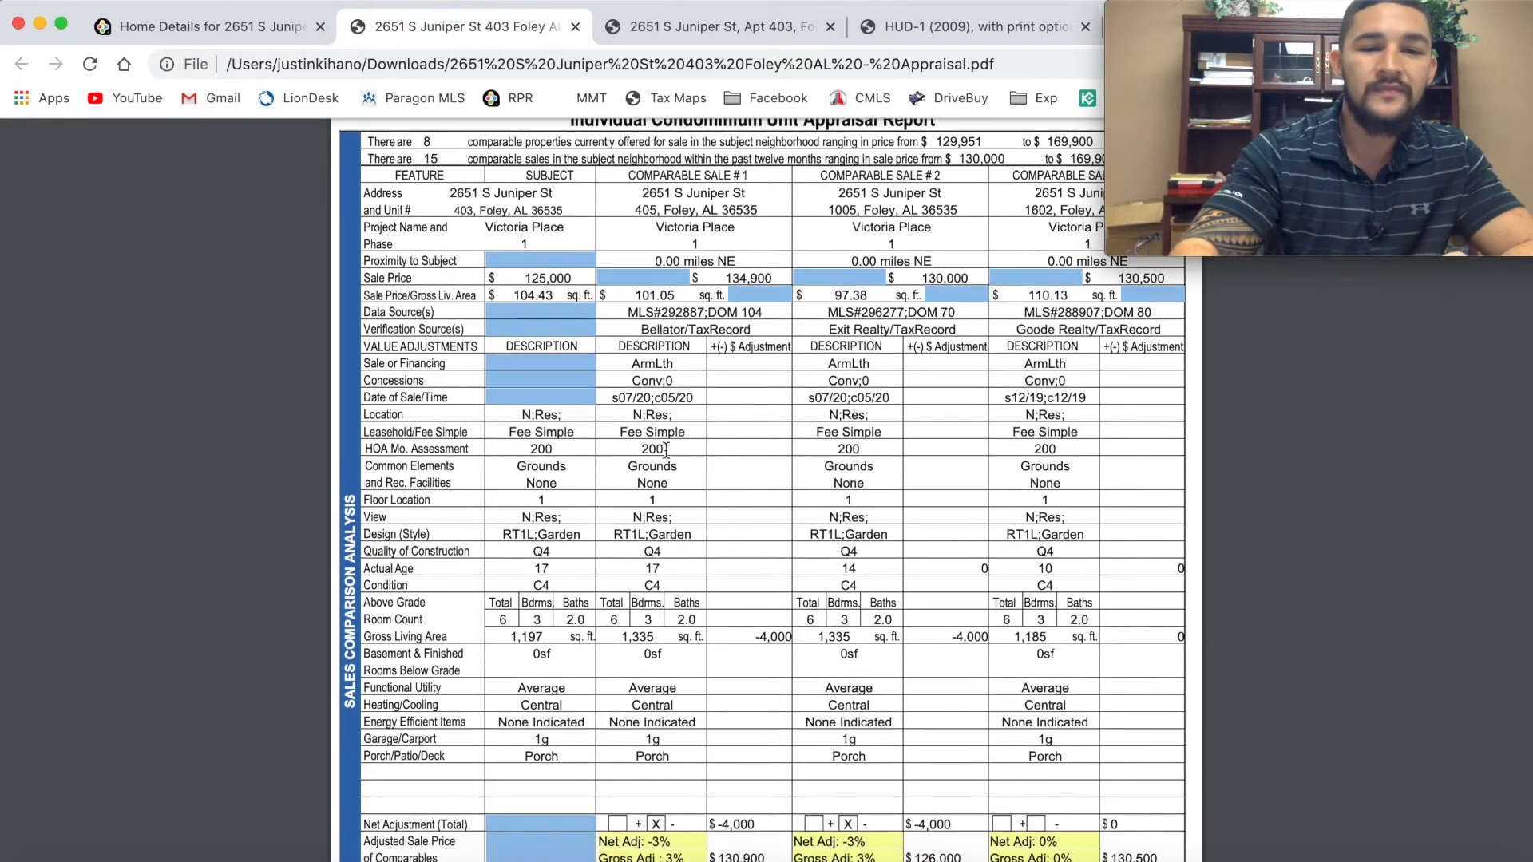
{"action": "scroll", "scroll_direction": "down", "scroll_amount": 3}
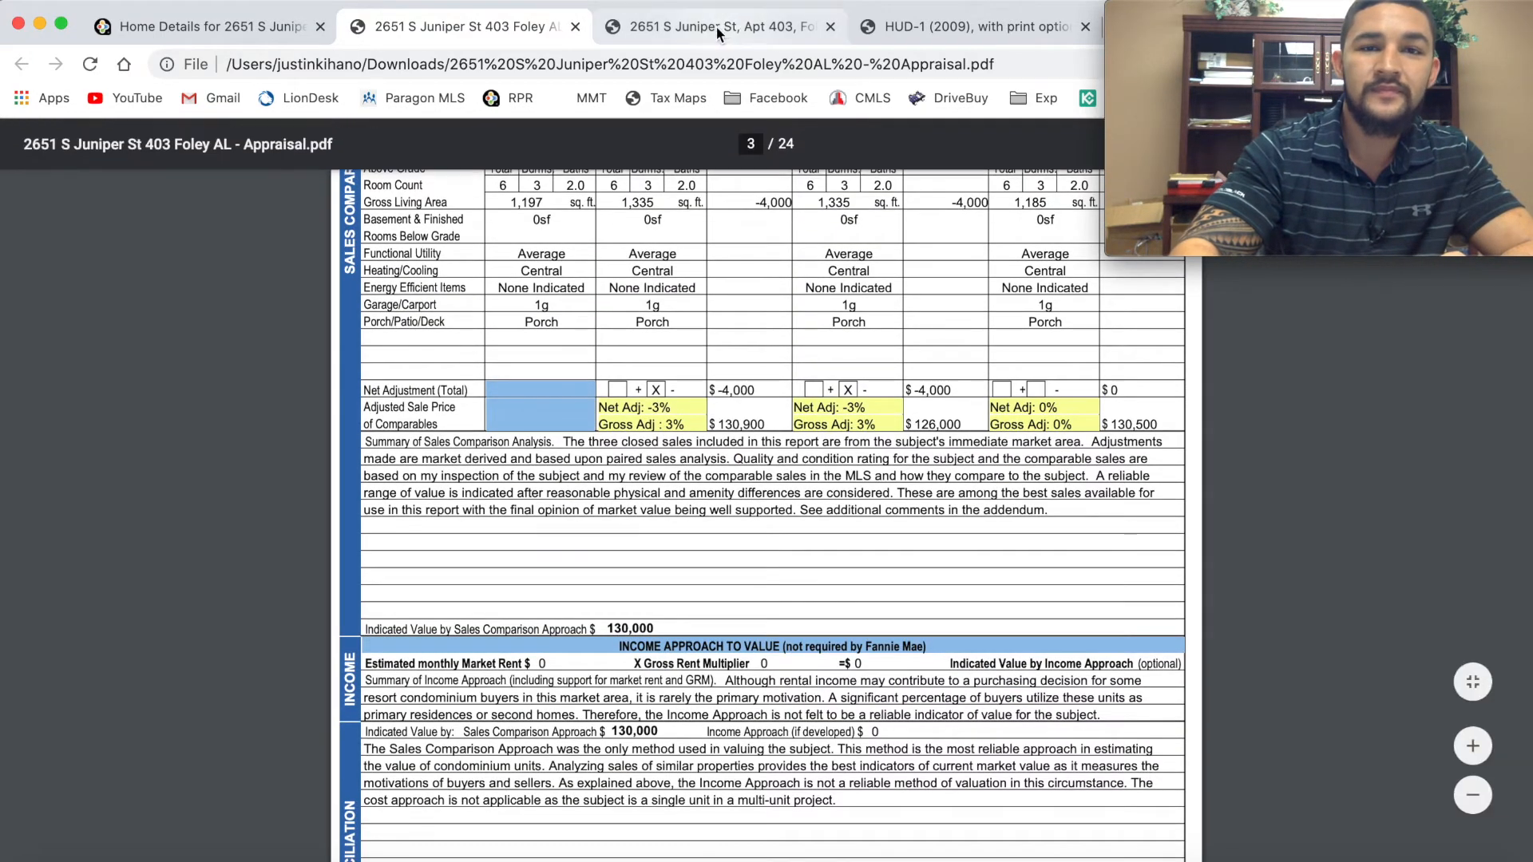
{"action": "left_click", "coordinate": [968, 27]}
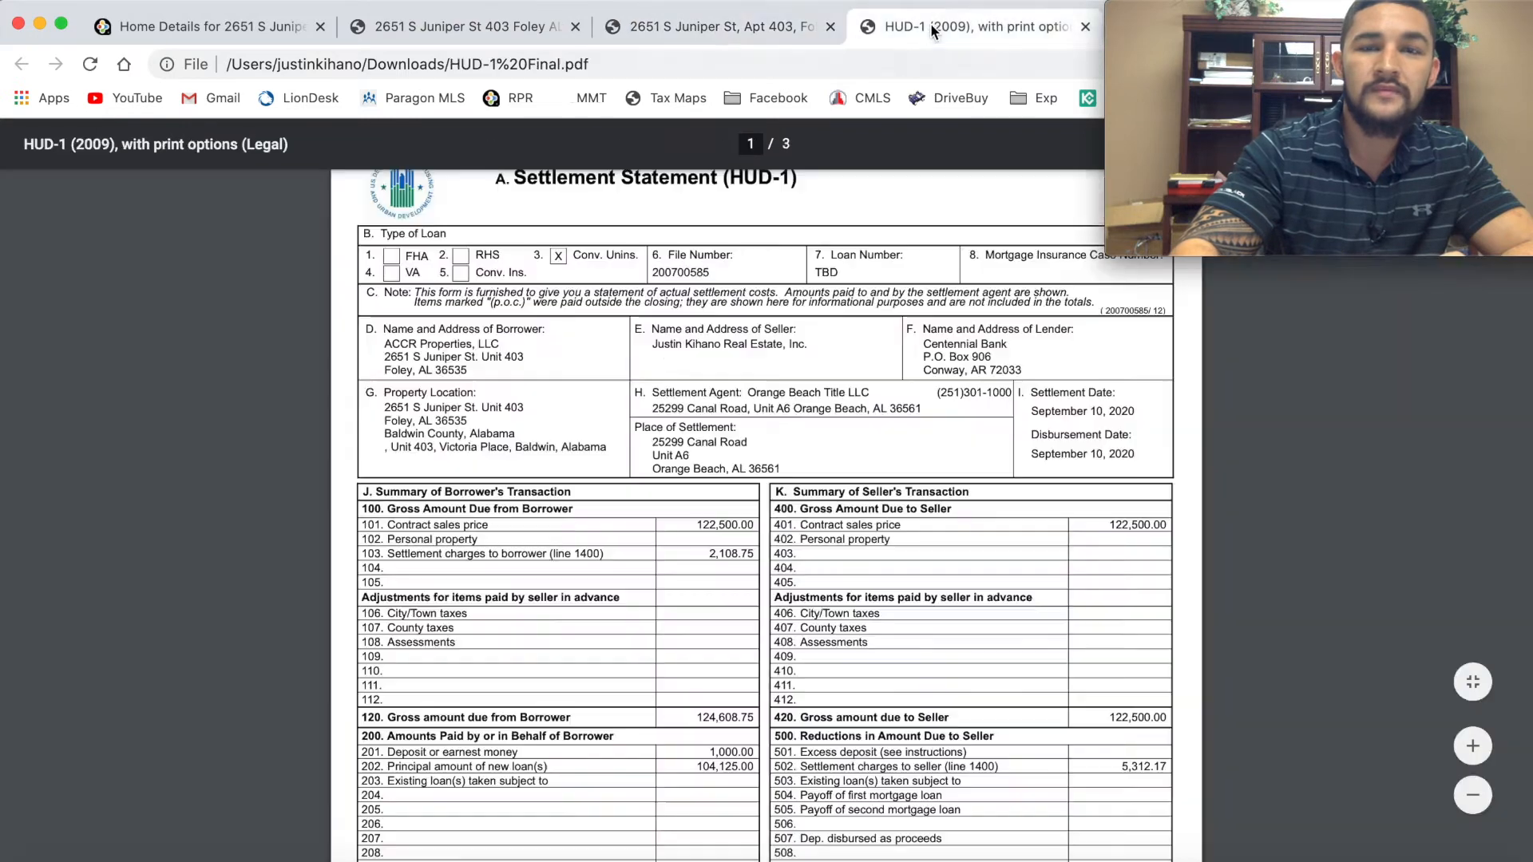
Step: Scroll through the HUD-1 borrower and seller summaries down to the cash-at-settlement lines
{"action": "scroll", "scroll_direction": "down", "scroll_amount": 3}
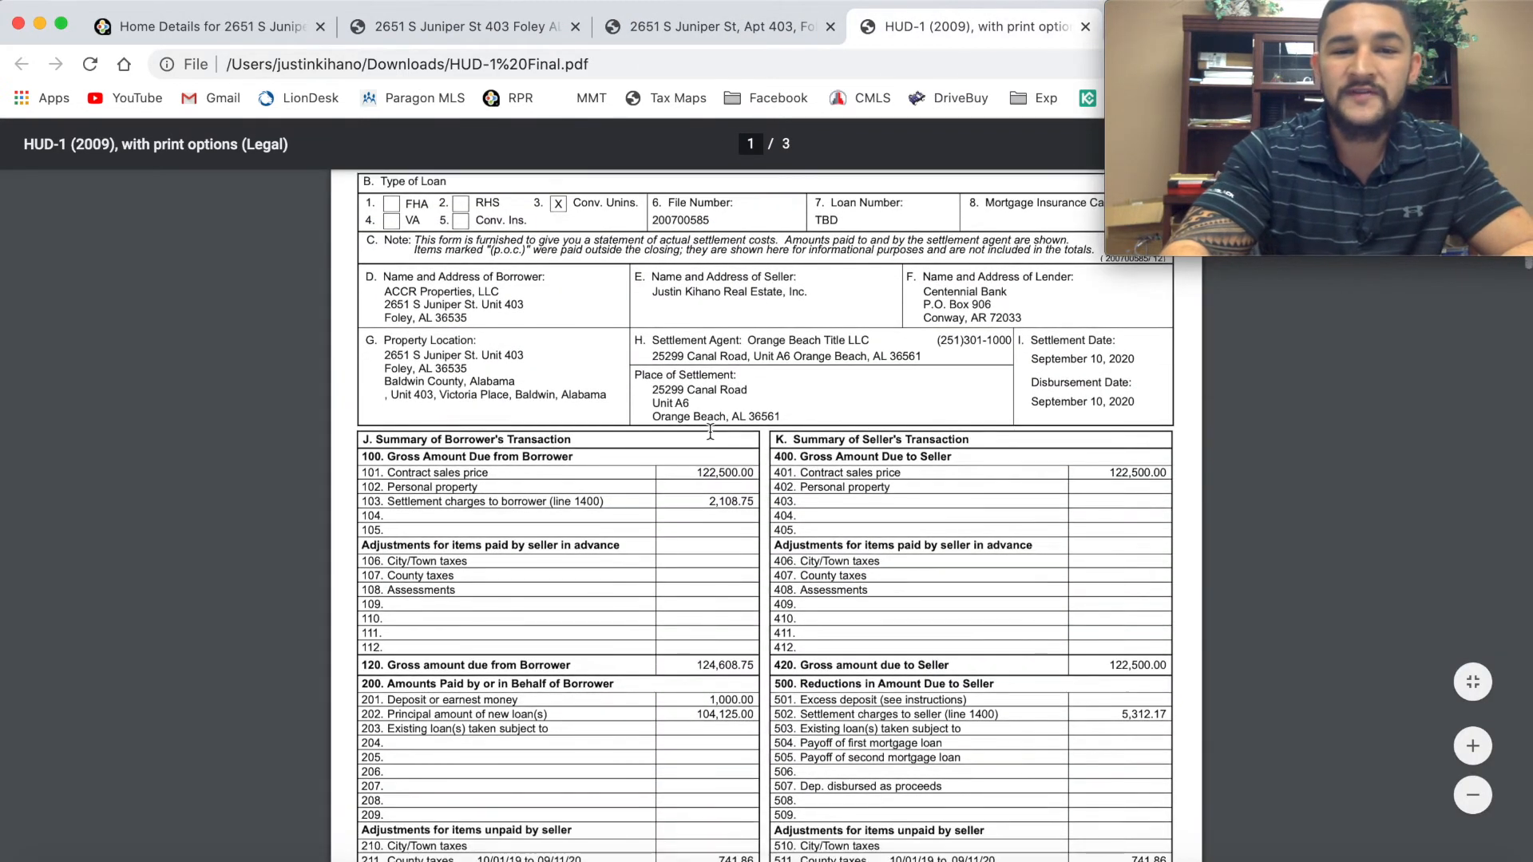
{"action": "scroll", "scroll_direction": "down", "scroll_amount": 3}
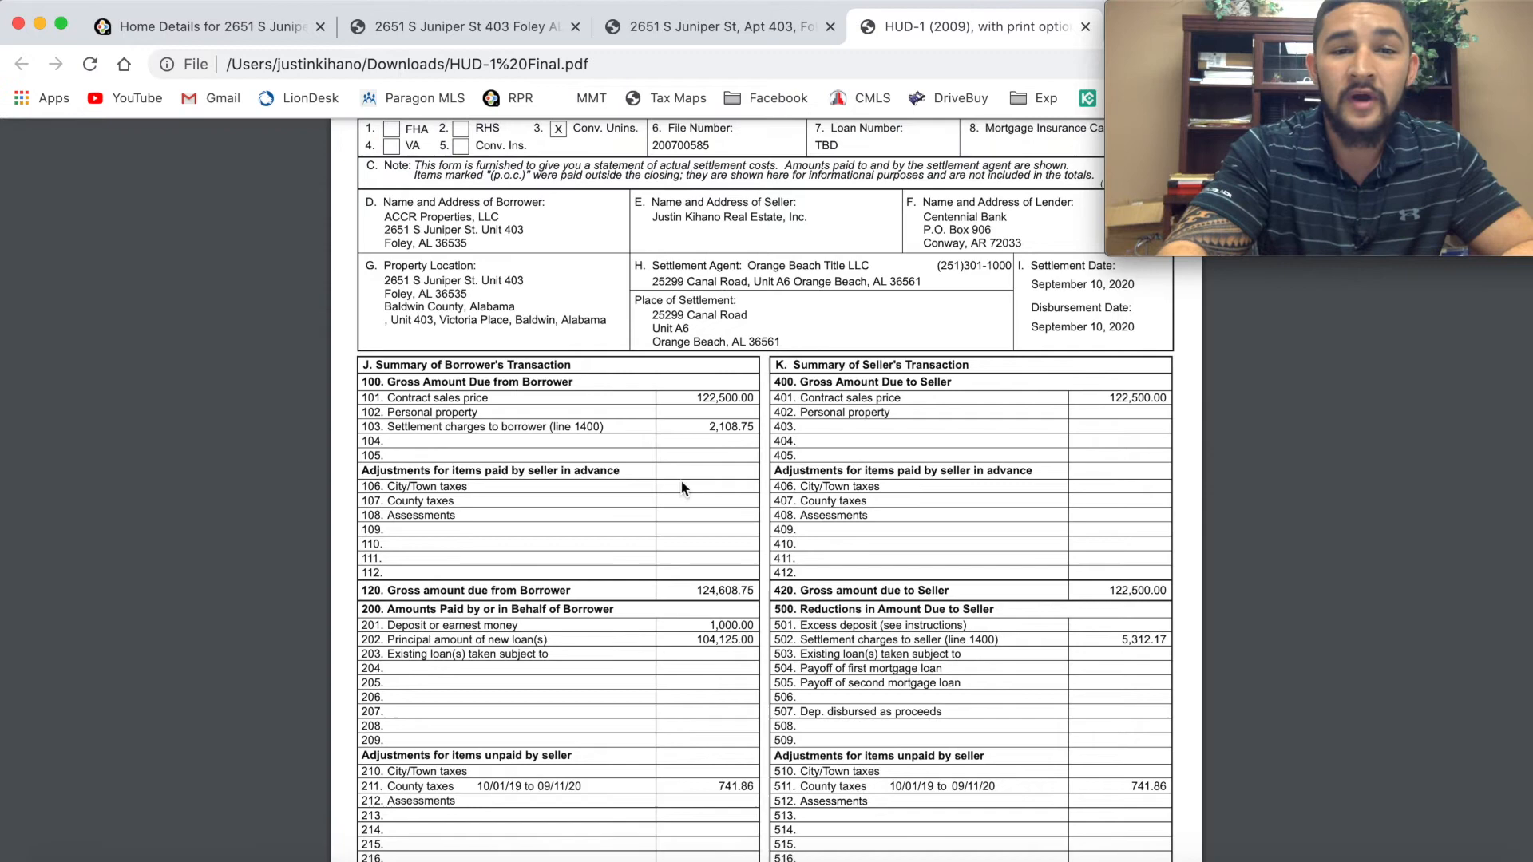
{"action": "scroll", "scroll_direction": "down", "scroll_amount": 3}
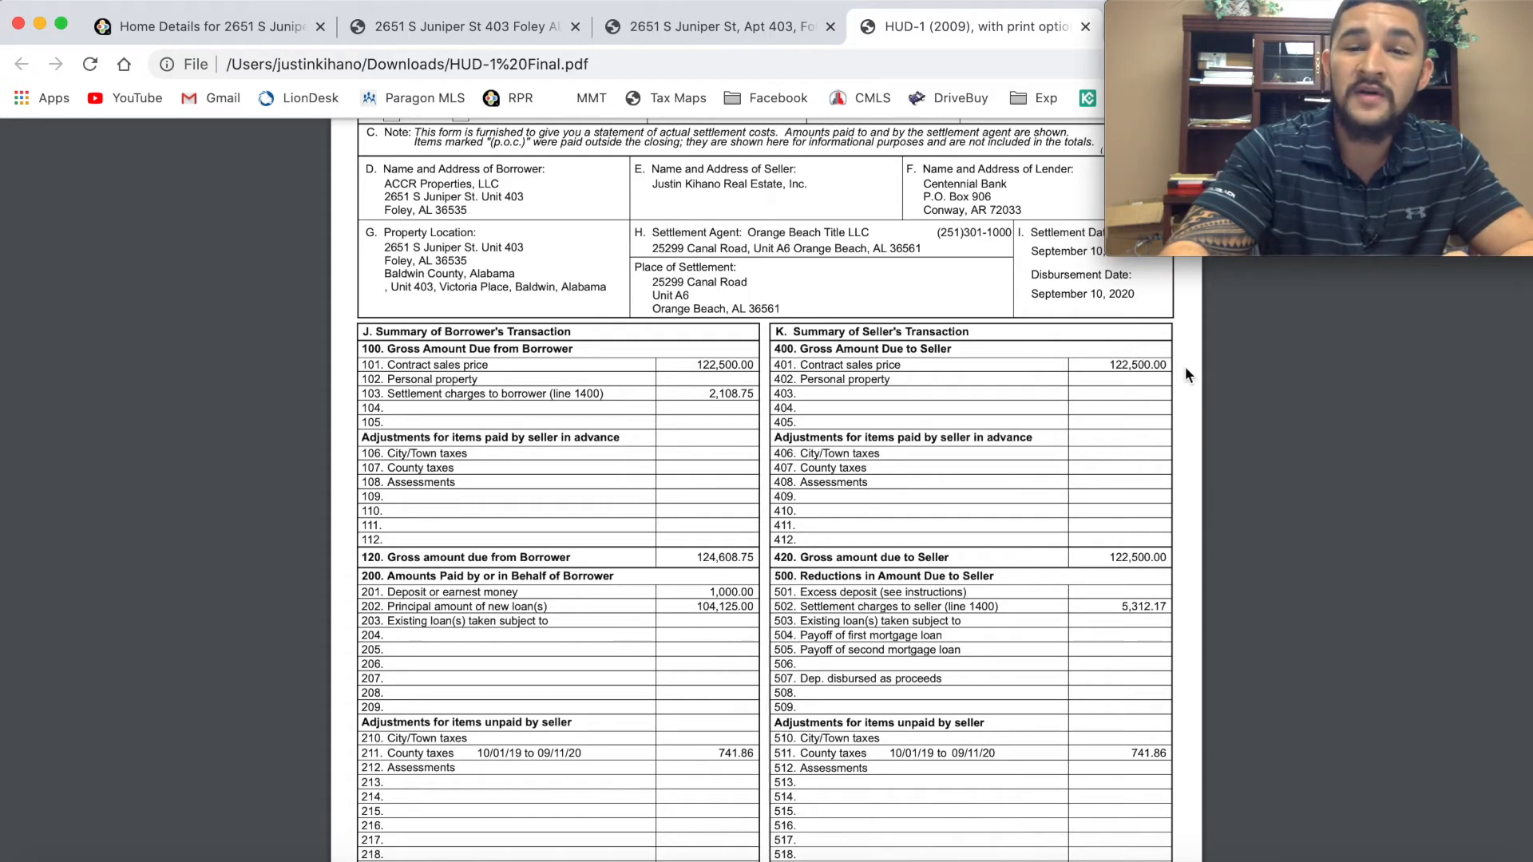
{"action": "scroll", "scroll_direction": "down", "scroll_amount": 3}
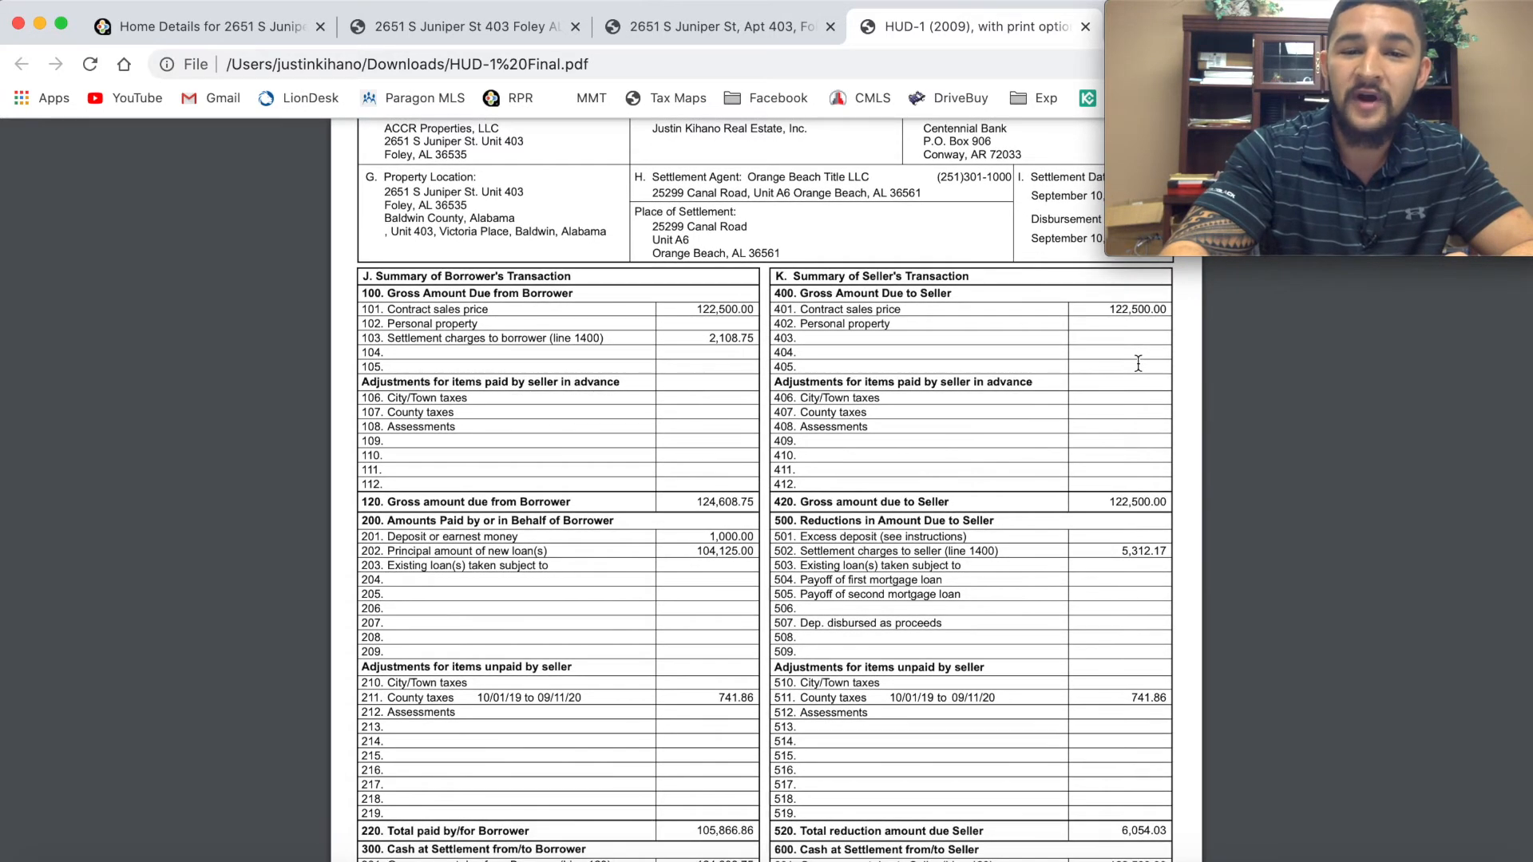
{"action": "scroll", "scroll_direction": "down", "scroll_amount": 3}
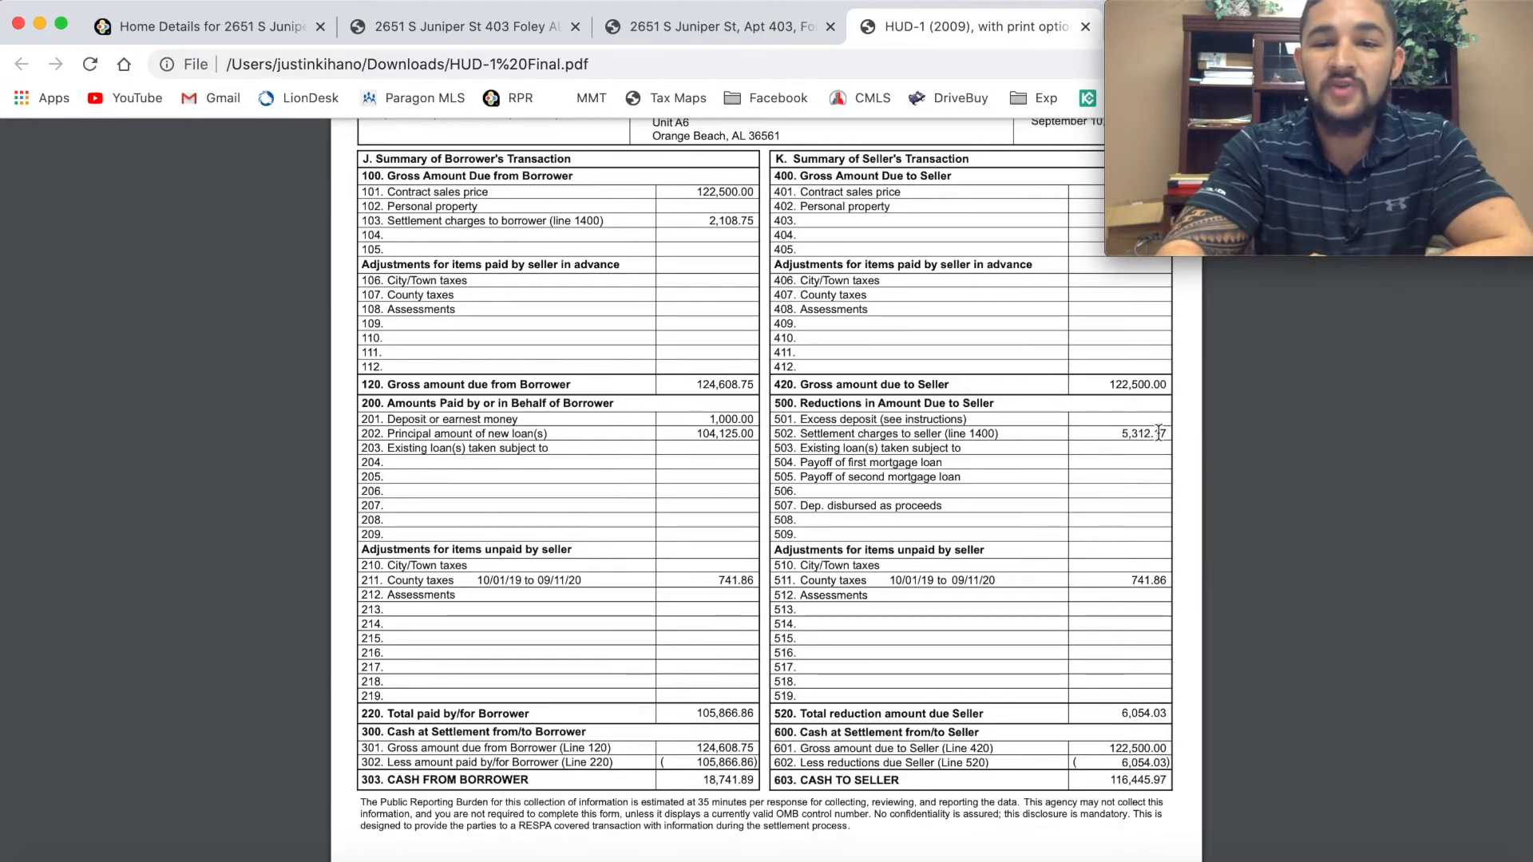
{"action": "scroll", "scroll_direction": "down", "scroll_amount": 3}
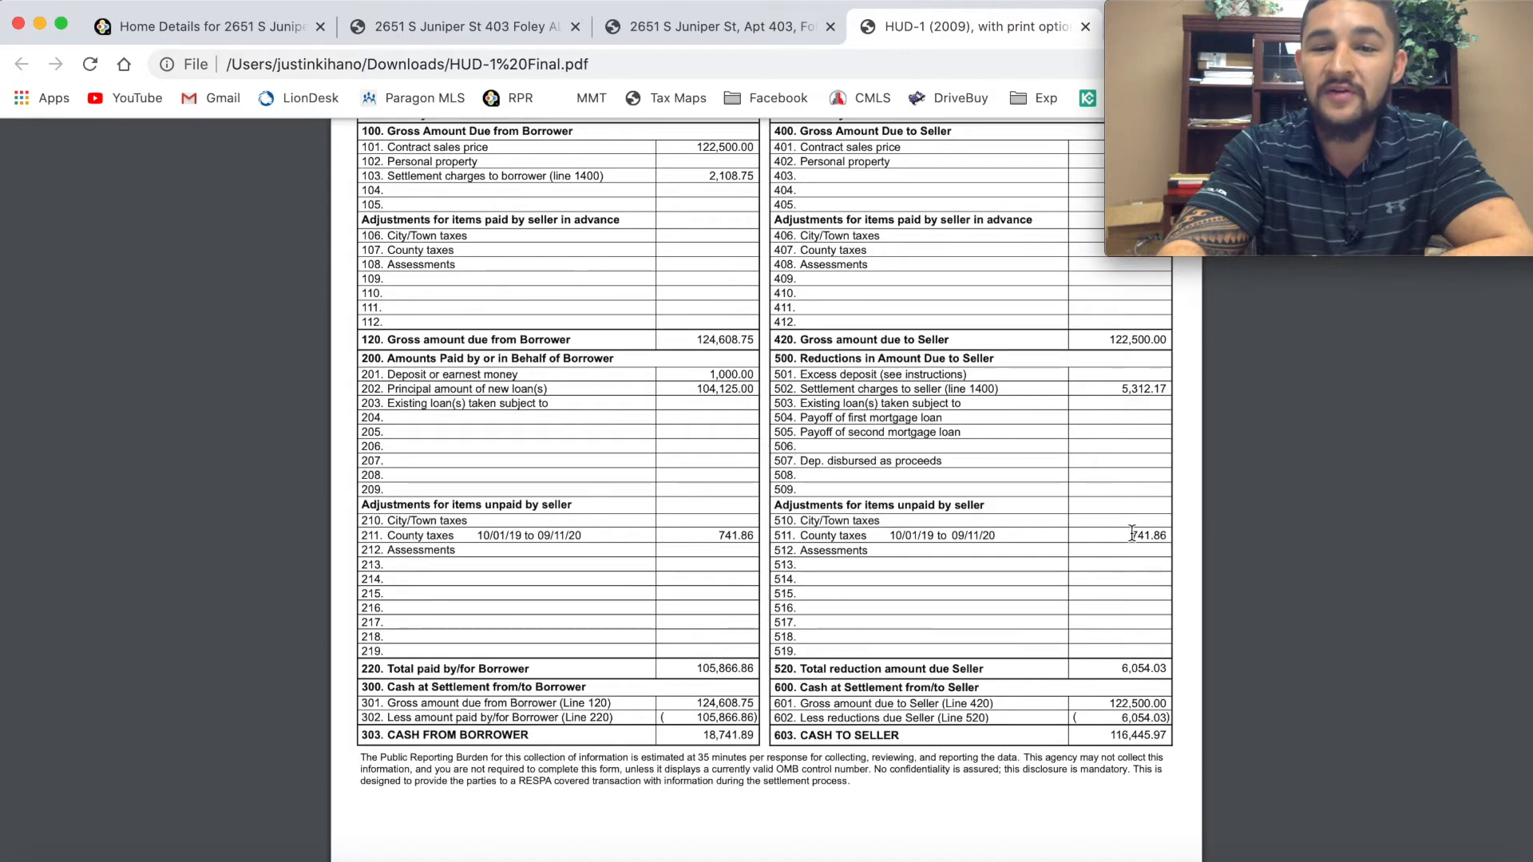
{"action": "mouse_move", "coordinate": [1105, 586]}
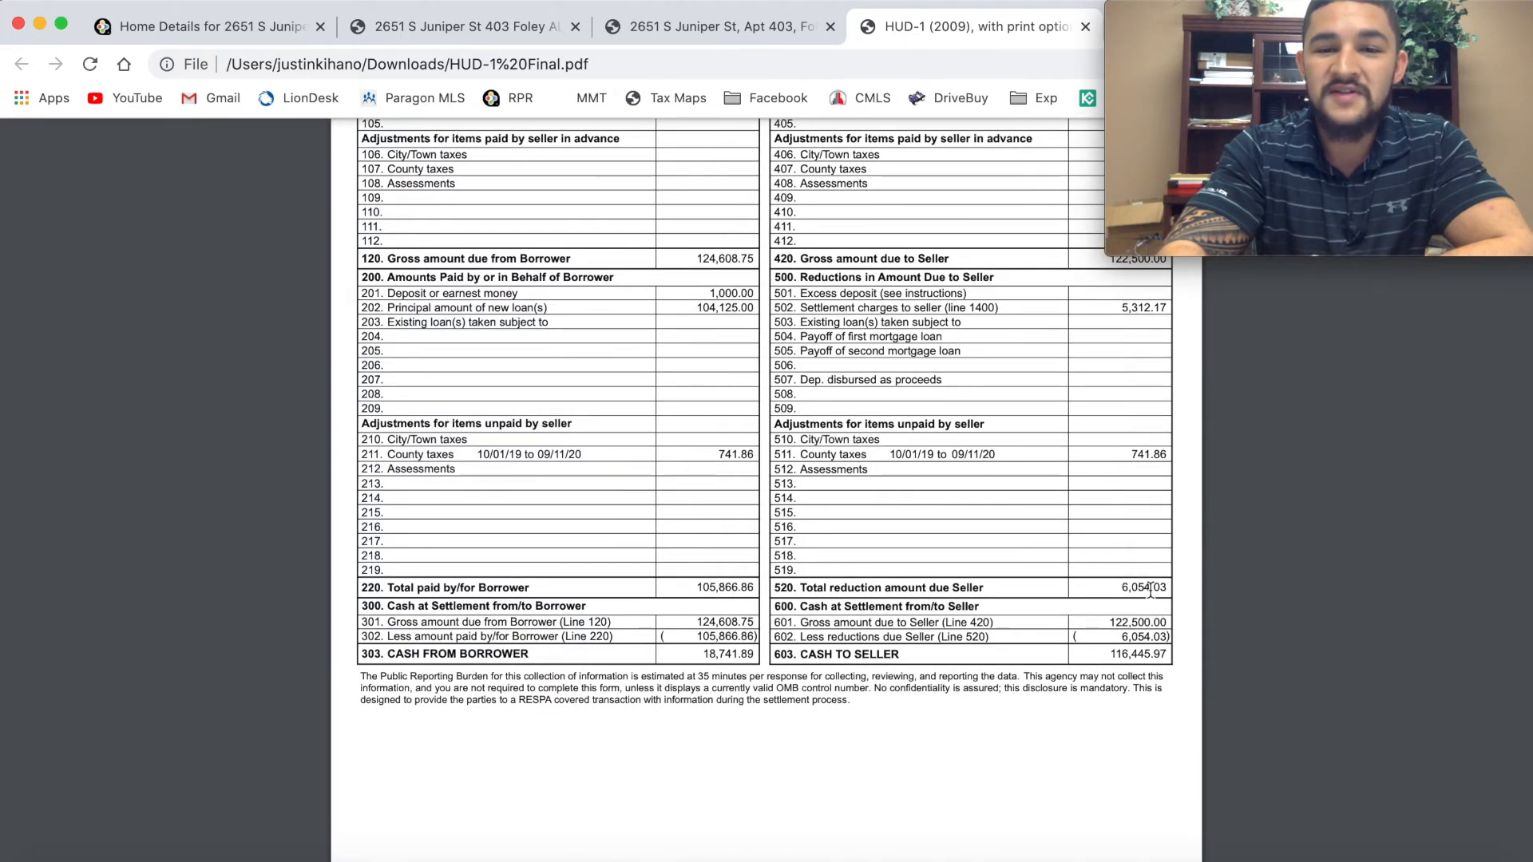
{"action": "mouse_move", "coordinate": [1192, 611]}
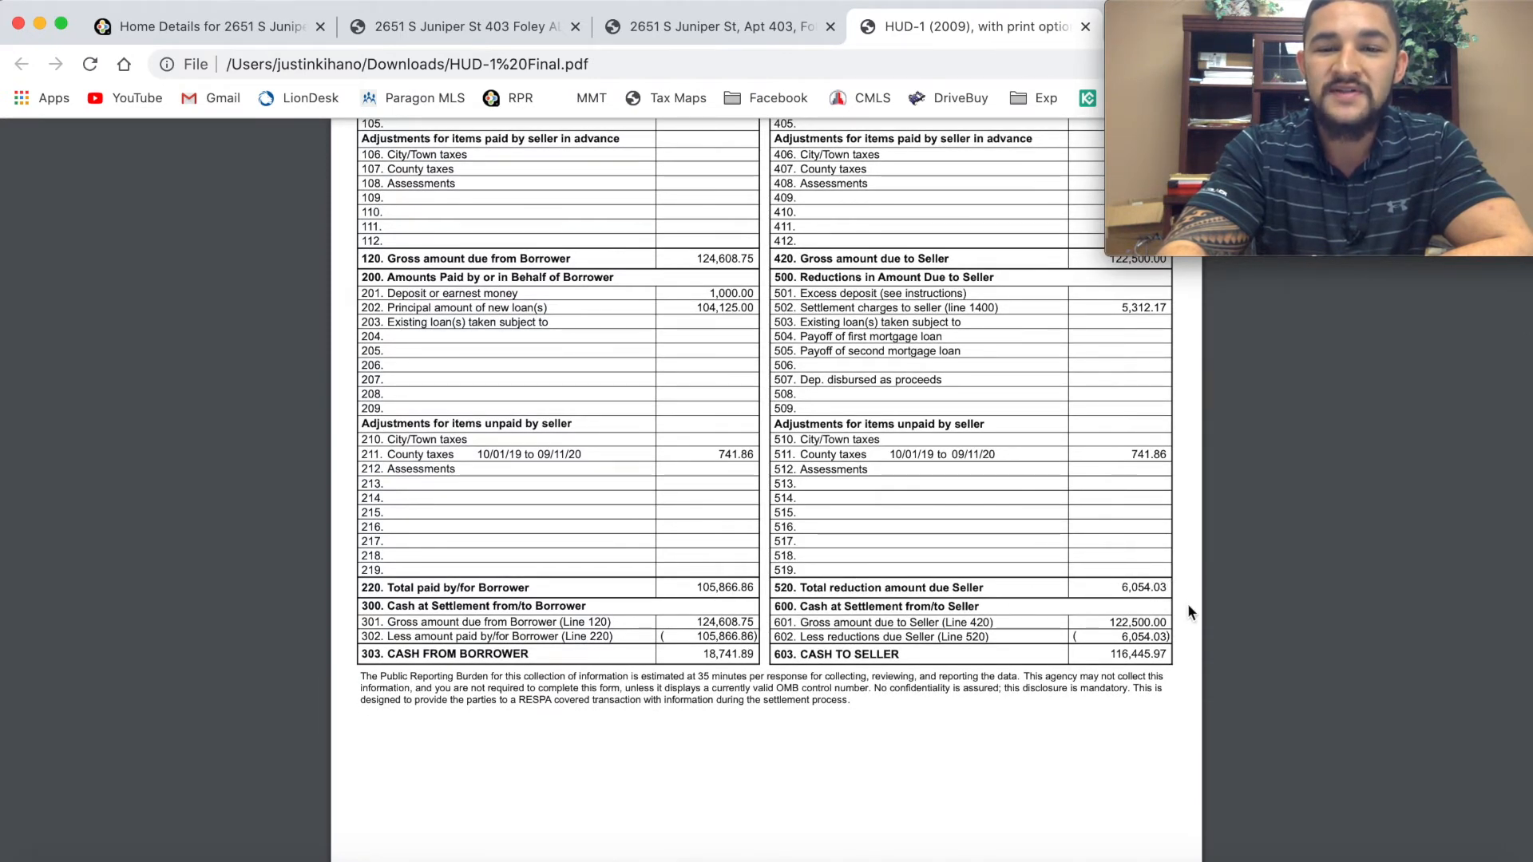
{"action": "mouse_move", "coordinate": [1072, 604]}
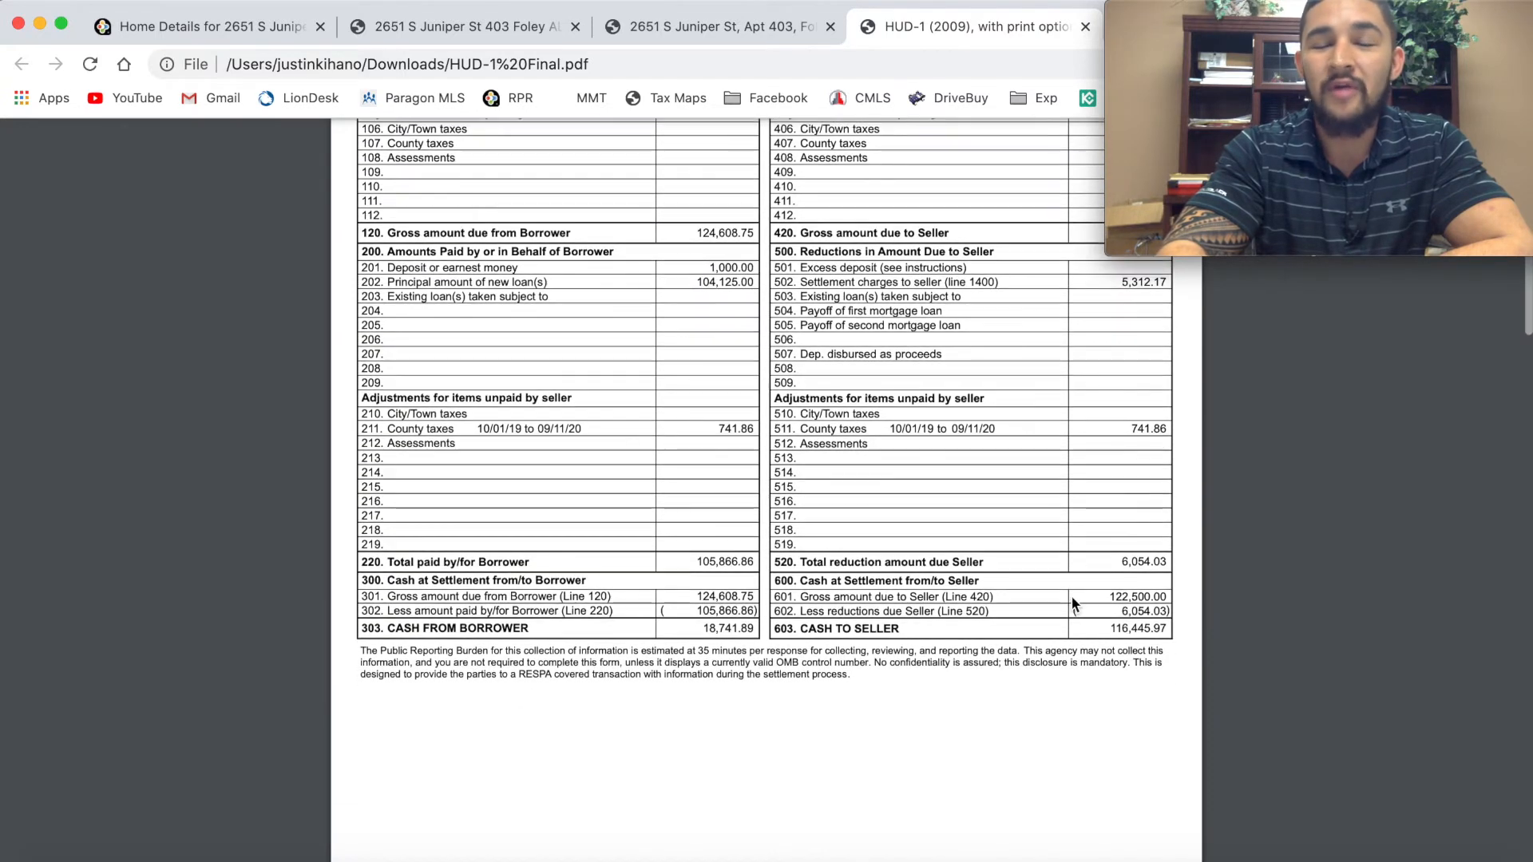
{"action": "scroll", "scroll_direction": "up", "scroll_amount": 3}
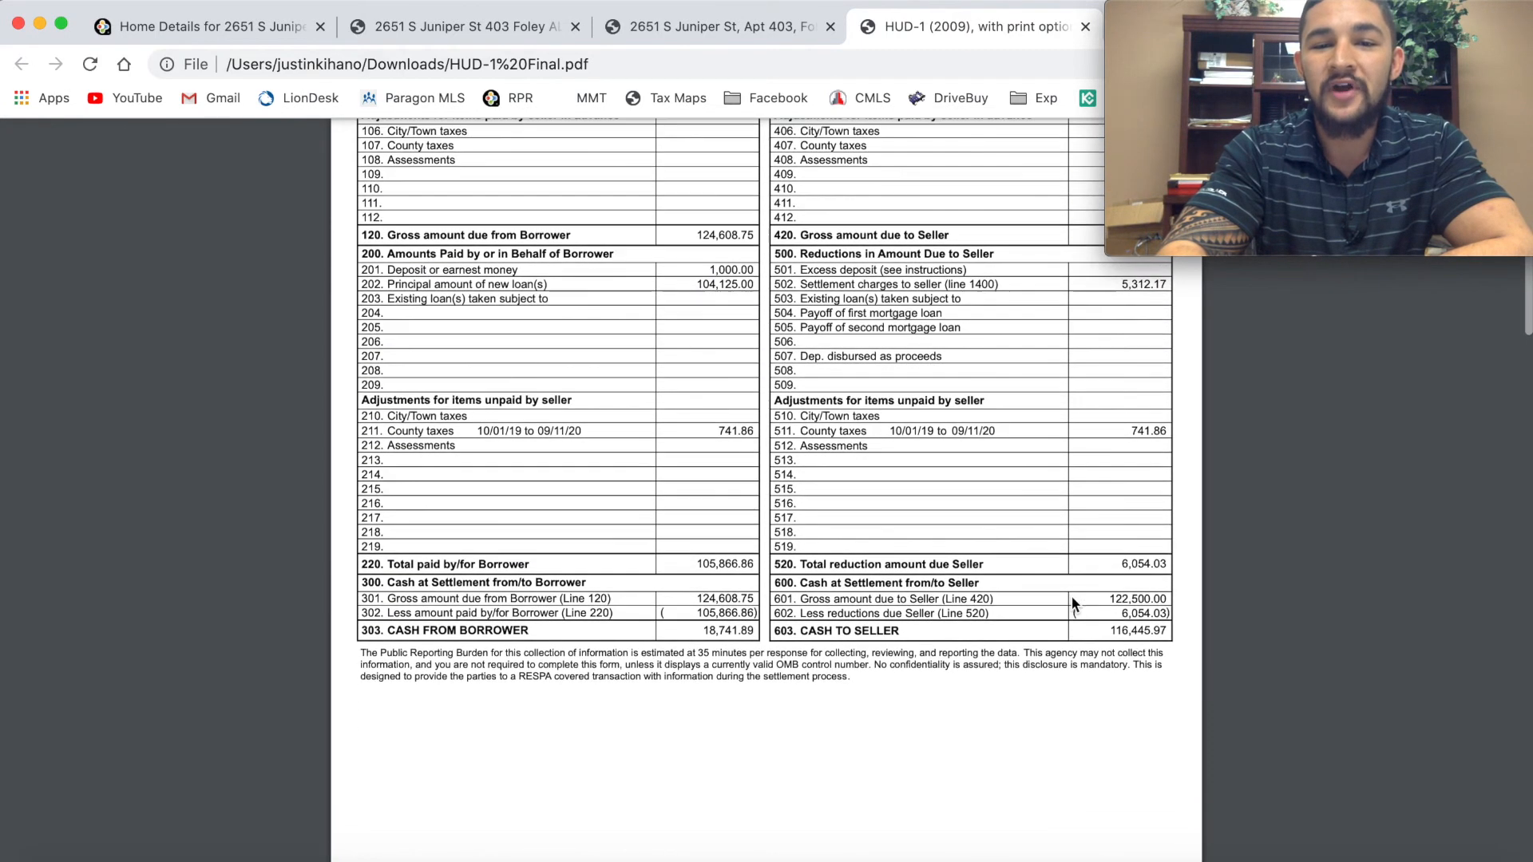
{"action": "scroll", "scroll_direction": "up", "scroll_amount": 3}
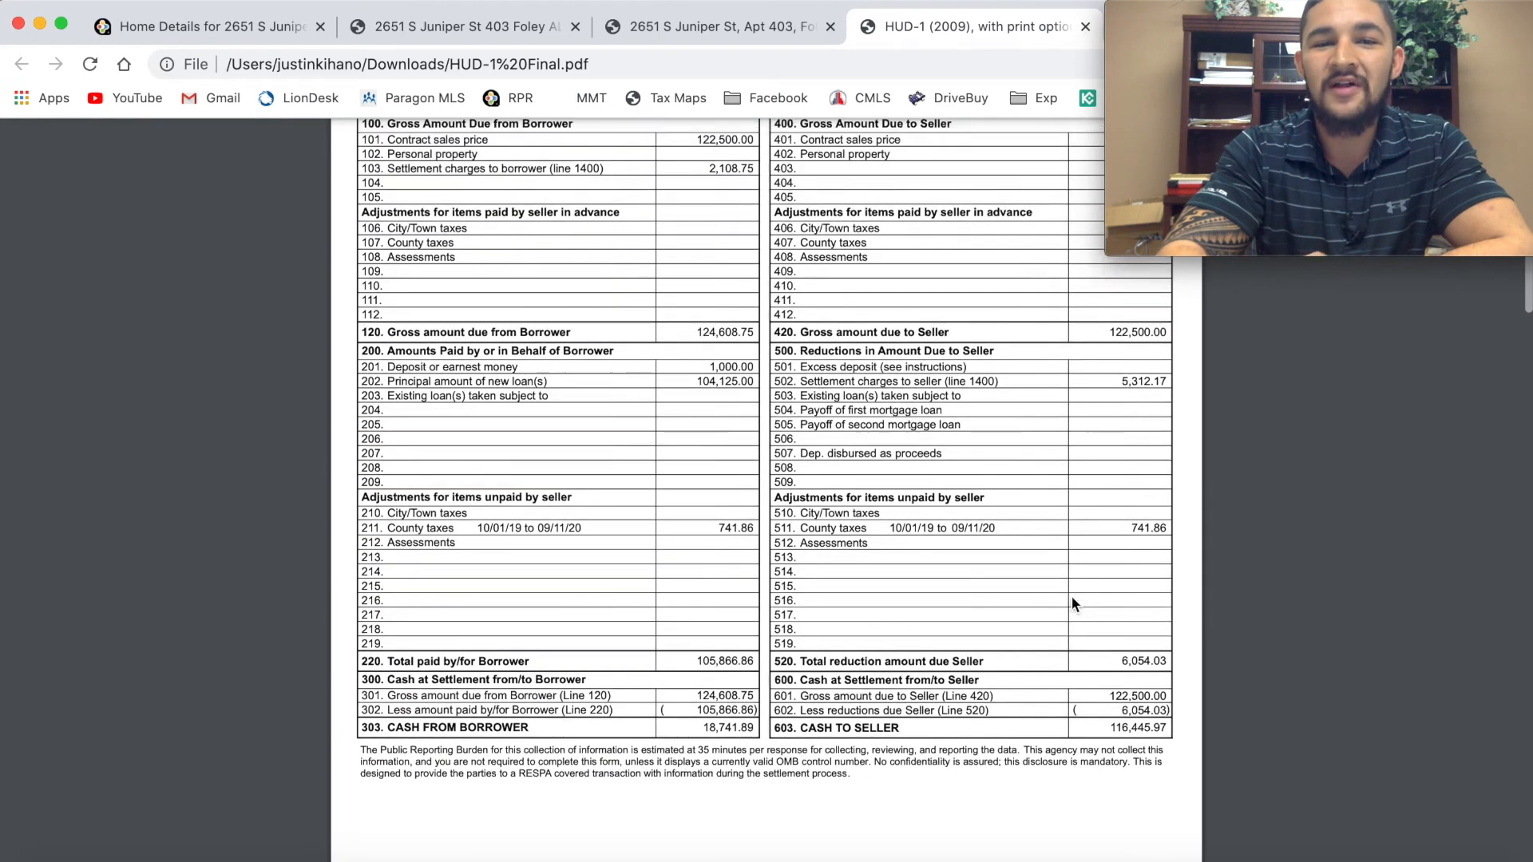
{"action": "scroll", "scroll_direction": "up", "scroll_amount": 3}
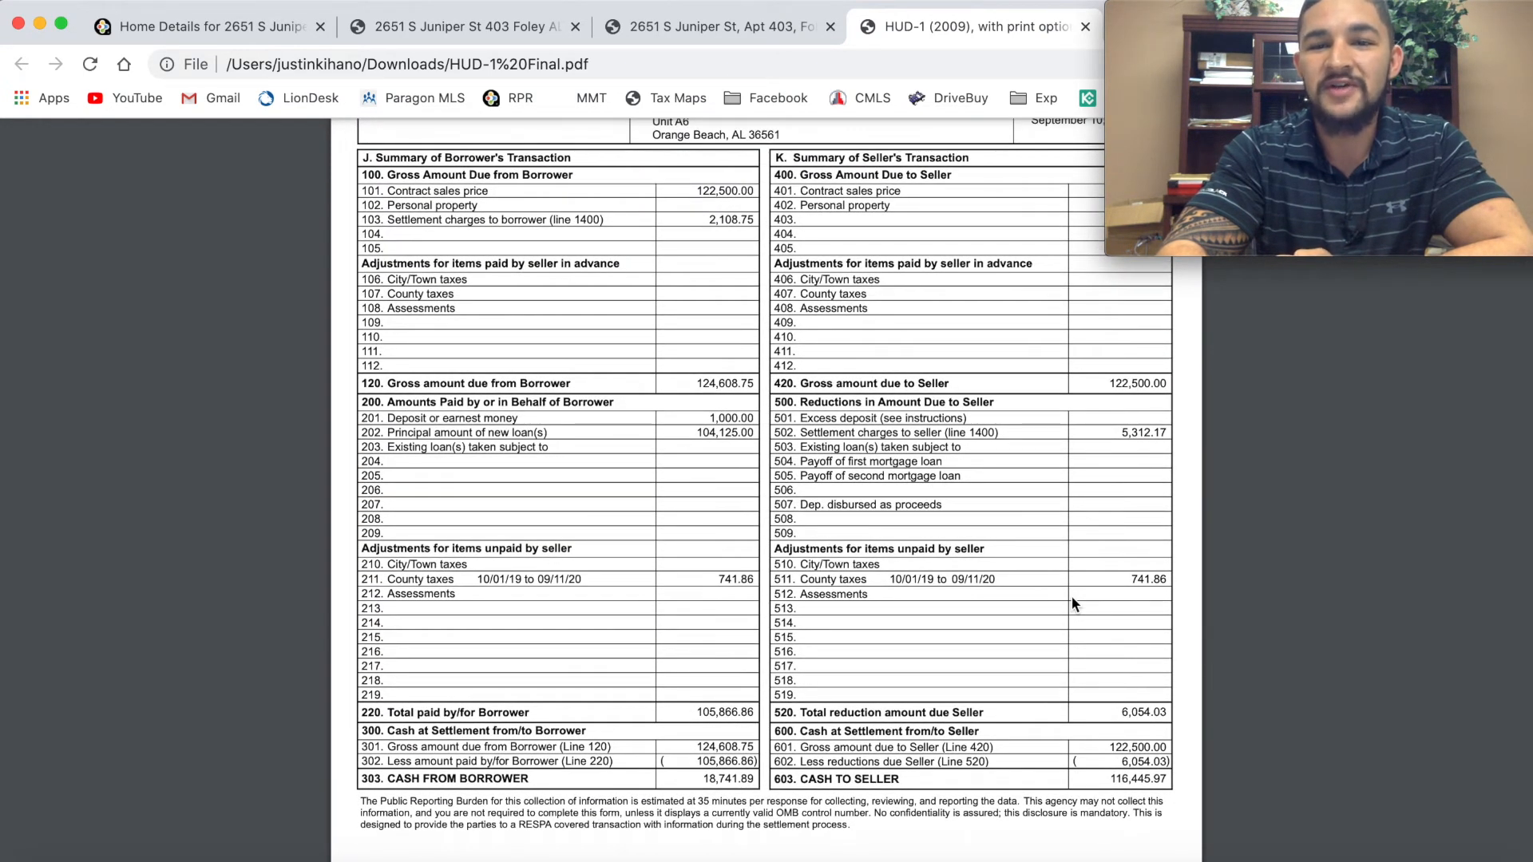
Step: Select the line 603 Cash to Seller amount 116,445.97 and continue to the Settlement Charges page
{"action": "scroll", "scroll_direction": "down", "scroll_amount": 3}
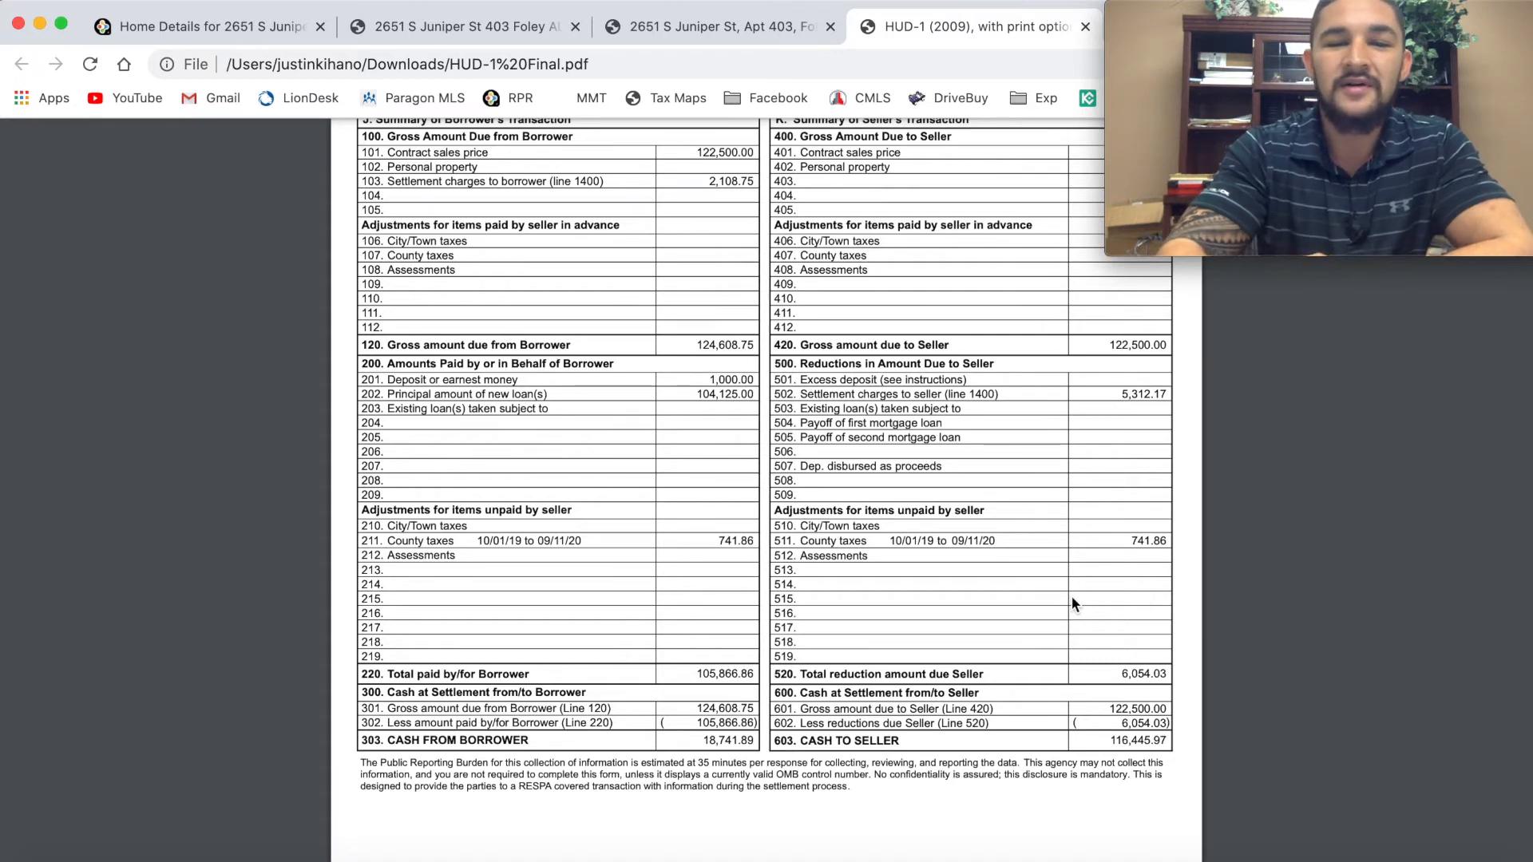
{"action": "scroll", "scroll_direction": "down", "scroll_amount": 3}
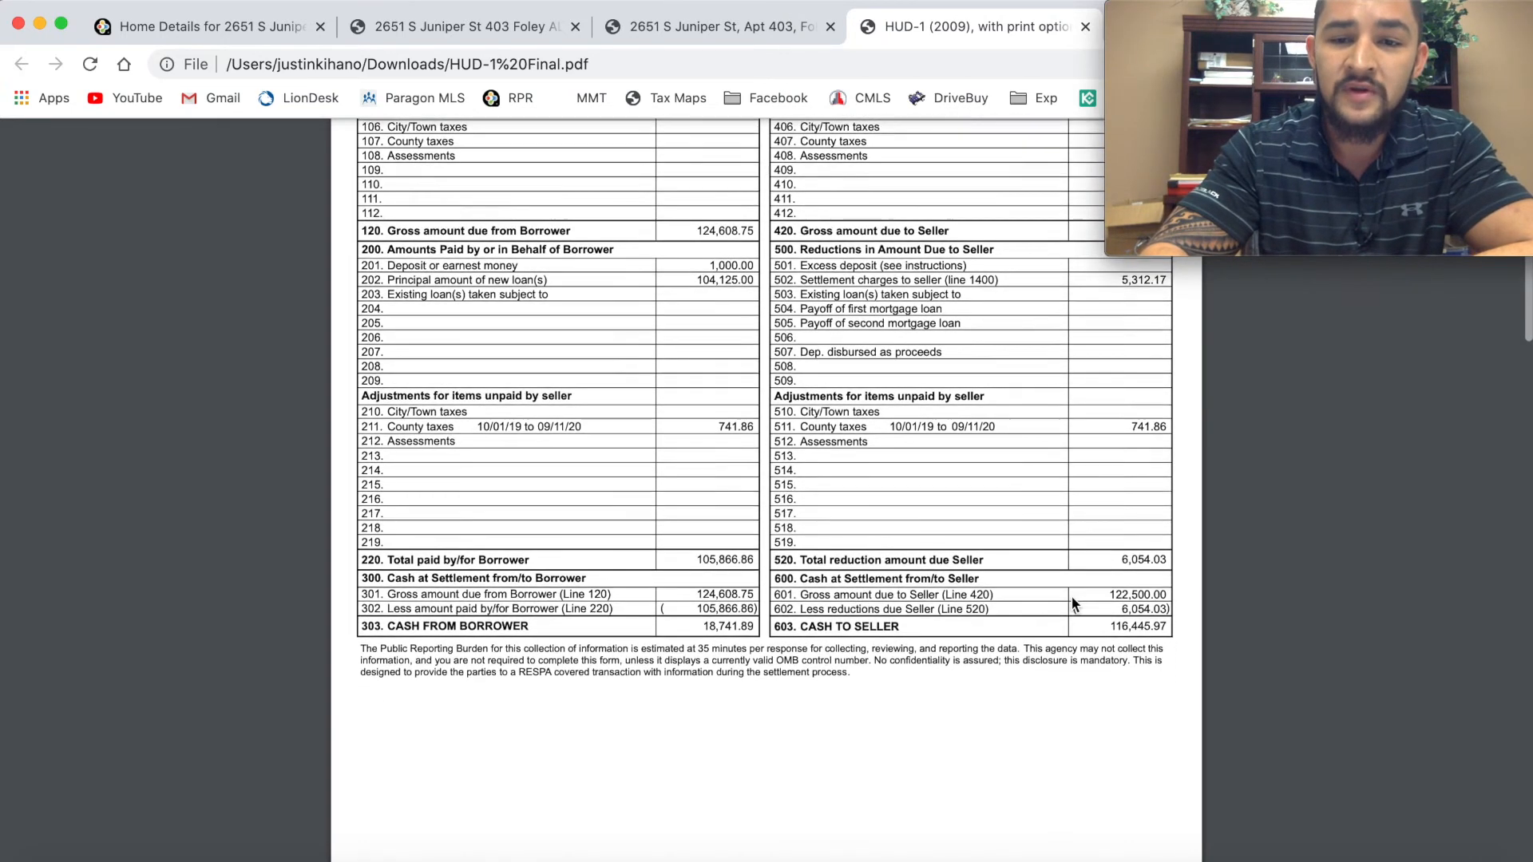
{"action": "scroll", "scroll_direction": "down", "scroll_amount": 3}
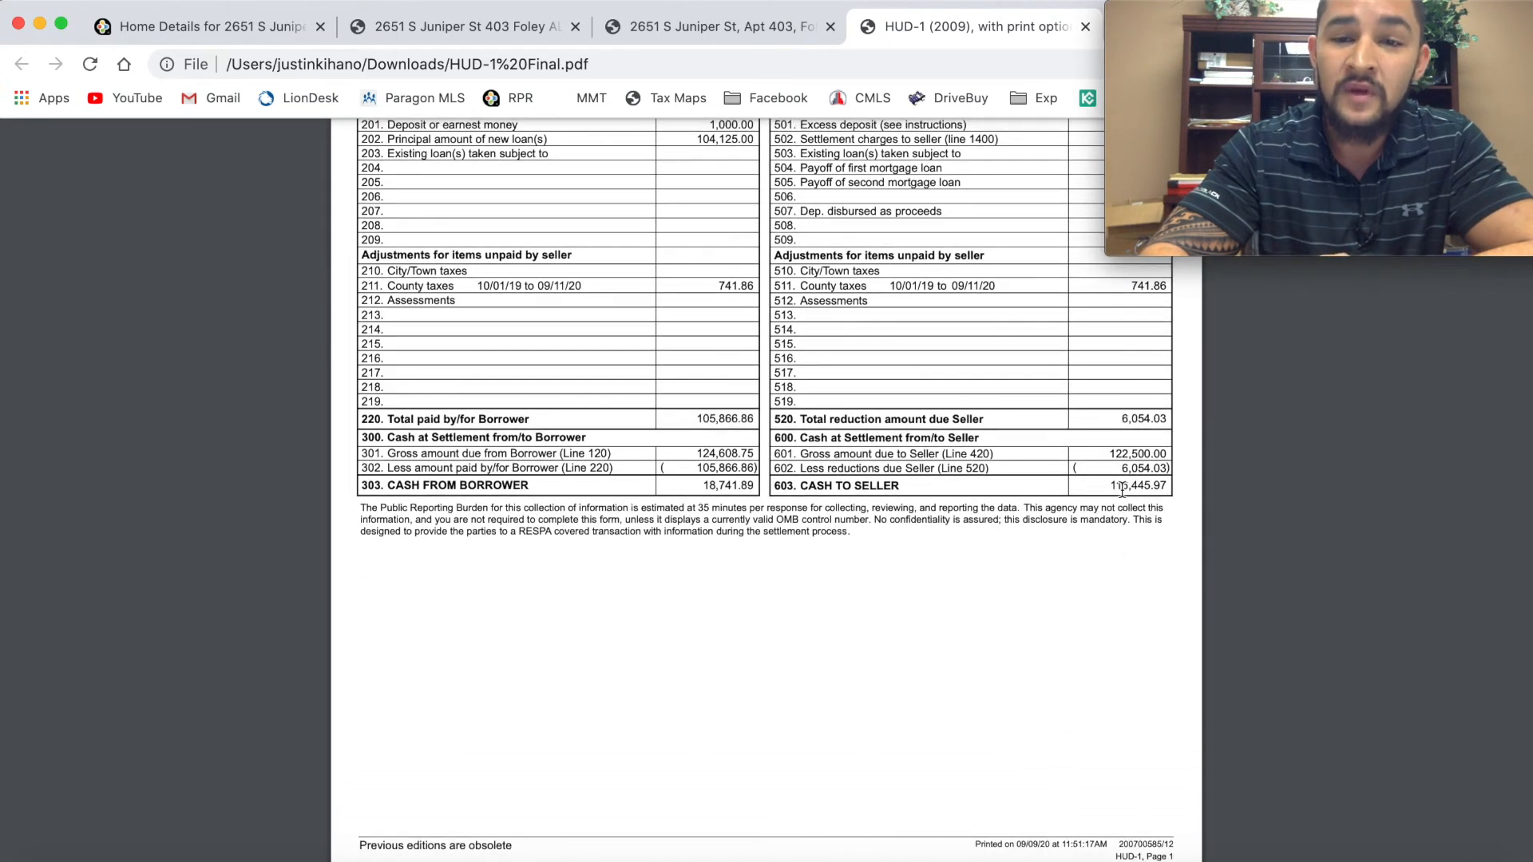
{"action": "double_click", "coordinate": [1136, 485]}
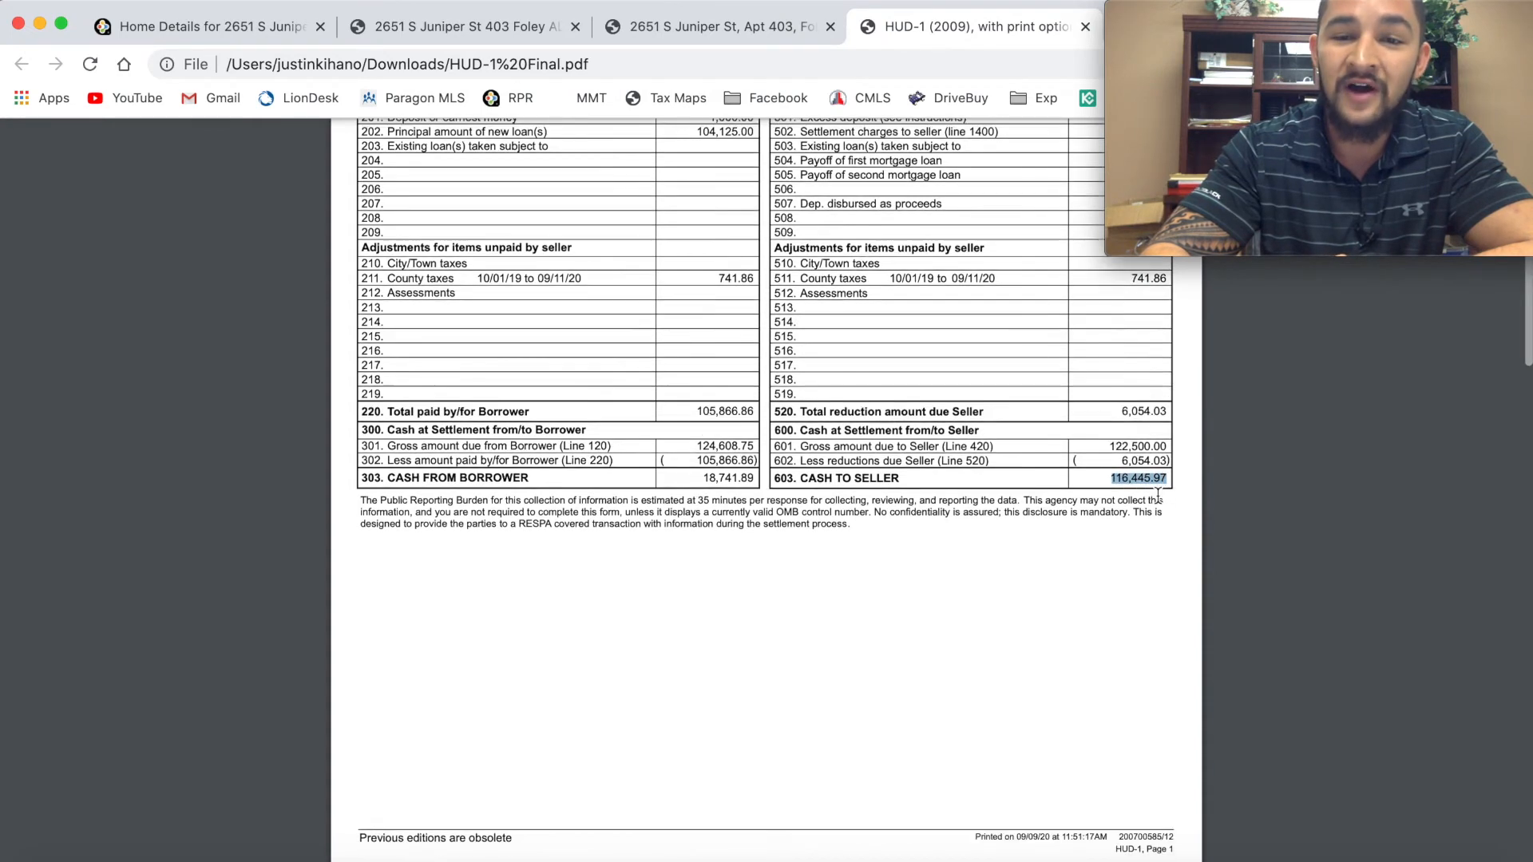
{"action": "scroll", "scroll_direction": "down", "scroll_amount": 3}
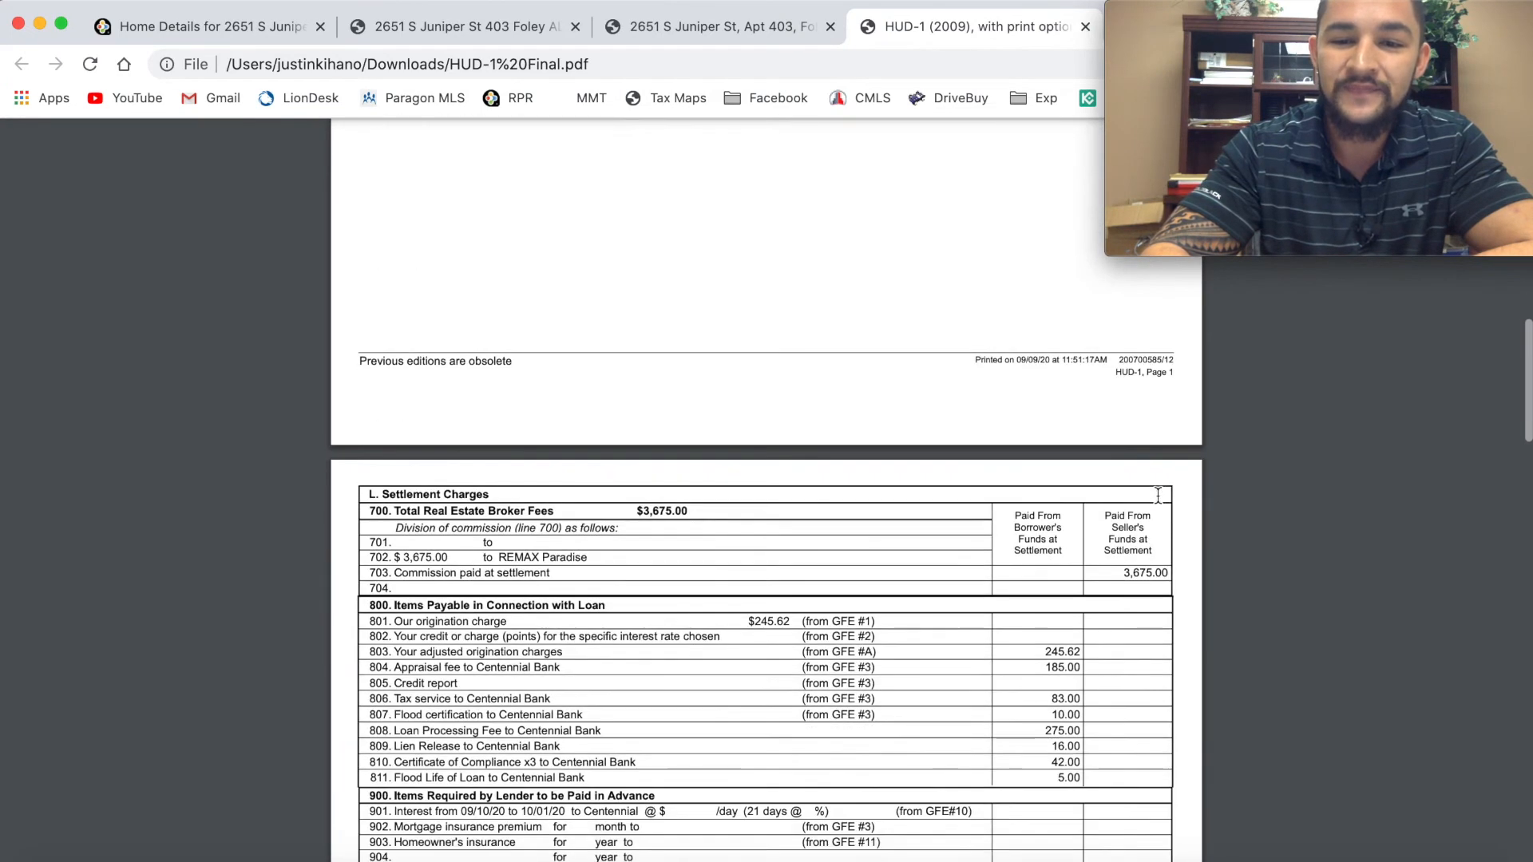
{"action": "scroll", "scroll_direction": "down", "scroll_amount": 3}
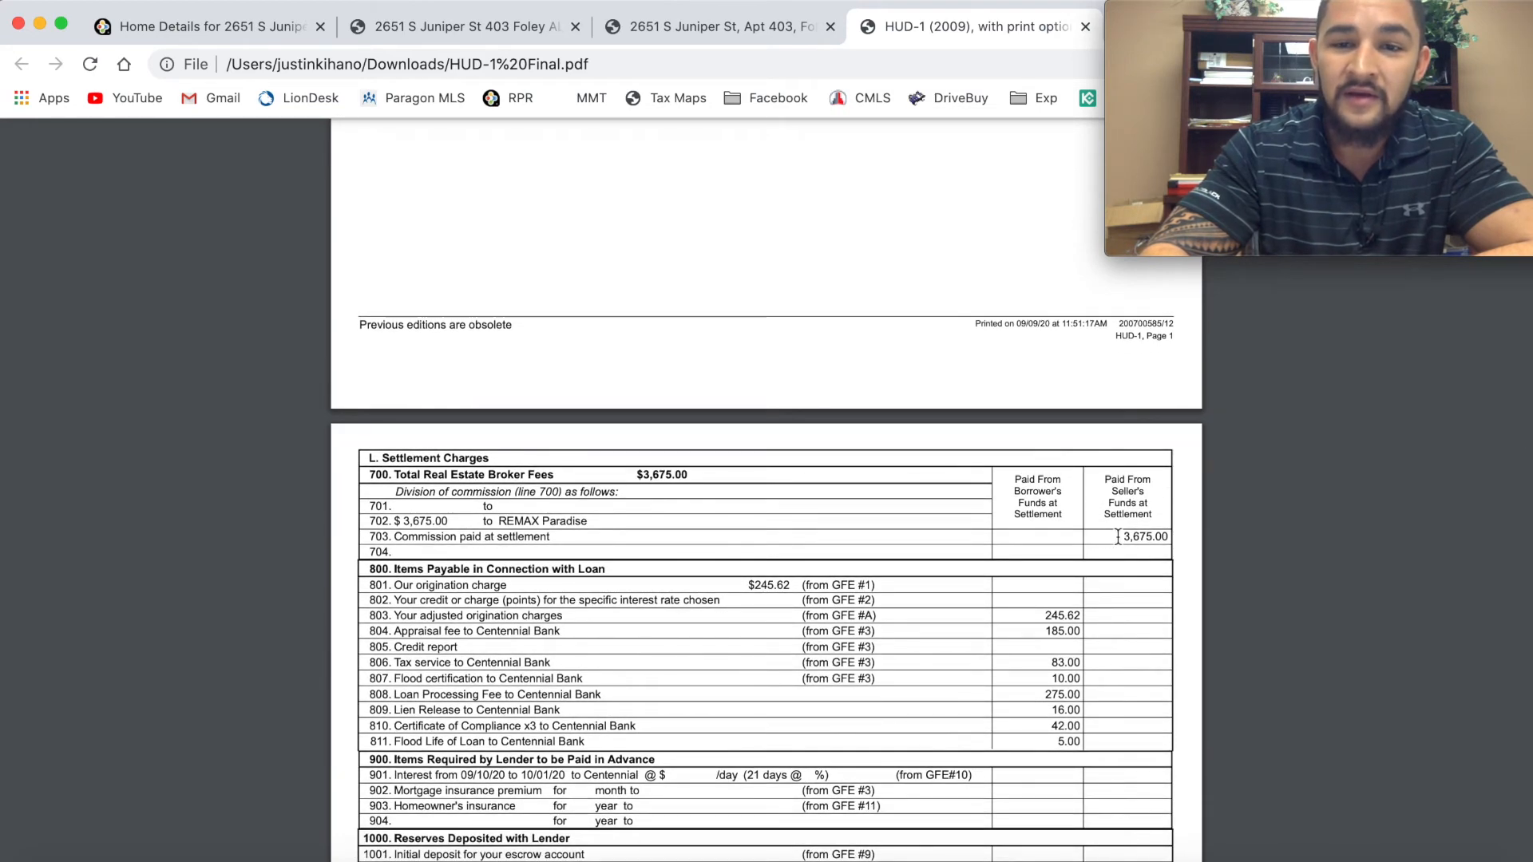
{"action": "double_click", "coordinate": [1143, 537]}
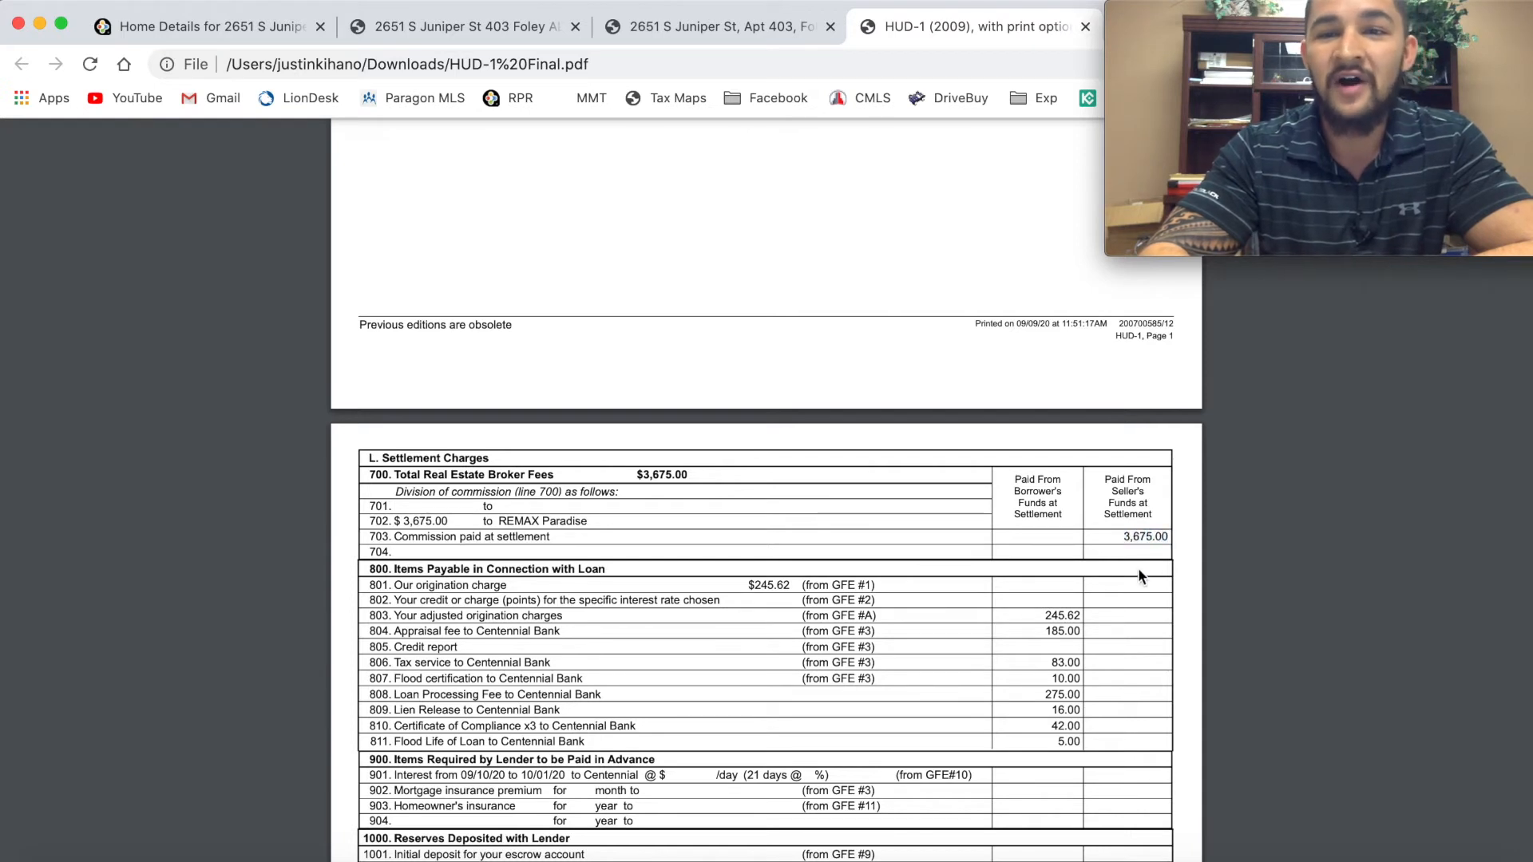
{"action": "mouse_move", "coordinate": [1119, 604]}
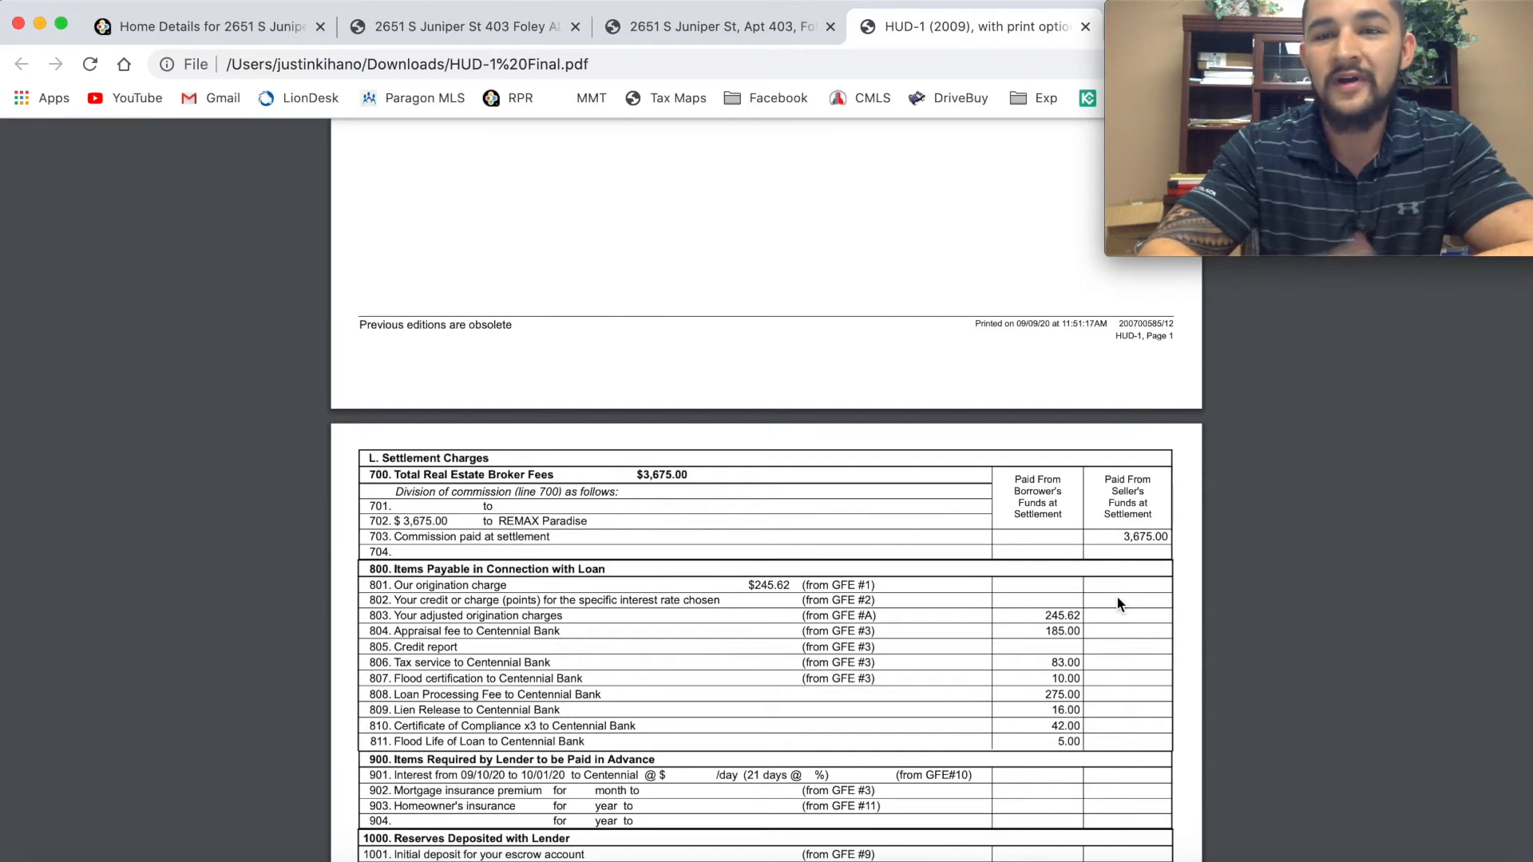
{"action": "scroll", "scroll_direction": "down", "scroll_amount": 3}
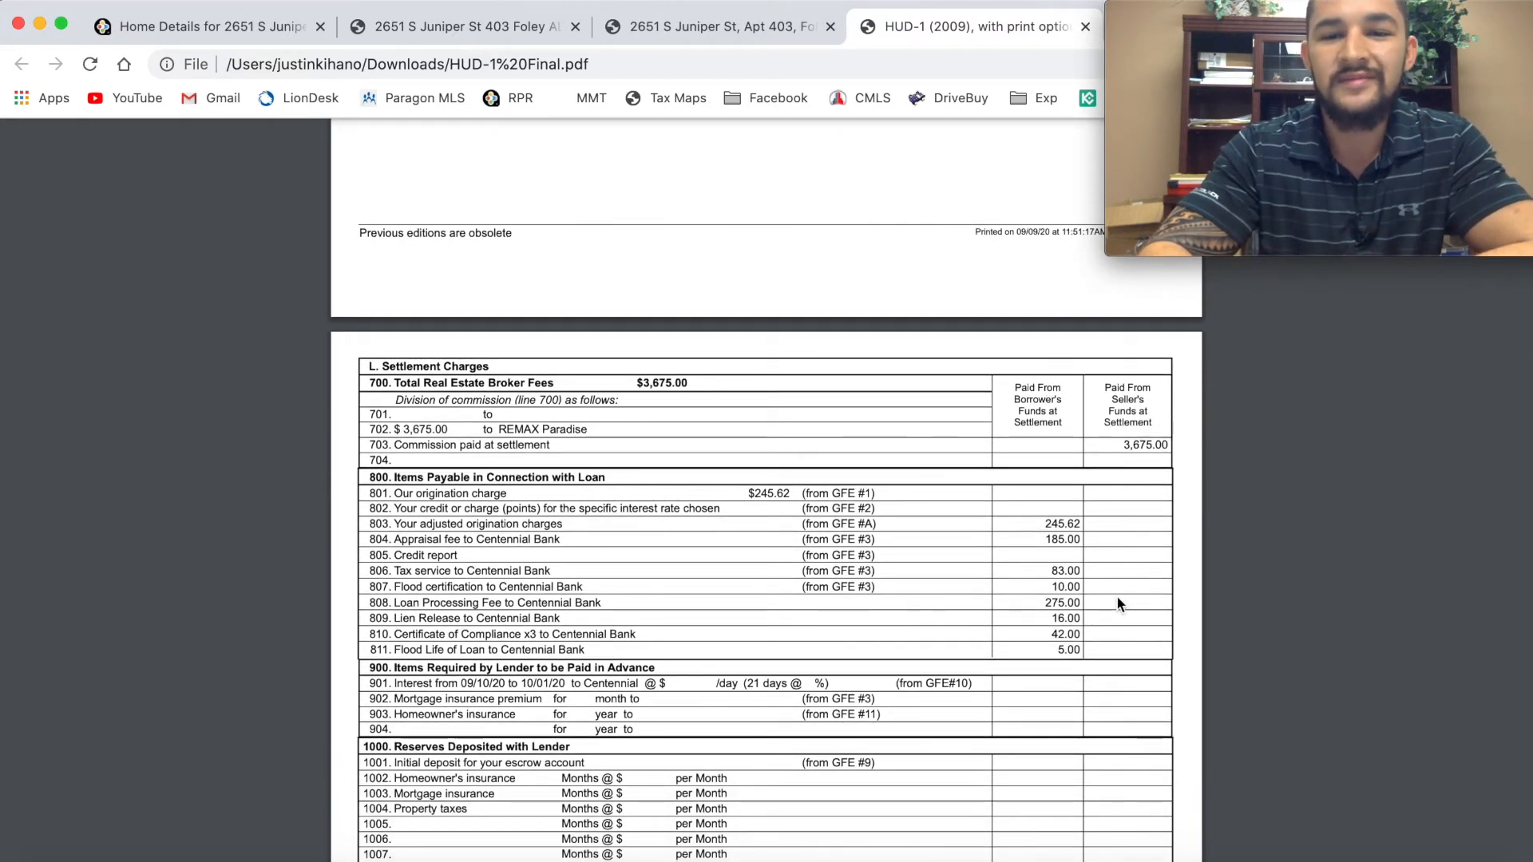
{"action": "scroll", "scroll_direction": "down", "scroll_amount": 3}
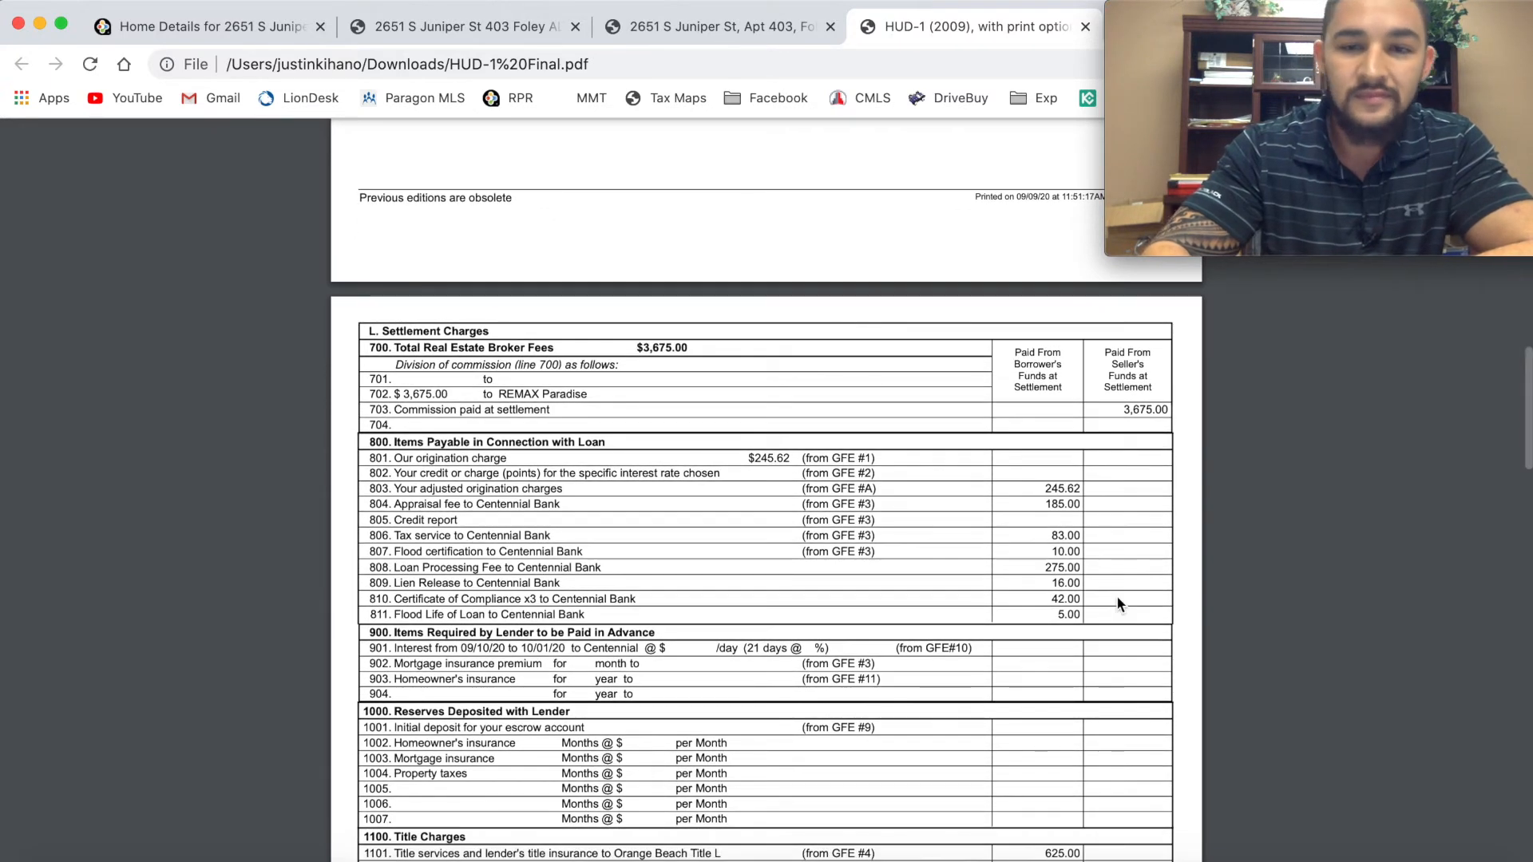
{"action": "scroll", "scroll_direction": "down", "scroll_amount": 3}
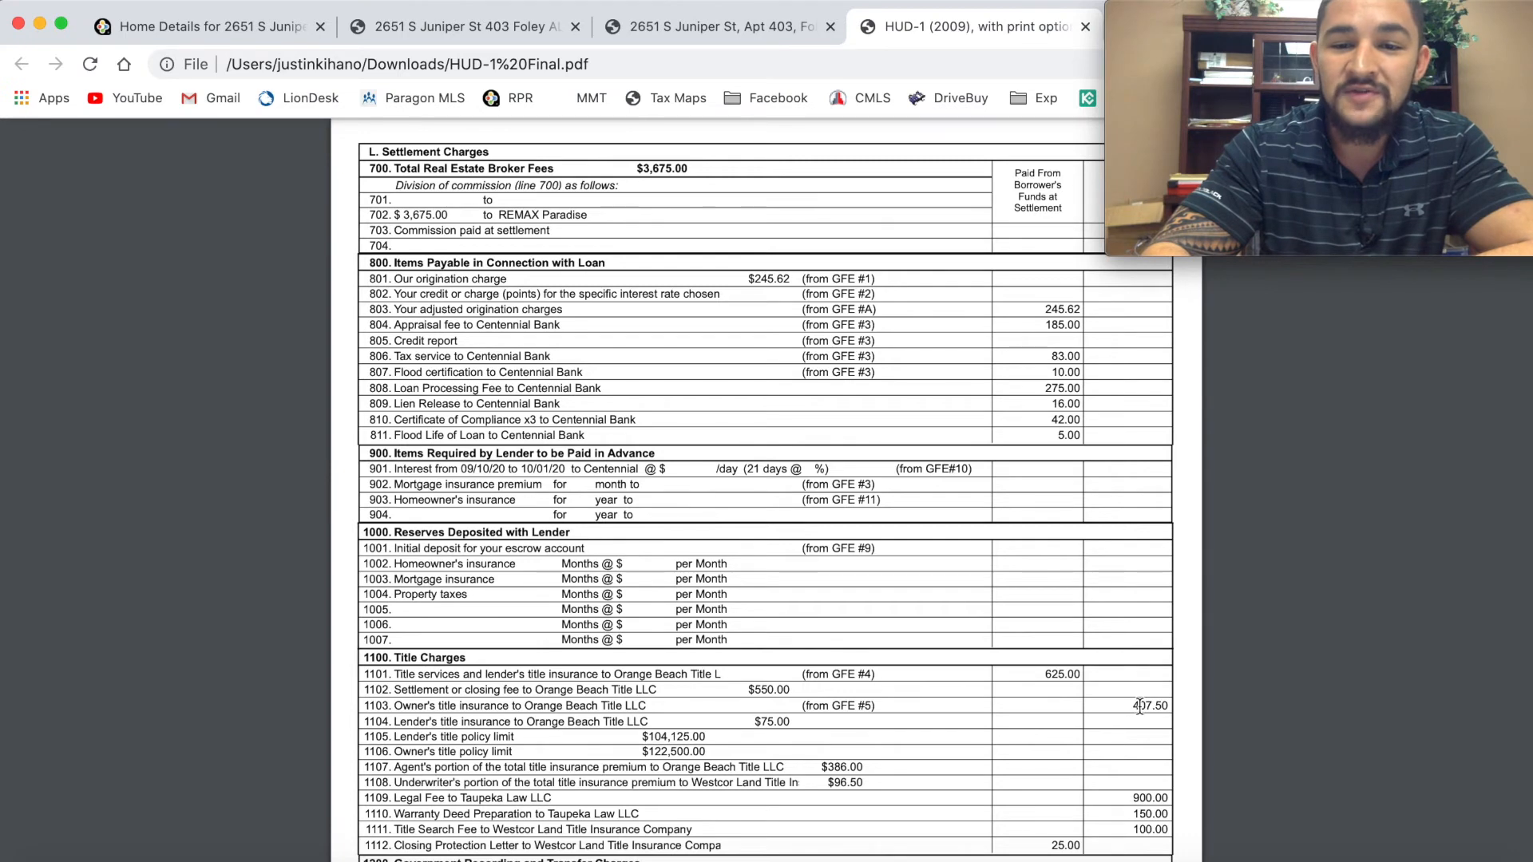
{"action": "scroll", "scroll_direction": "down", "scroll_amount": 3}
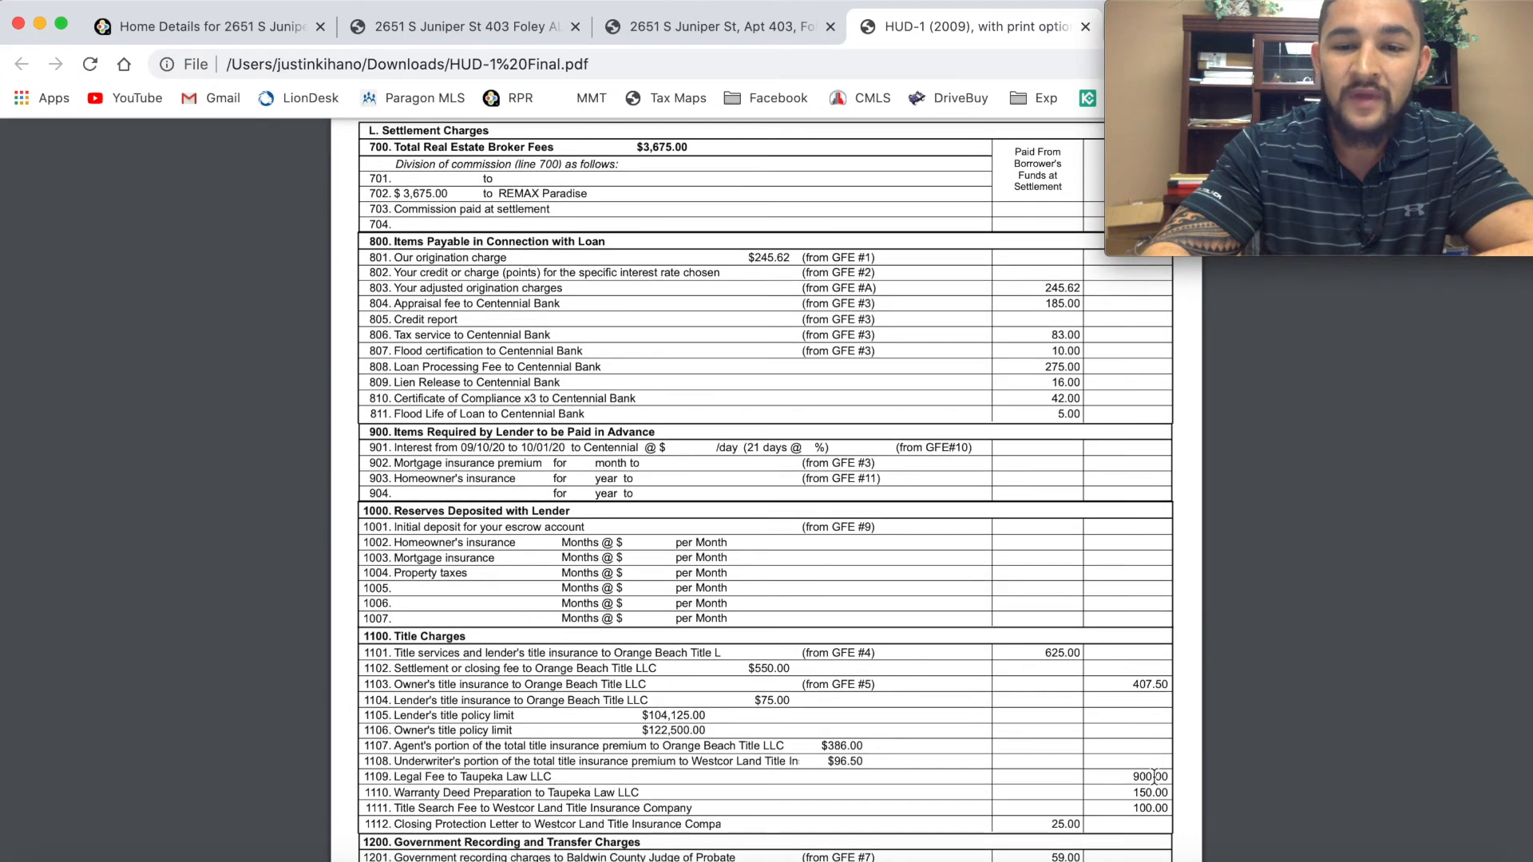
{"action": "scroll", "scroll_direction": "down", "scroll_amount": 3}
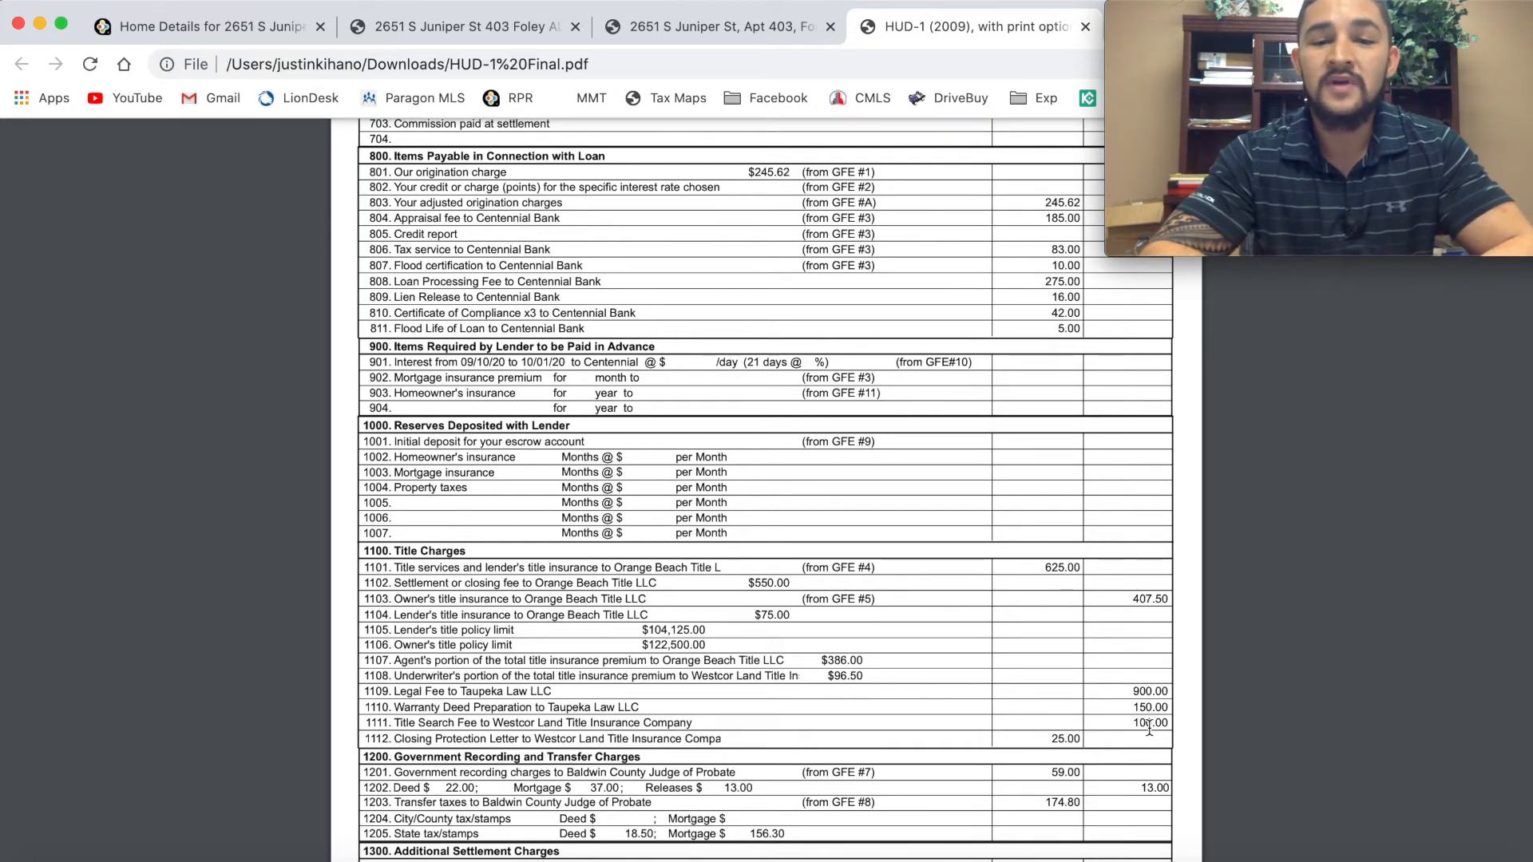
{"action": "scroll", "scroll_direction": "down", "scroll_amount": 3}
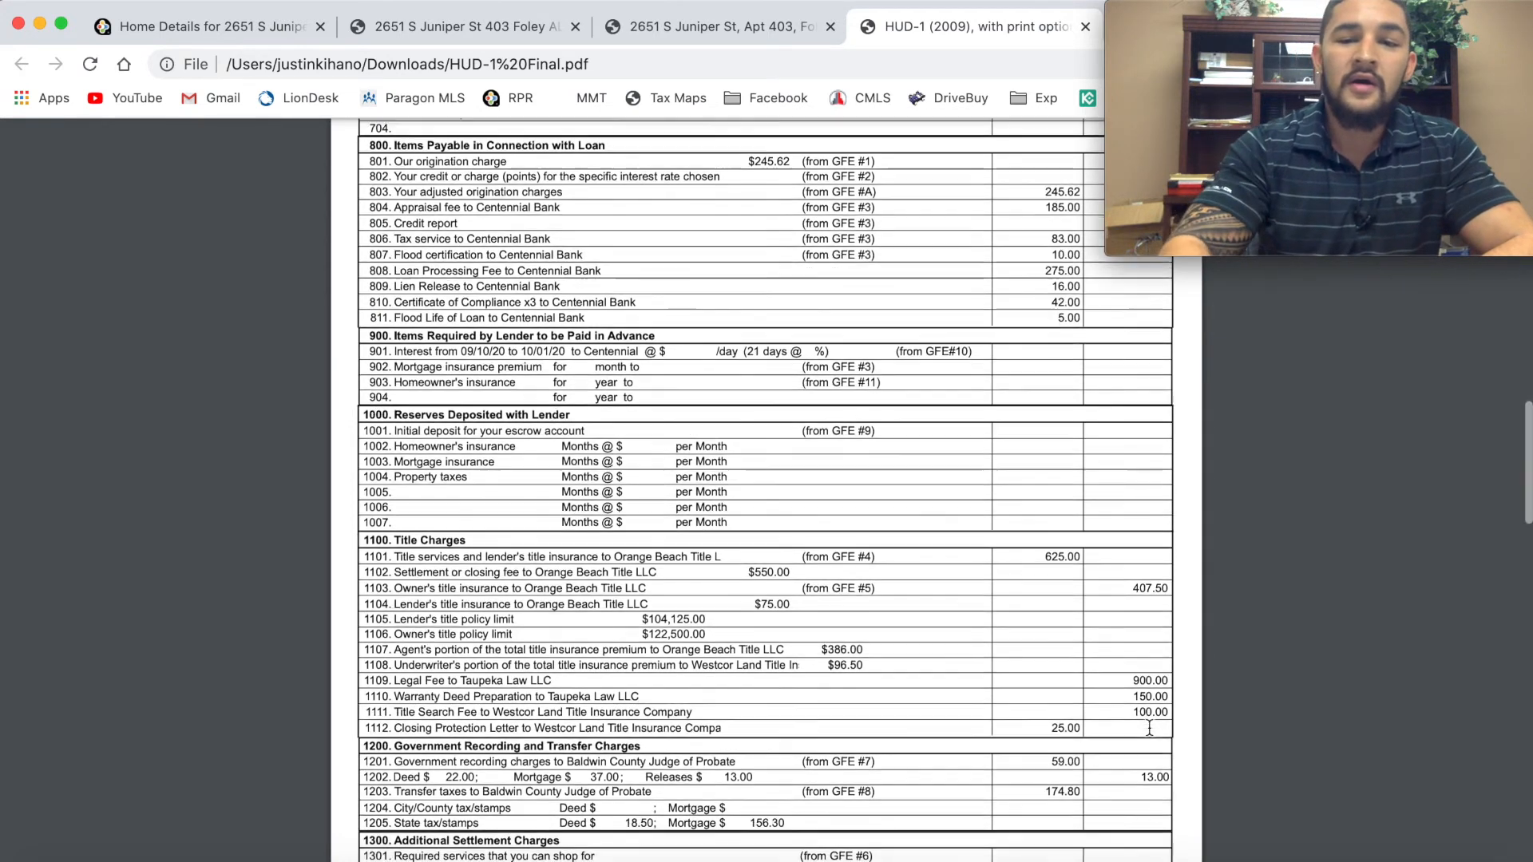
{"action": "scroll", "scroll_direction": "down", "scroll_amount": 3}
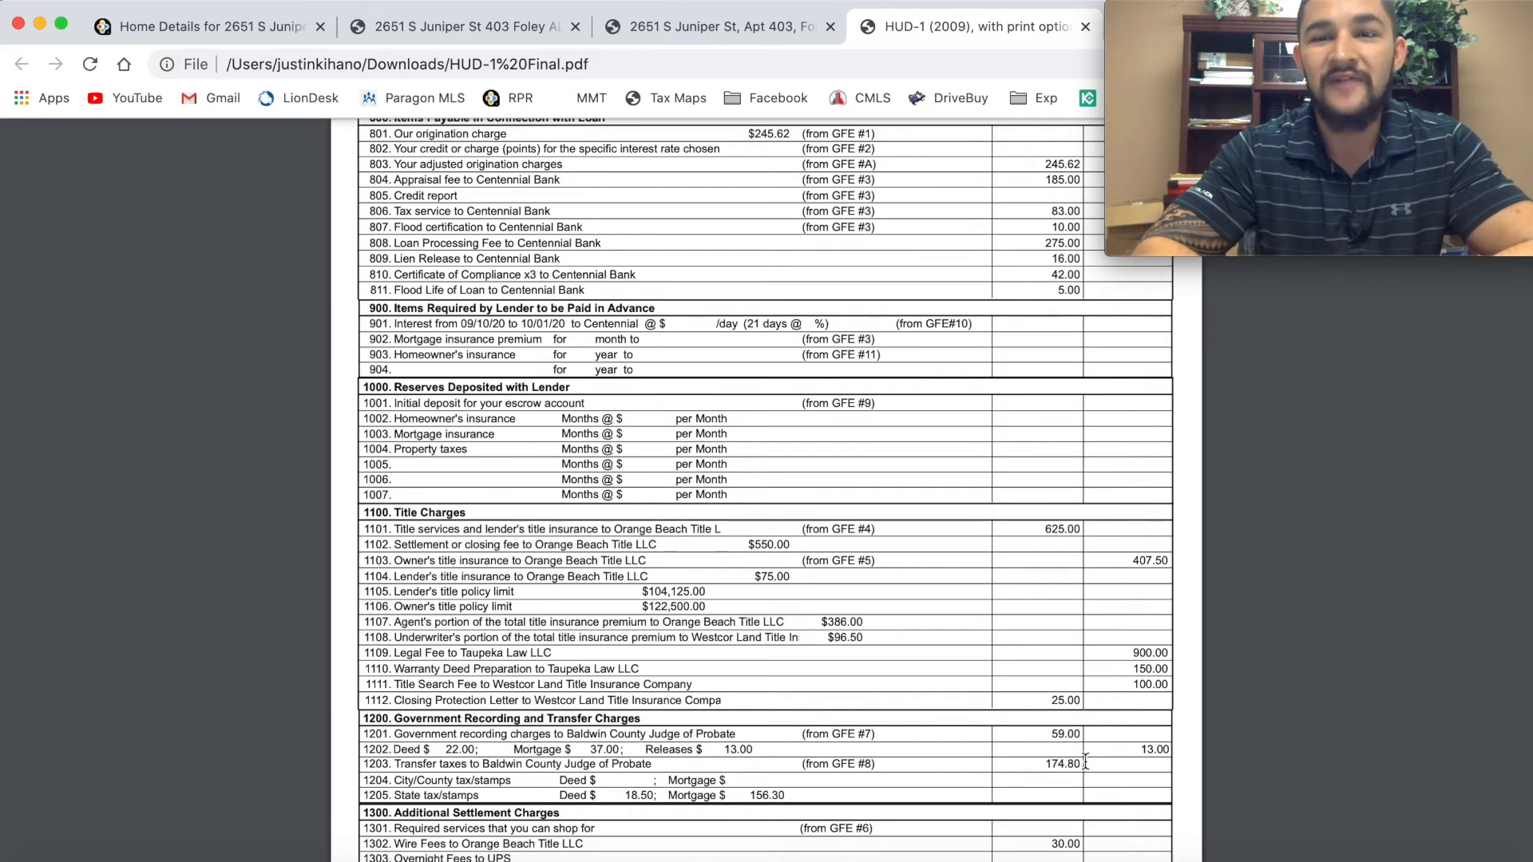
{"action": "scroll", "scroll_direction": "down", "scroll_amount": 3}
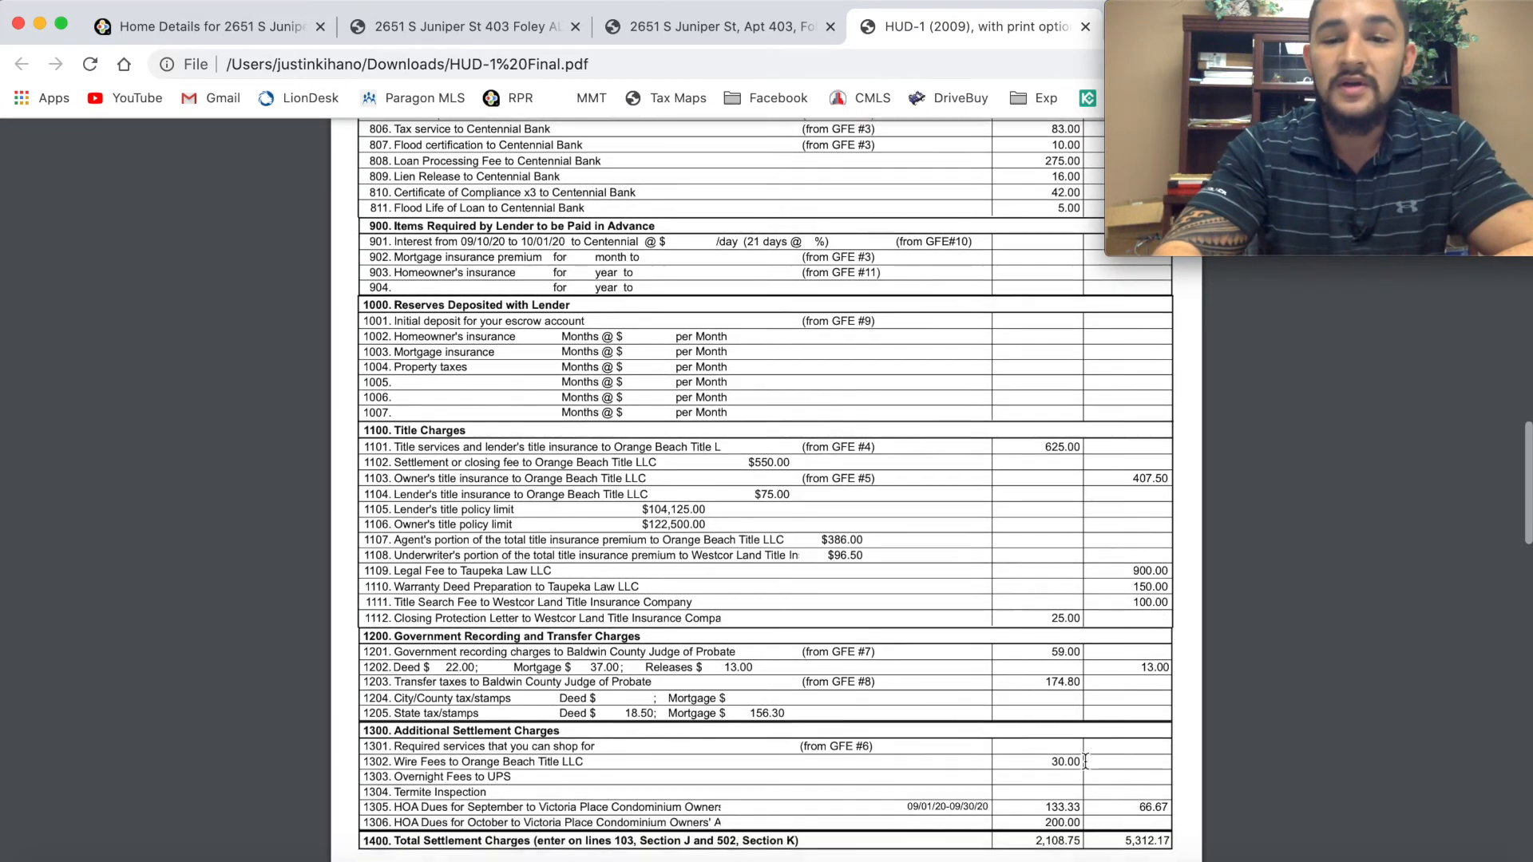
{"action": "scroll", "scroll_direction": "down", "scroll_amount": 3}
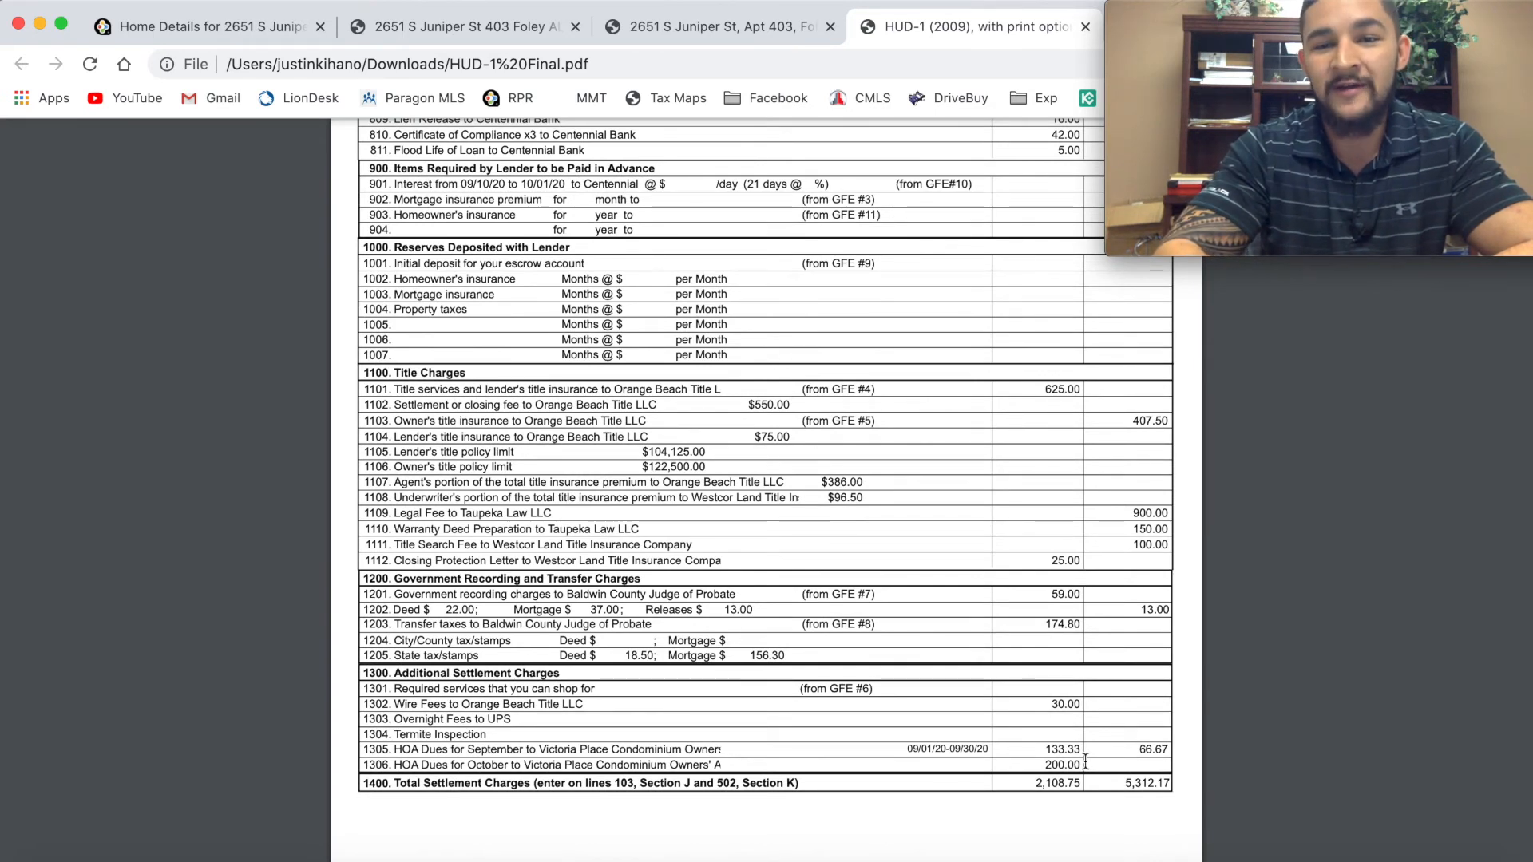
{"action": "scroll", "scroll_direction": "down", "scroll_amount": 3}
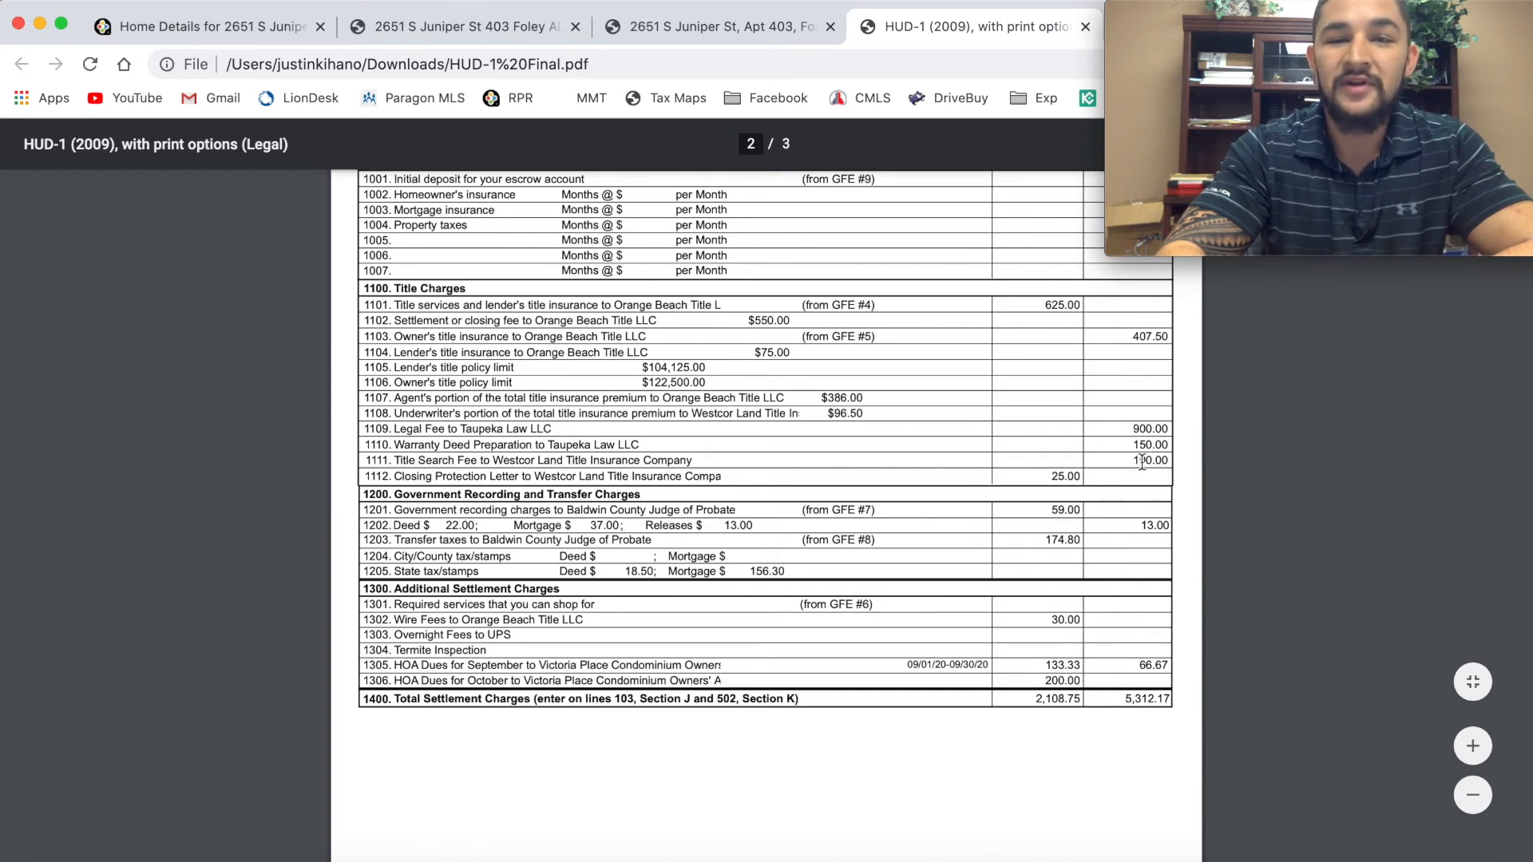
{"action": "scroll", "scroll_direction": "down", "scroll_amount": 3}
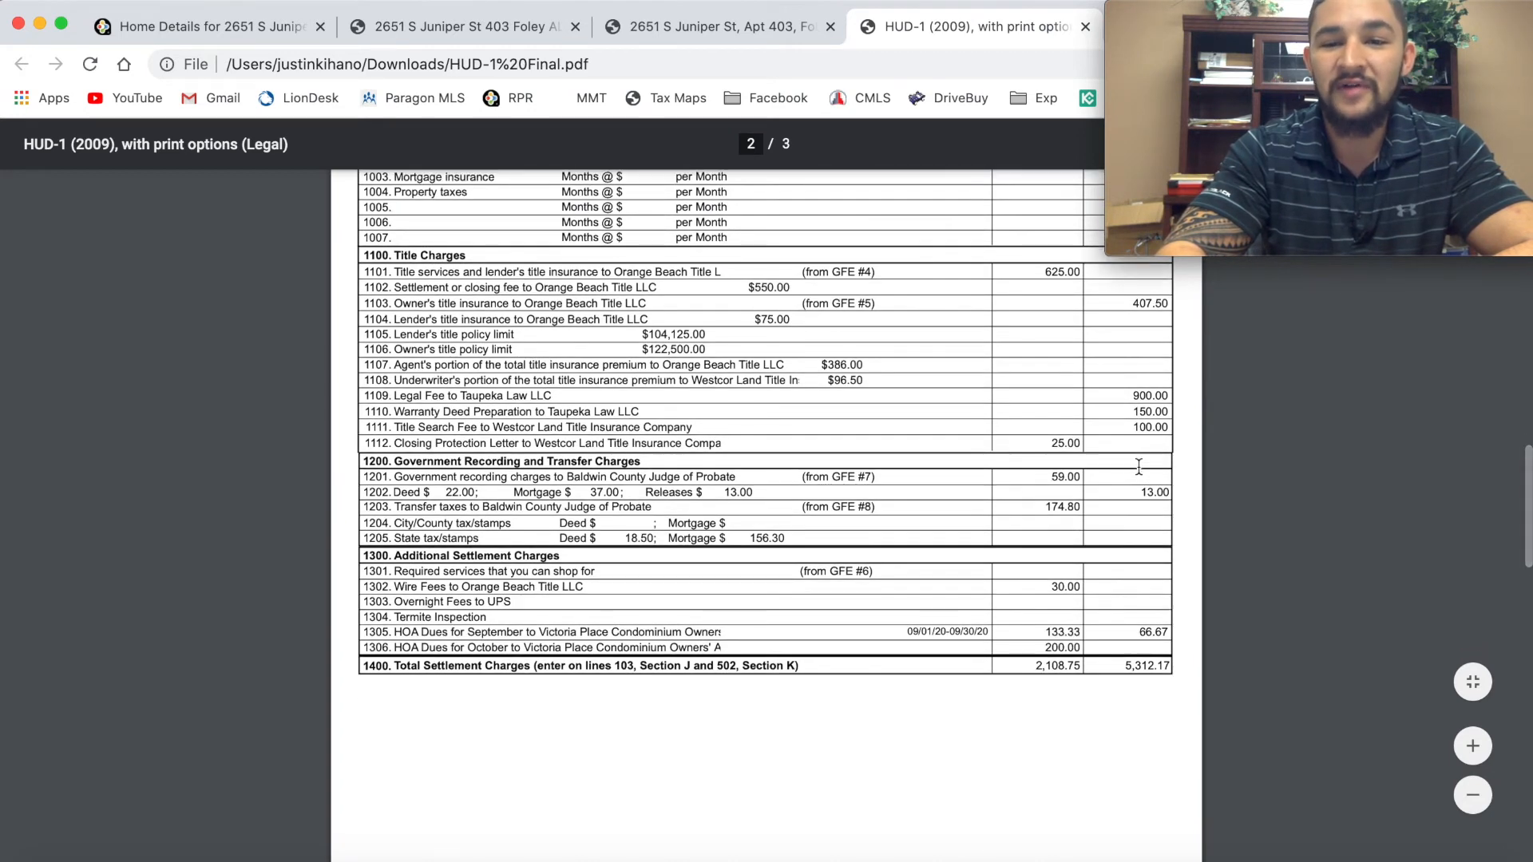
{"action": "scroll", "scroll_direction": "up", "scroll_amount": 3}
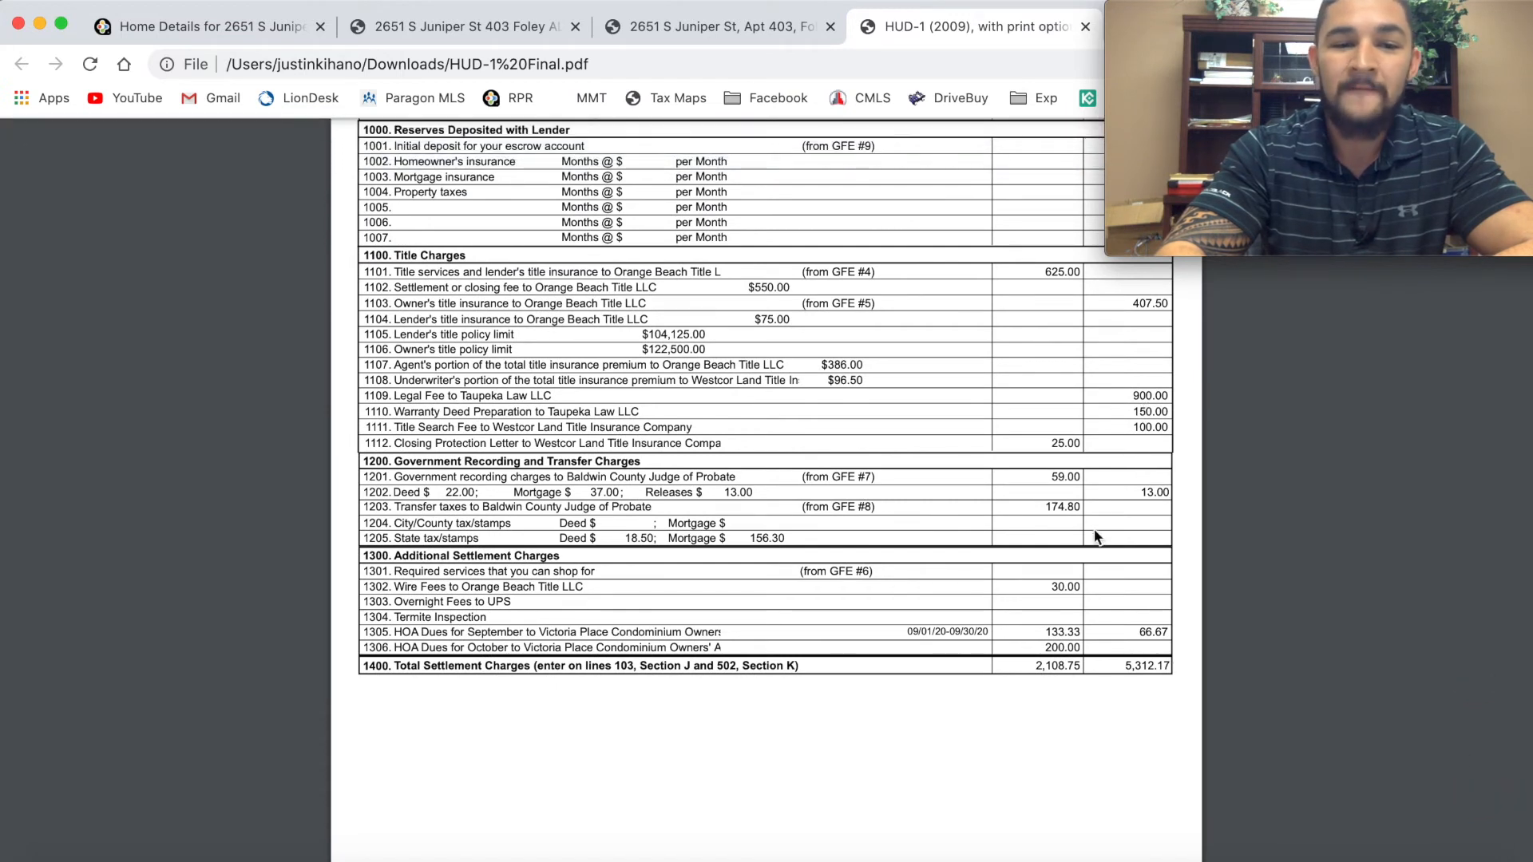
{"action": "double_click", "coordinate": [1142, 666]}
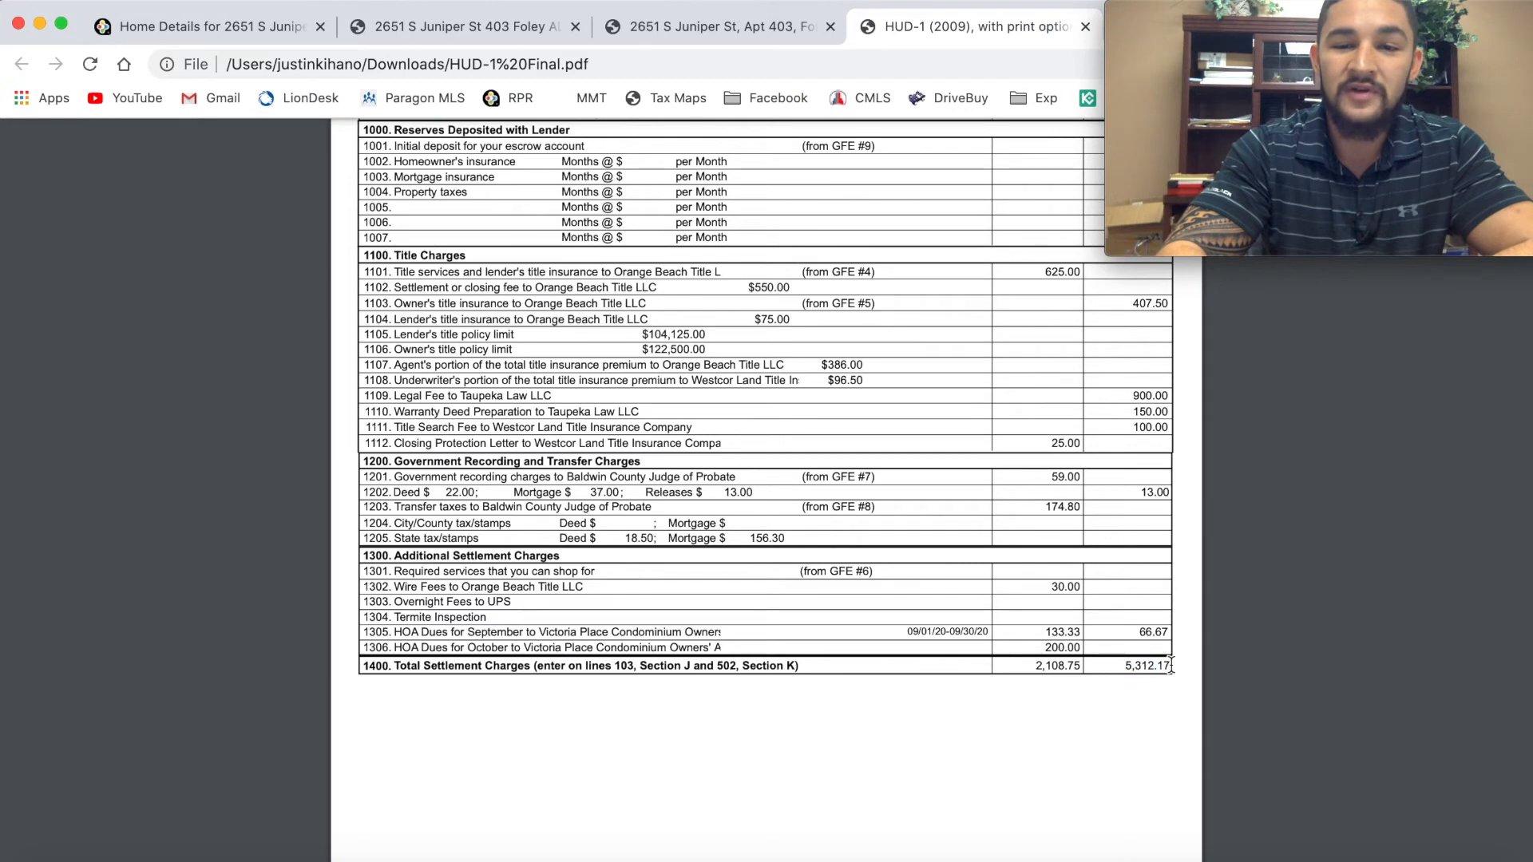
{"action": "scroll", "scroll_direction": "down", "scroll_amount": 3}
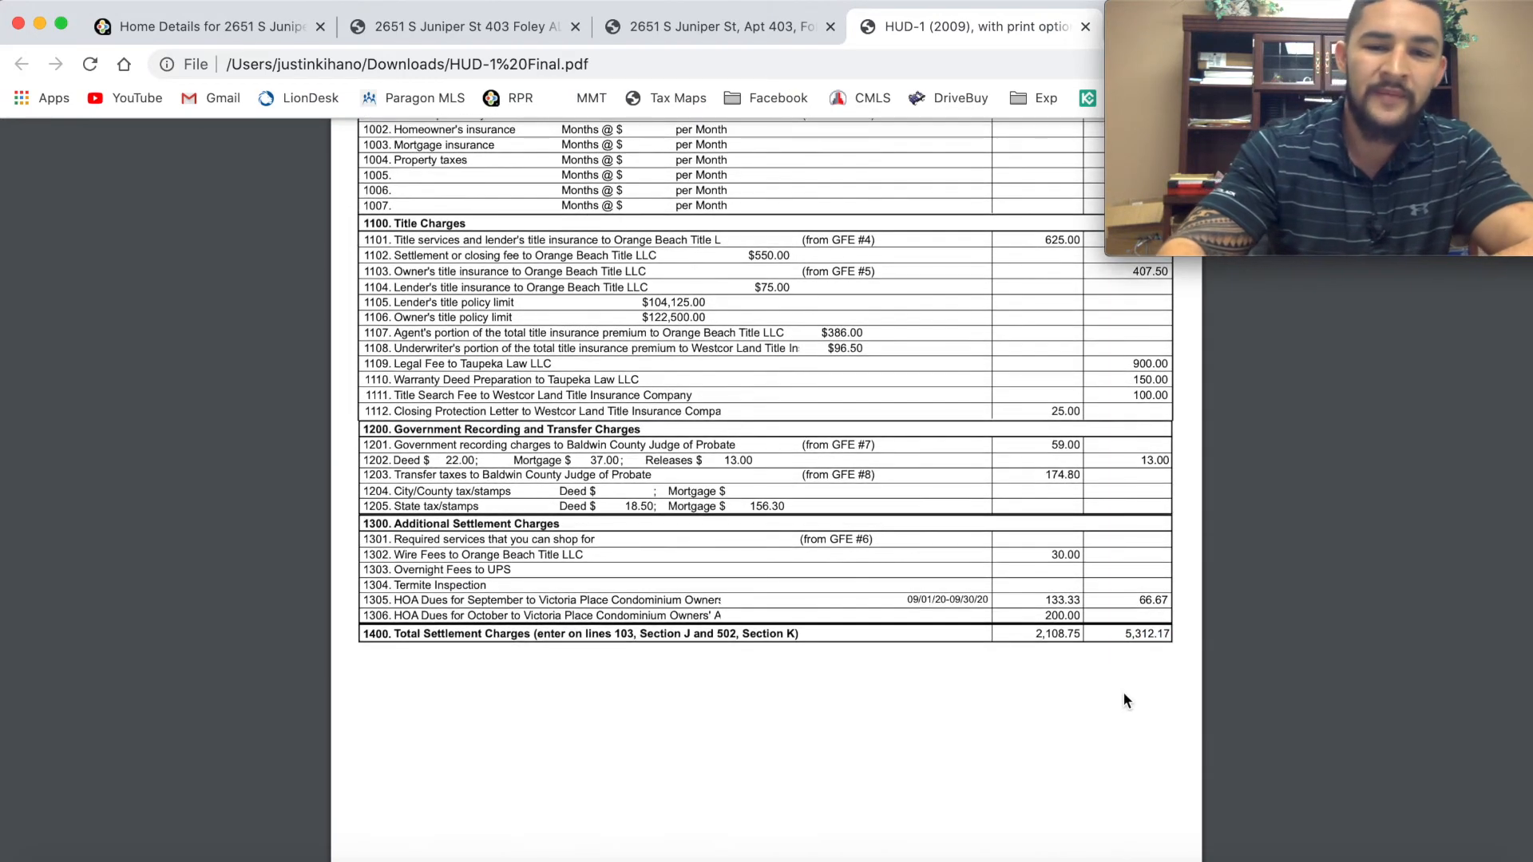
{"action": "scroll", "scroll_direction": "up", "scroll_amount": 3}
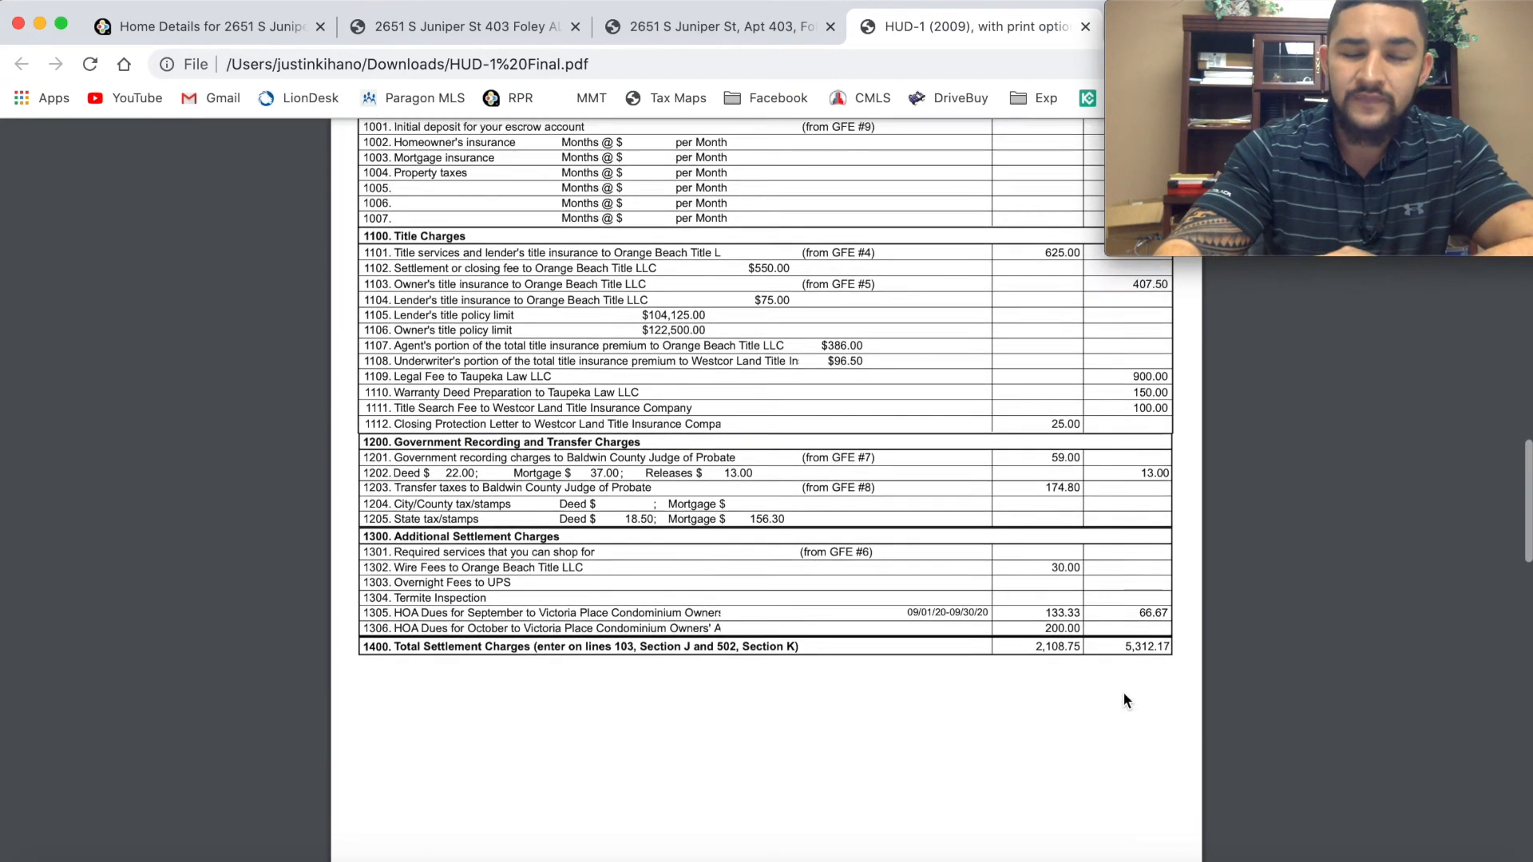
{"action": "scroll", "scroll_direction": "up", "scroll_amount": 3}
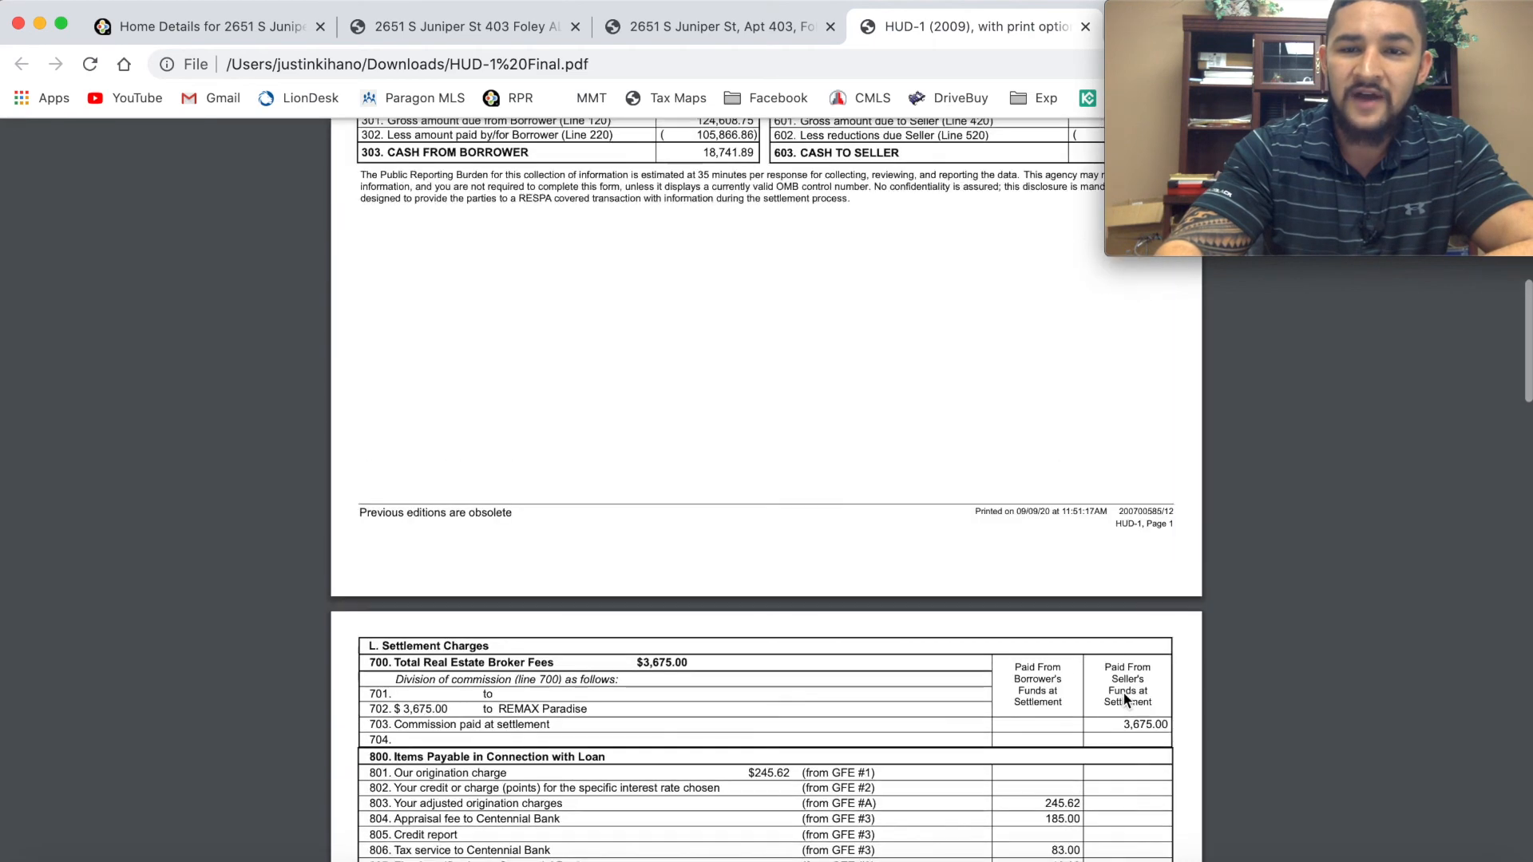
Step: Scroll back to HUD-1 page 1 showing sections J and K and Cash to Seller 116,445.97
{"action": "scroll", "scroll_direction": "up", "scroll_amount": 3}
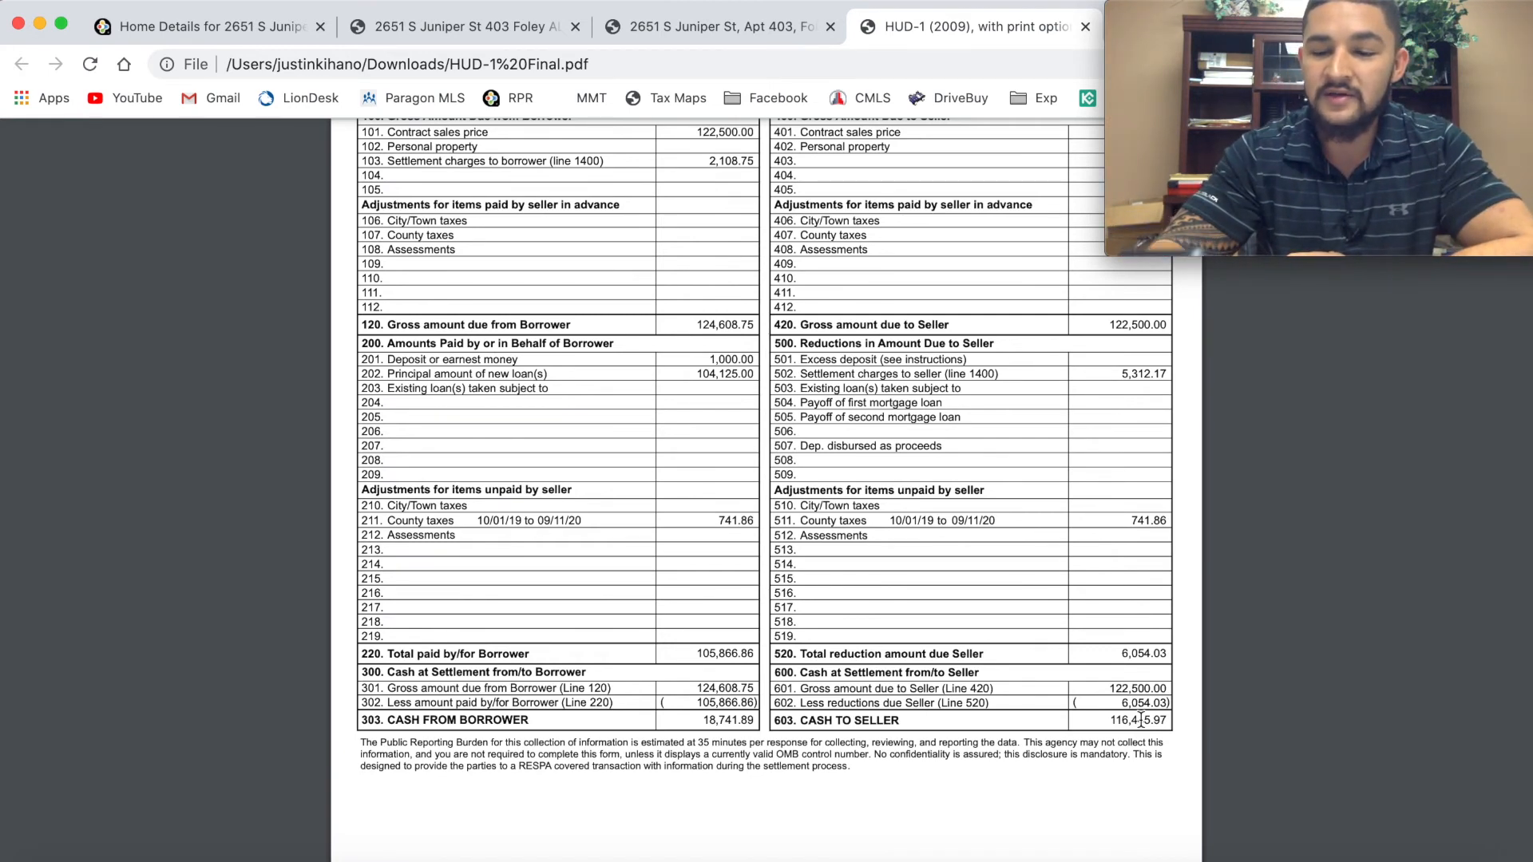
{"action": "mouse_move", "coordinate": [1201, 698]}
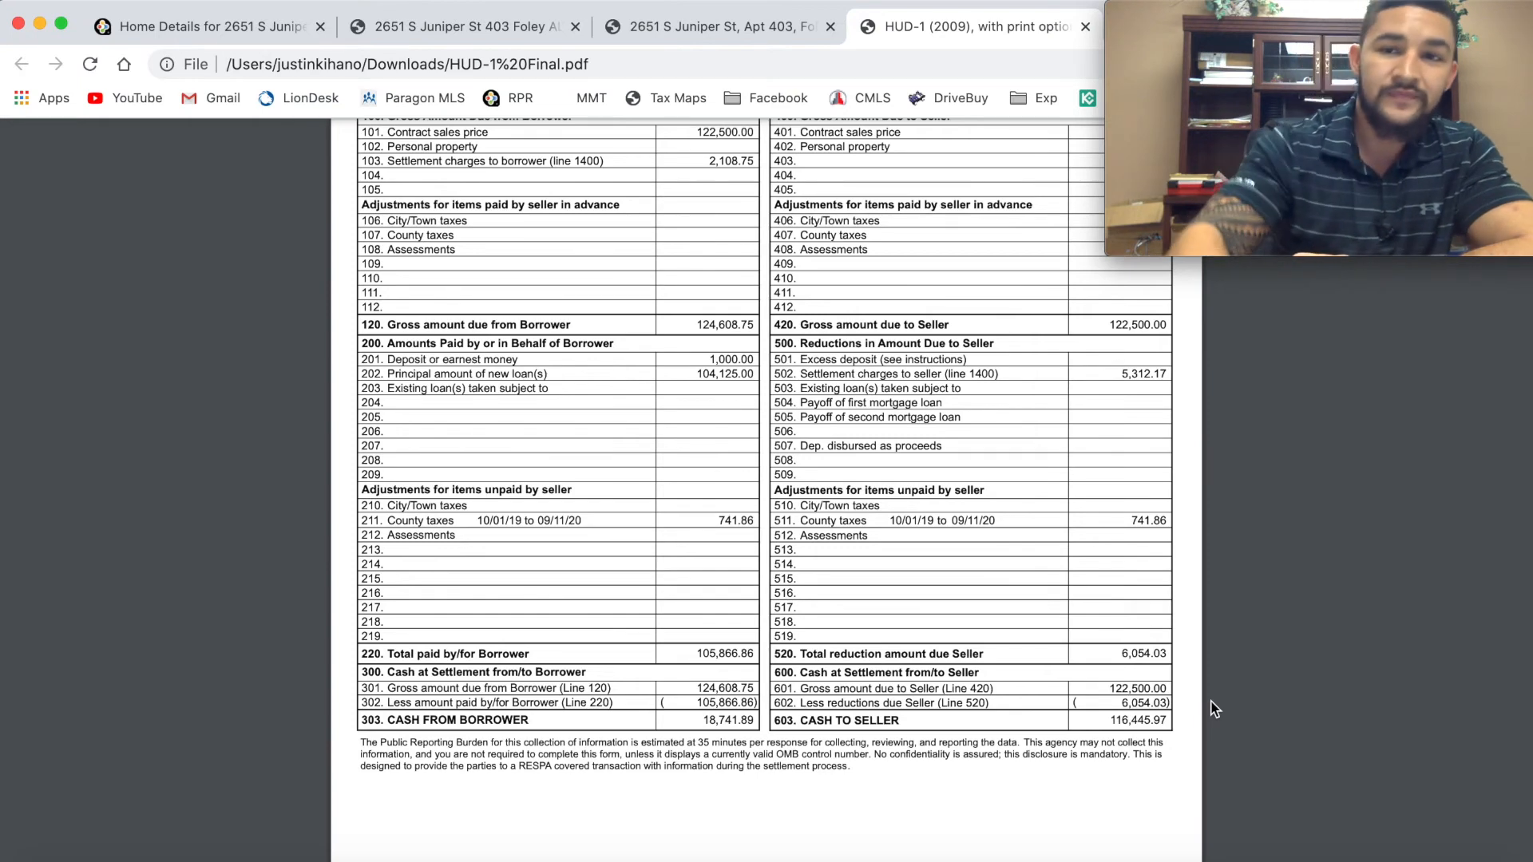
{"action": "mouse_move", "coordinate": [1102, 528]}
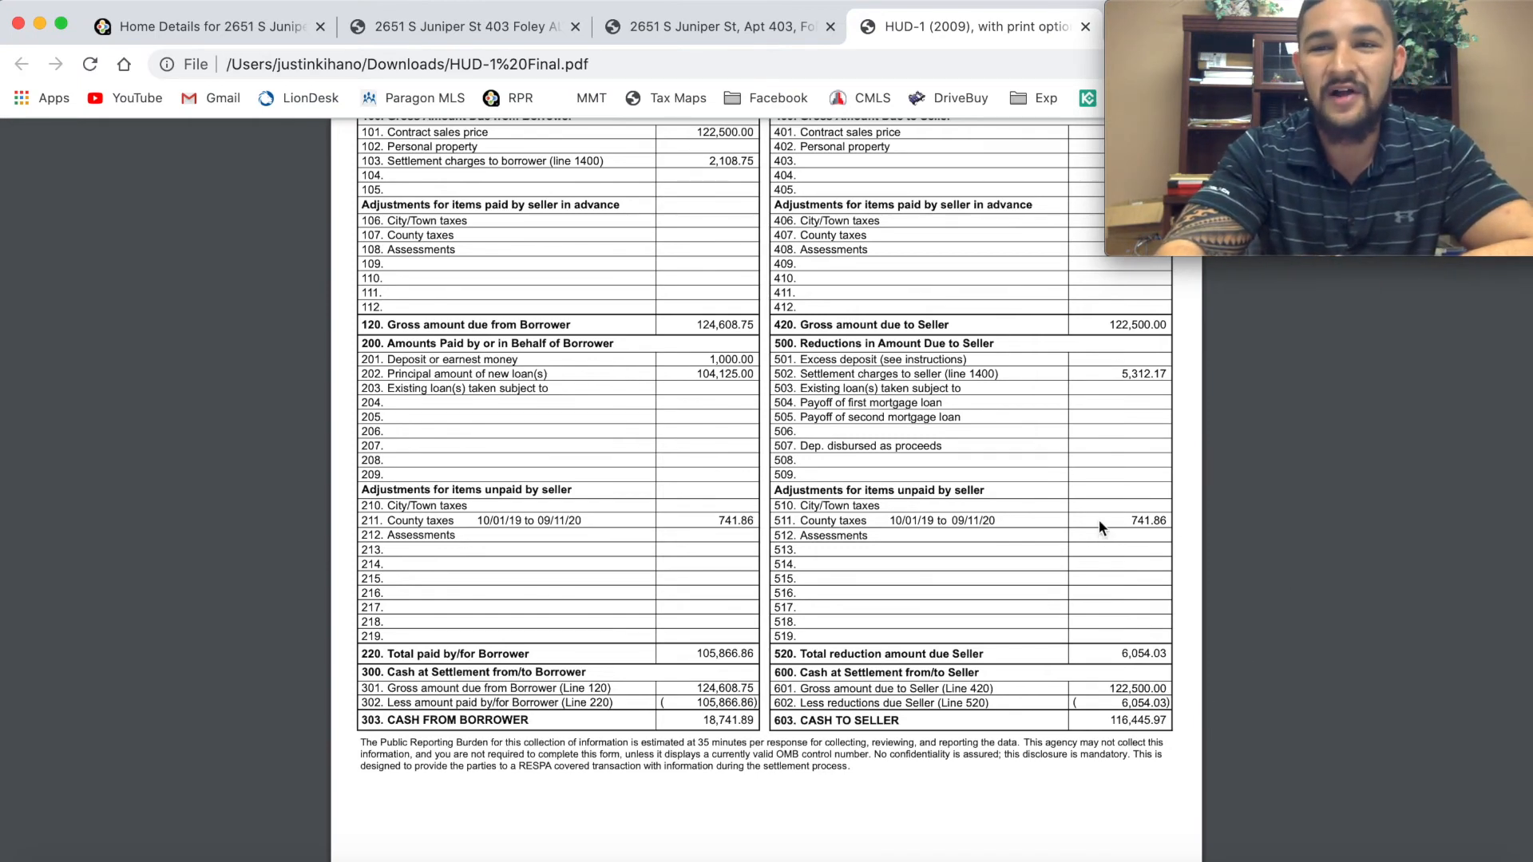
{"action": "scroll", "scroll_direction": "up", "scroll_amount": 3}
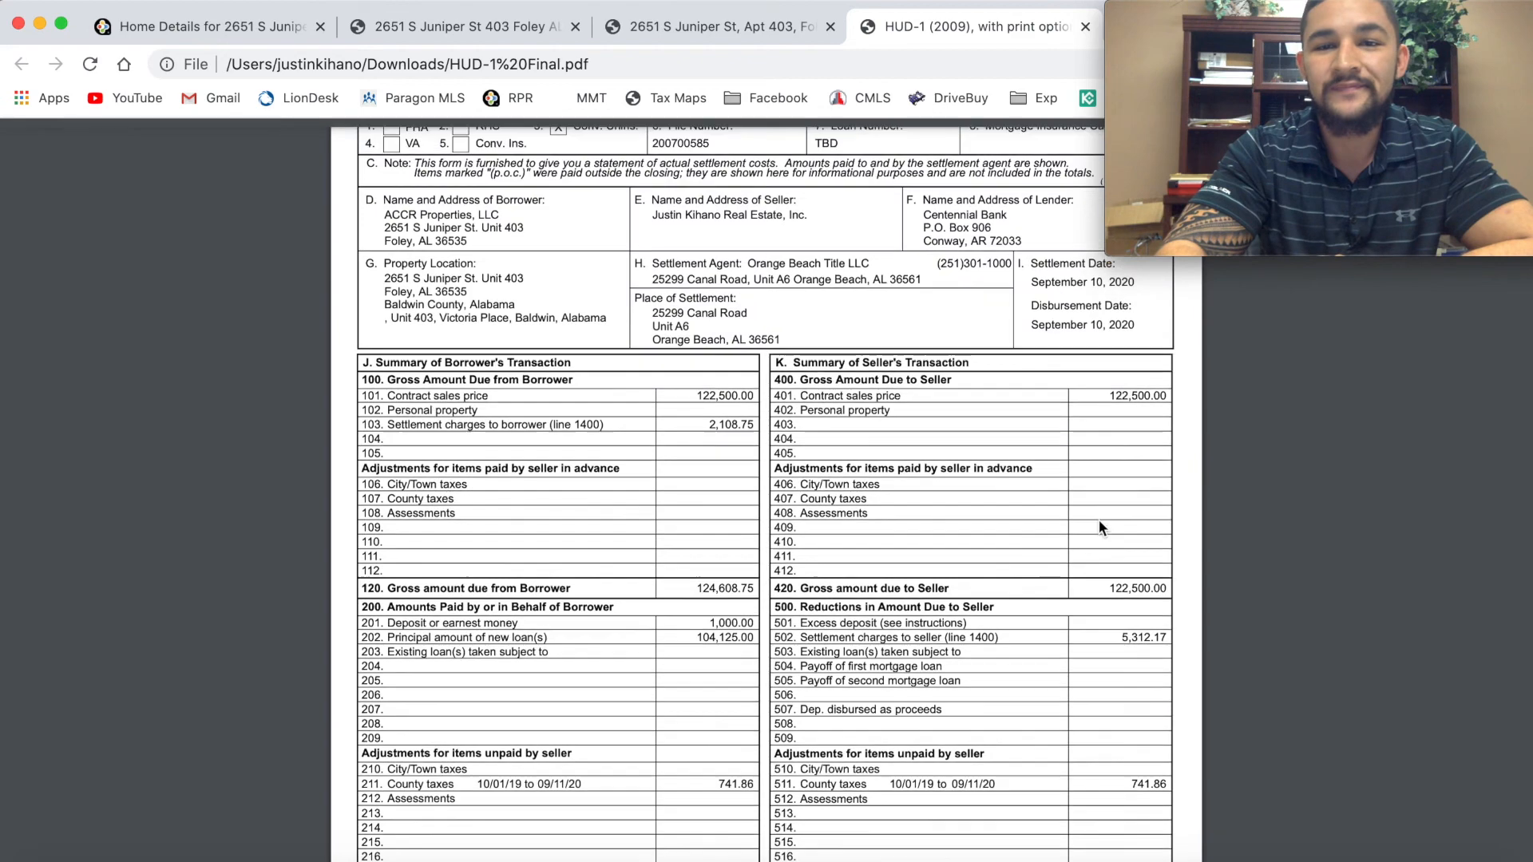
{"action": "scroll", "scroll_direction": "up", "scroll_amount": 3}
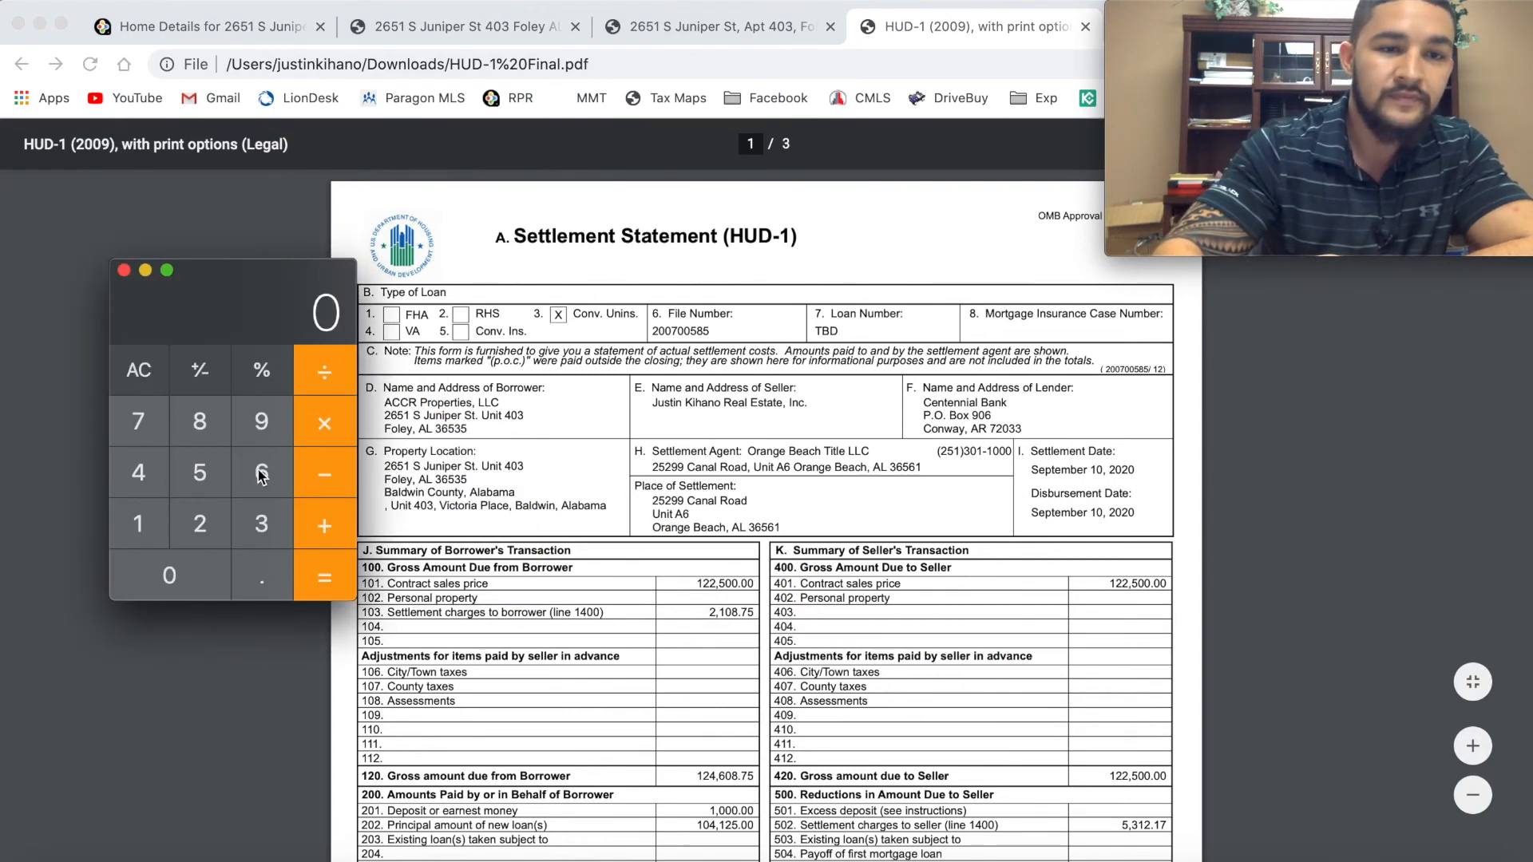
Step: Enter 68608 in the Calculator and divide it to get roughly 1143.47
{"action": "left_click", "coordinate": [199, 421]}
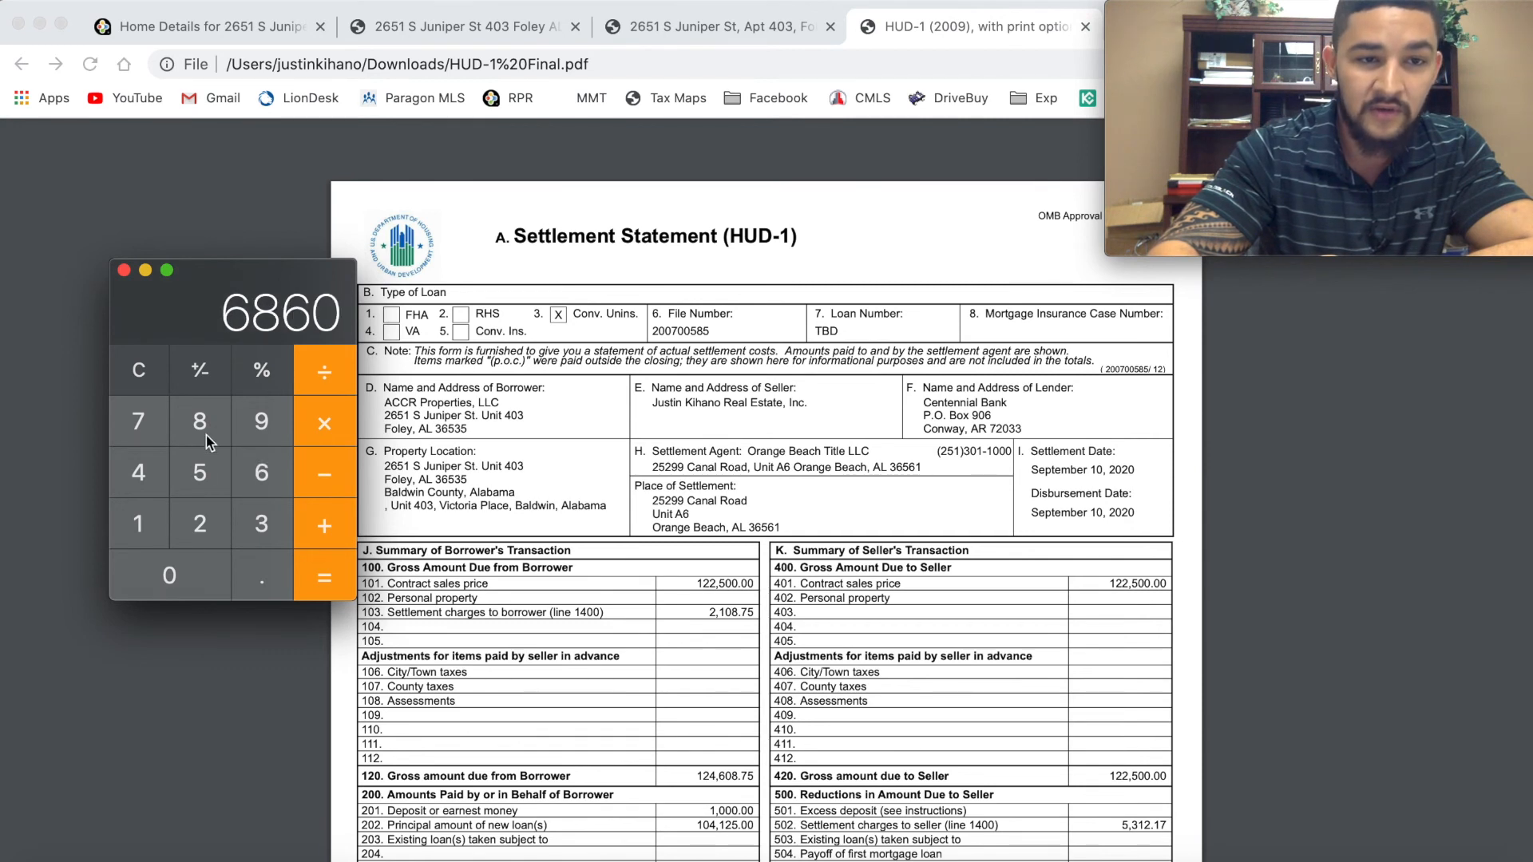
{"action": "left_click", "coordinate": [200, 422]}
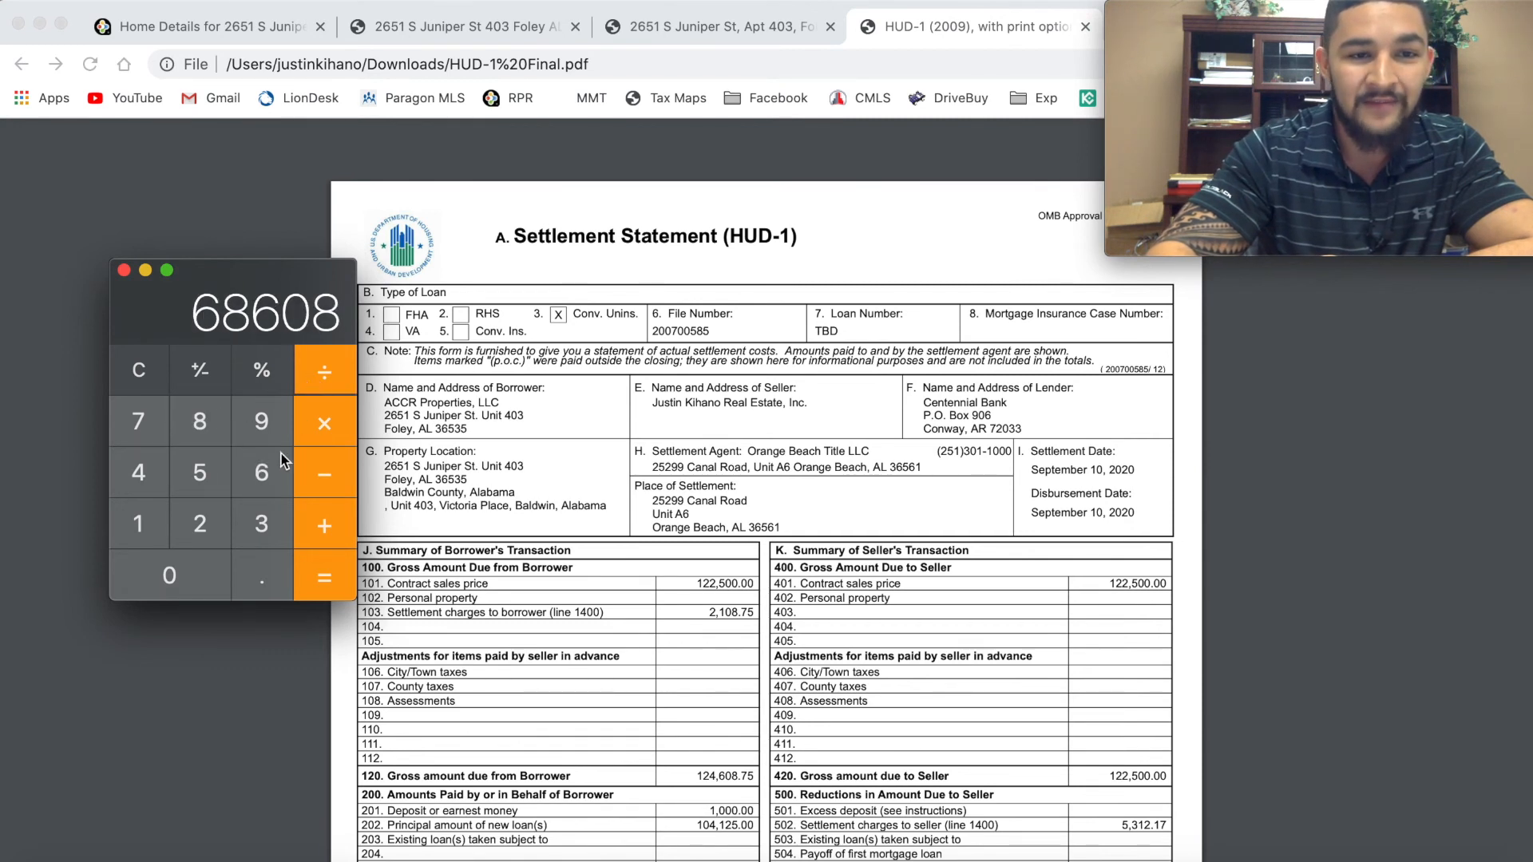
{"action": "left_click", "coordinate": [324, 577]}
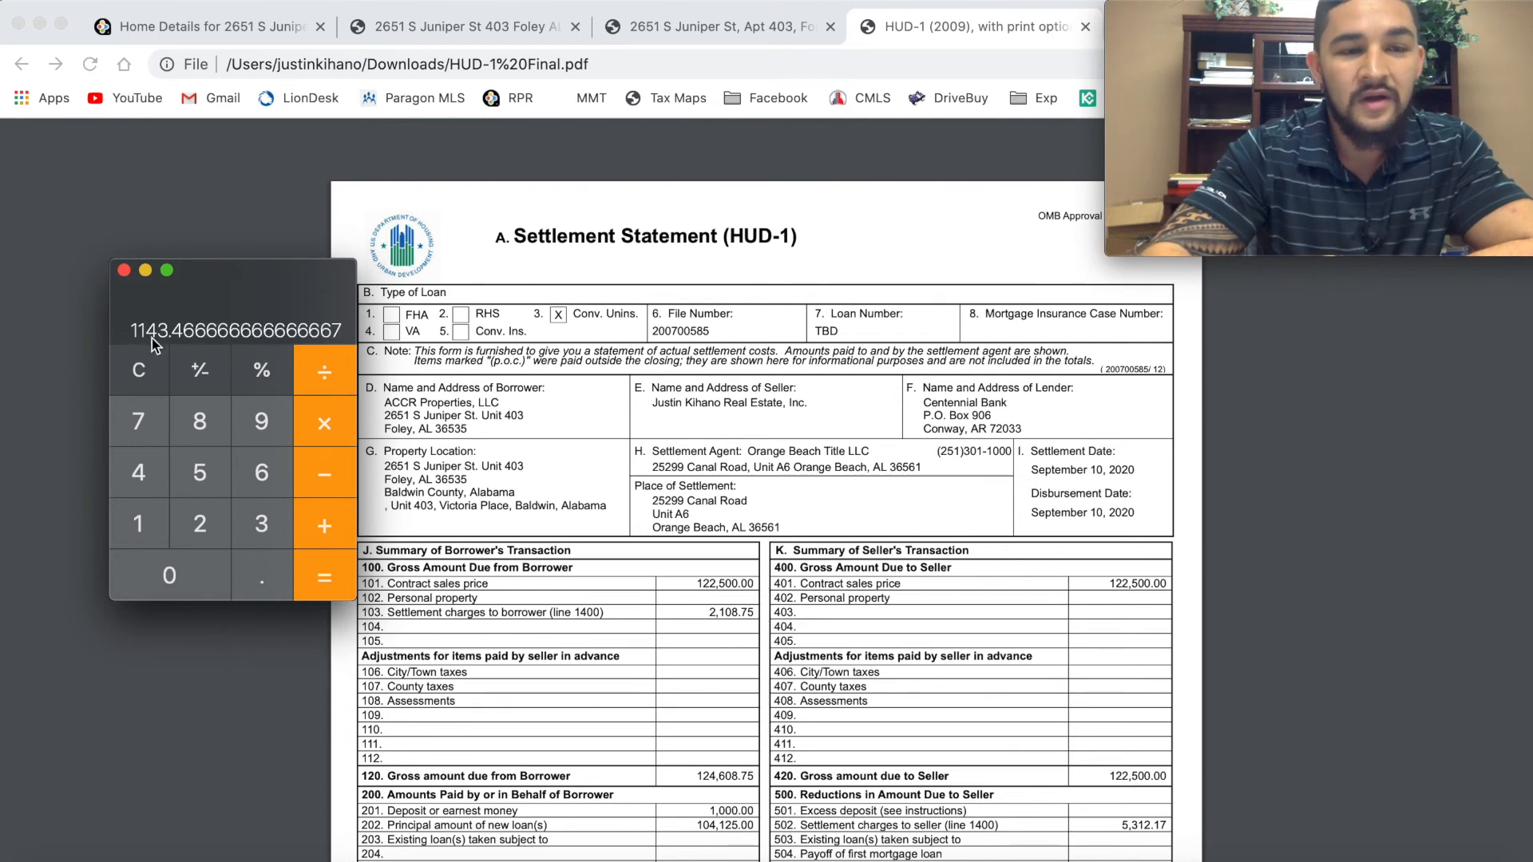
{"action": "mouse_move", "coordinate": [167, 355]}
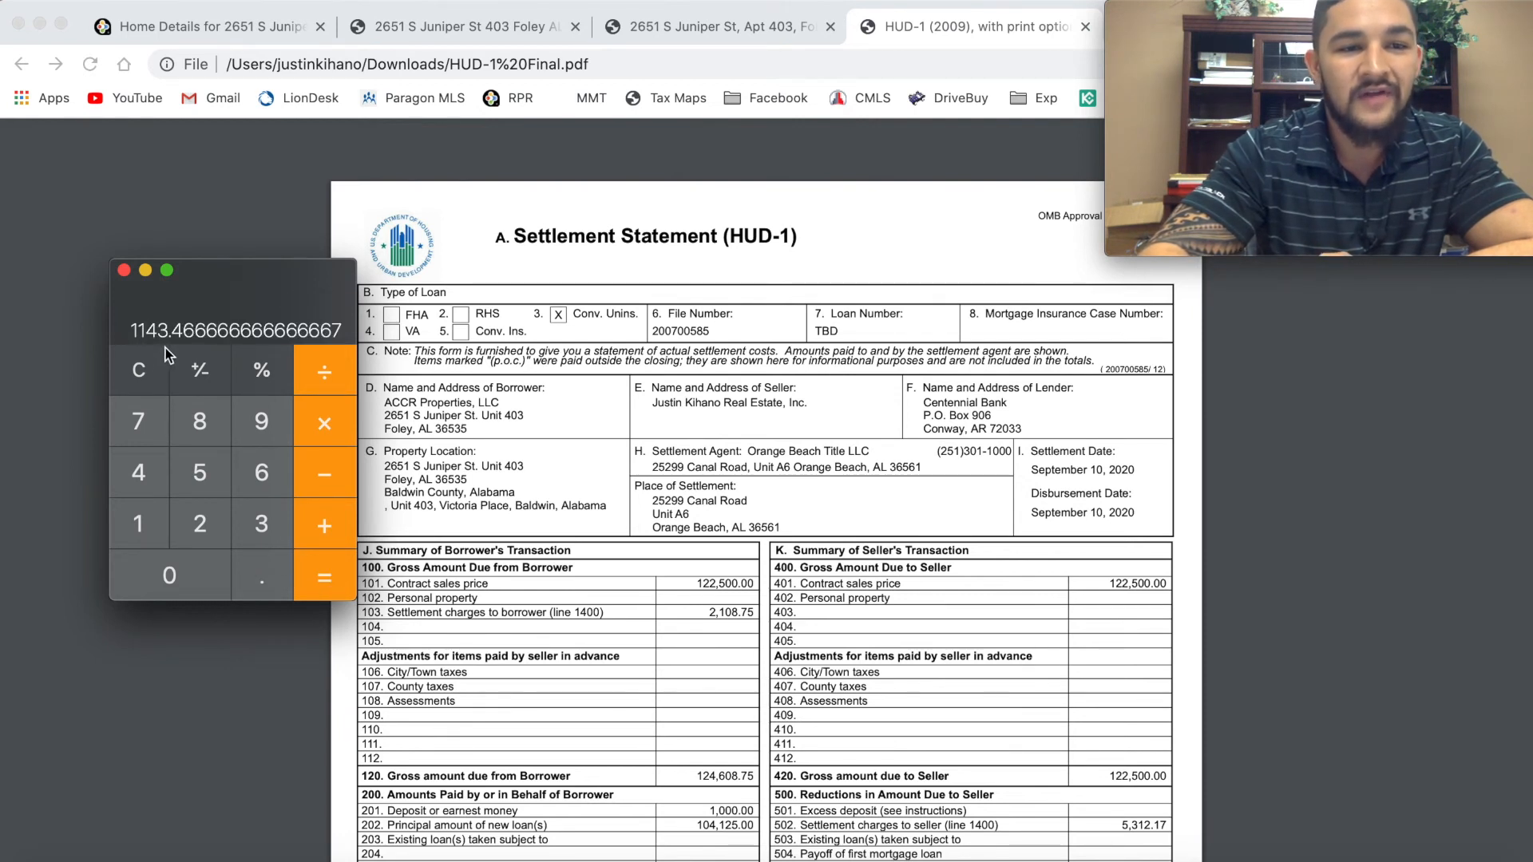
{"action": "mouse_move", "coordinate": [430, 368]}
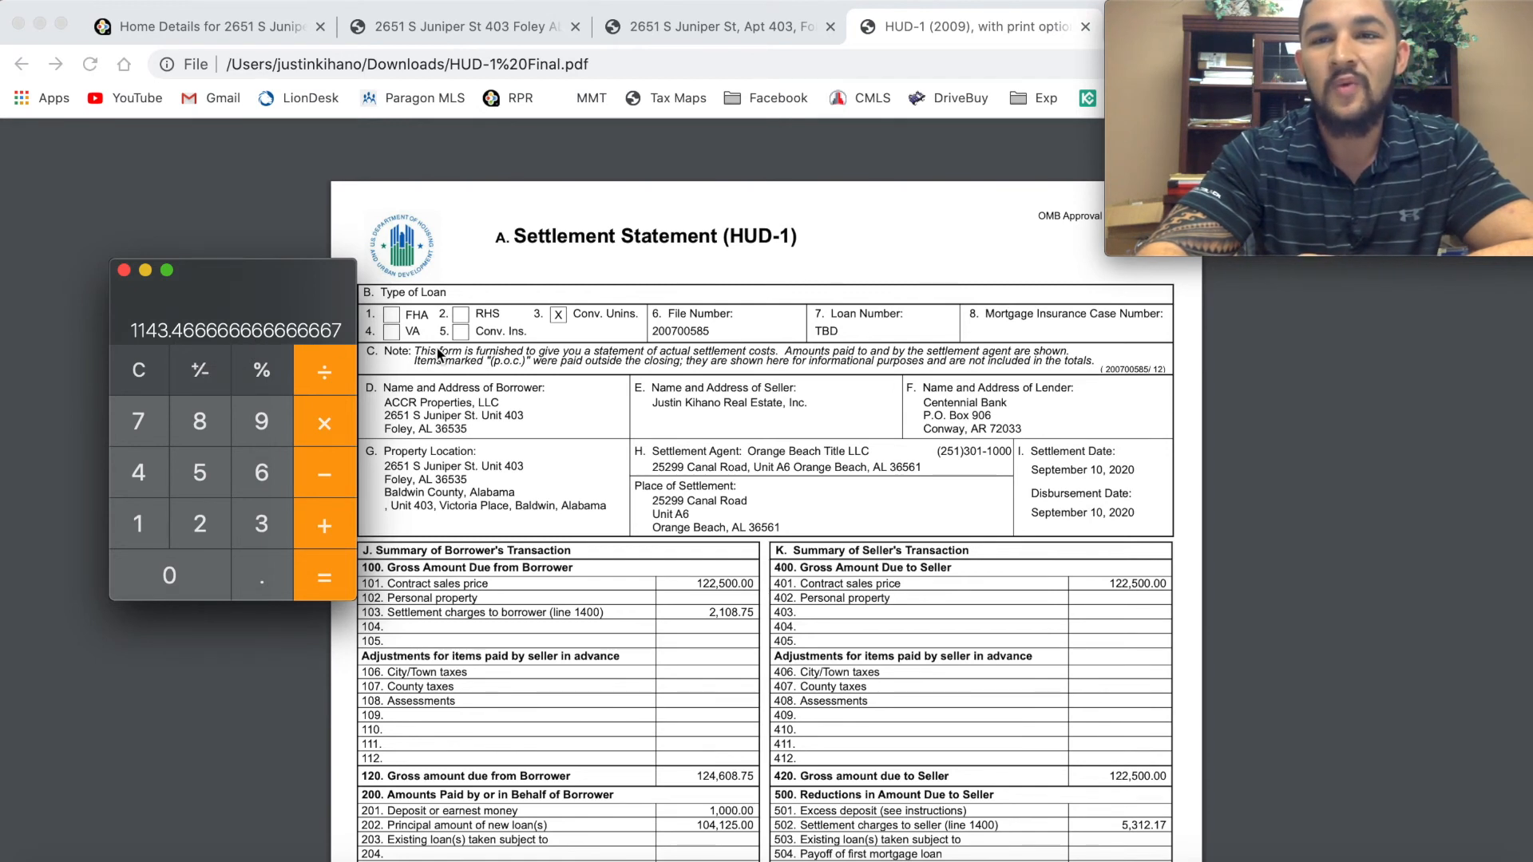
{"action": "mouse_move", "coordinate": [236, 303]}
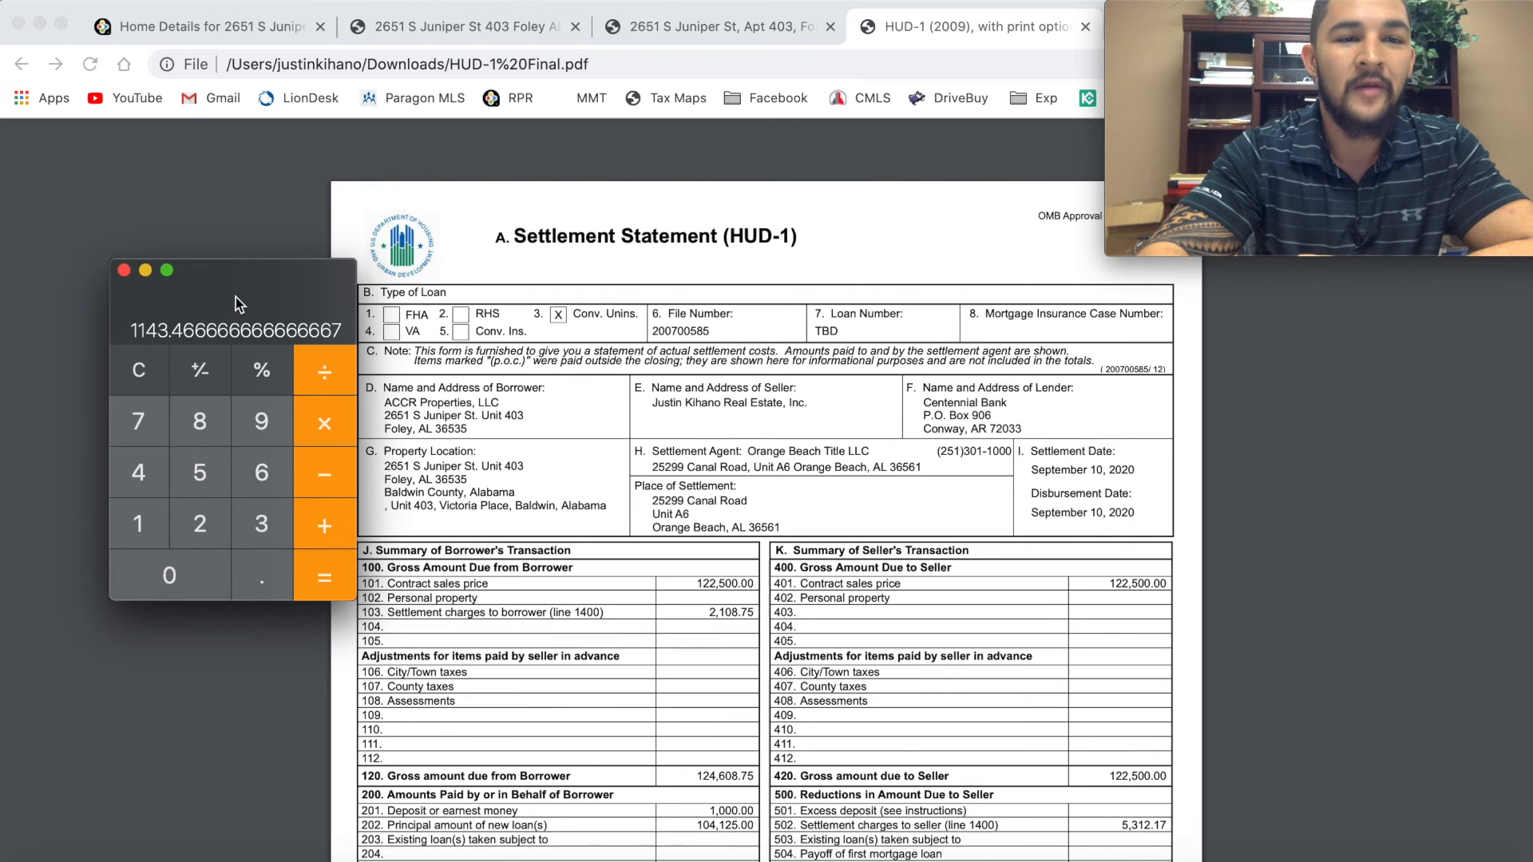
{"action": "mouse_move", "coordinate": [331, 345]}
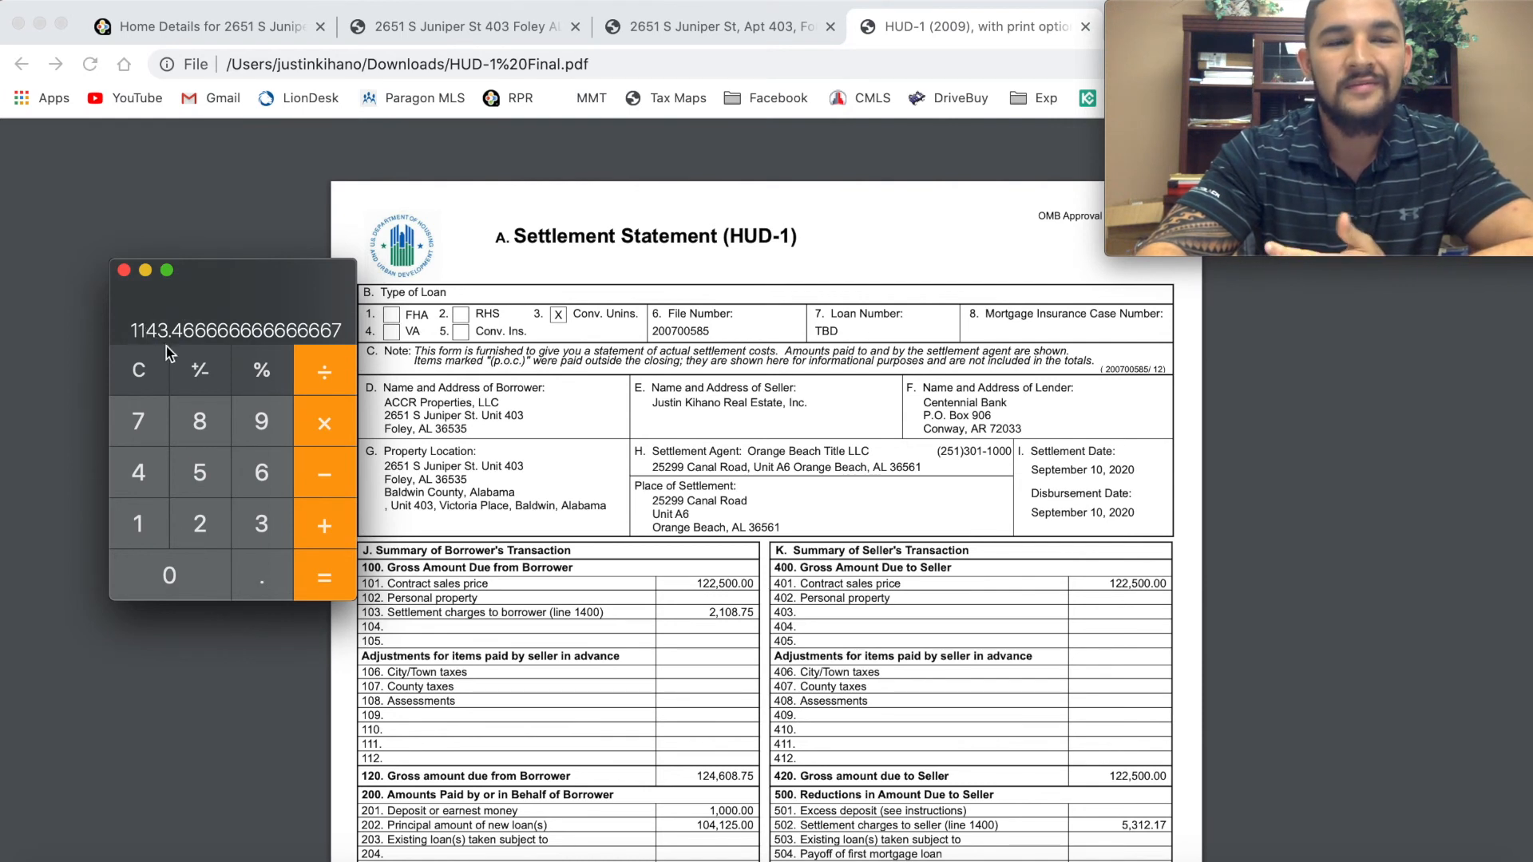
{"action": "mouse_move", "coordinate": [207, 321]}
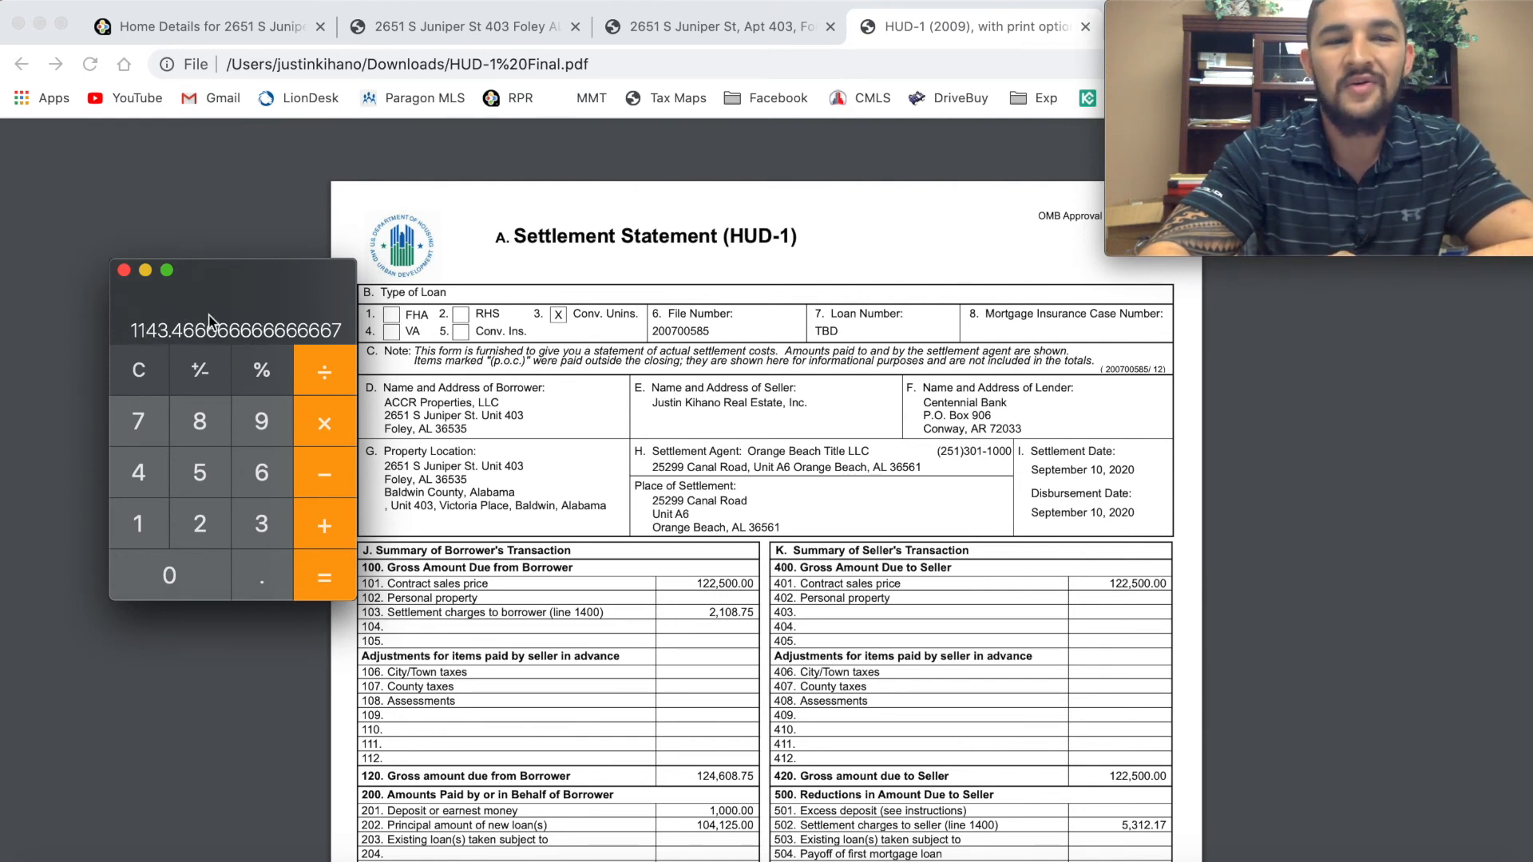
{"action": "mouse_move", "coordinate": [161, 332]}
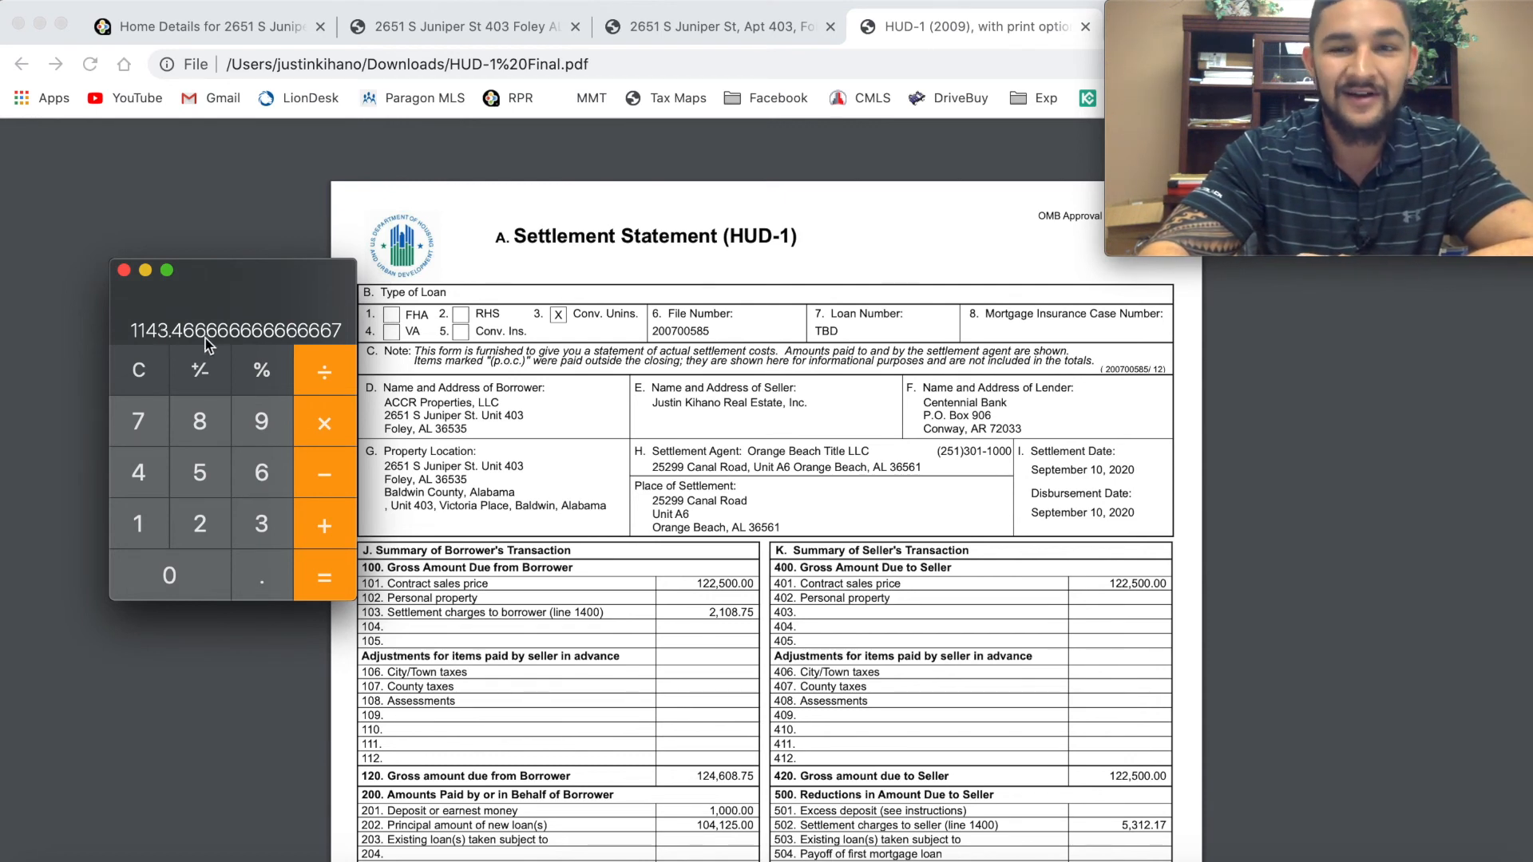
{"action": "mouse_move", "coordinate": [159, 346]}
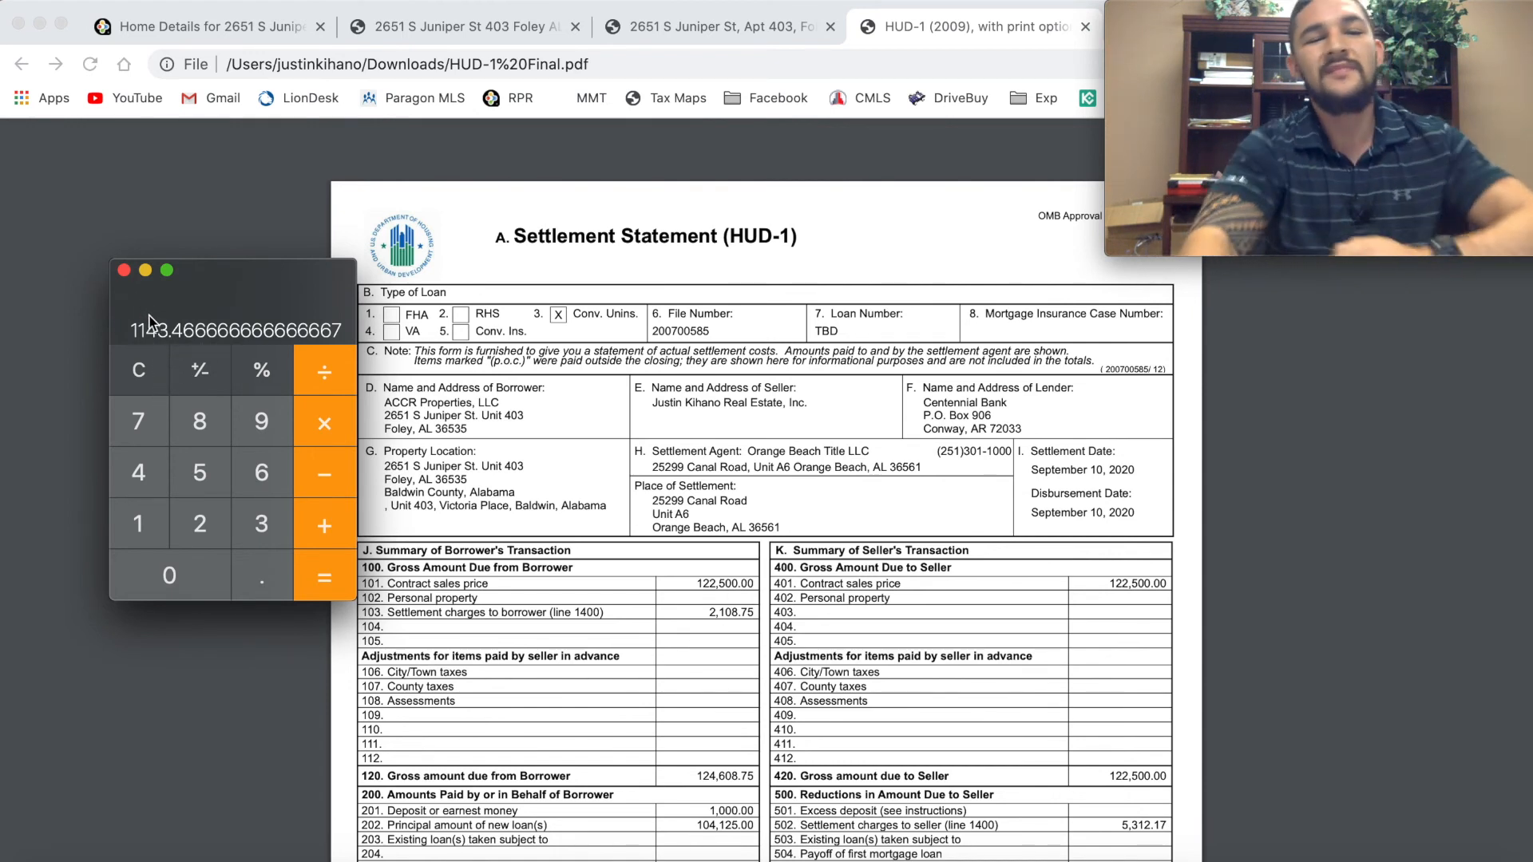
{"action": "mouse_move", "coordinate": [152, 249]}
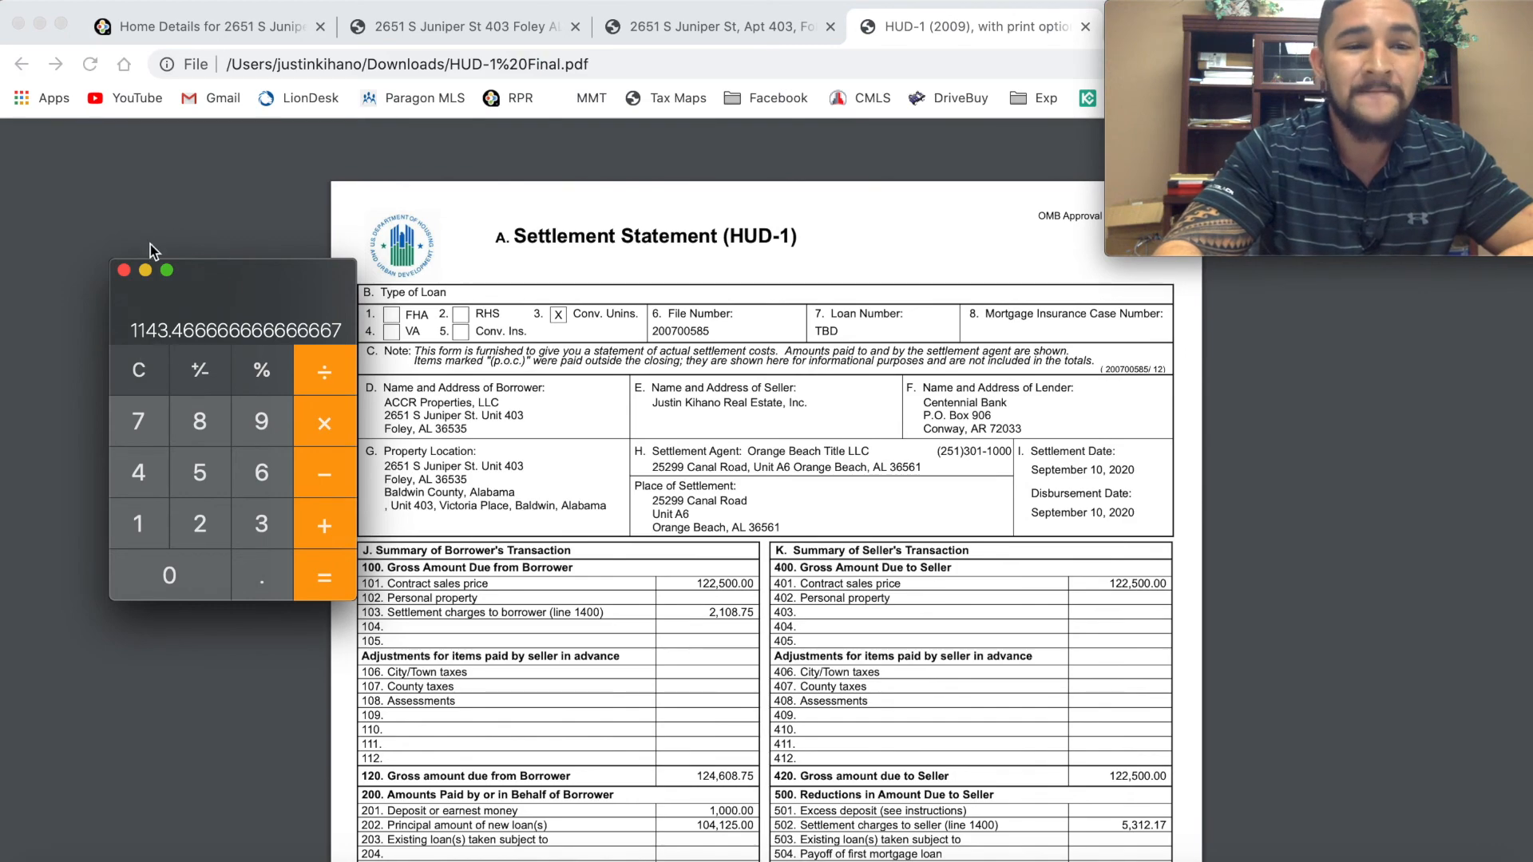
Step: Scroll down to the HUD-1's page 2, section L Settlement Charges
{"action": "scroll", "scroll_direction": "down", "scroll_amount": 3}
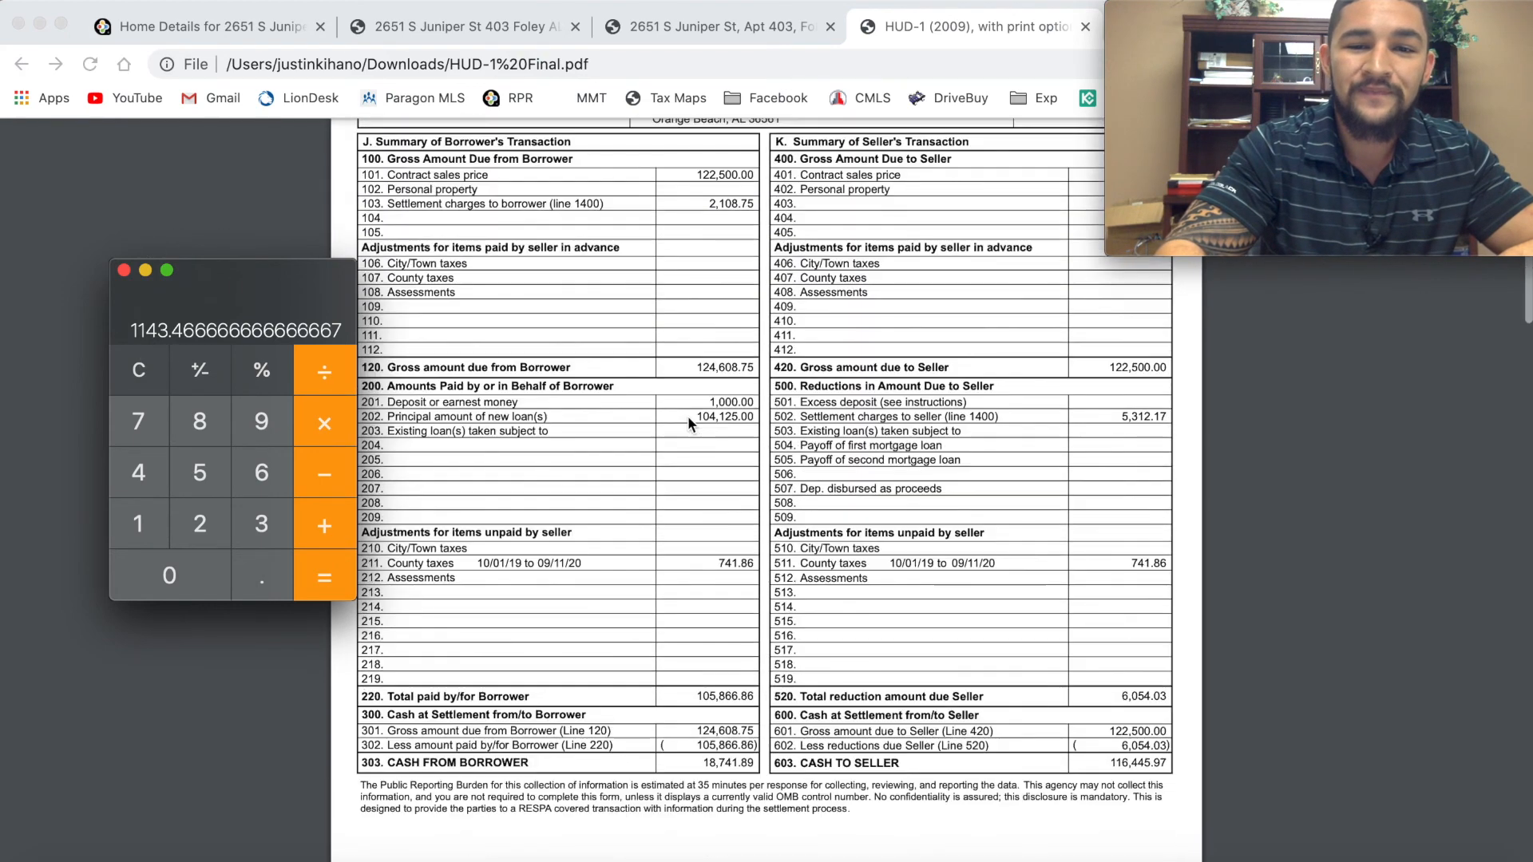
{"action": "scroll", "scroll_direction": "down", "scroll_amount": 3}
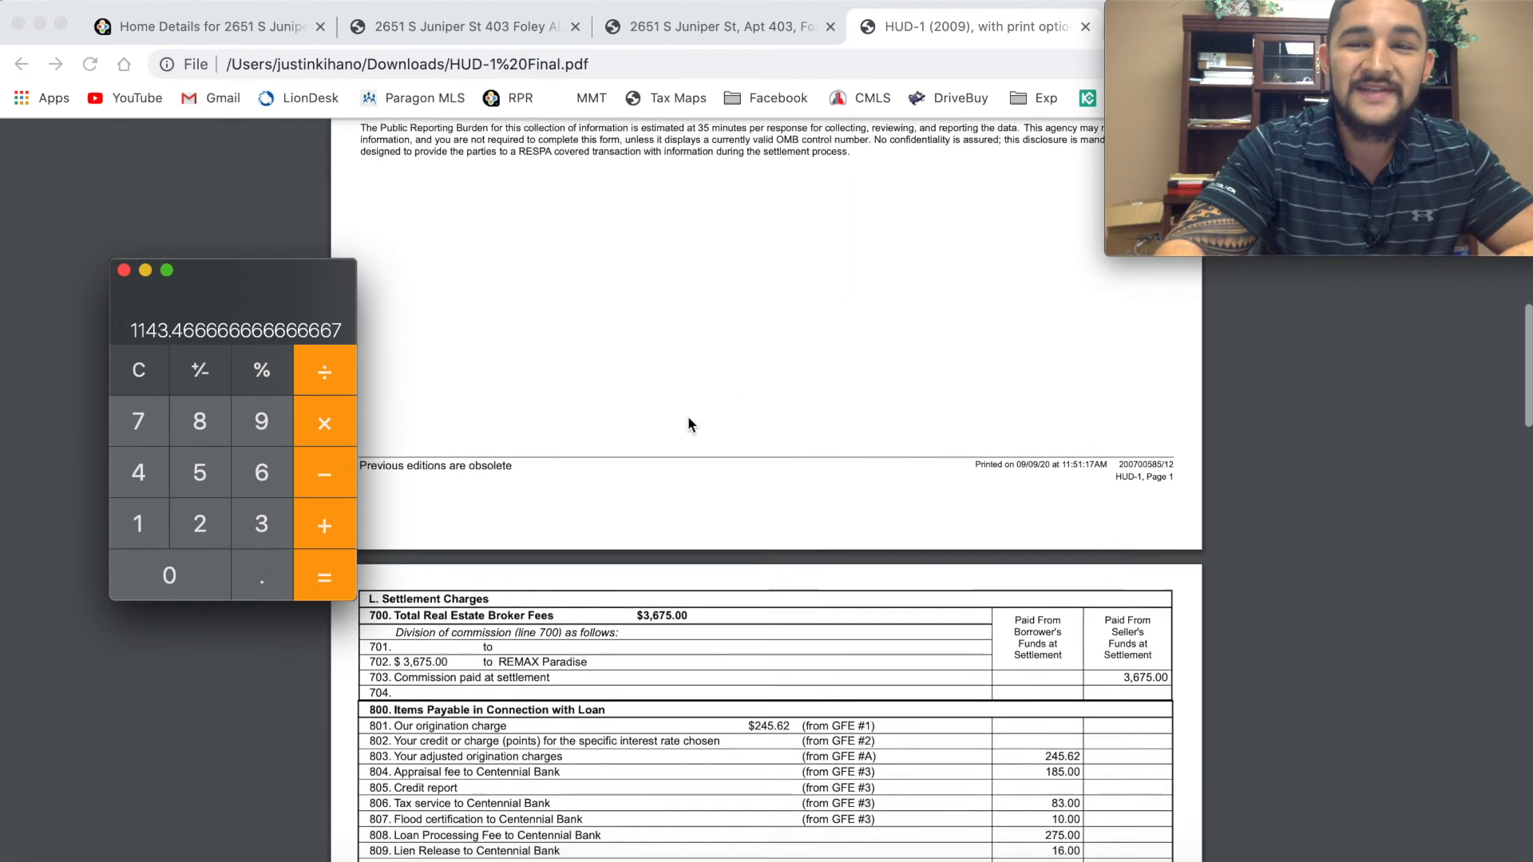
{"action": "scroll", "scroll_direction": "down", "scroll_amount": 3}
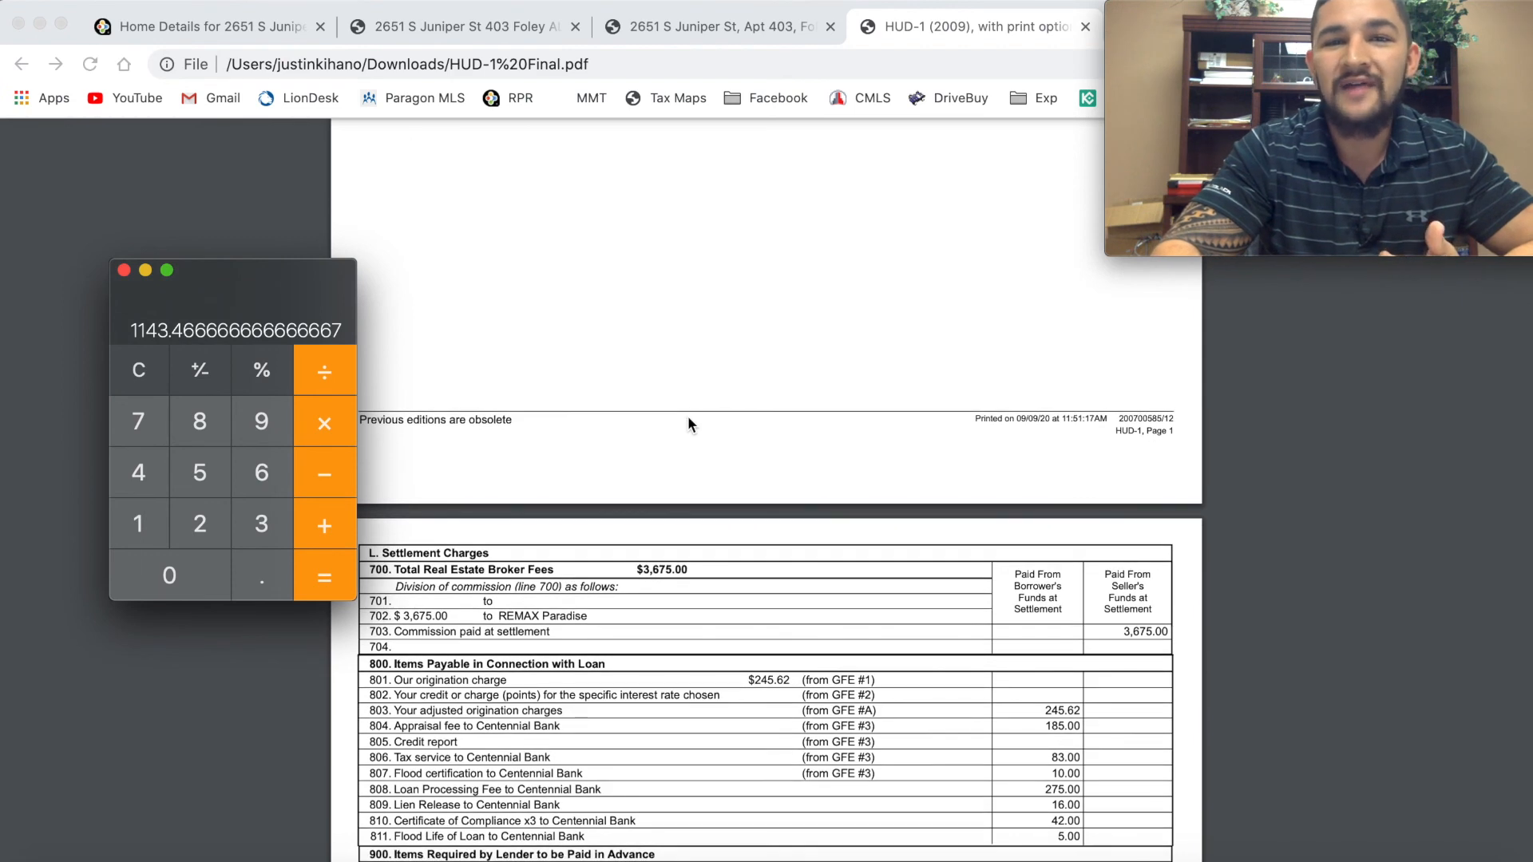
{"action": "scroll", "scroll_direction": "down", "scroll_amount": 3}
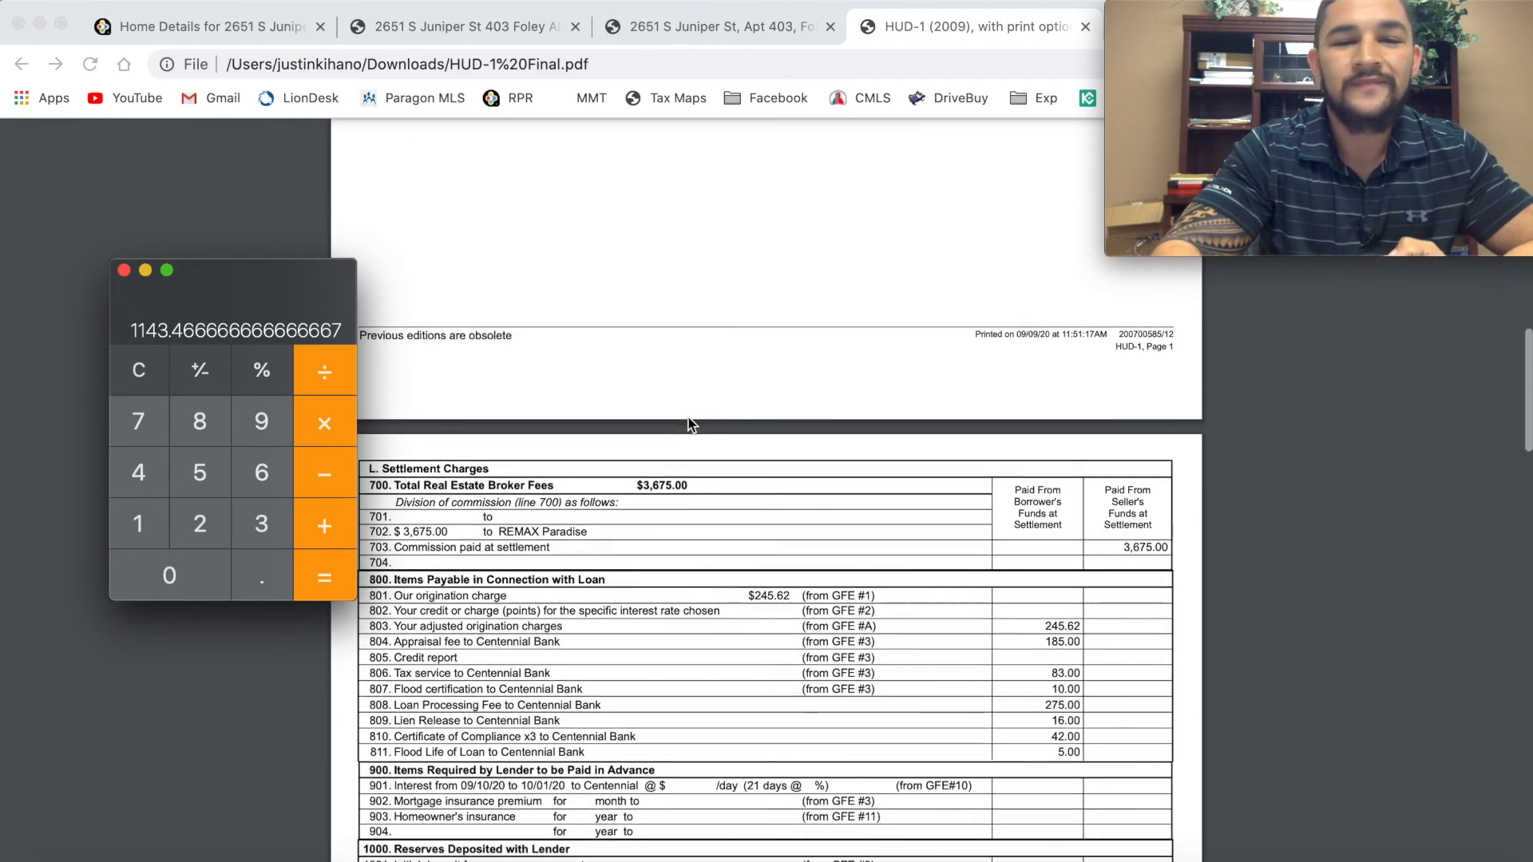
{"action": "scroll", "scroll_direction": "down", "scroll_amount": 3}
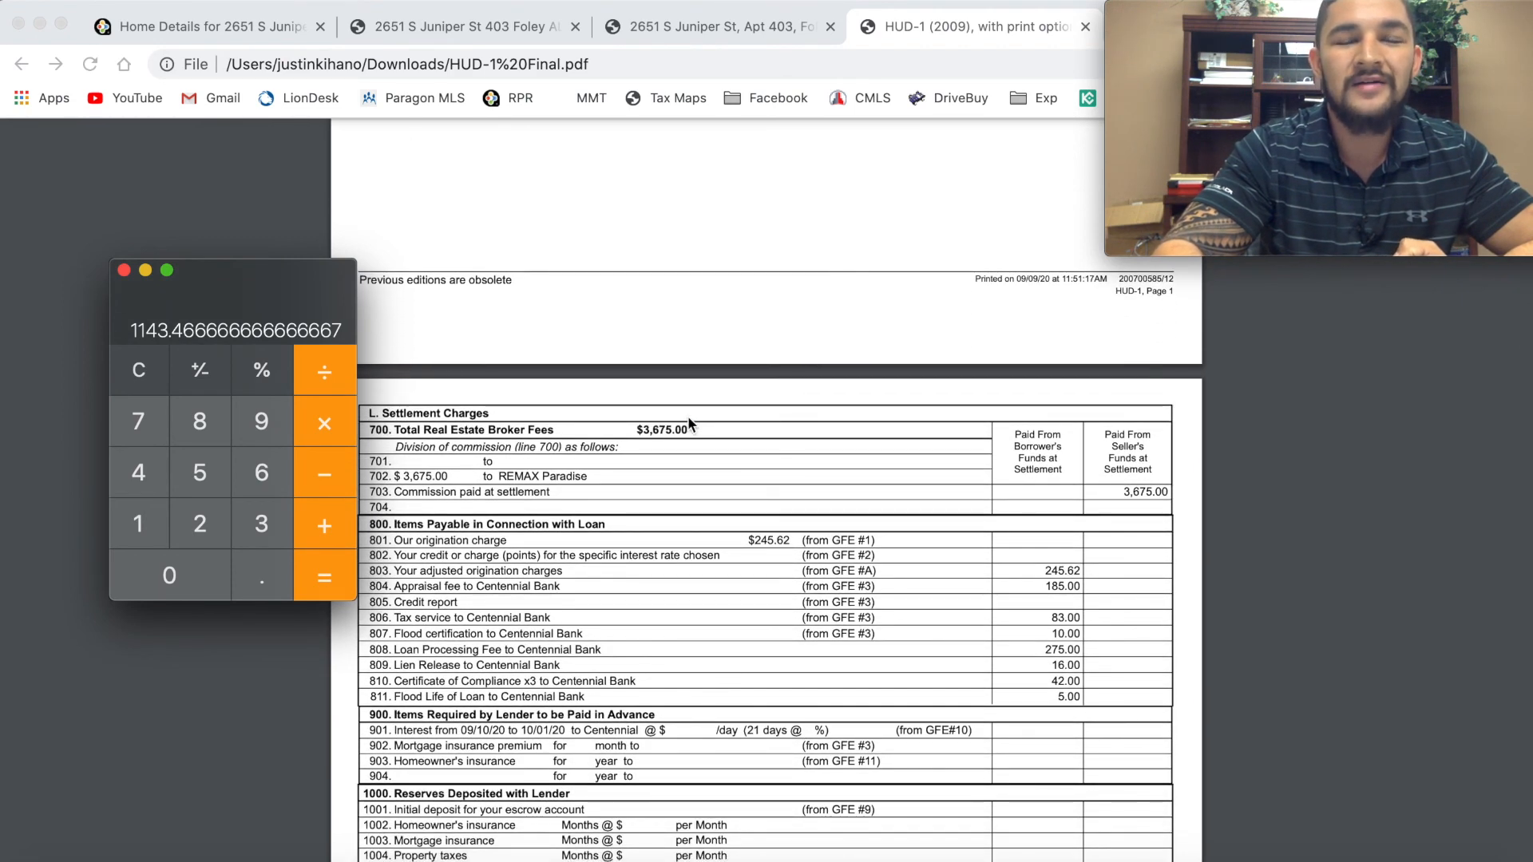
{"action": "scroll", "scroll_direction": "down", "scroll_amount": 3}
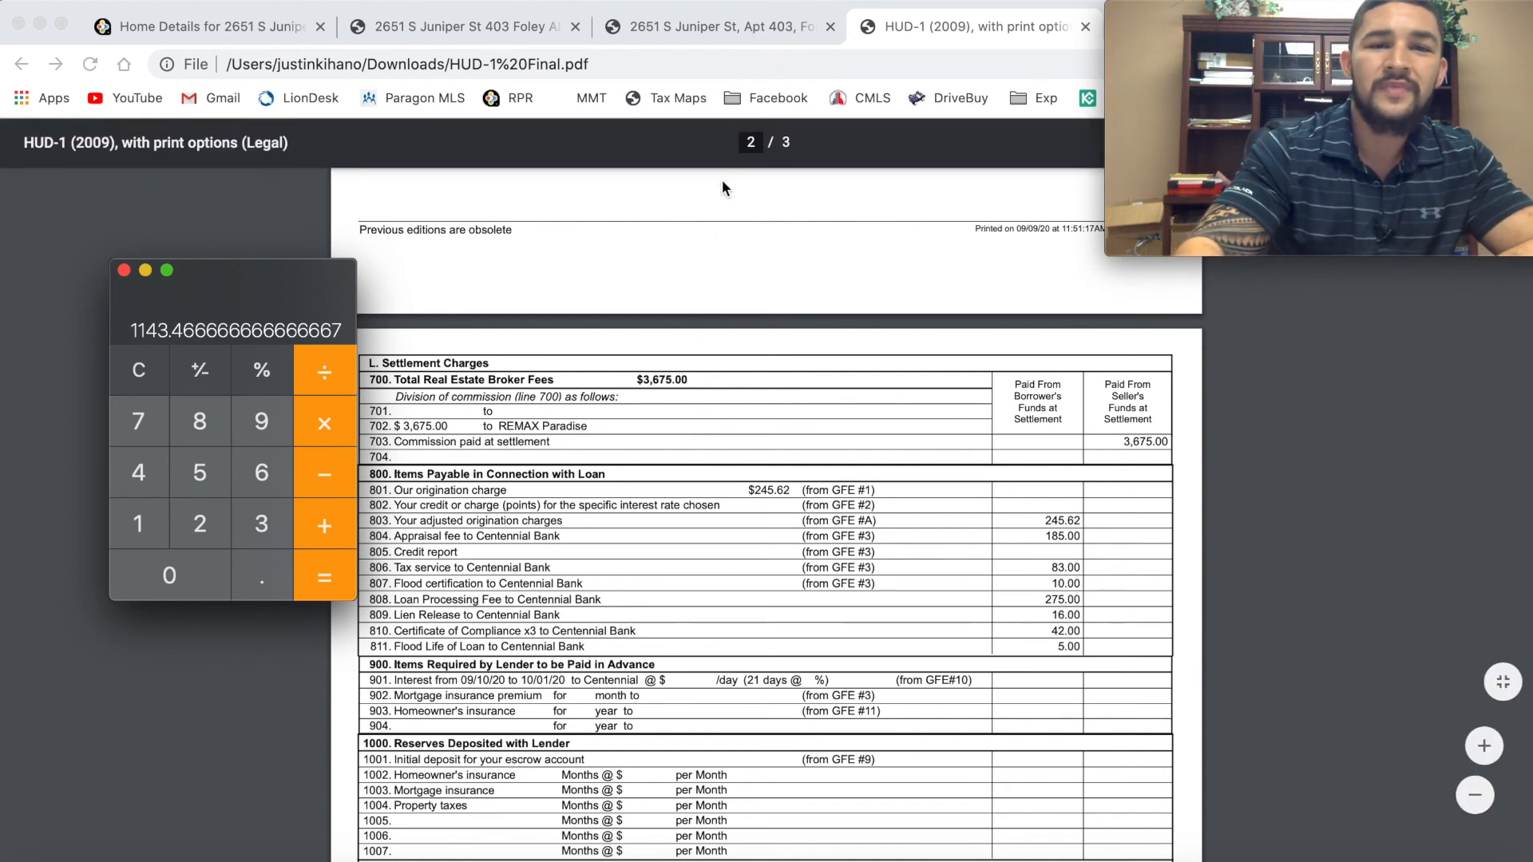
{"action": "mouse_move", "coordinate": [719, 326]}
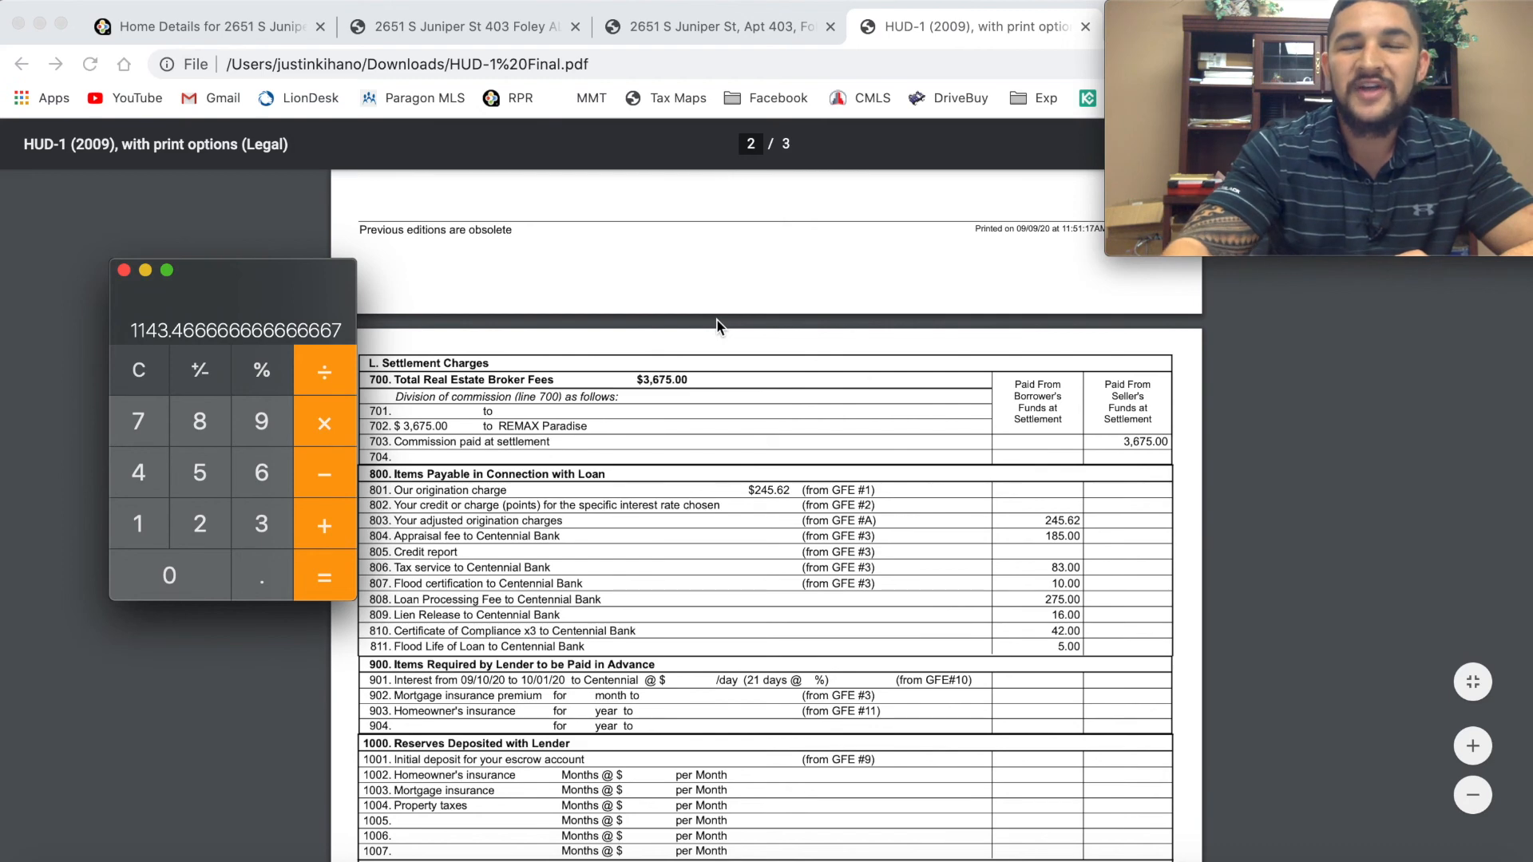
Step: Reach line 1400 Total Settlement Charges with totals 2,108.75 and 5,312.17
{"action": "scroll", "scroll_direction": "down", "scroll_amount": 3}
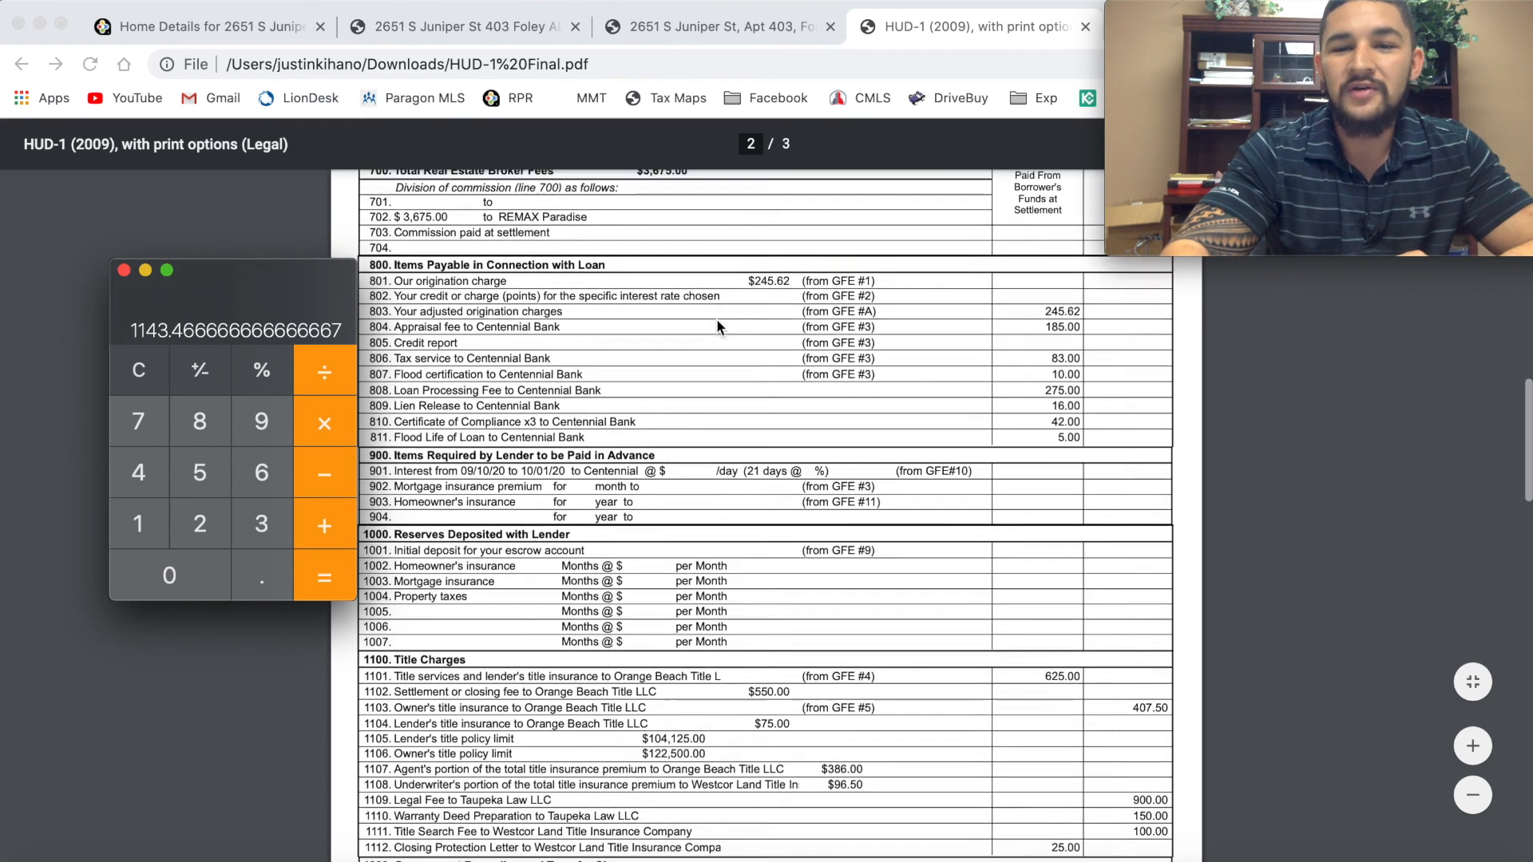
{"action": "scroll", "scroll_direction": "down", "scroll_amount": 3}
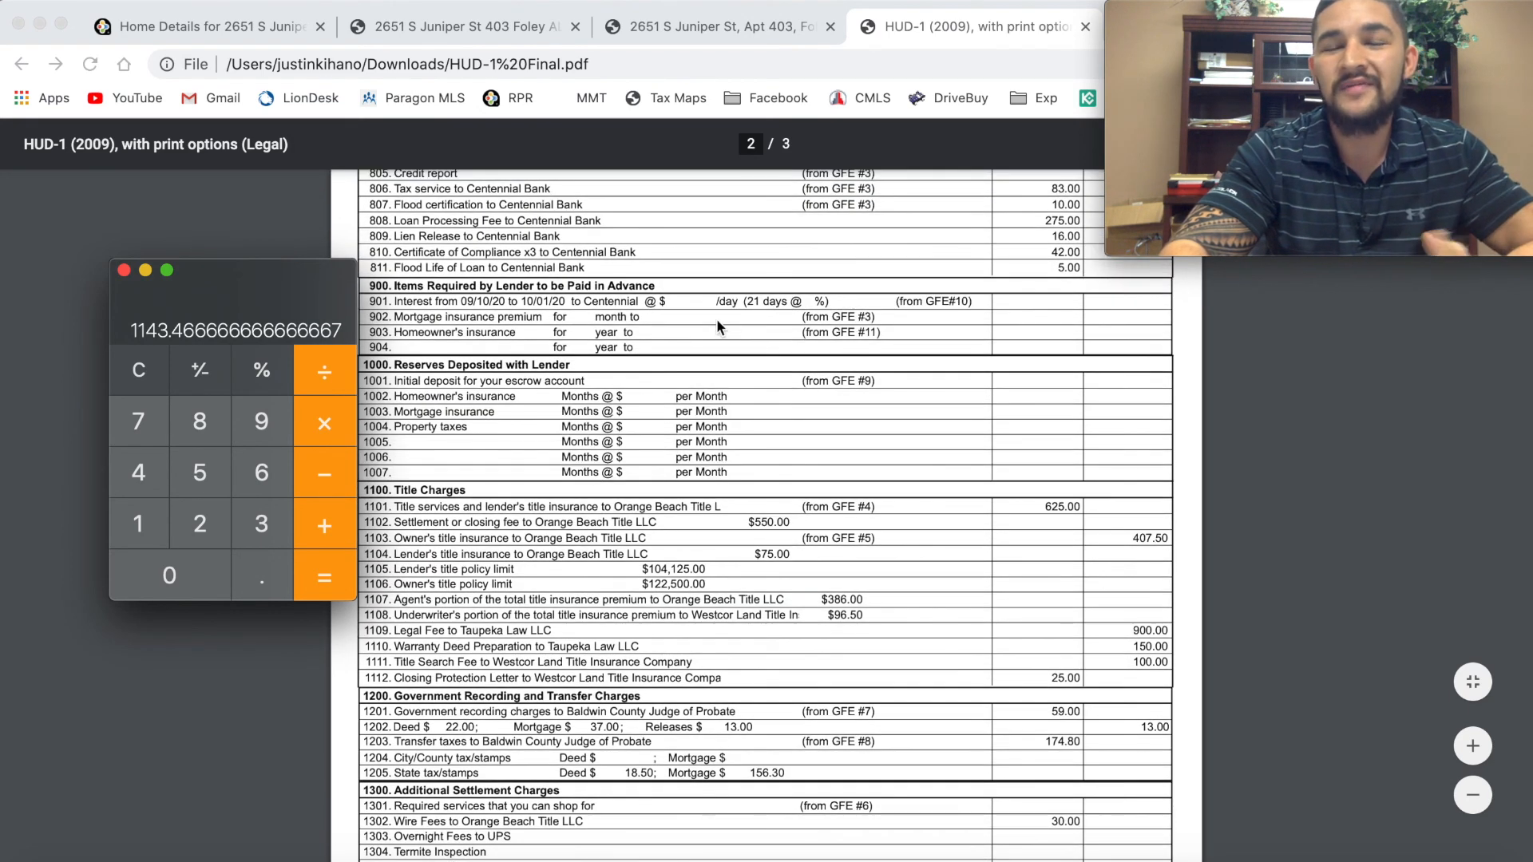
{"action": "scroll", "scroll_direction": "down", "scroll_amount": 3}
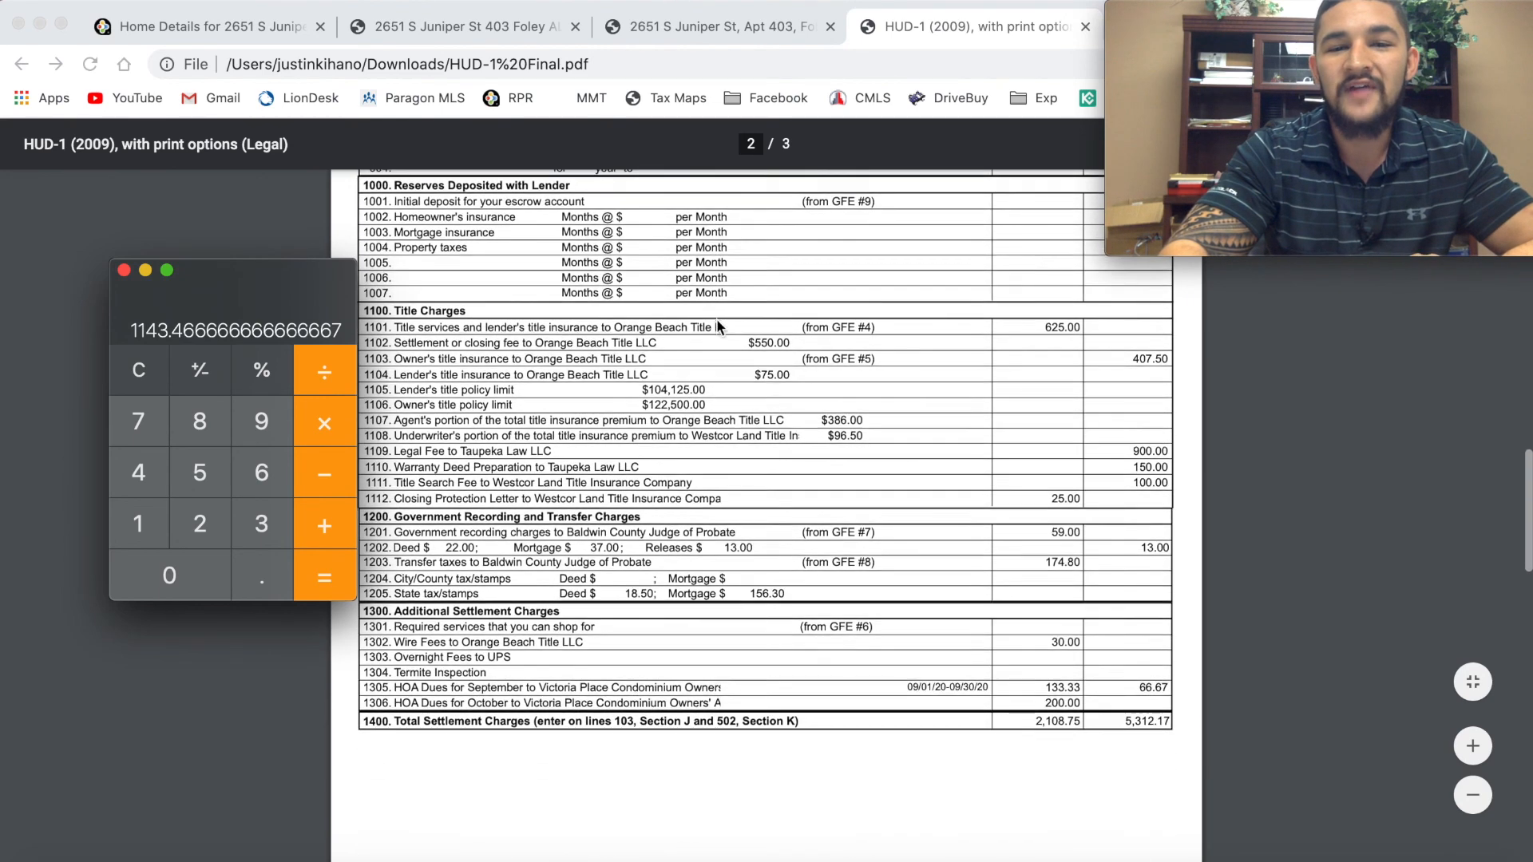
{"action": "scroll", "scroll_direction": "down", "scroll_amount": 3}
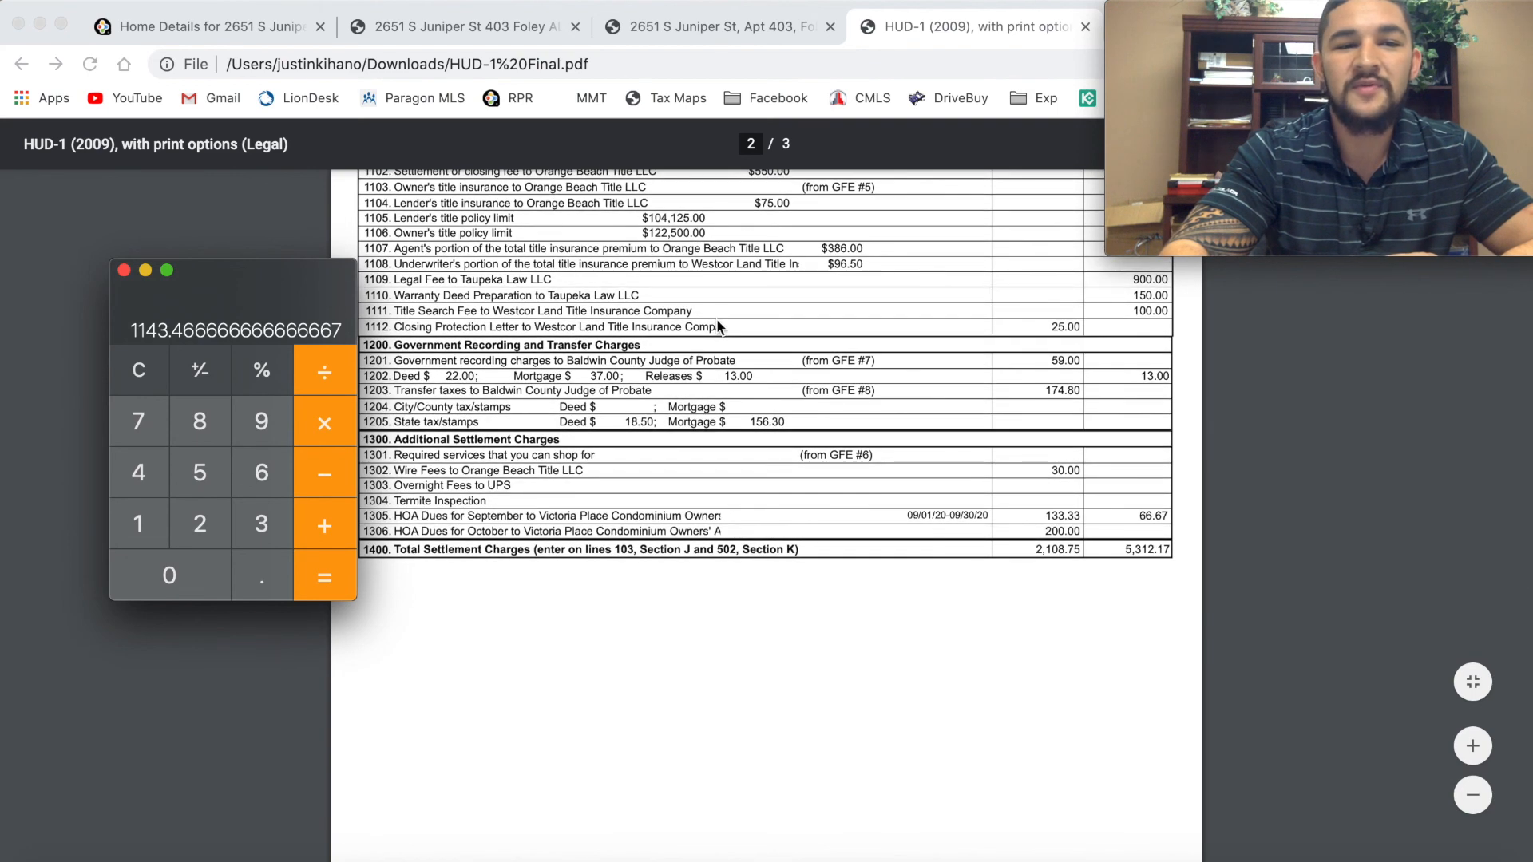
{"action": "scroll", "scroll_direction": "up", "scroll_amount": 3}
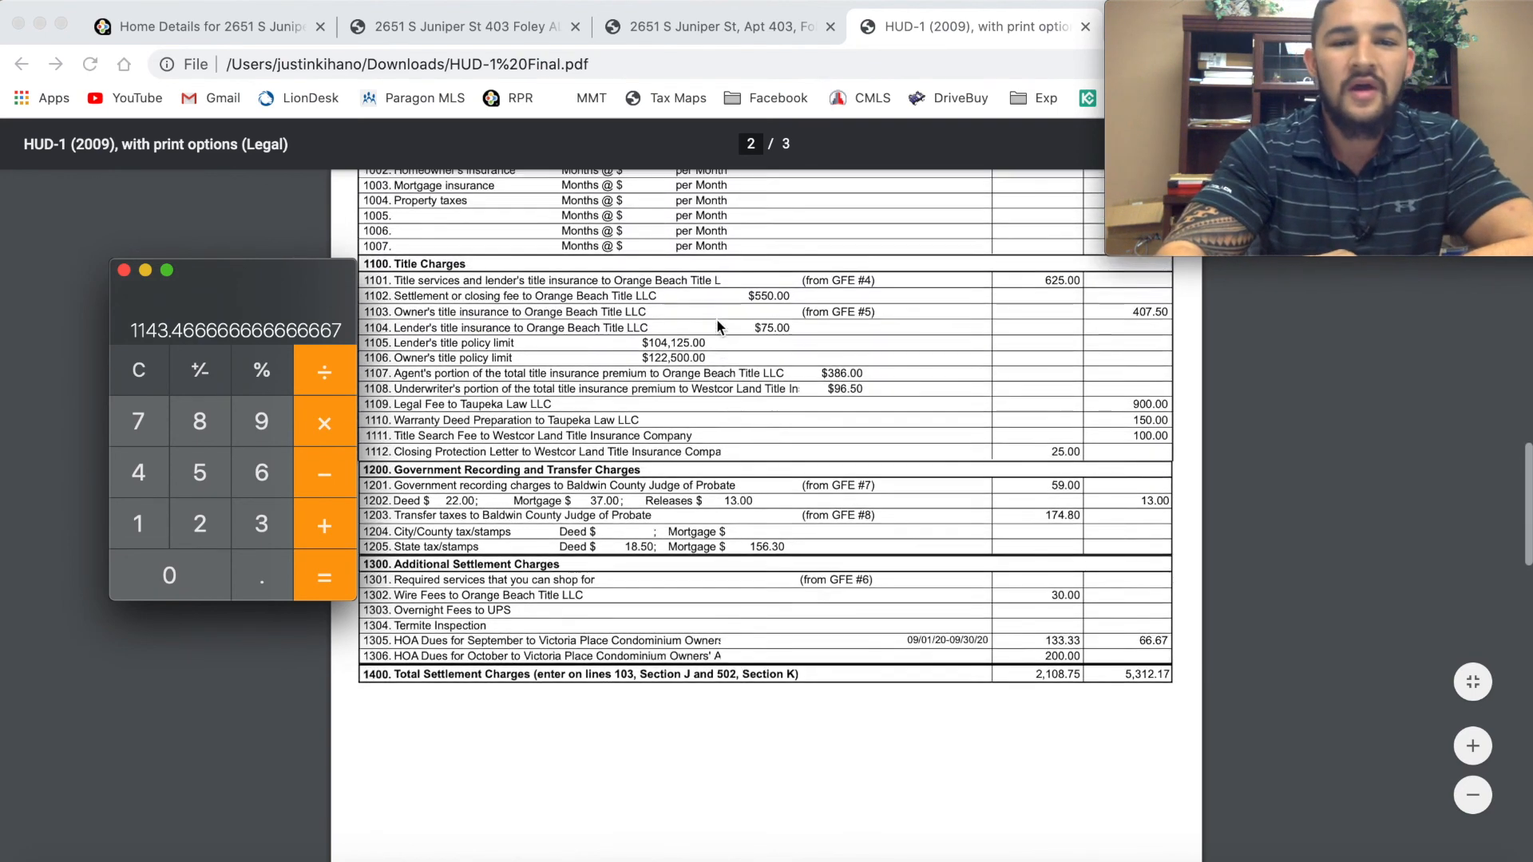
{"action": "scroll", "scroll_direction": "up", "scroll_amount": 3}
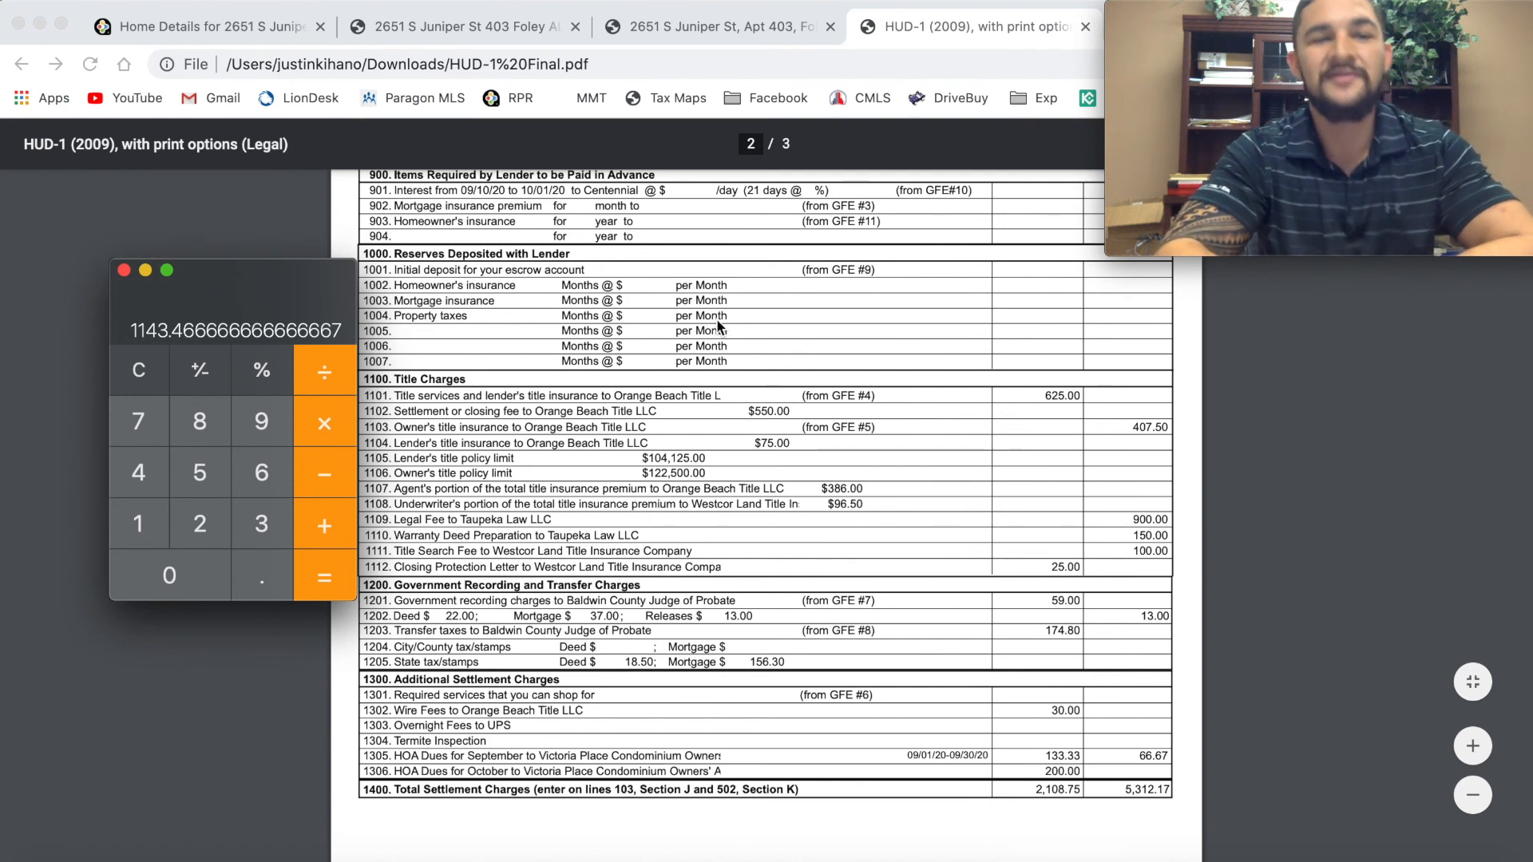
{"action": "mouse_move", "coordinate": [1068, 545]}
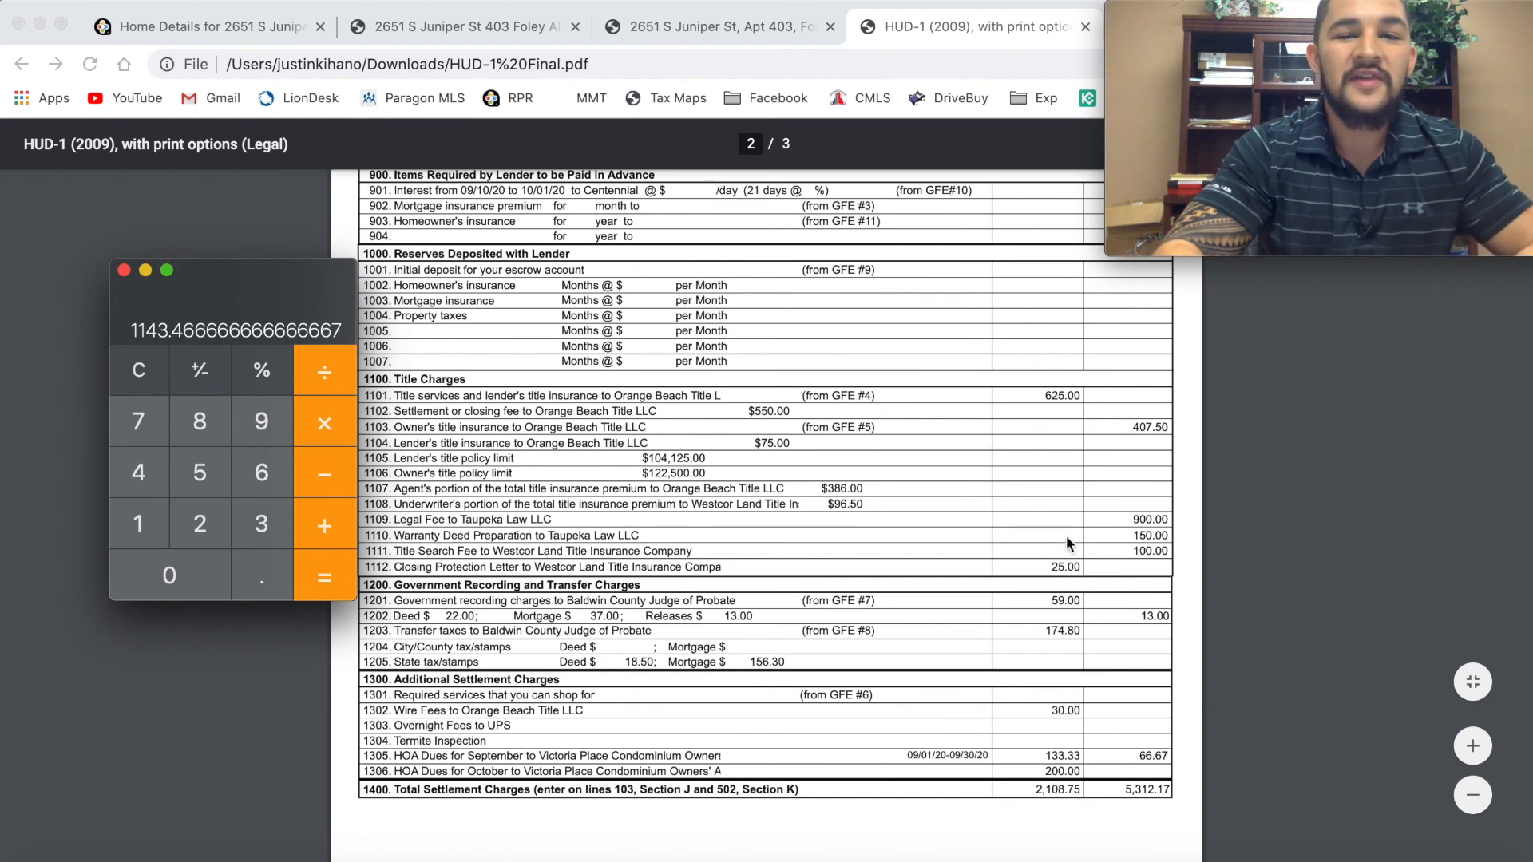
{"action": "mouse_move", "coordinate": [1010, 596]}
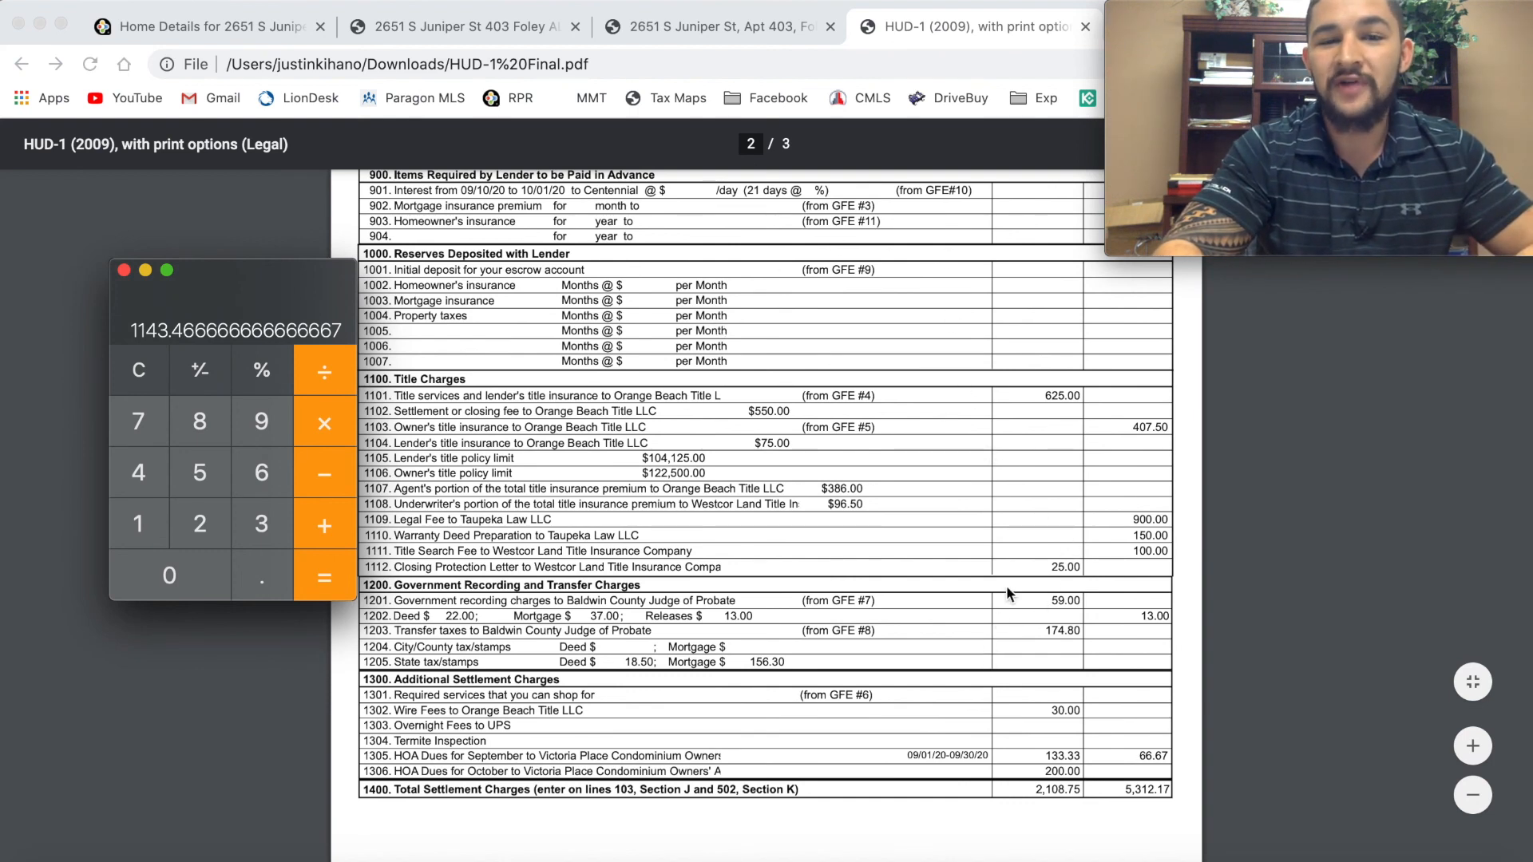
Step: Clear the previous Calculator result and enter 135000 as the new starting amount
{"action": "scroll", "scroll_direction": "up", "scroll_amount": 3}
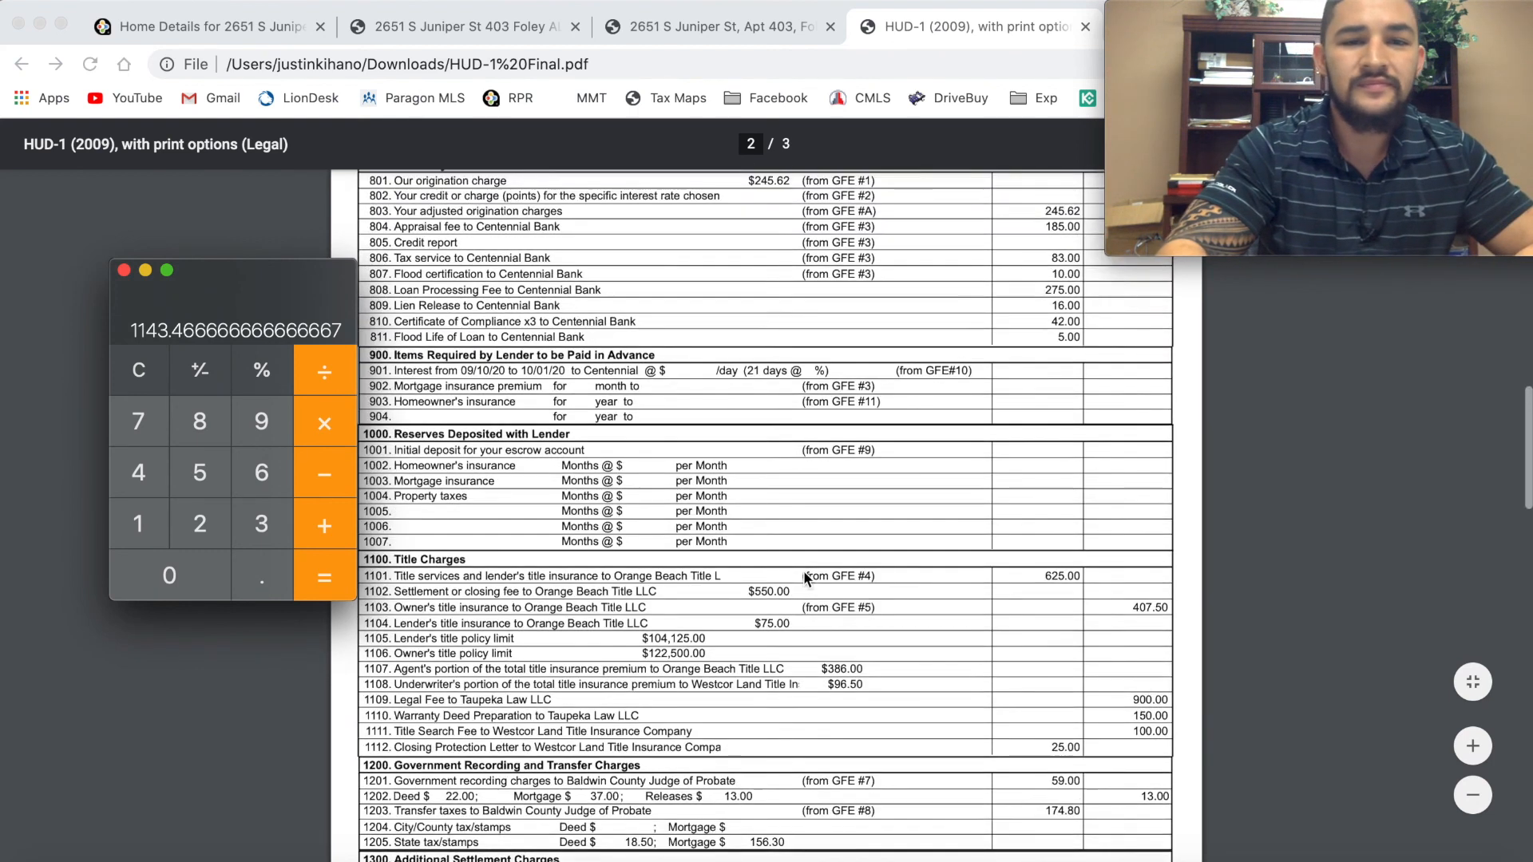
{"action": "left_click", "coordinate": [137, 369]}
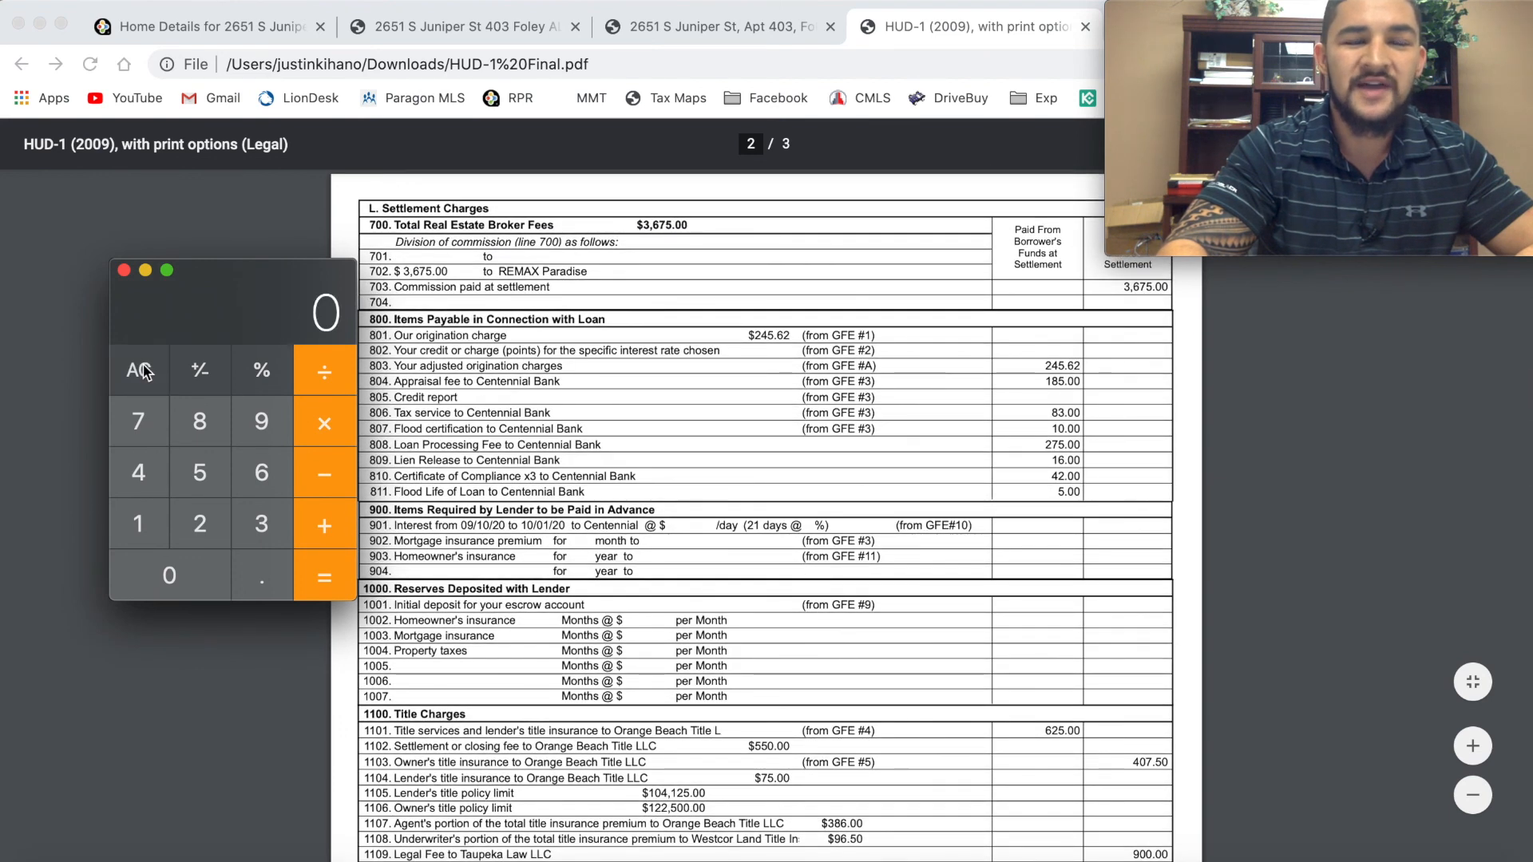
{"action": "mouse_move", "coordinate": [272, 535]}
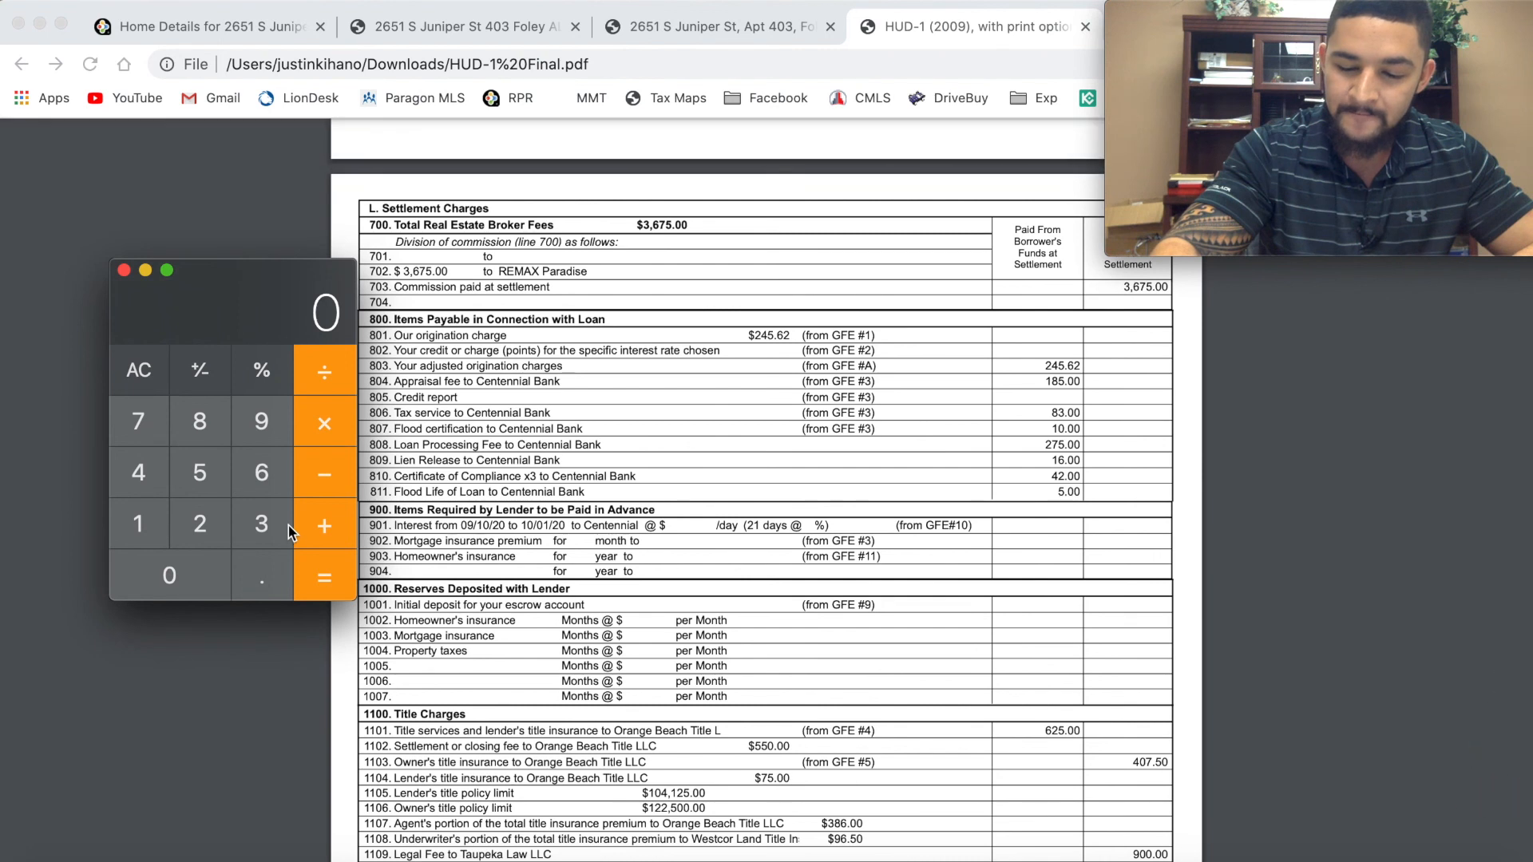
{"action": "mouse_move", "coordinate": [61, 480]}
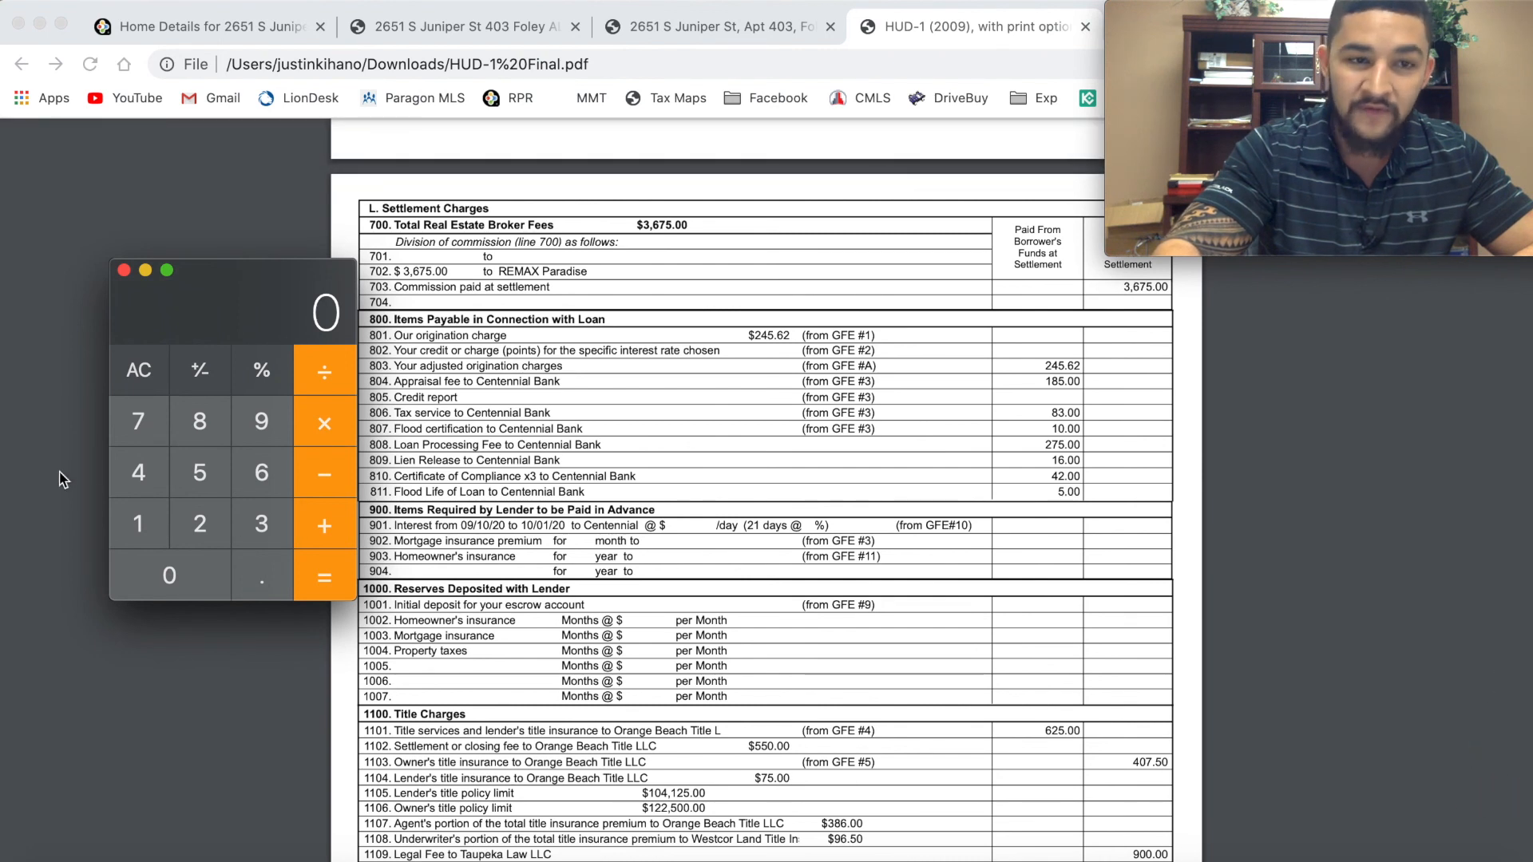
{"action": "left_click", "coordinate": [137, 473]}
{"action": "type", "text": "135000"}
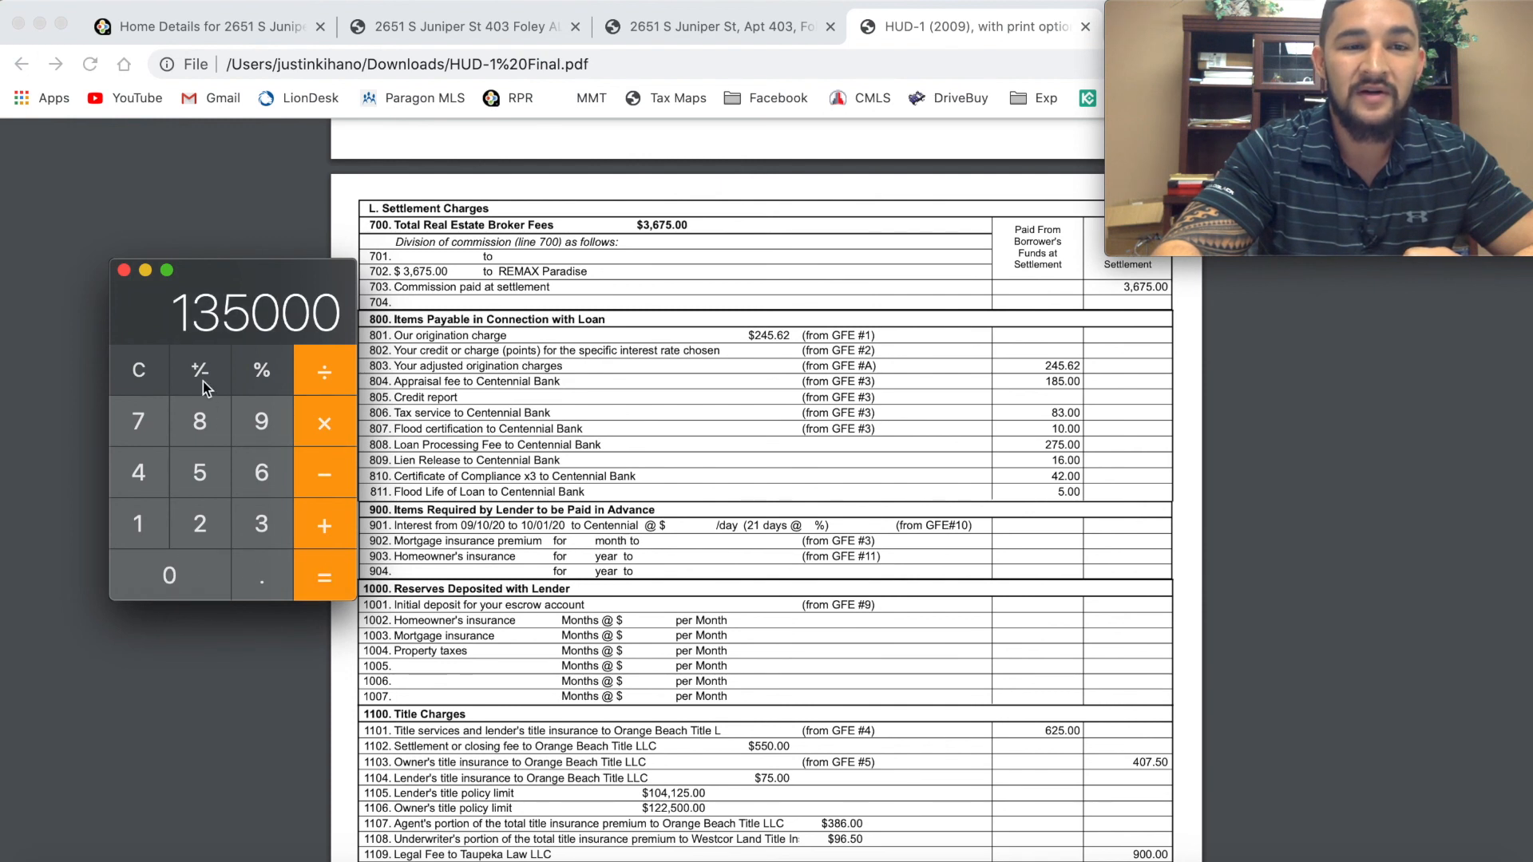
{"action": "mouse_move", "coordinate": [263, 336]}
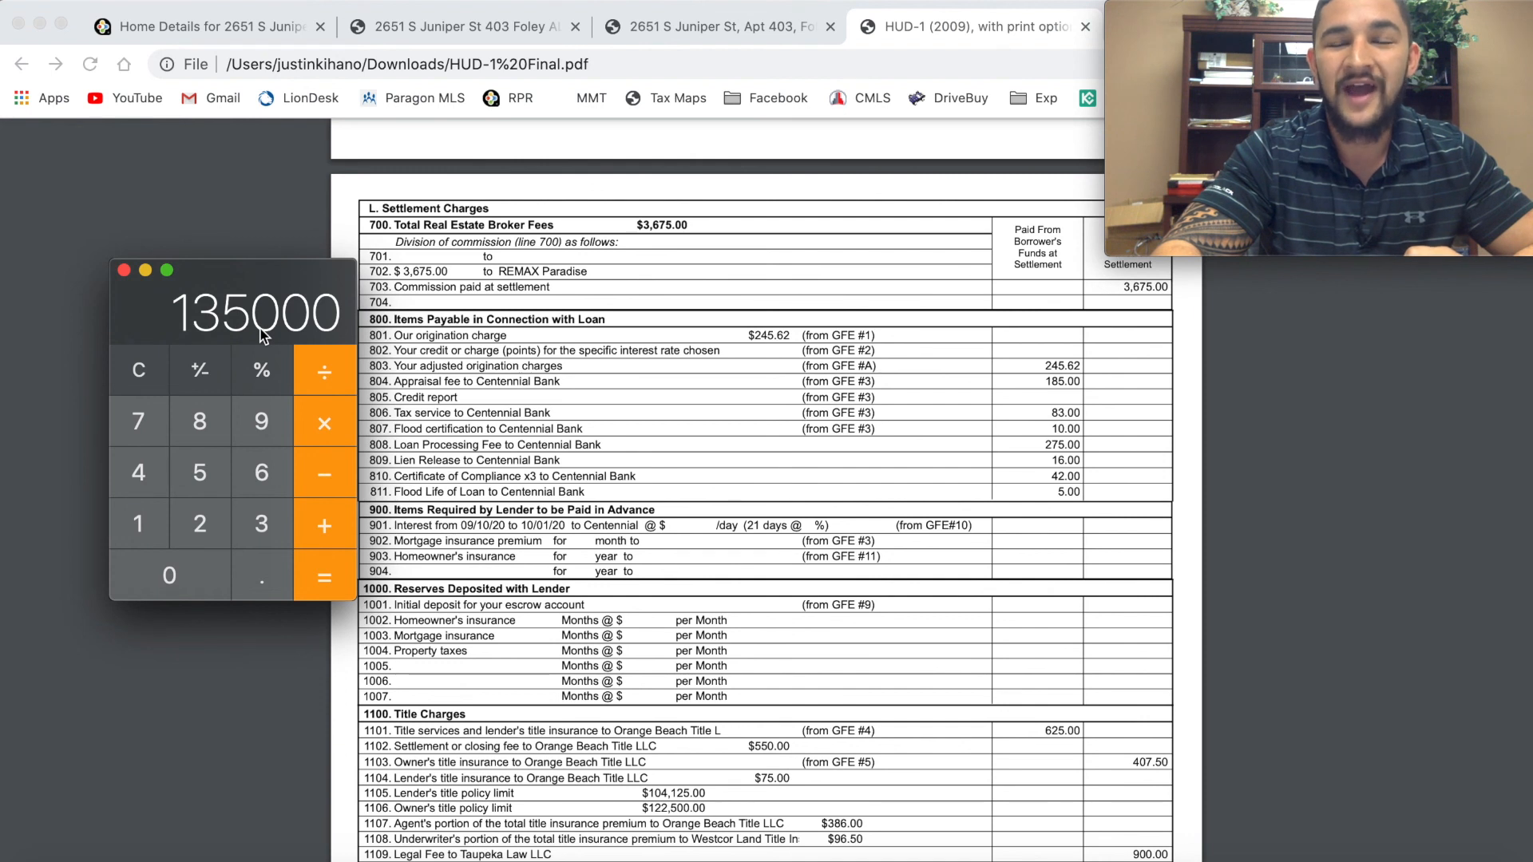
{"action": "mouse_move", "coordinate": [302, 438]}
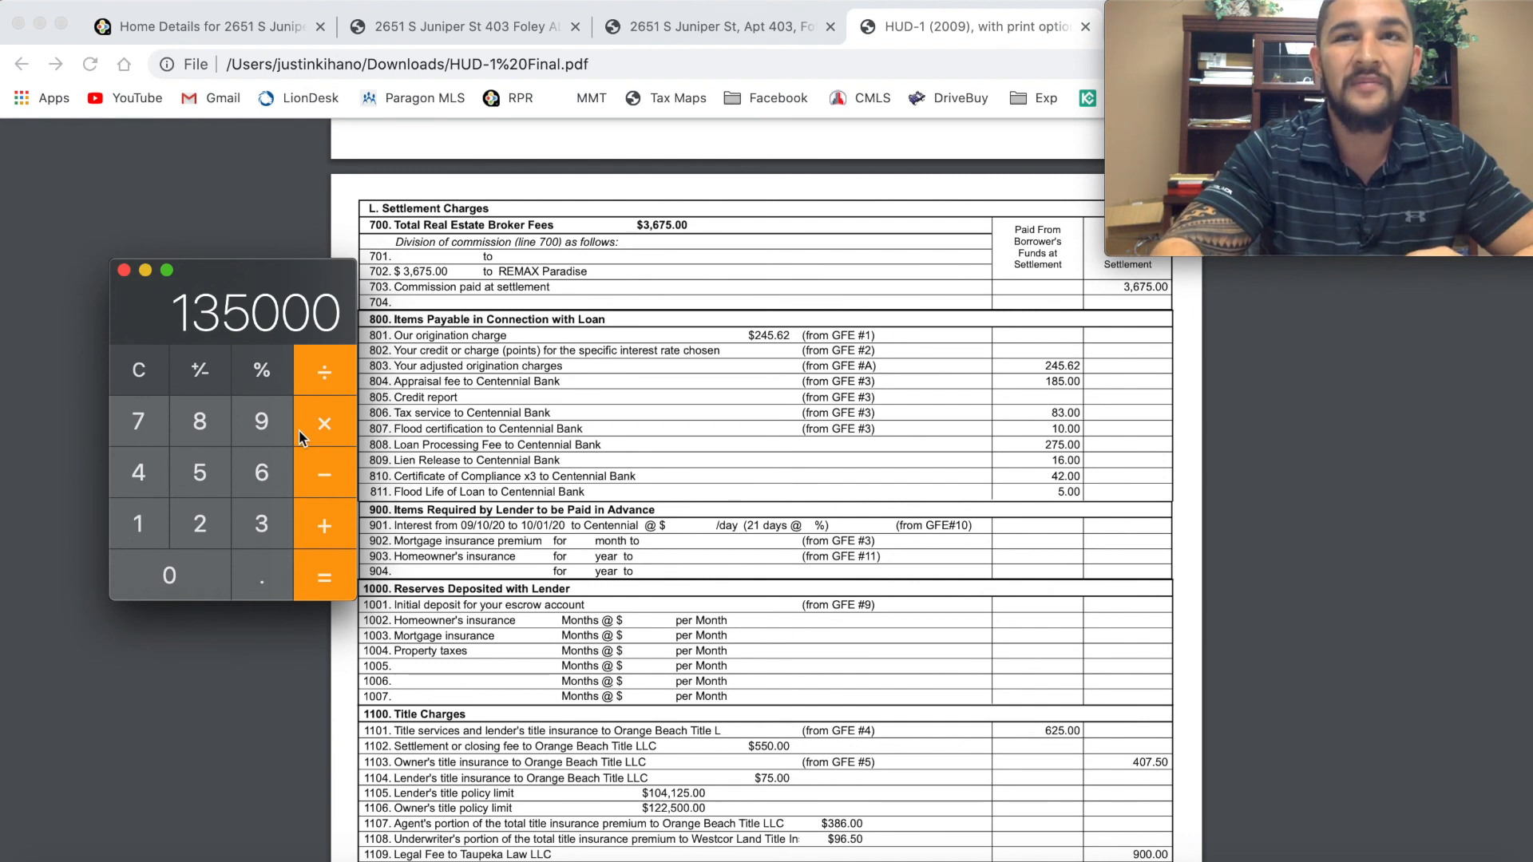
{"action": "mouse_move", "coordinate": [324, 421]}
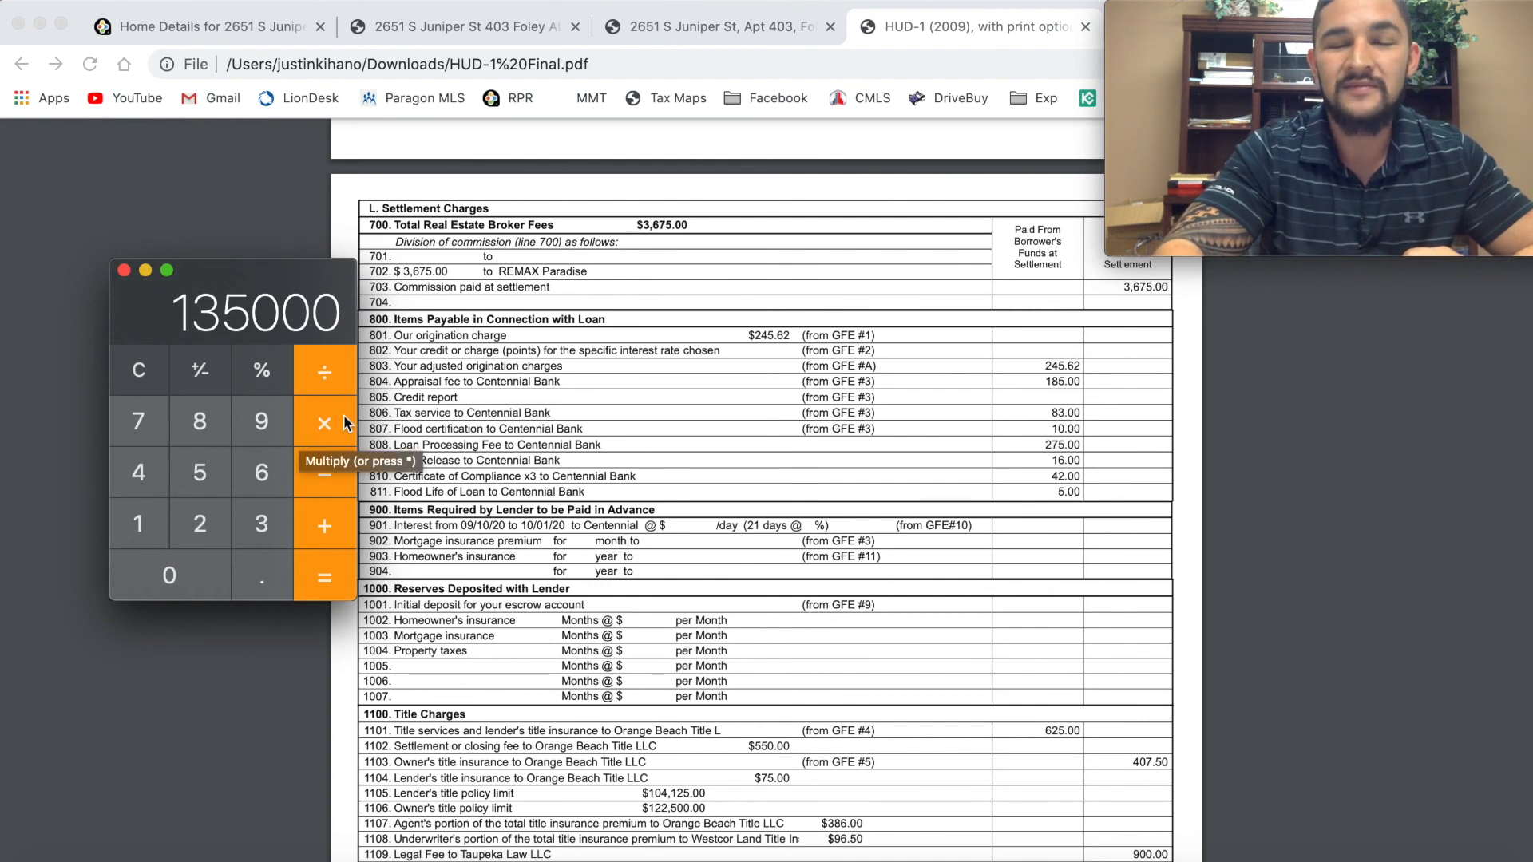
{"action": "mouse_move", "coordinate": [801, 308]}
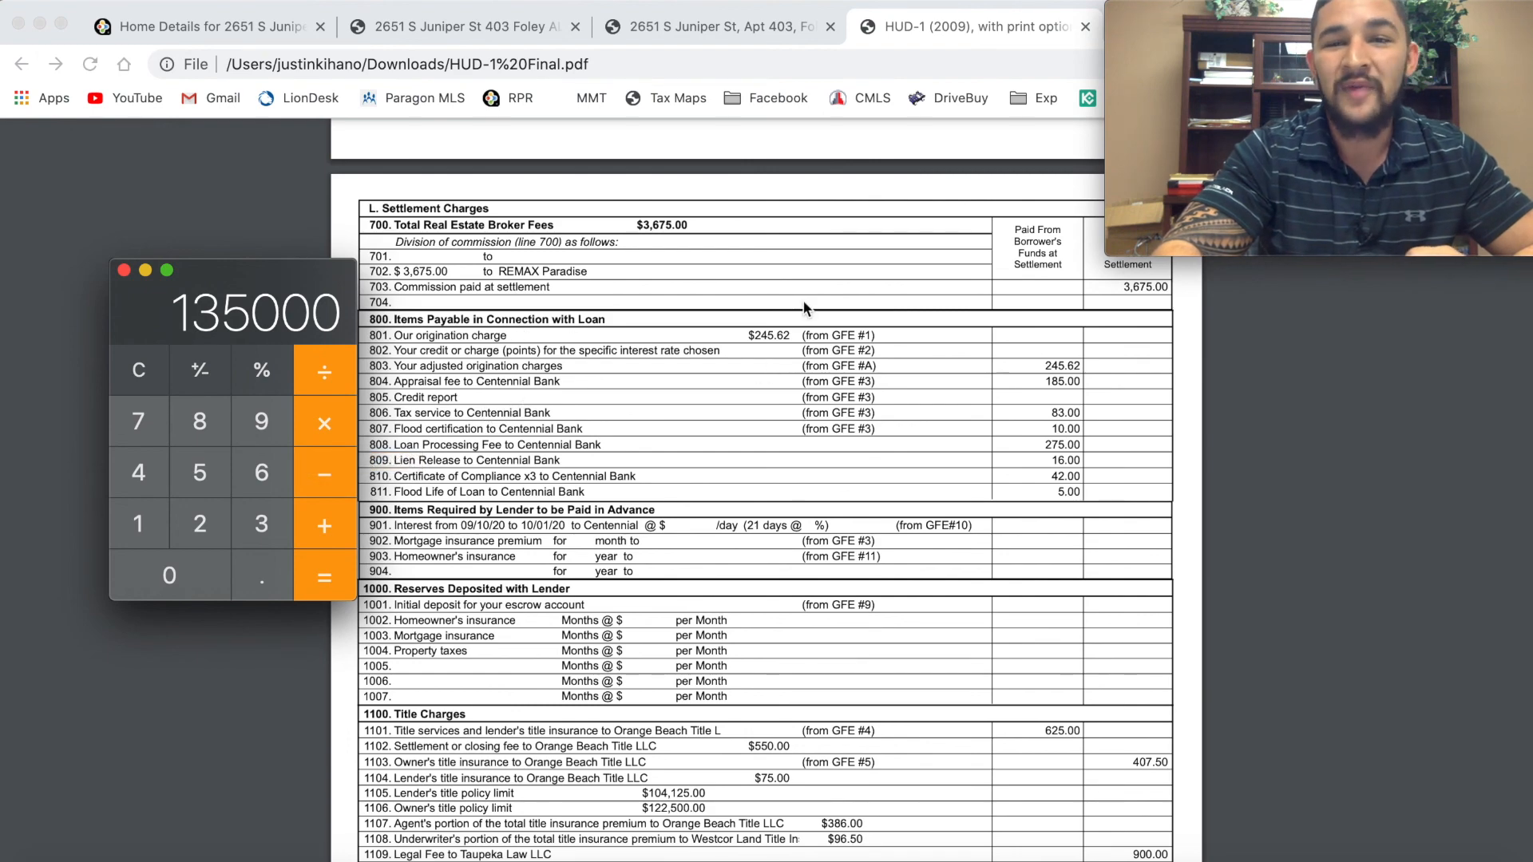